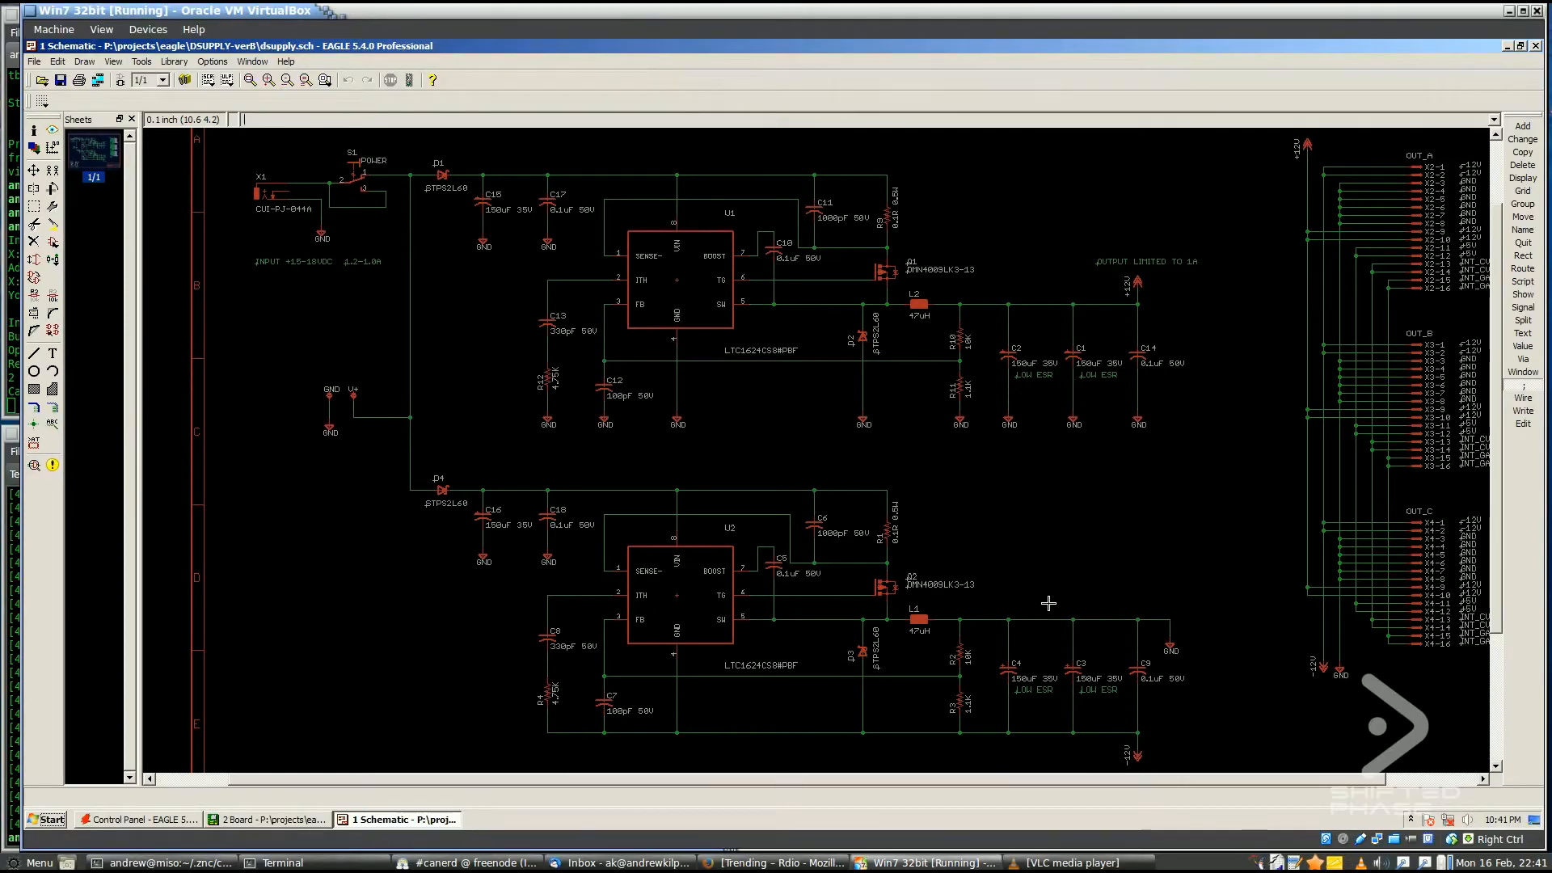
mouse_move(637, 220)
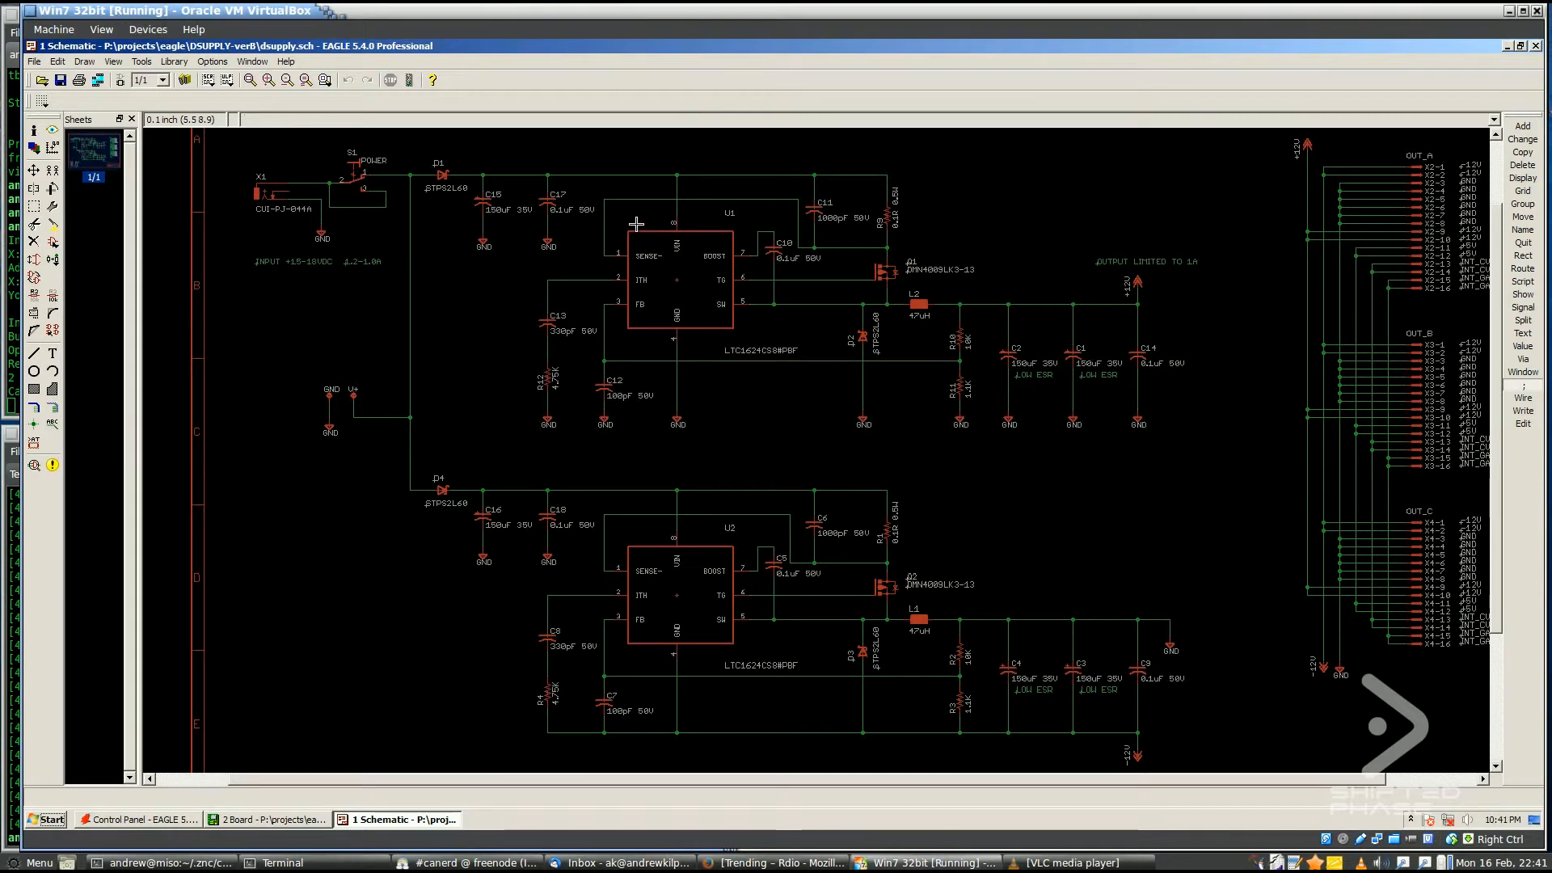
mouse_move(1038, 400)
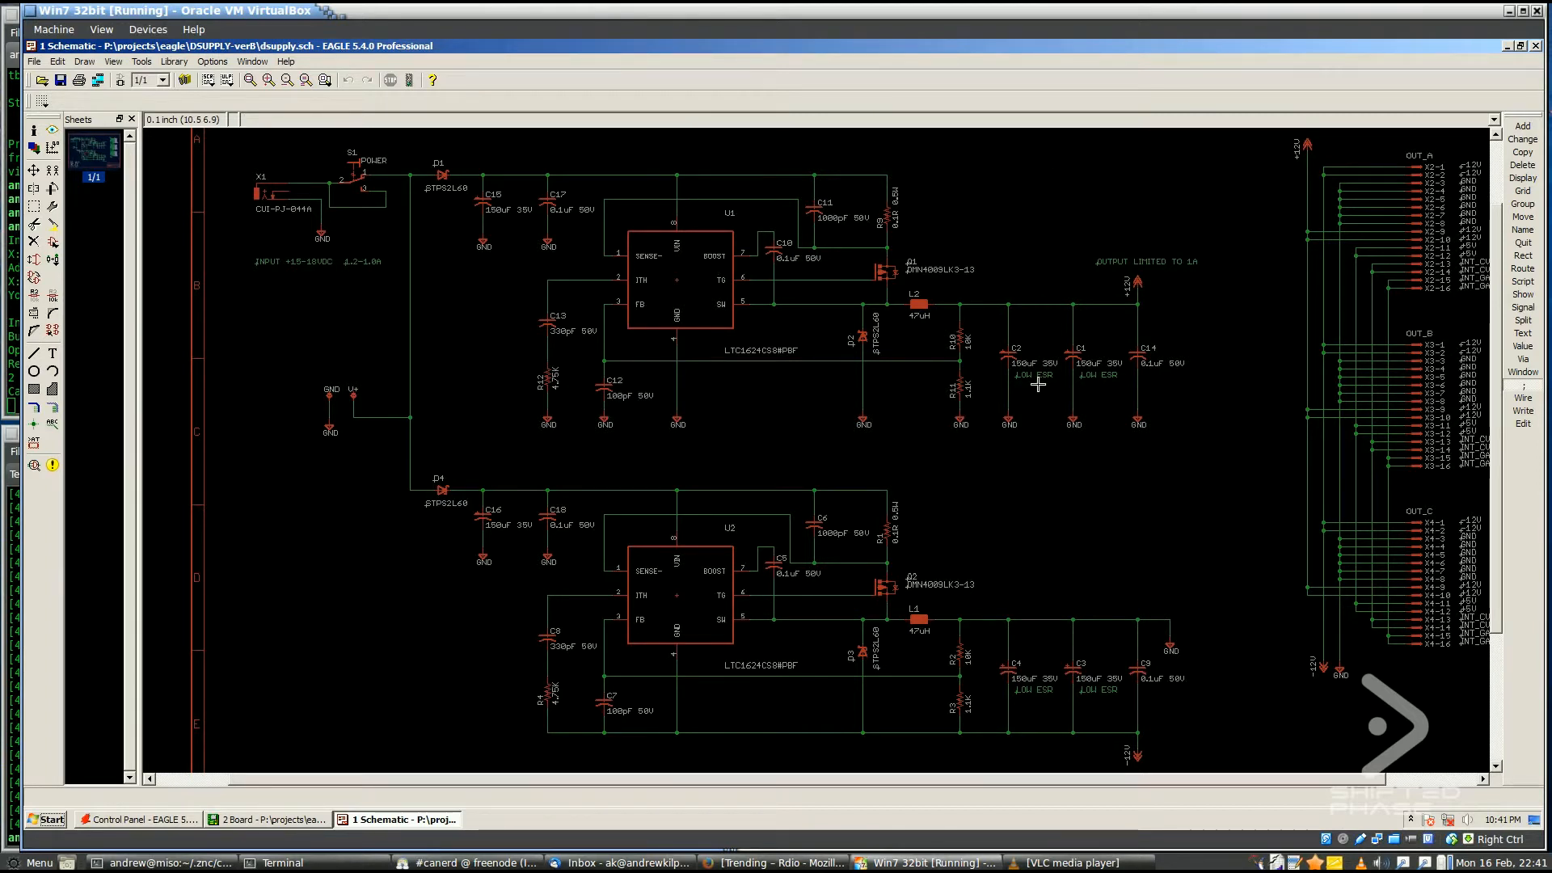
mouse_move(938, 725)
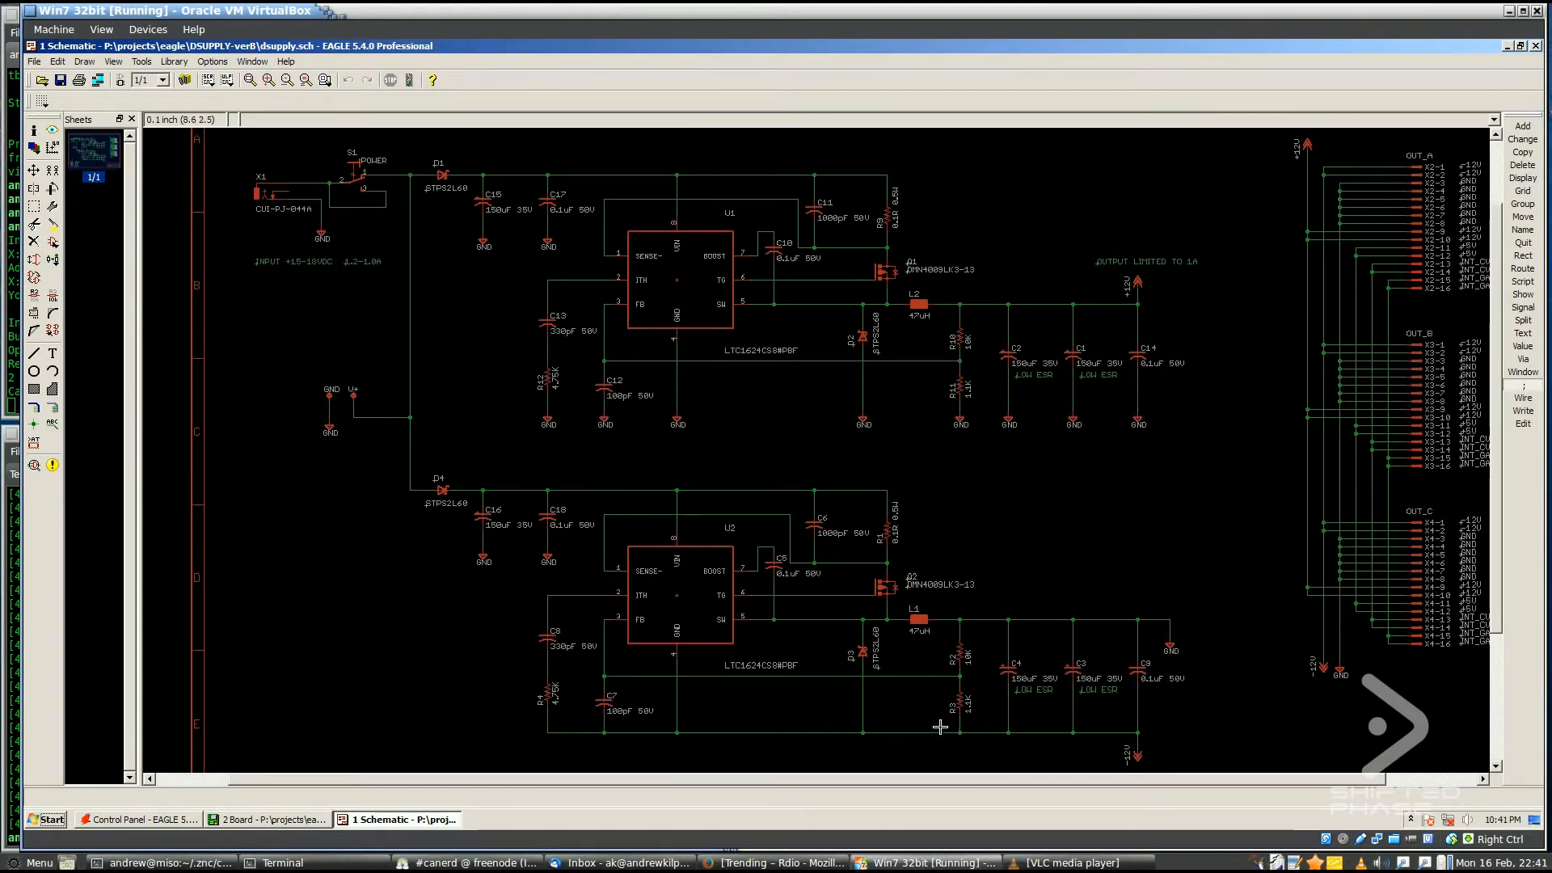
mouse_move(179, 200)
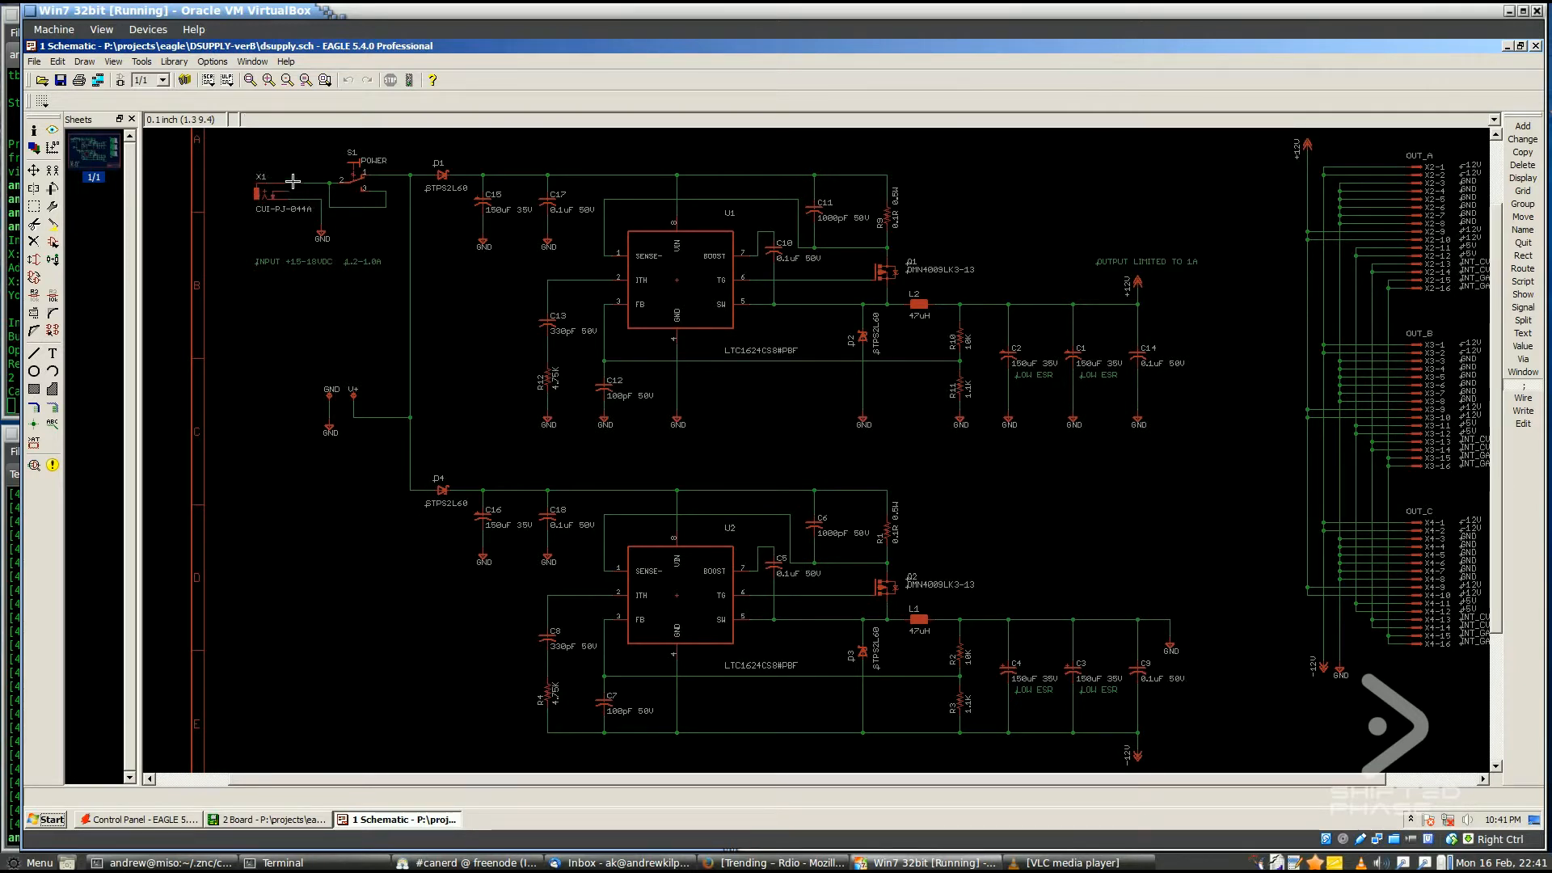
mouse_move(271, 406)
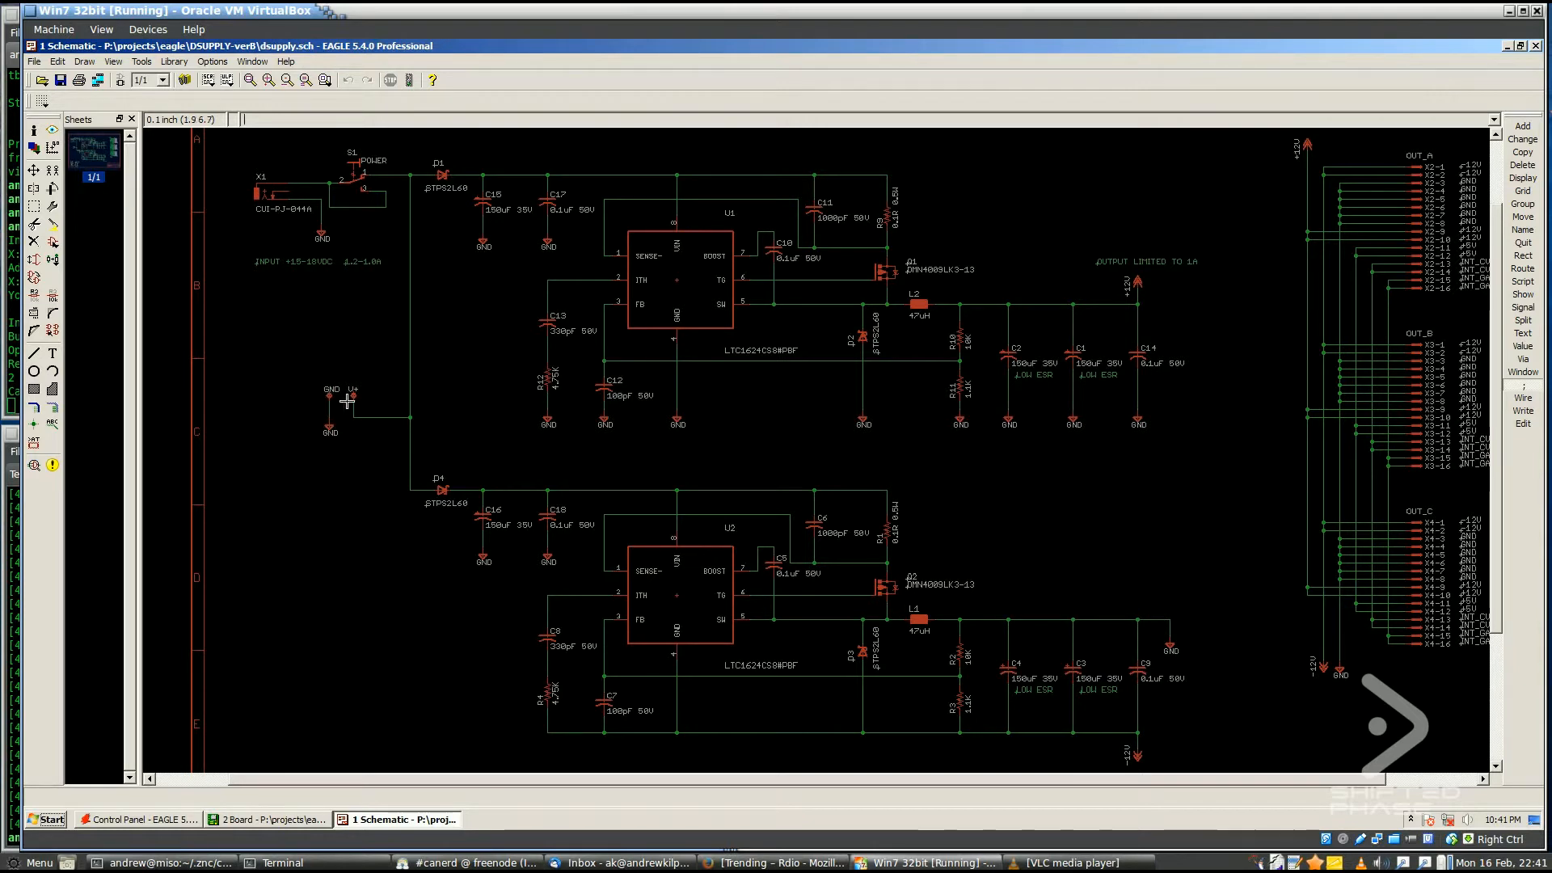
mouse_move(372, 397)
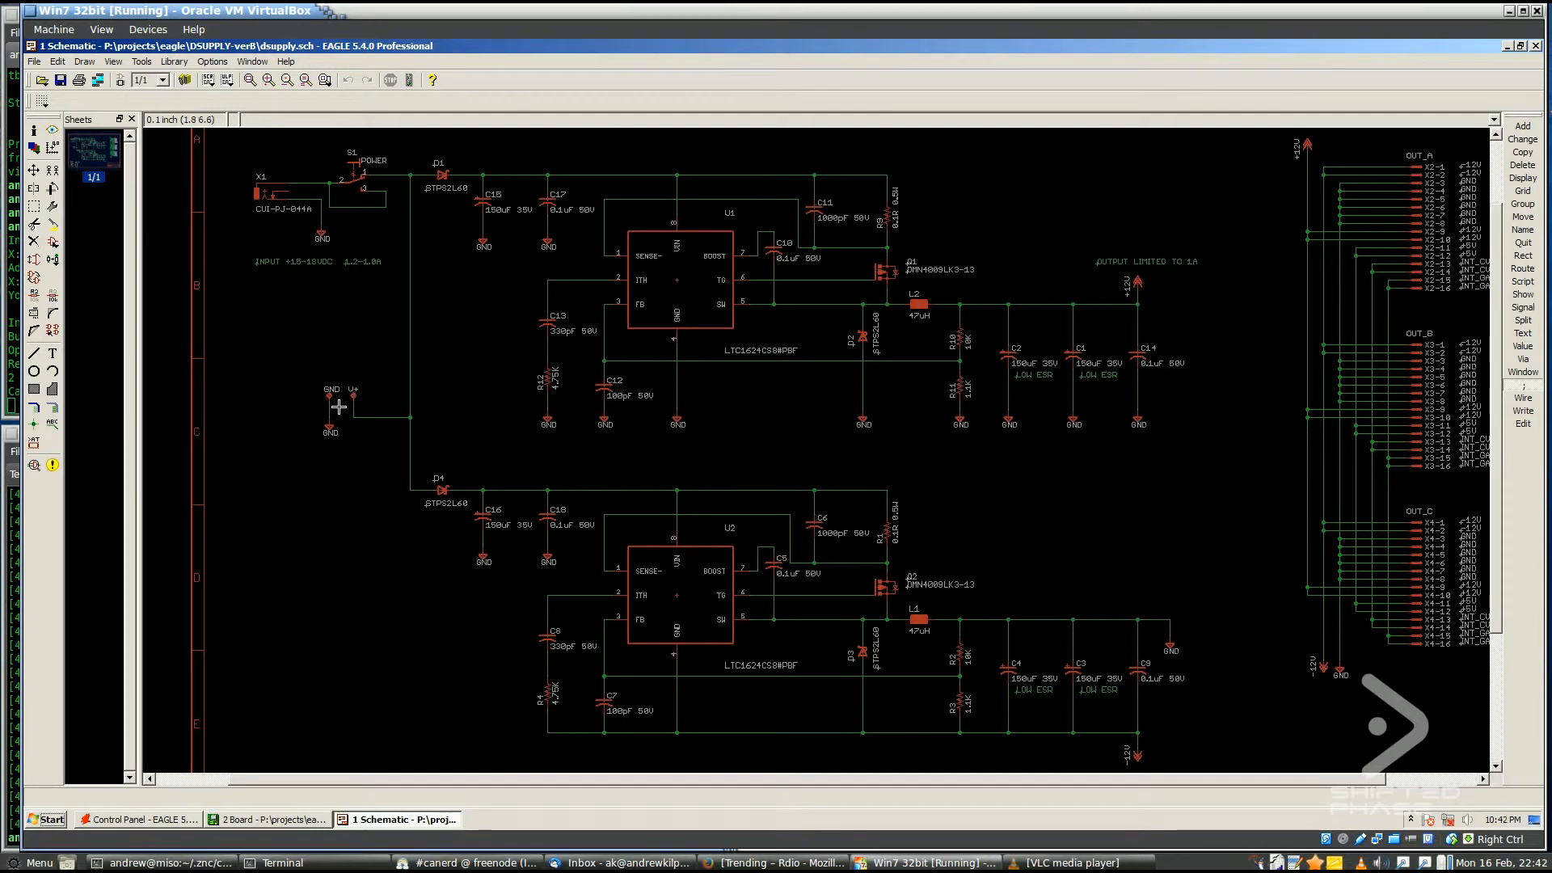
mouse_move(243, 180)
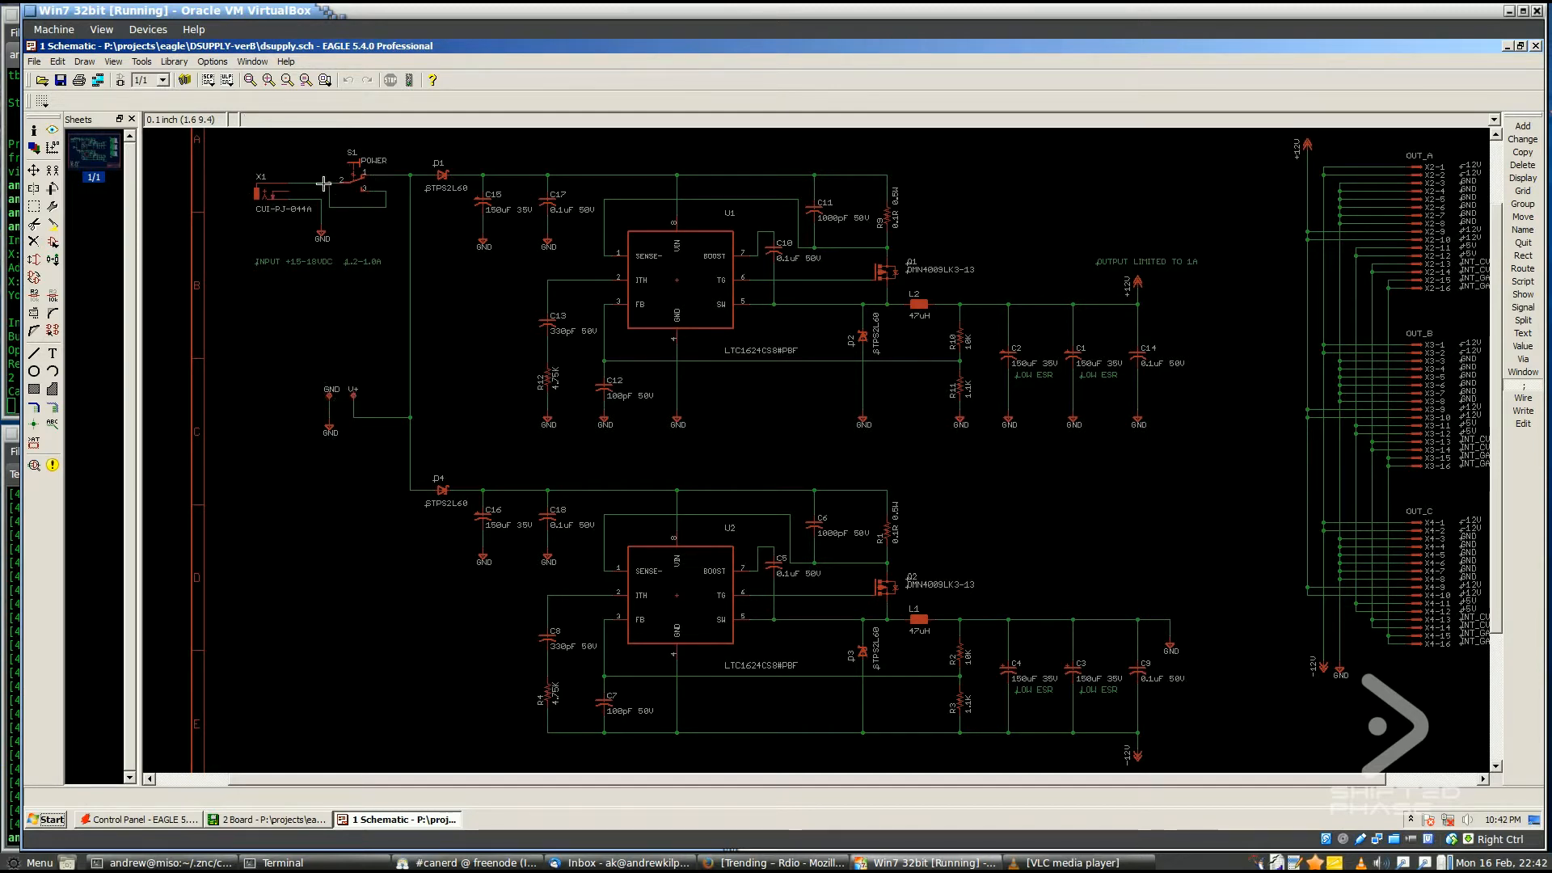
mouse_move(376, 182)
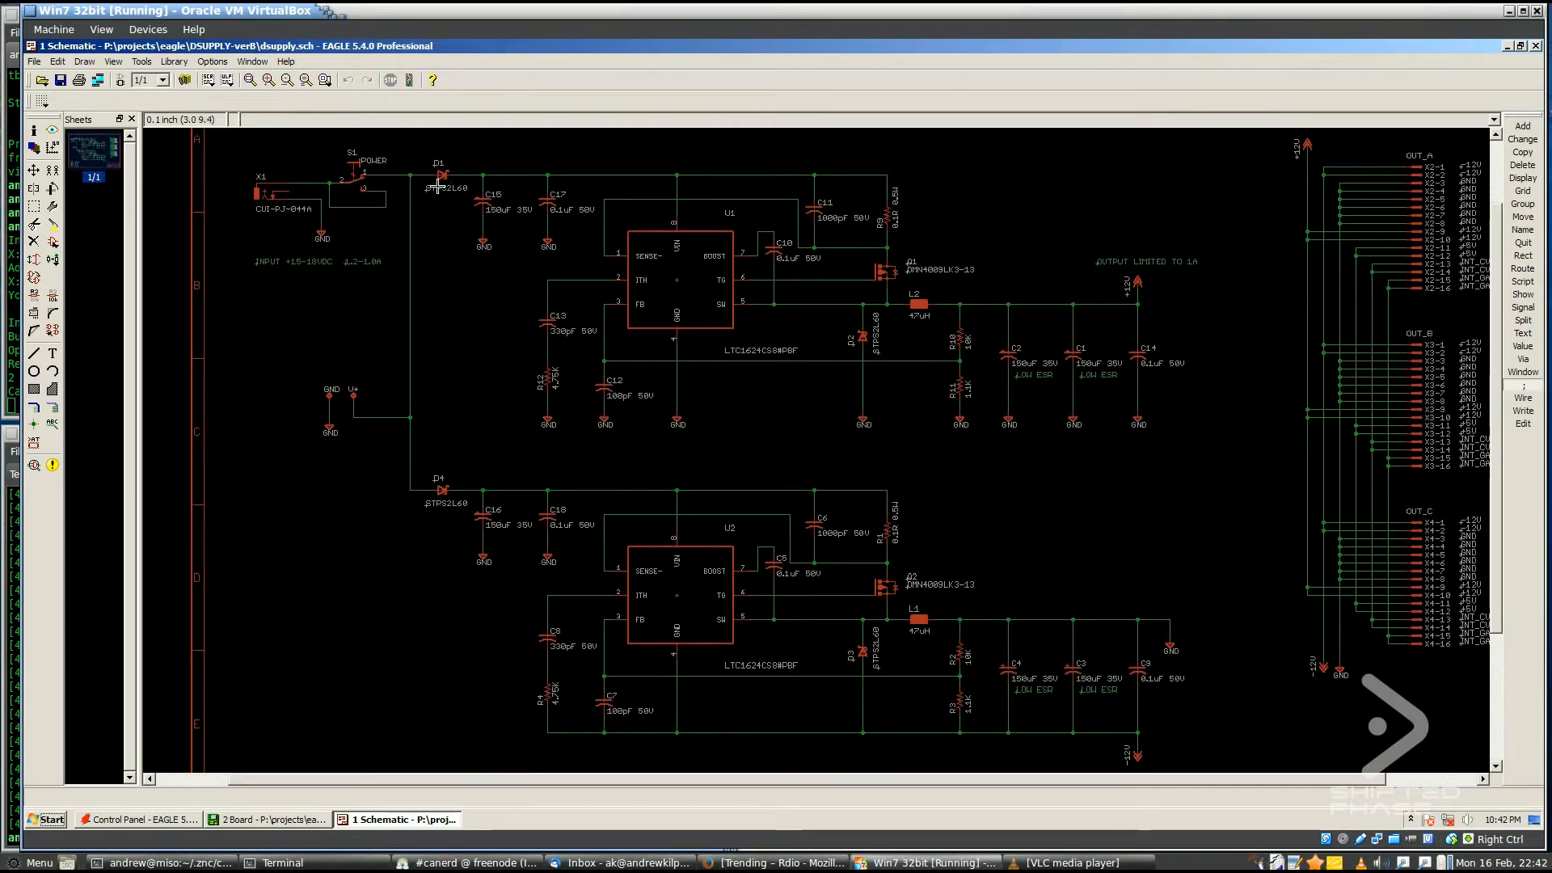
mouse_move(440, 180)
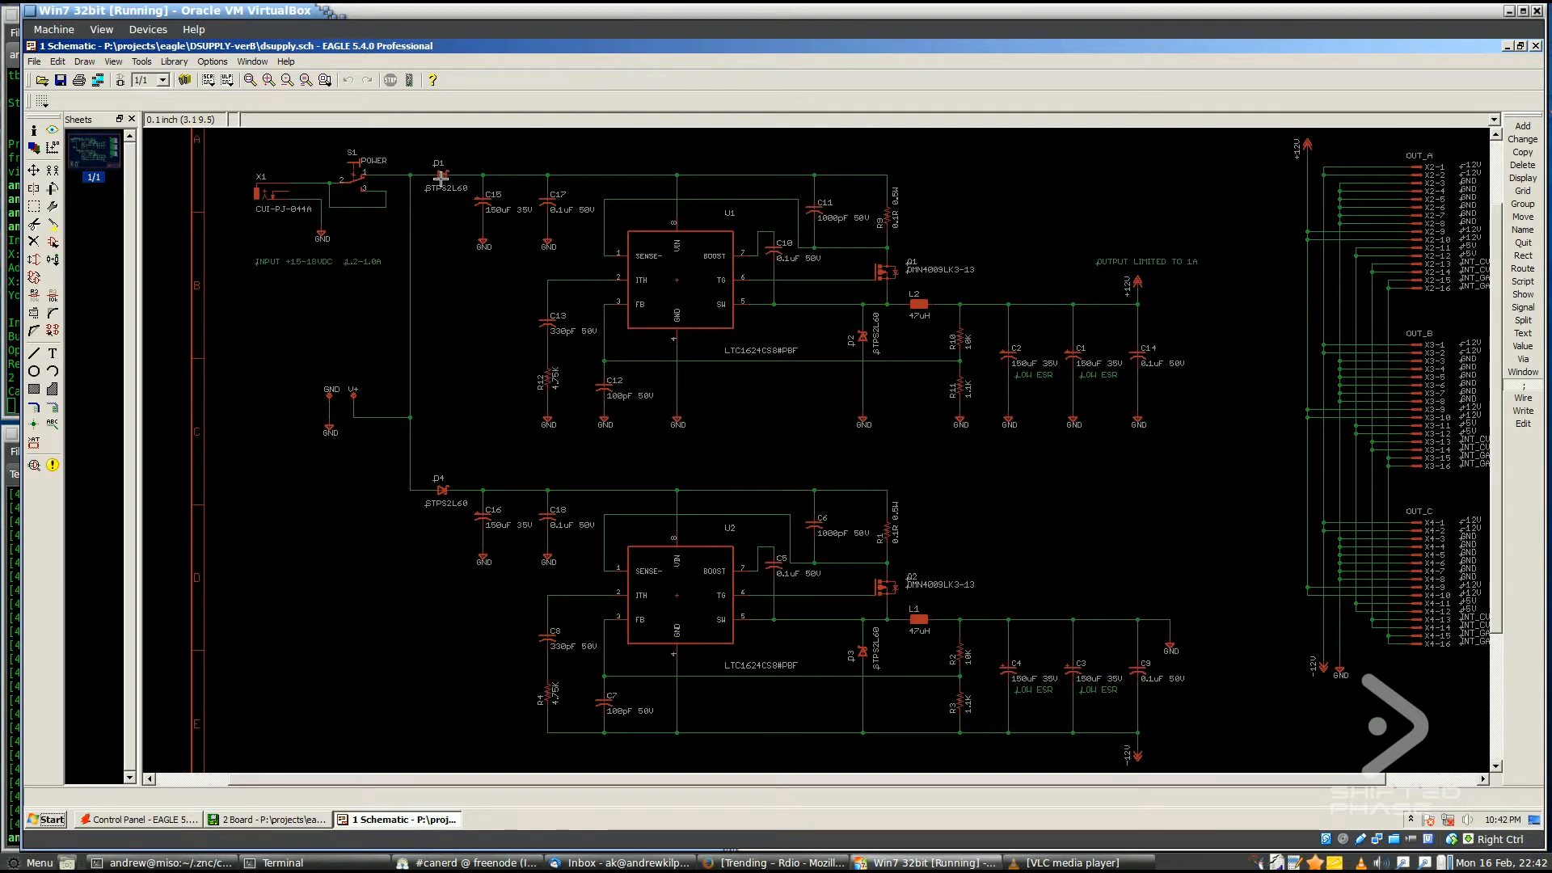
mouse_move(444, 176)
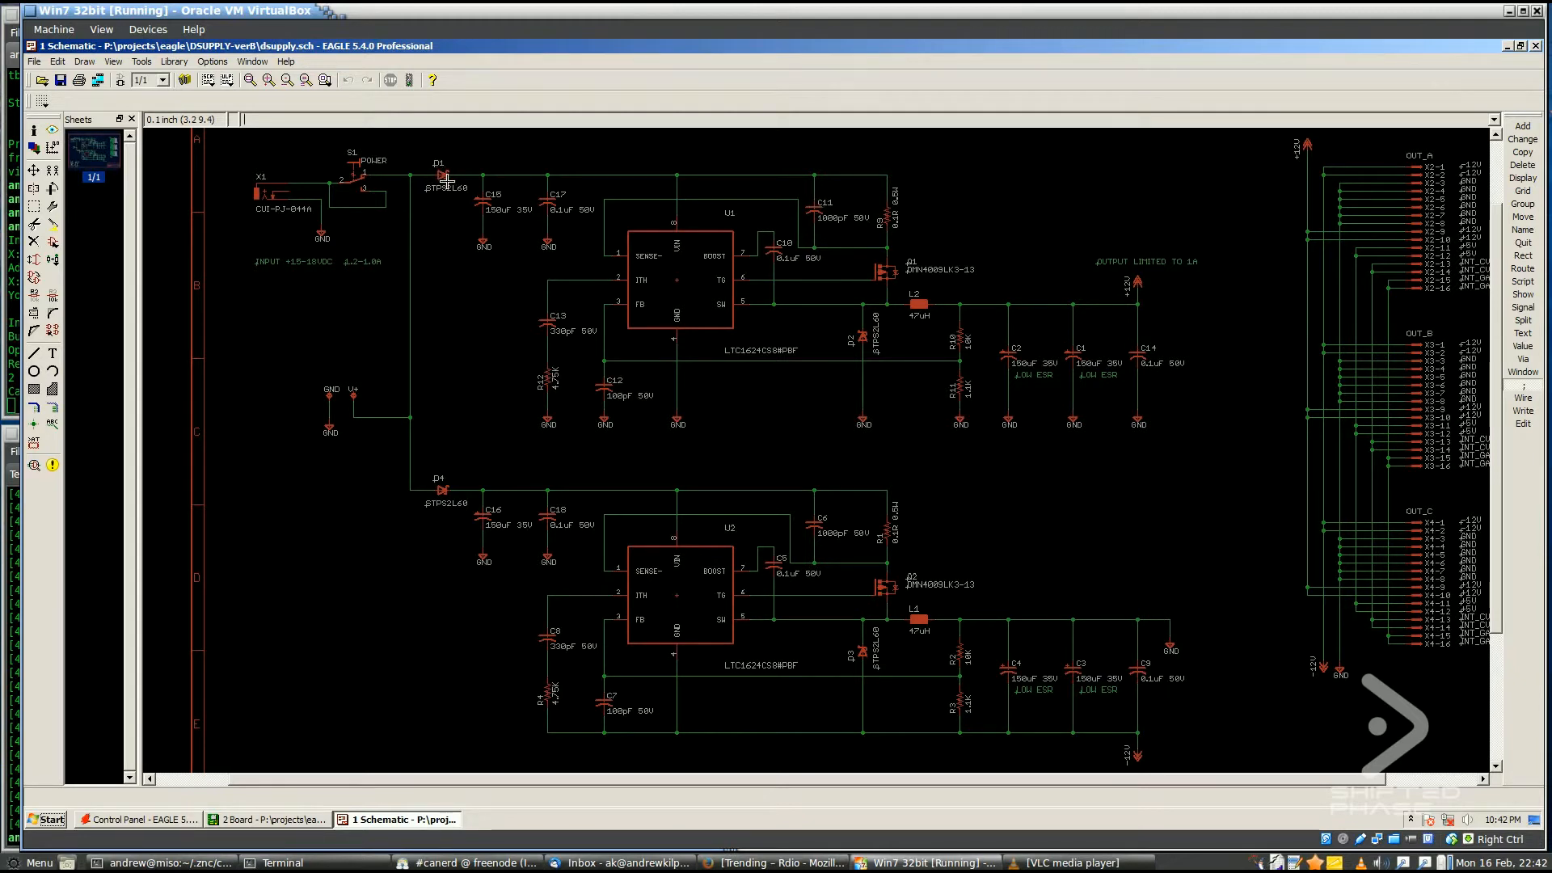
mouse_move(421, 192)
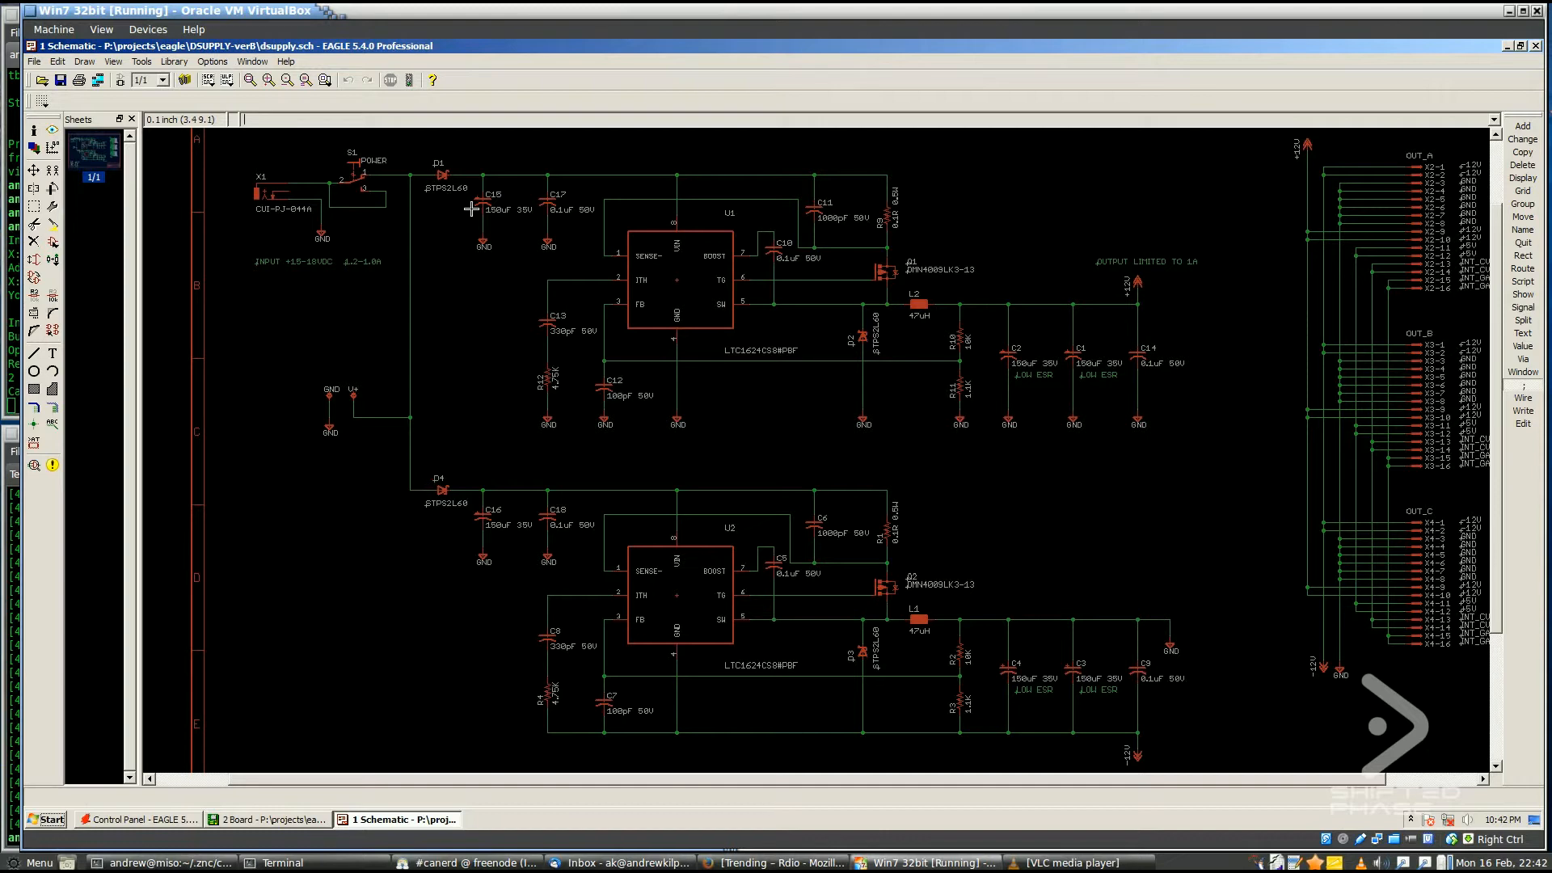
mouse_move(929, 343)
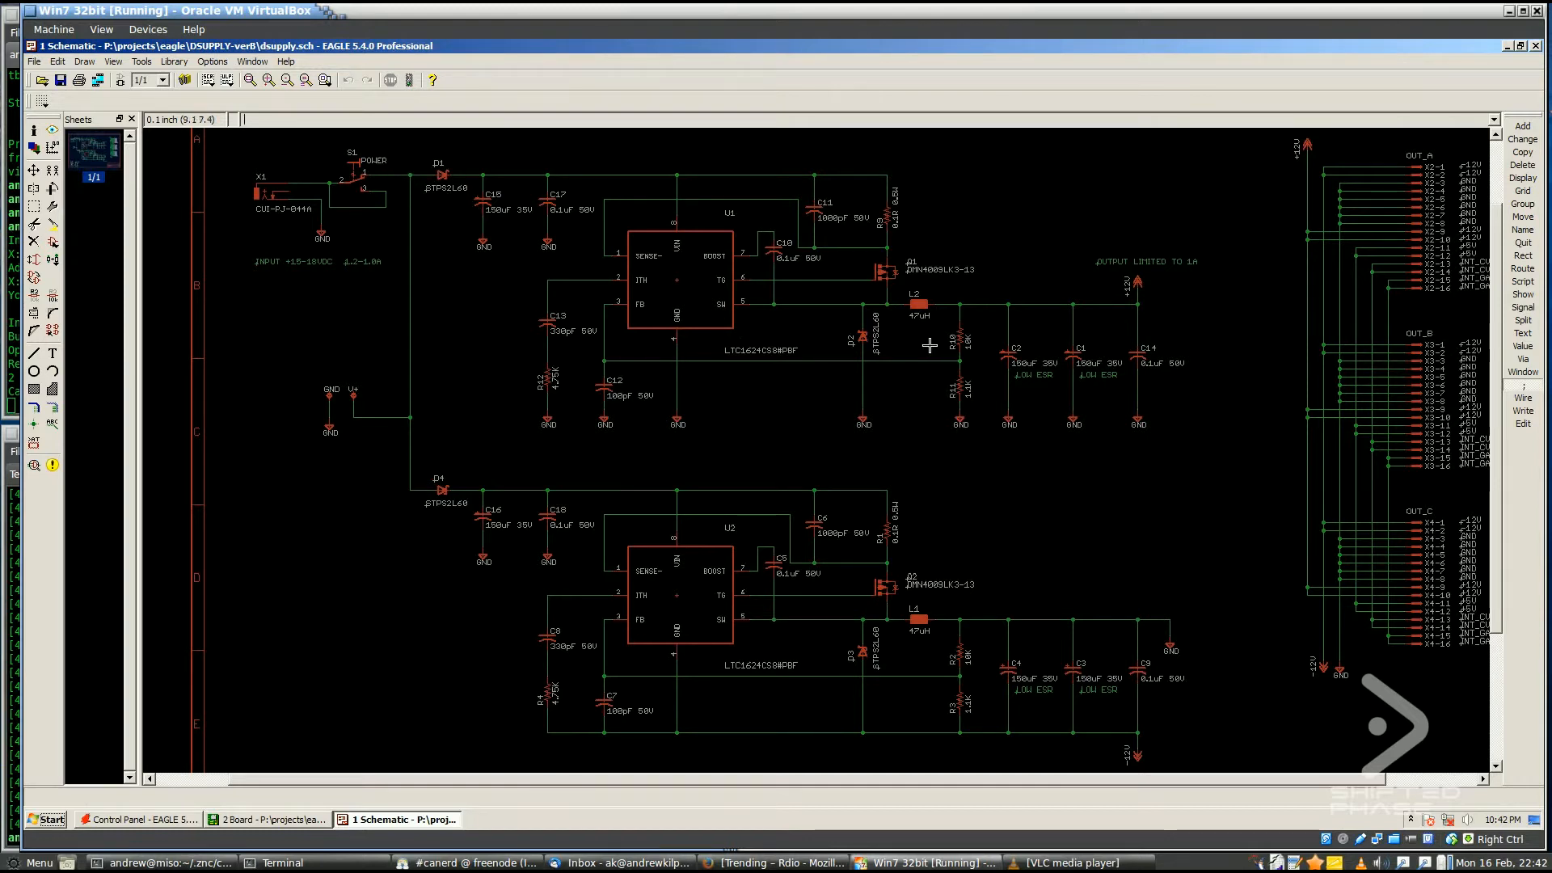
mouse_move(724, 313)
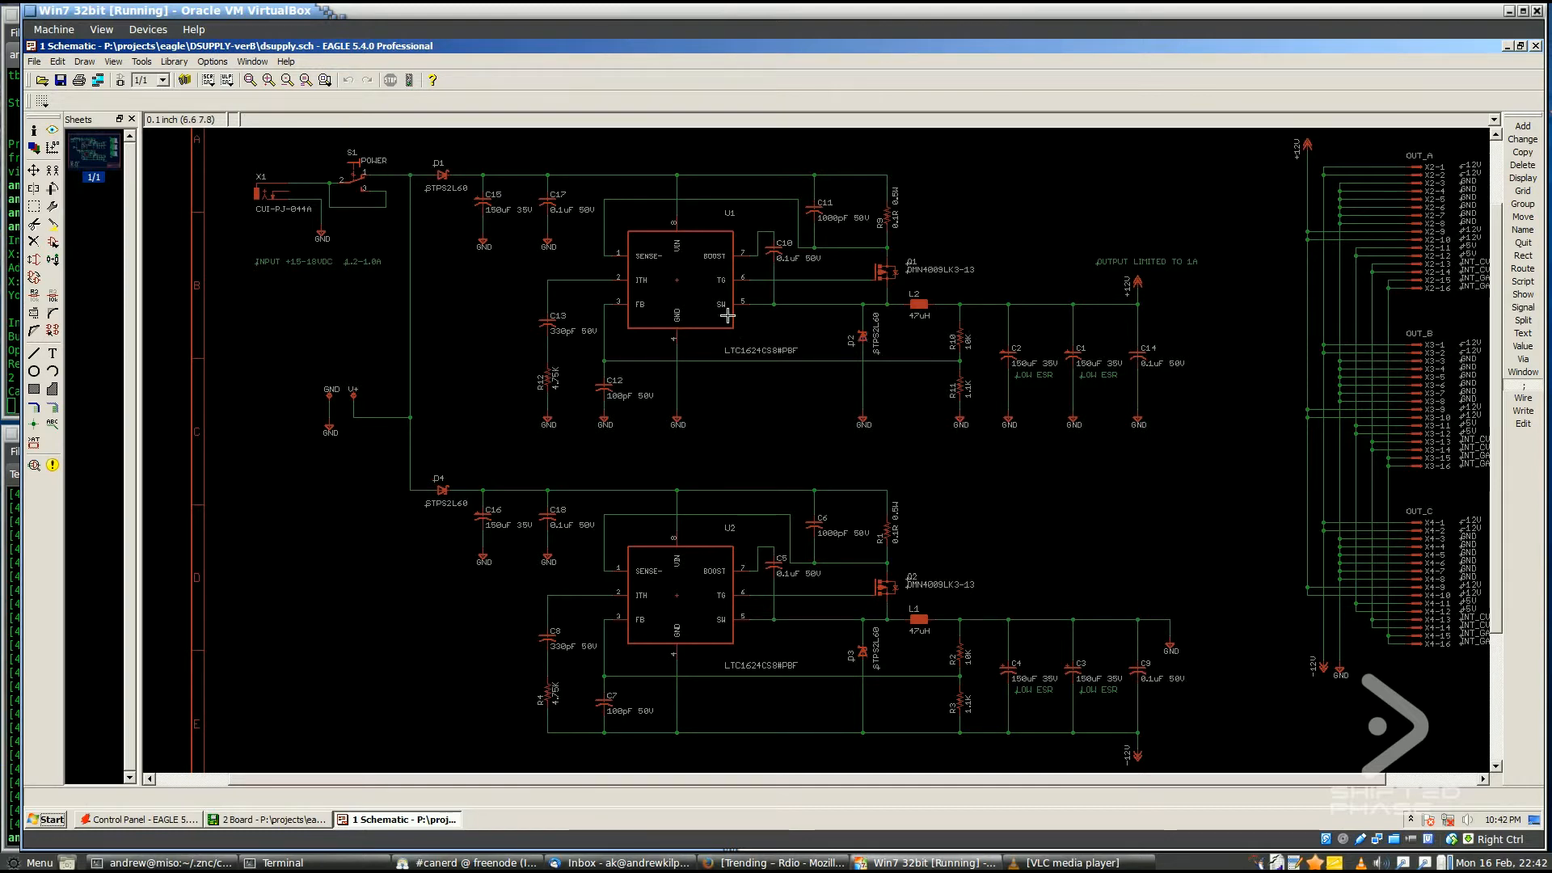
mouse_move(844, 348)
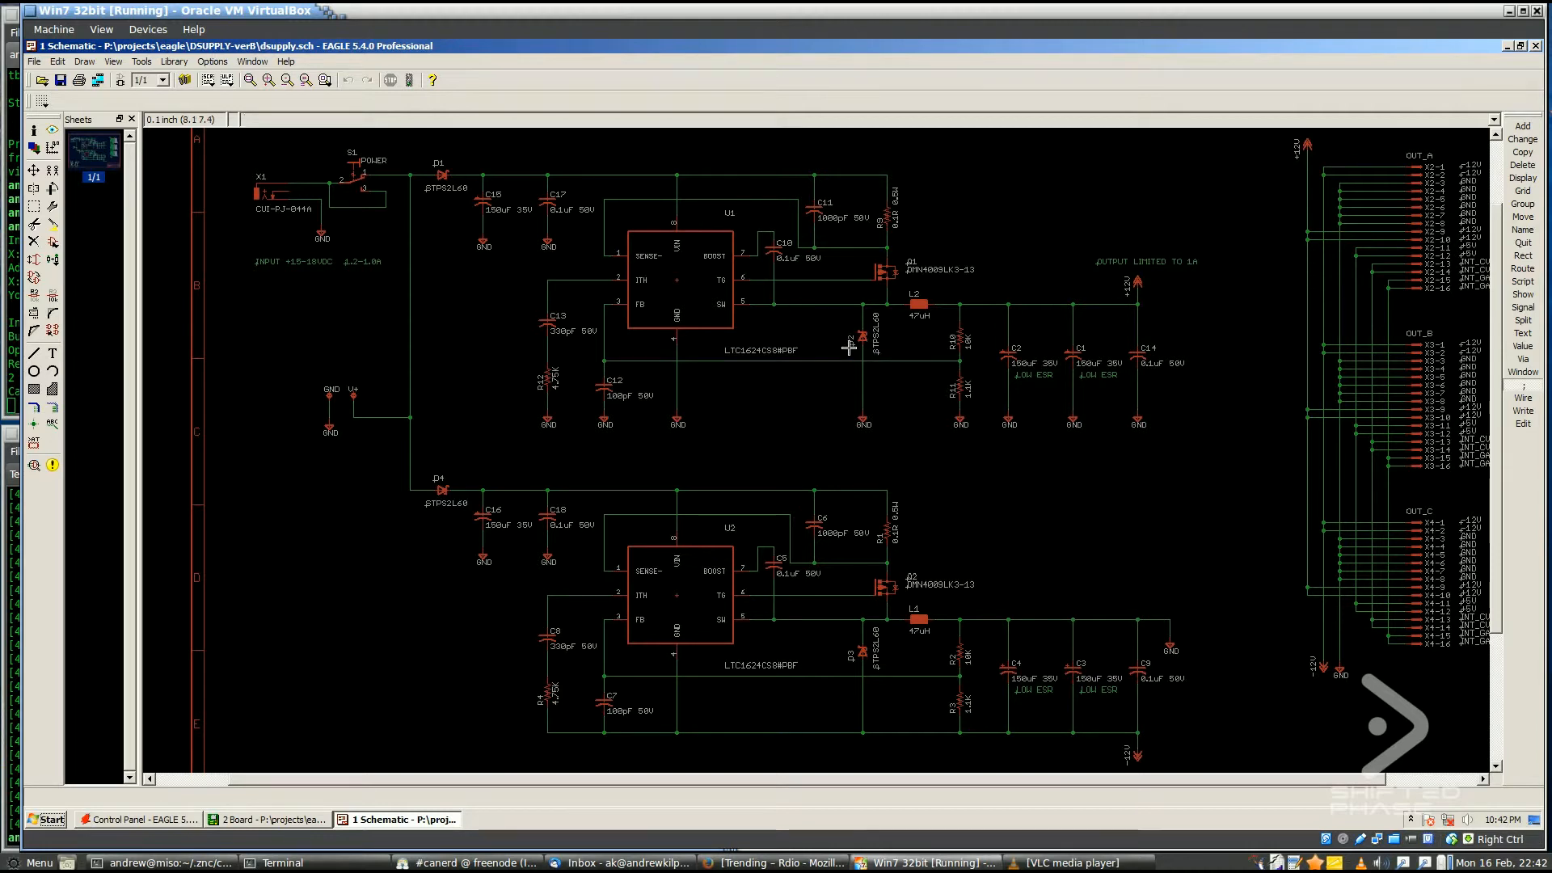
mouse_move(424, 178)
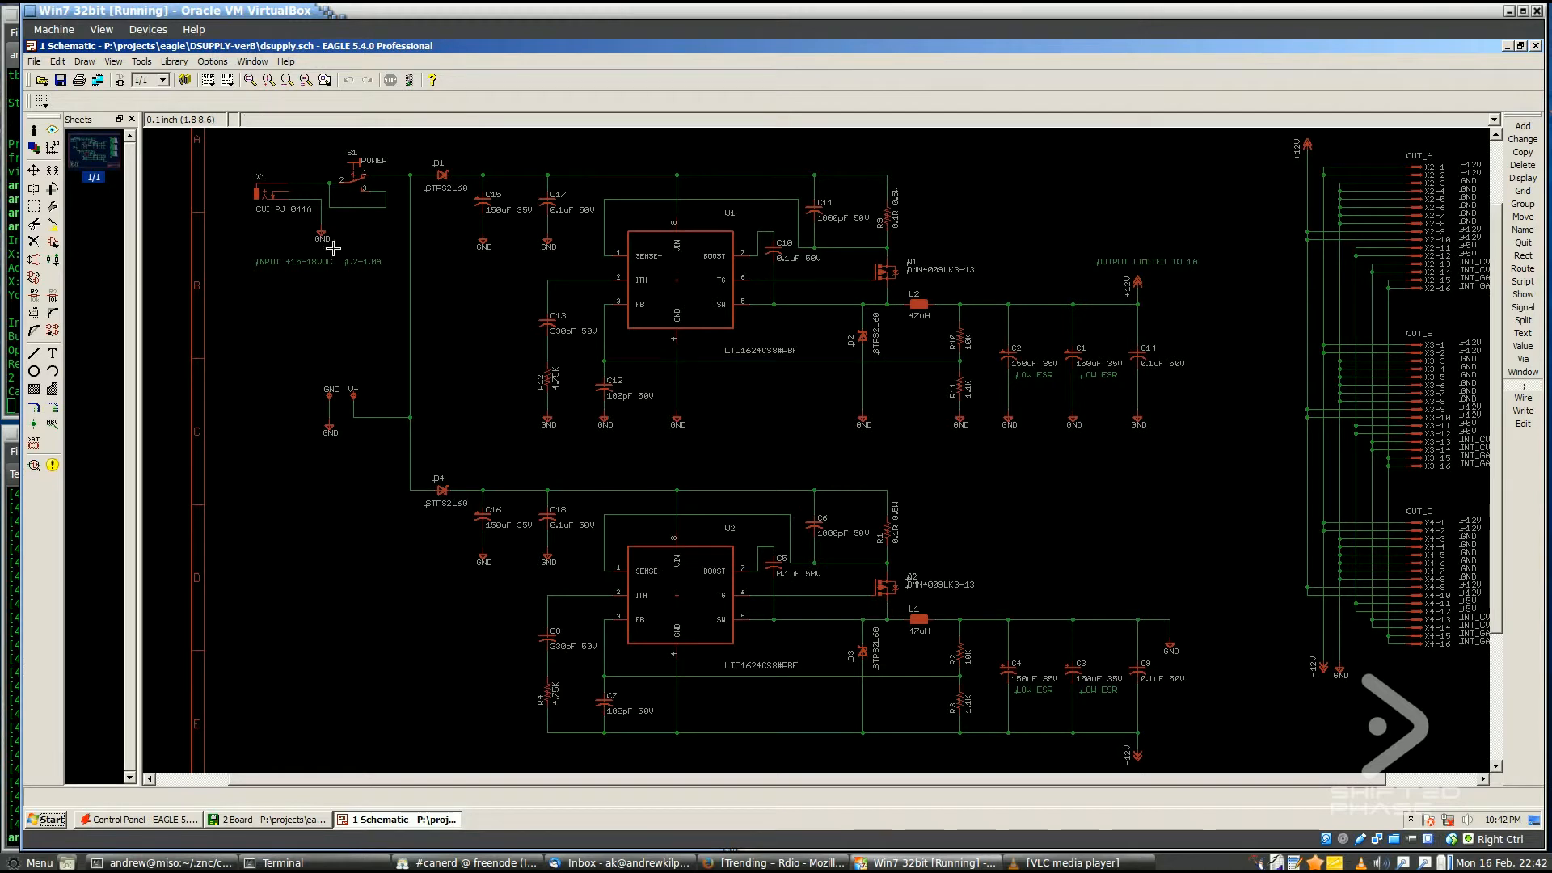
mouse_move(614, 192)
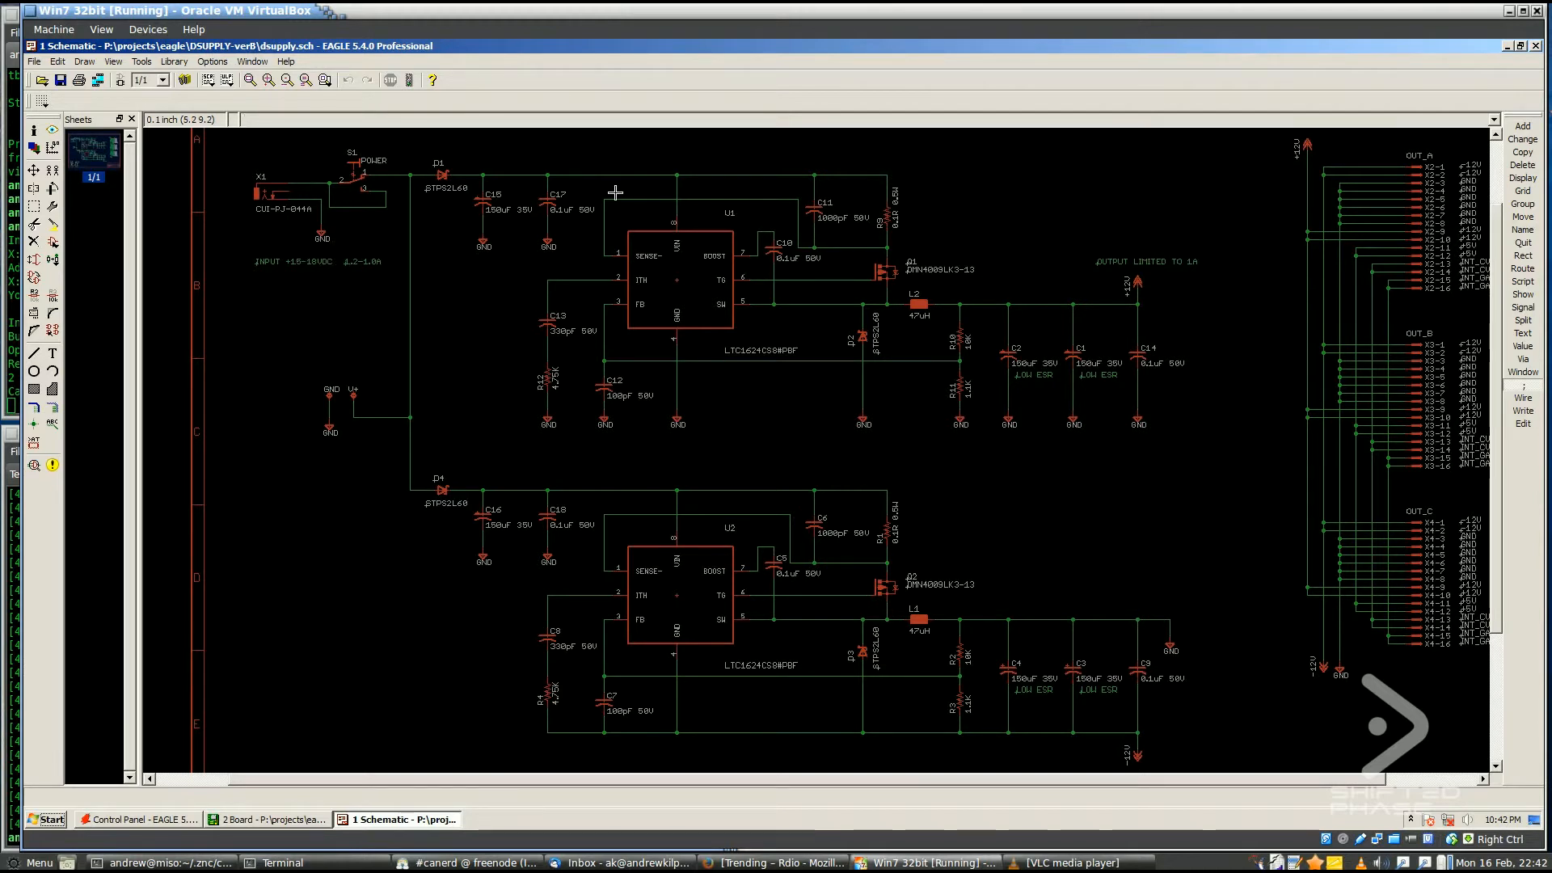
mouse_move(673, 171)
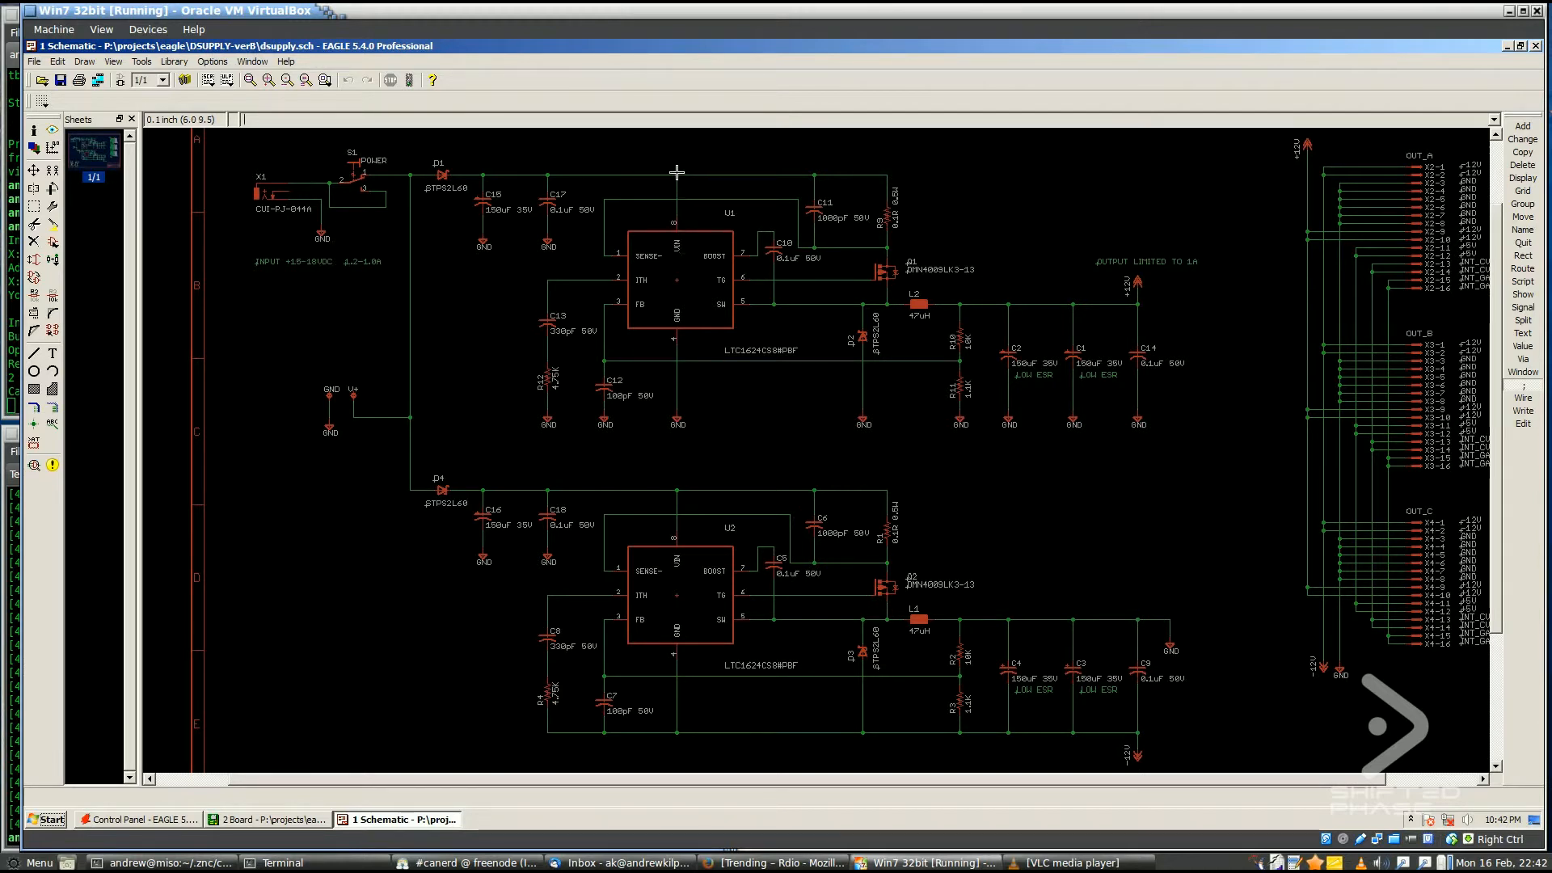
mouse_move(706, 325)
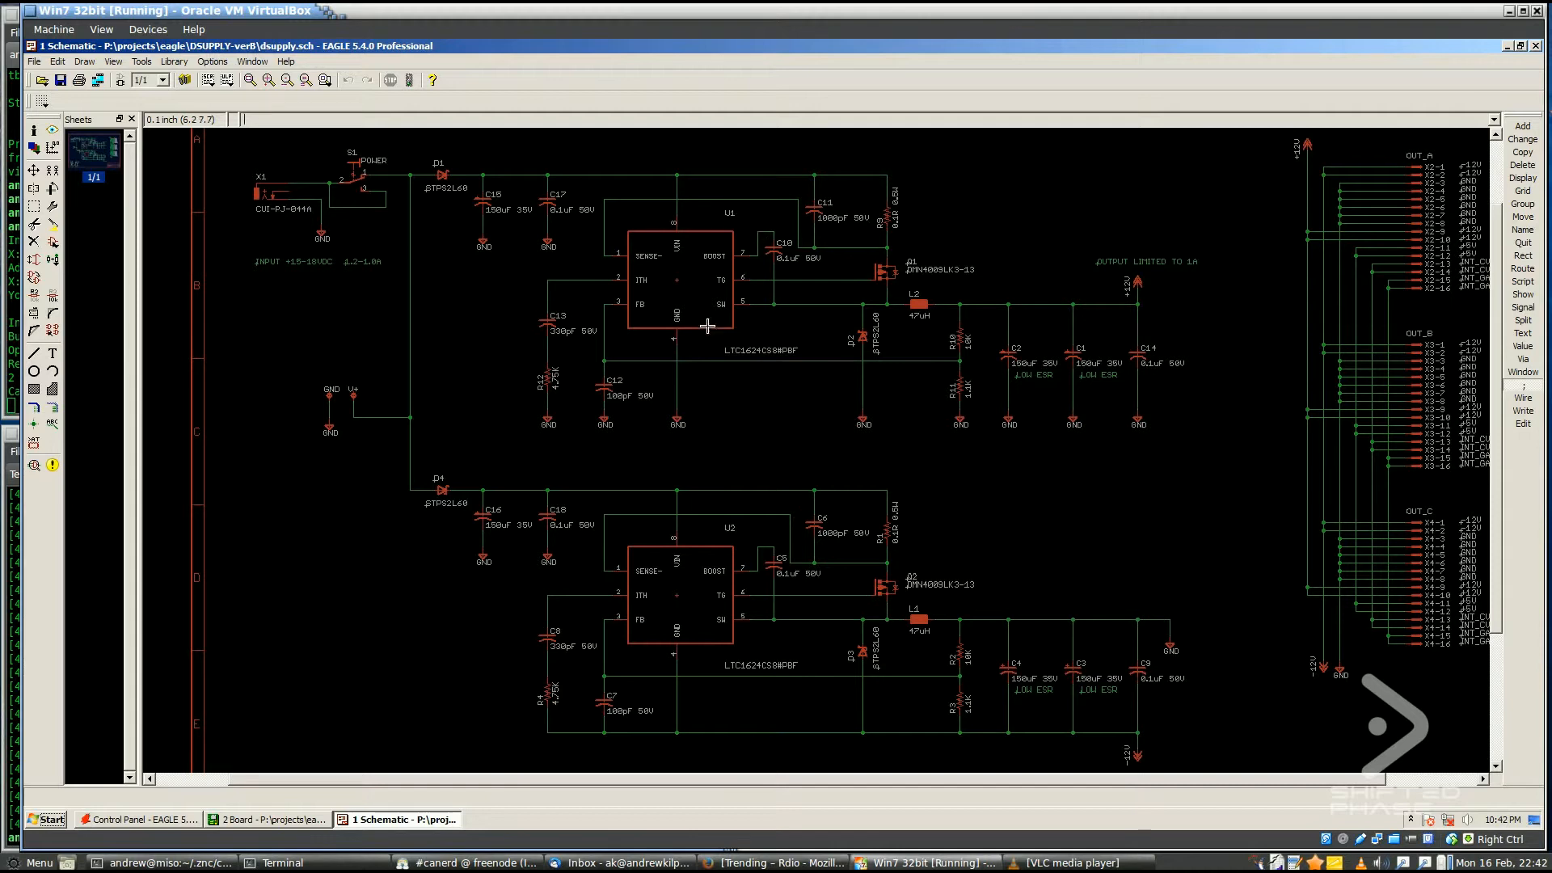
mouse_move(721, 362)
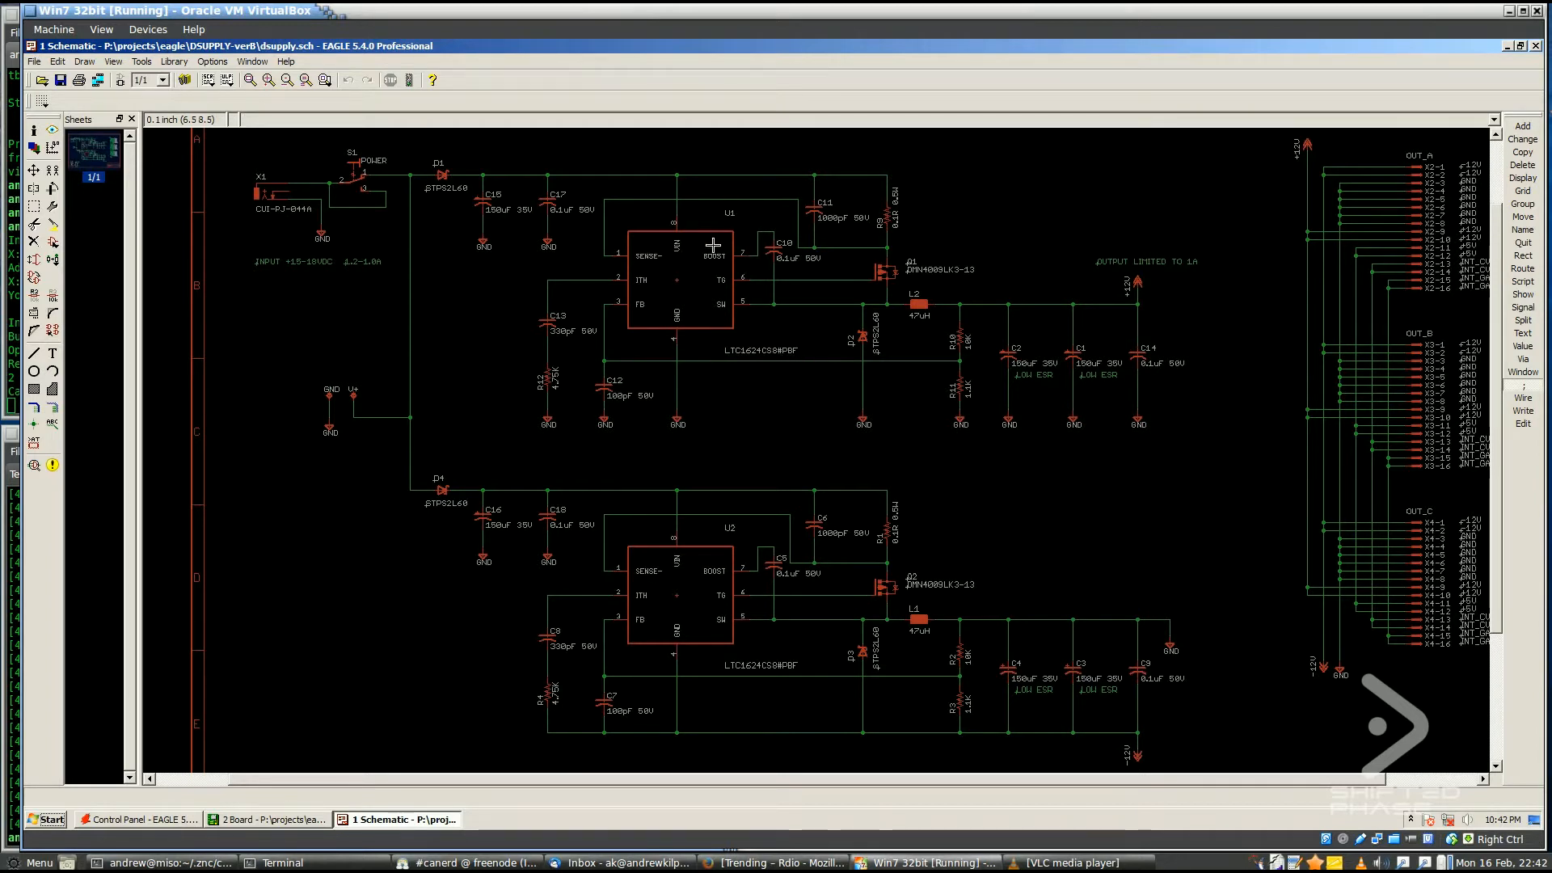
mouse_move(872, 202)
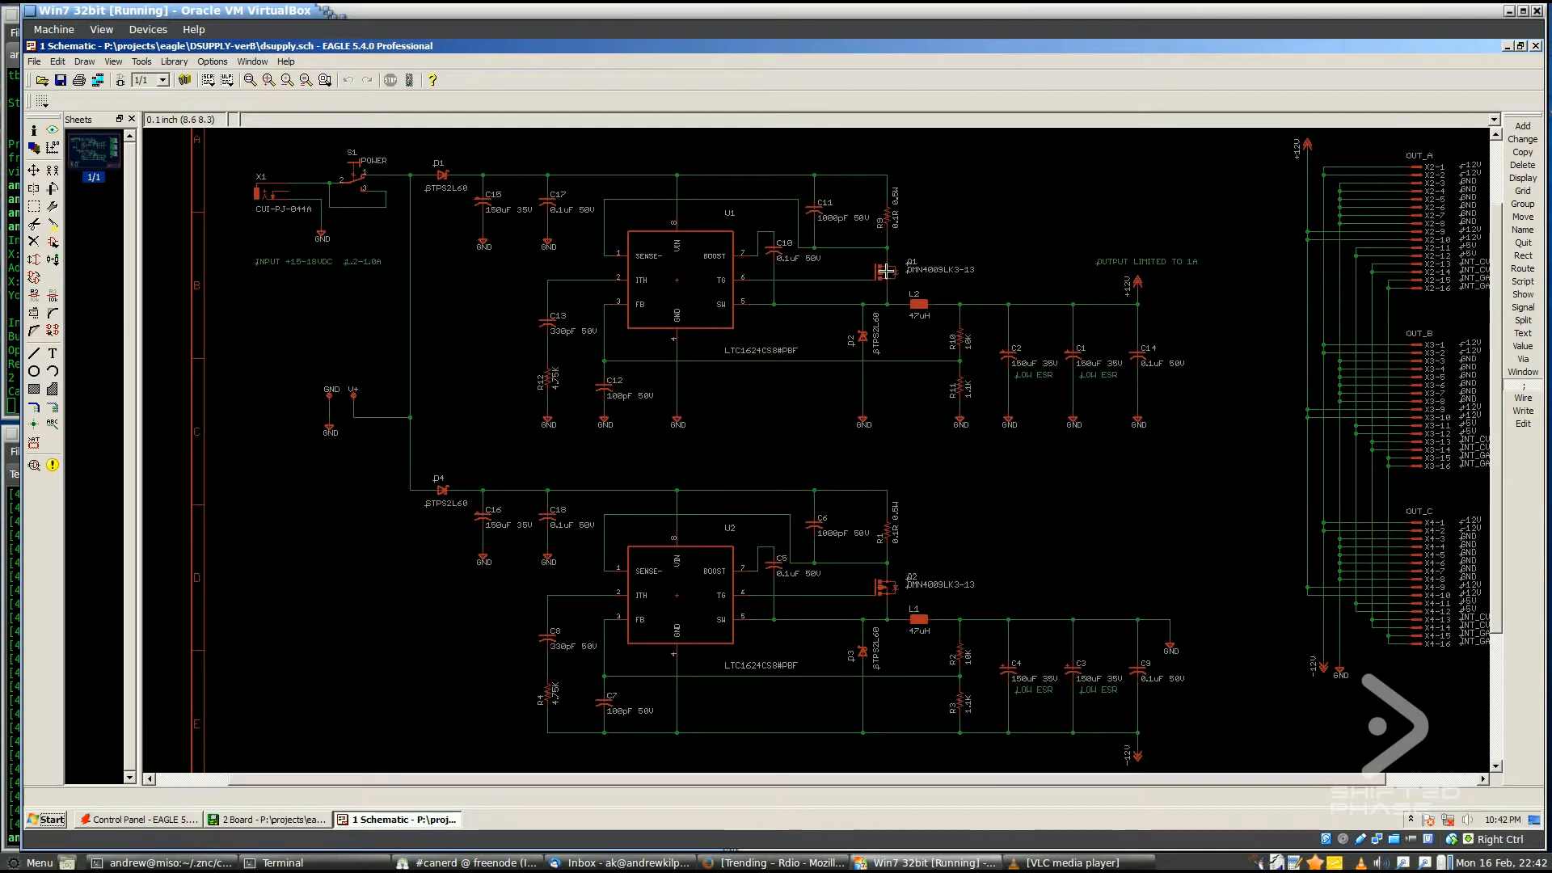
mouse_move(716, 278)
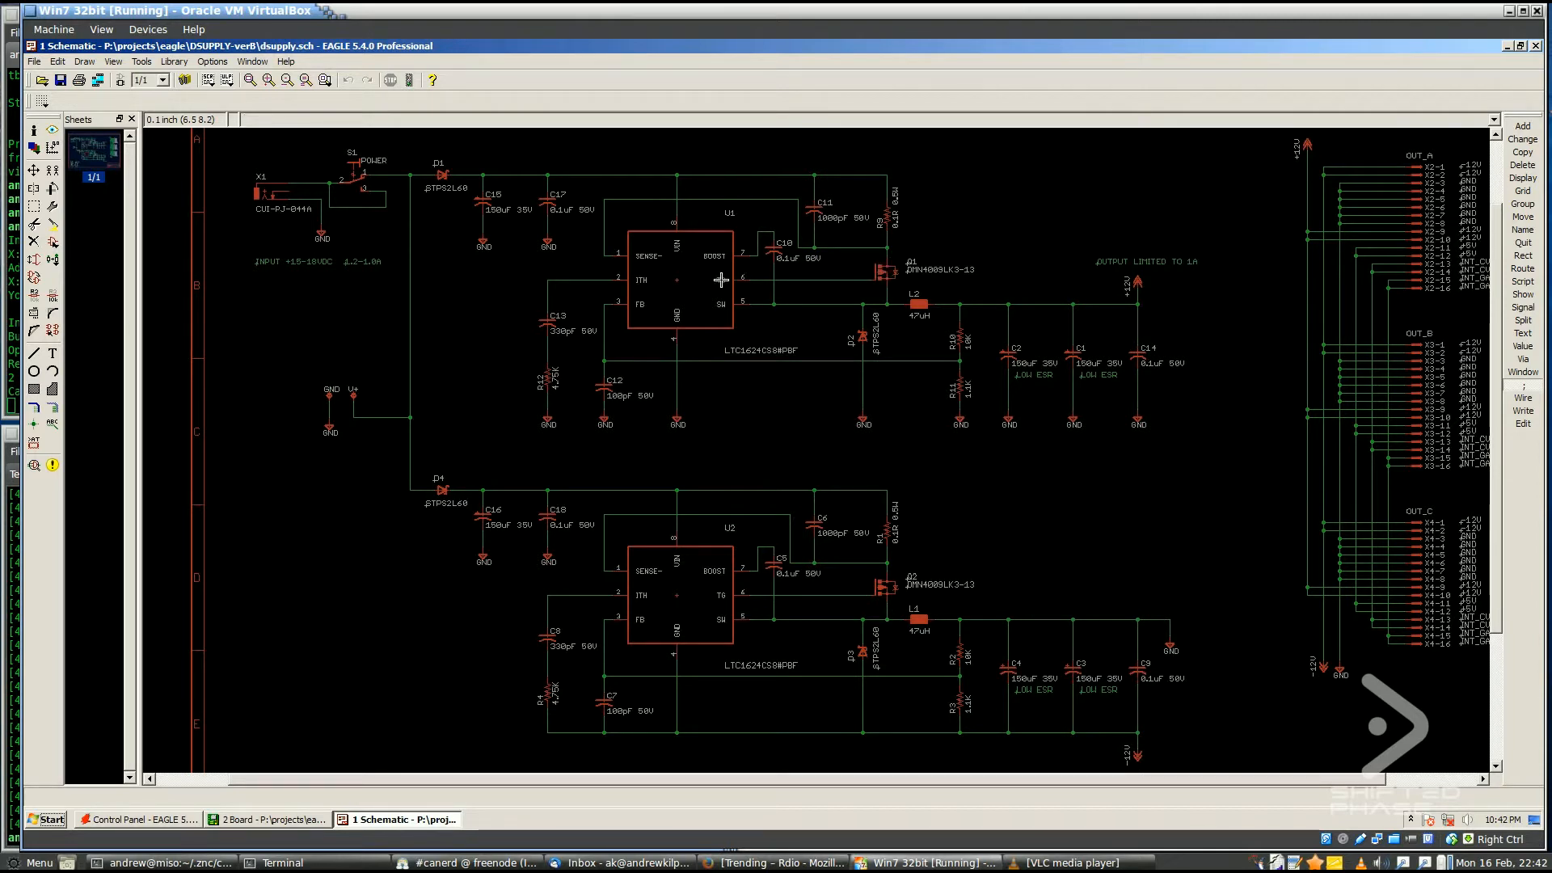
mouse_move(904, 311)
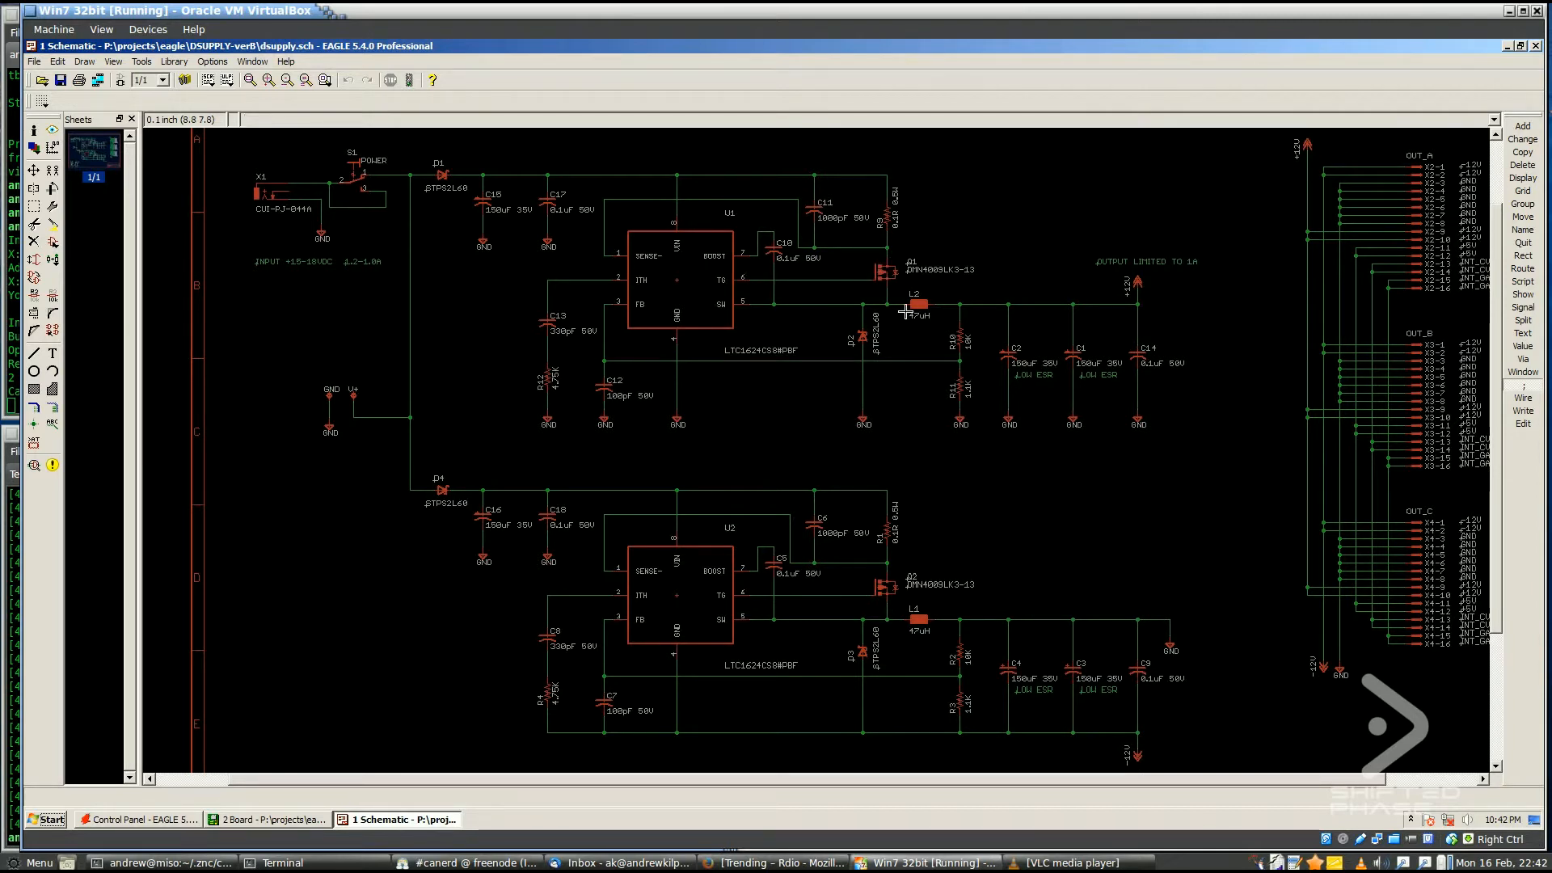
mouse_move(946, 363)
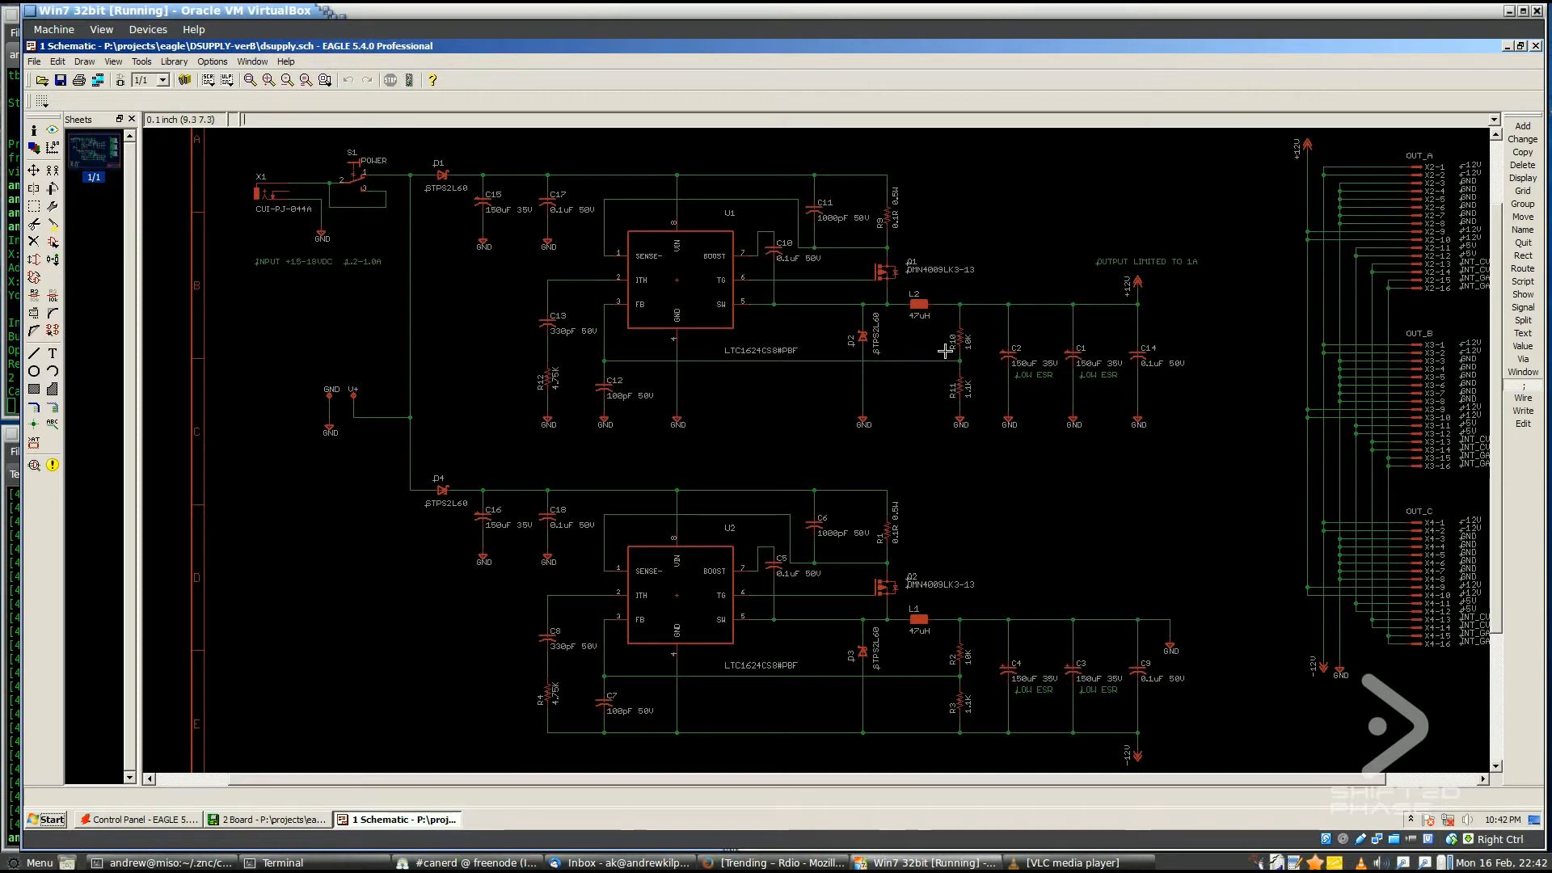
mouse_move(913, 309)
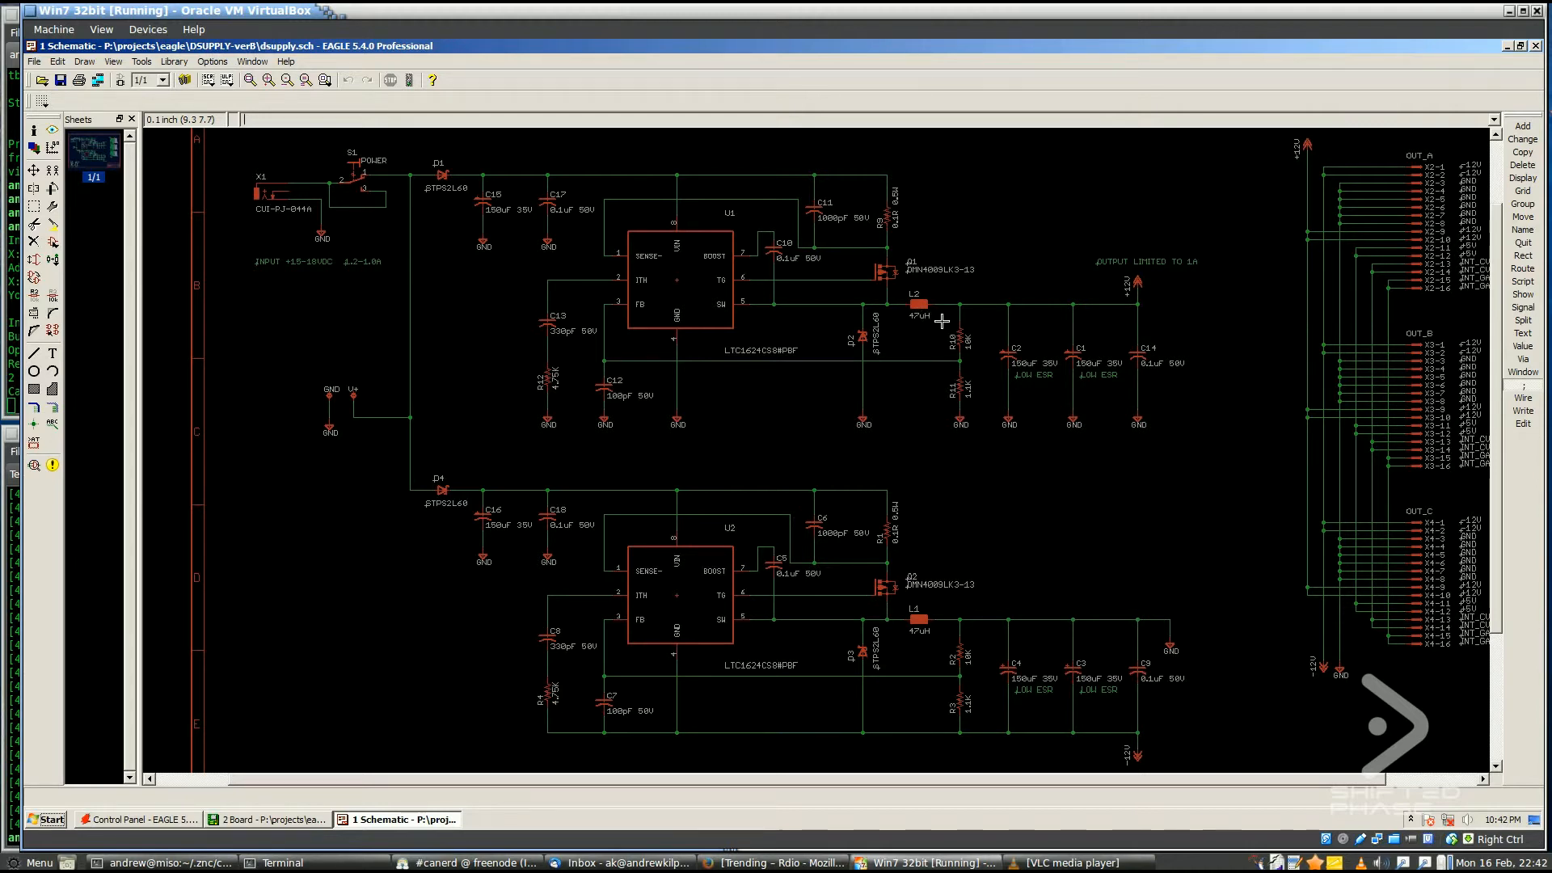
mouse_move(1009, 389)
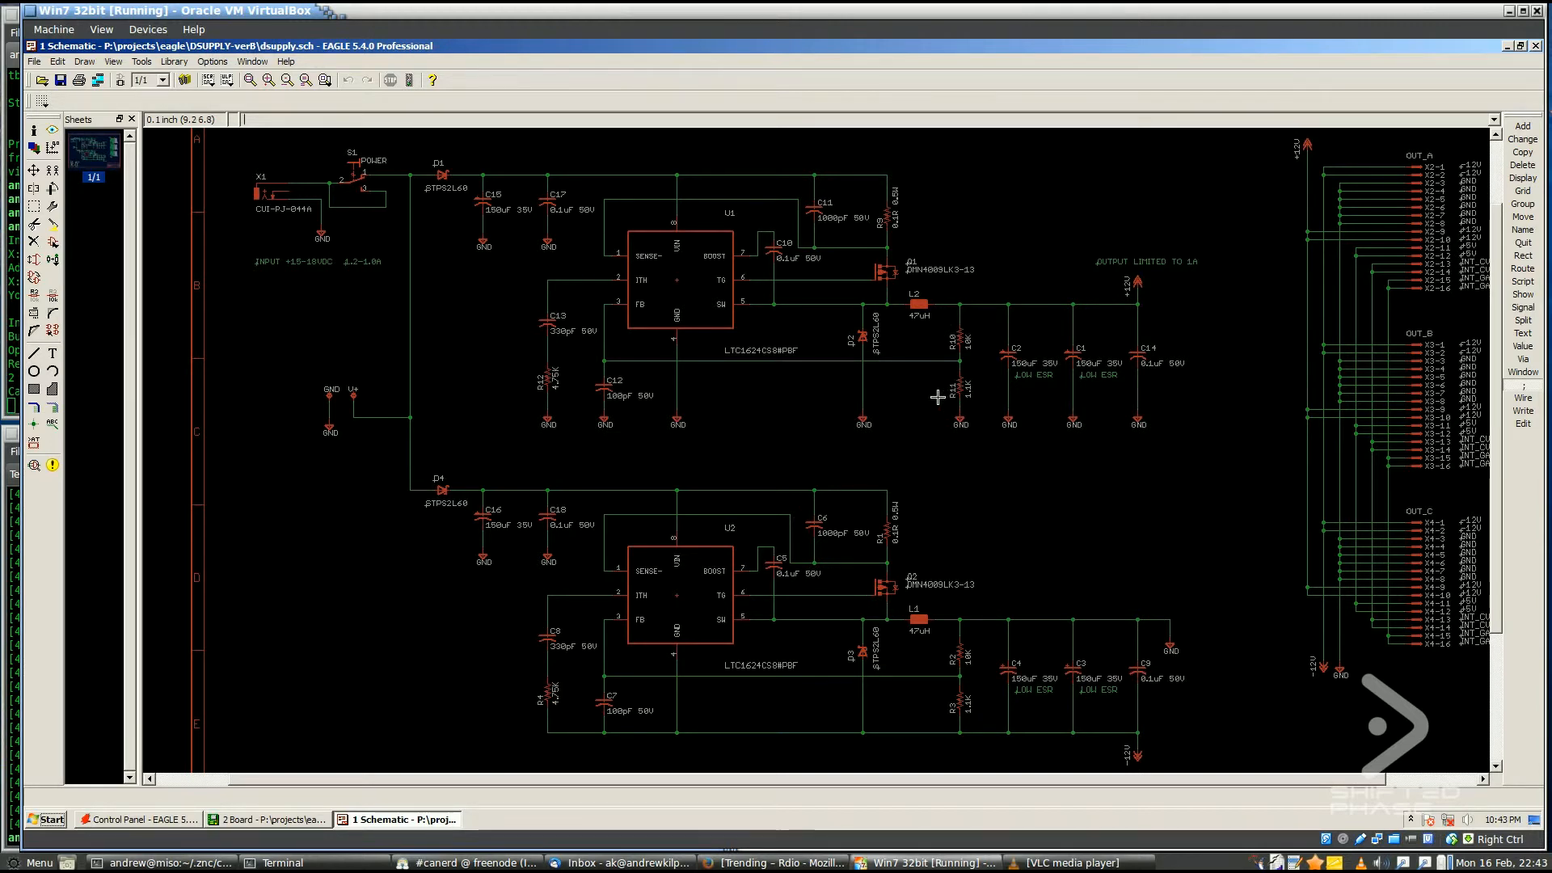
mouse_move(717, 302)
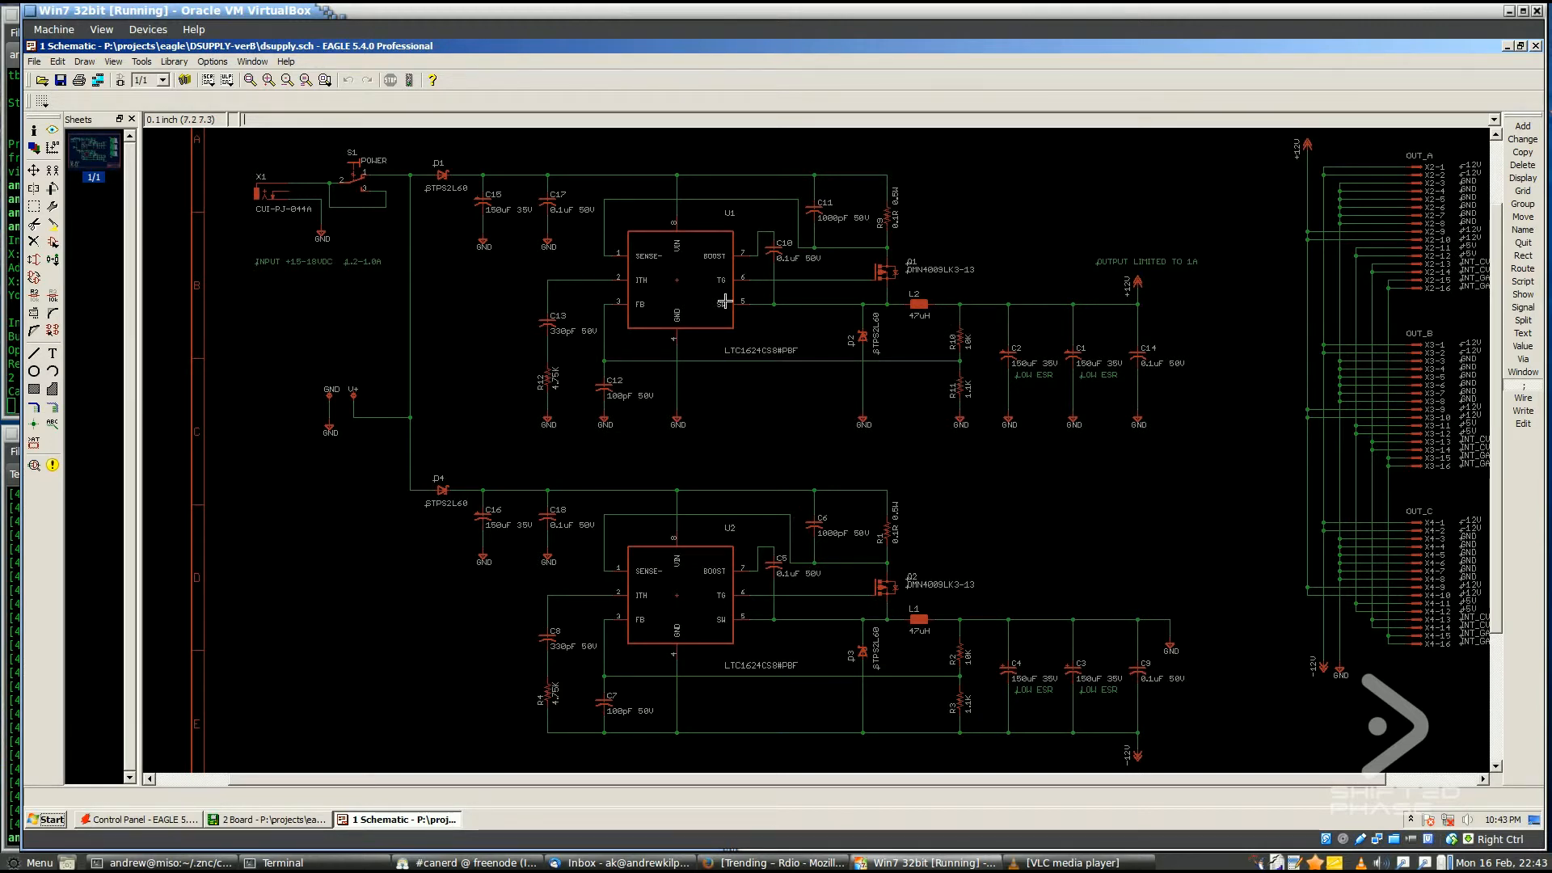
mouse_move(694, 249)
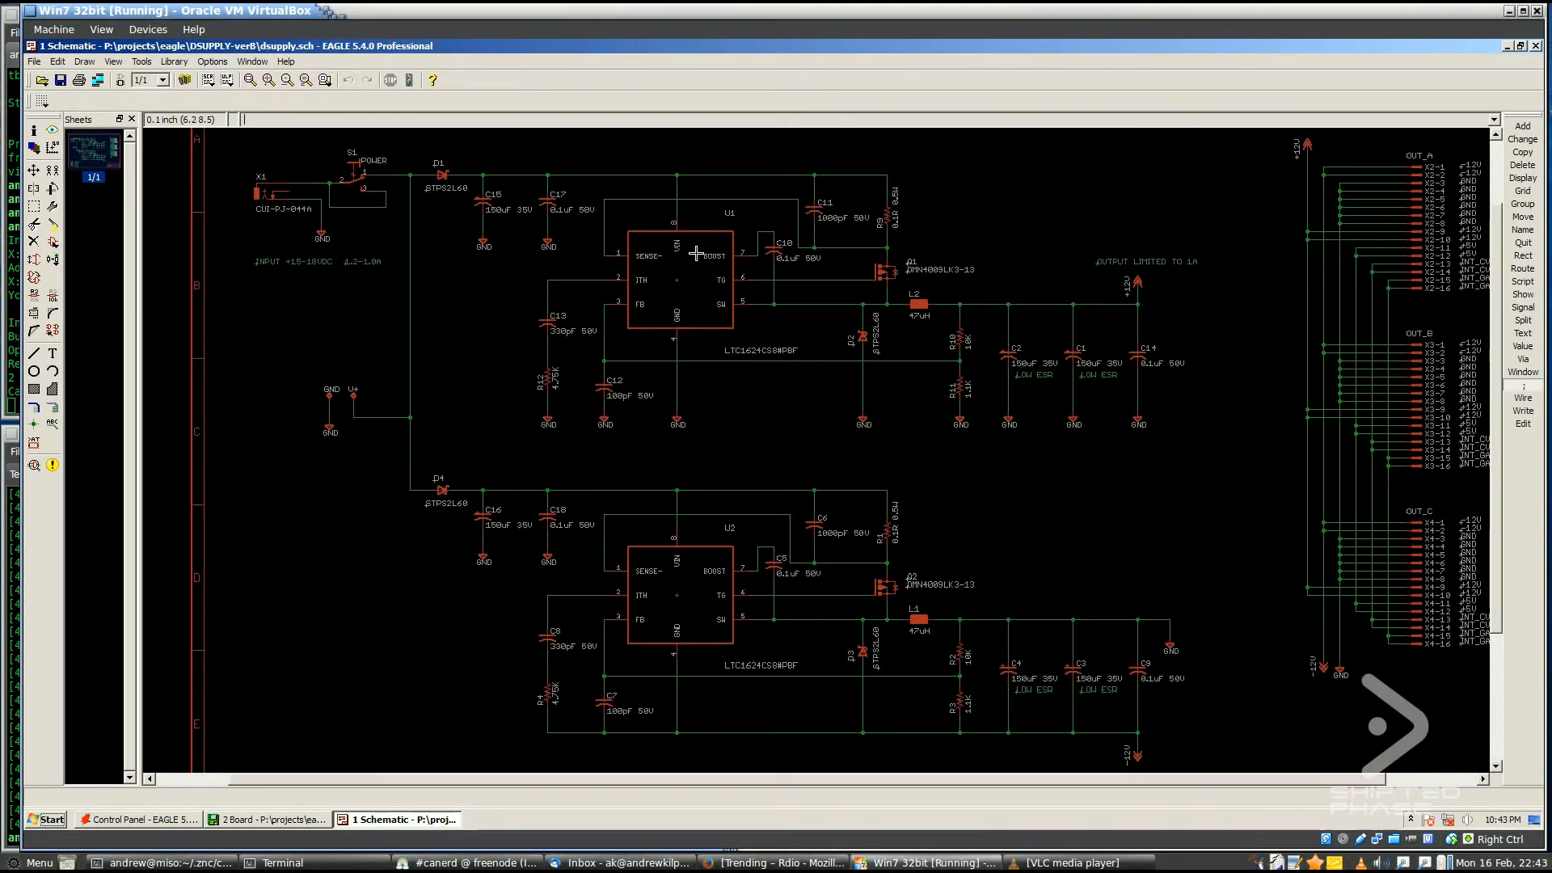
mouse_move(1052, 275)
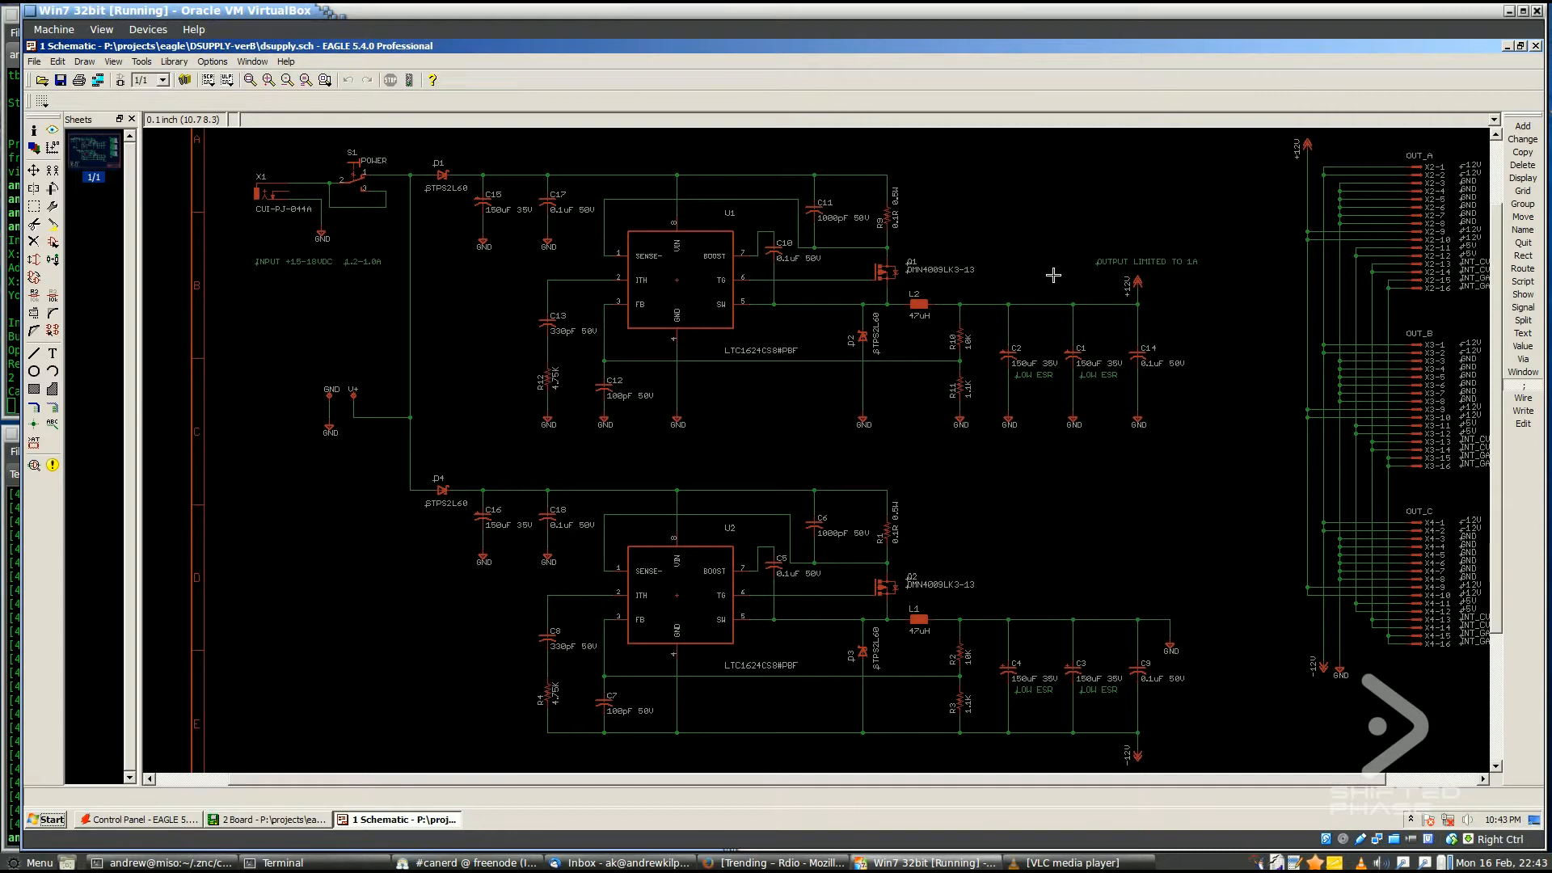
mouse_move(1124, 283)
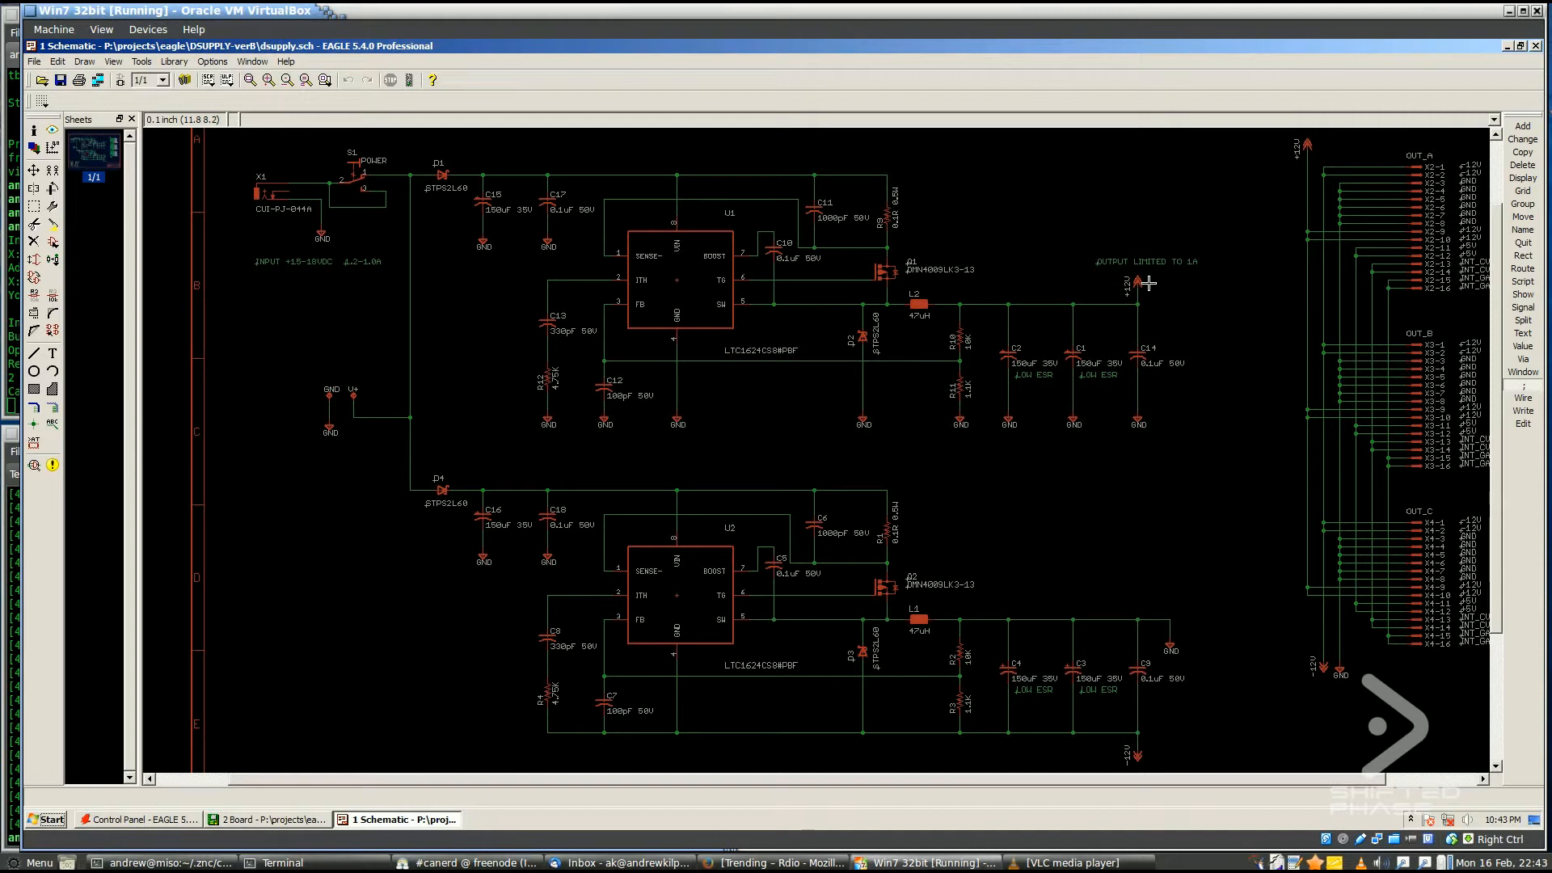
mouse_move(1134, 290)
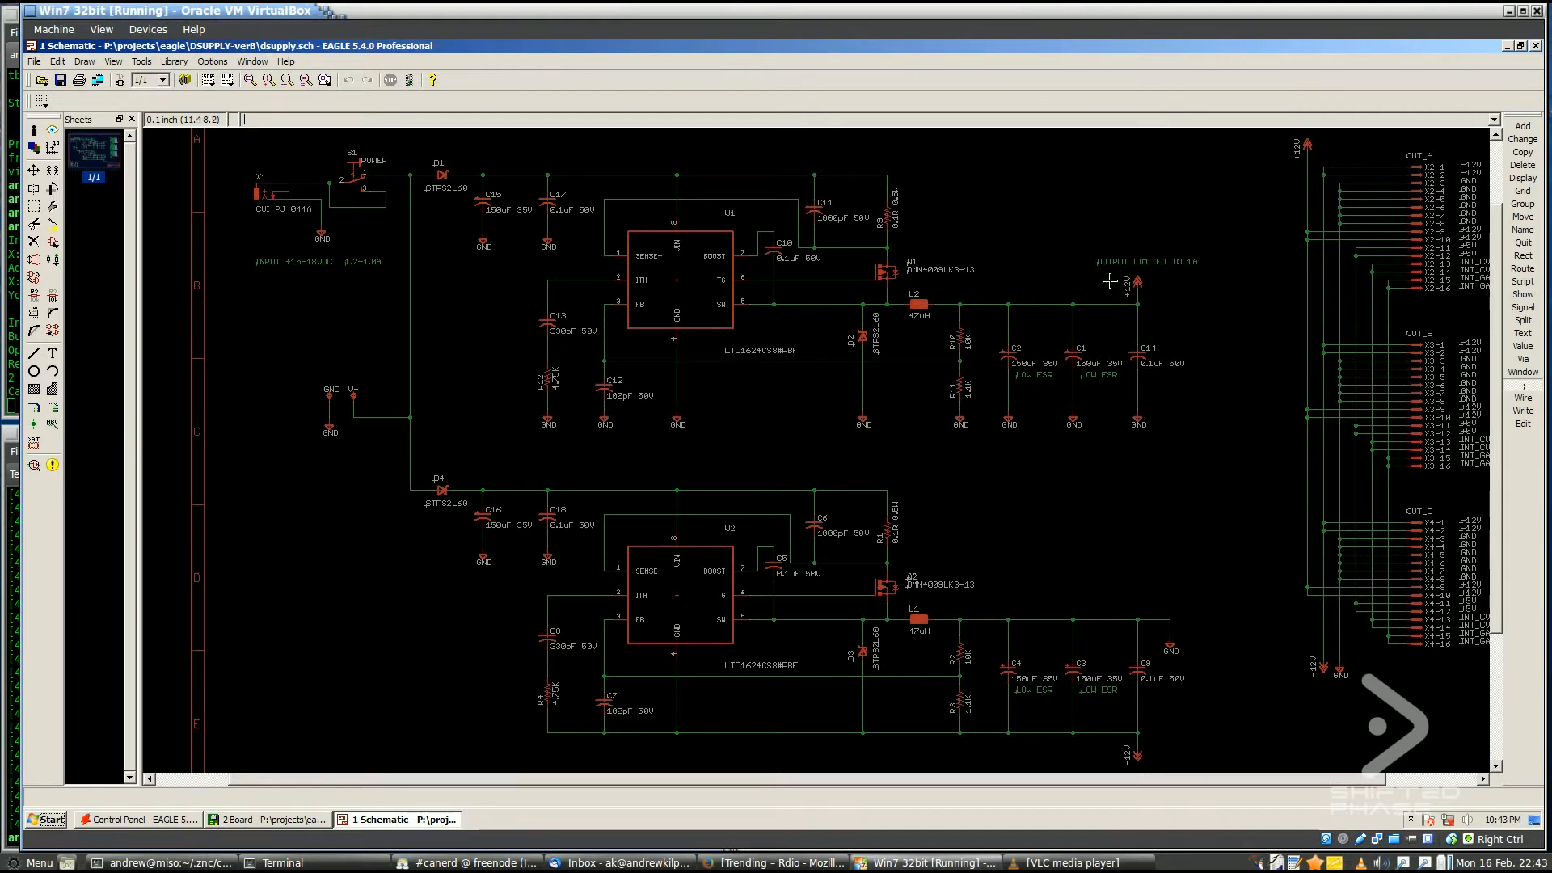
mouse_move(943, 337)
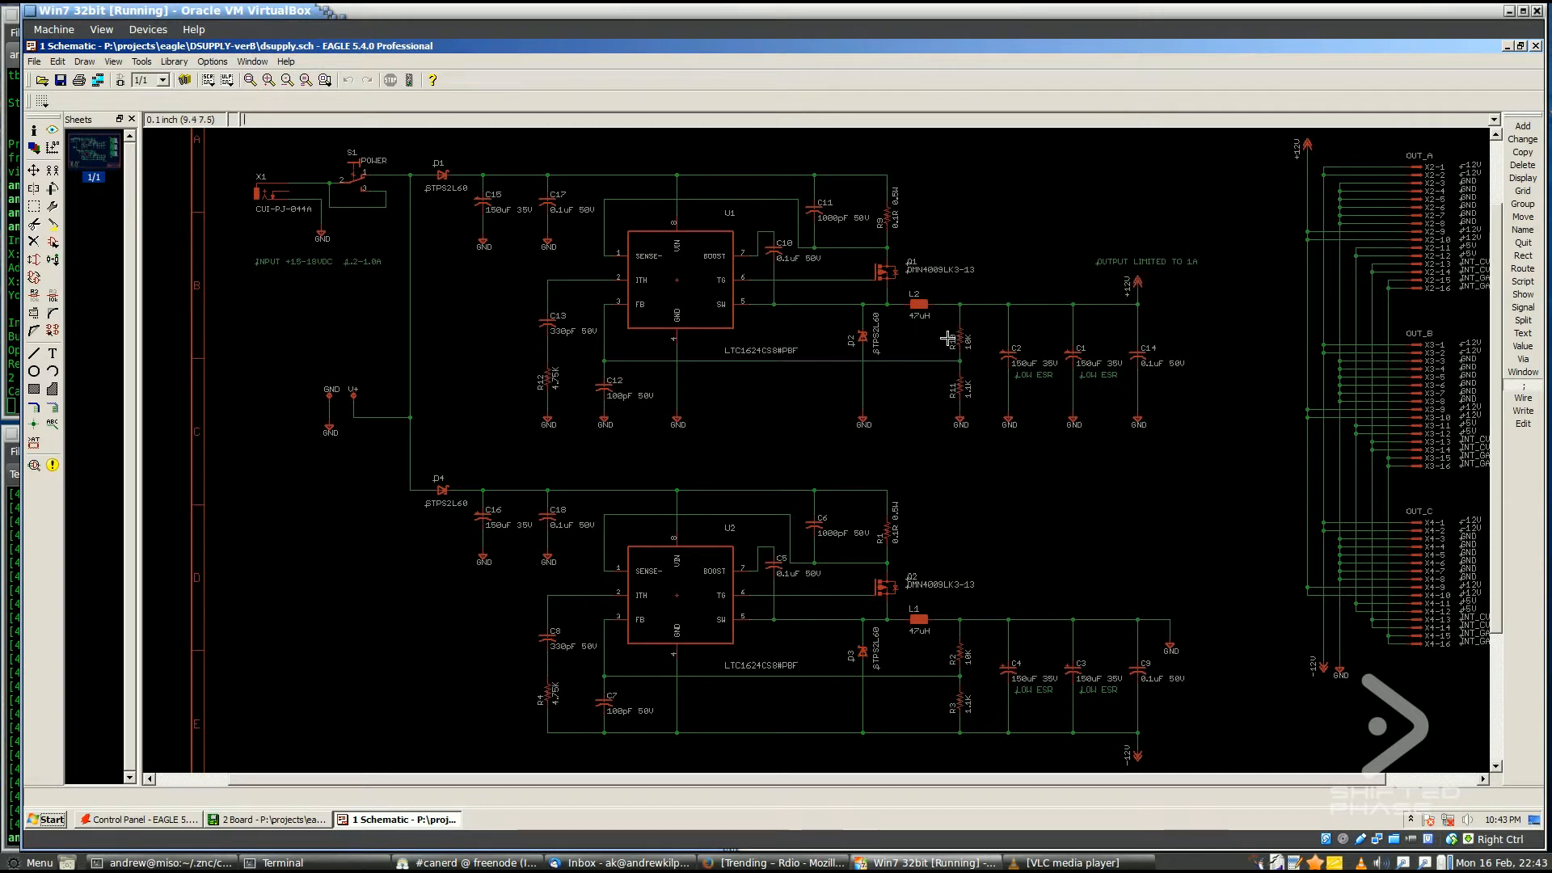
mouse_move(967, 437)
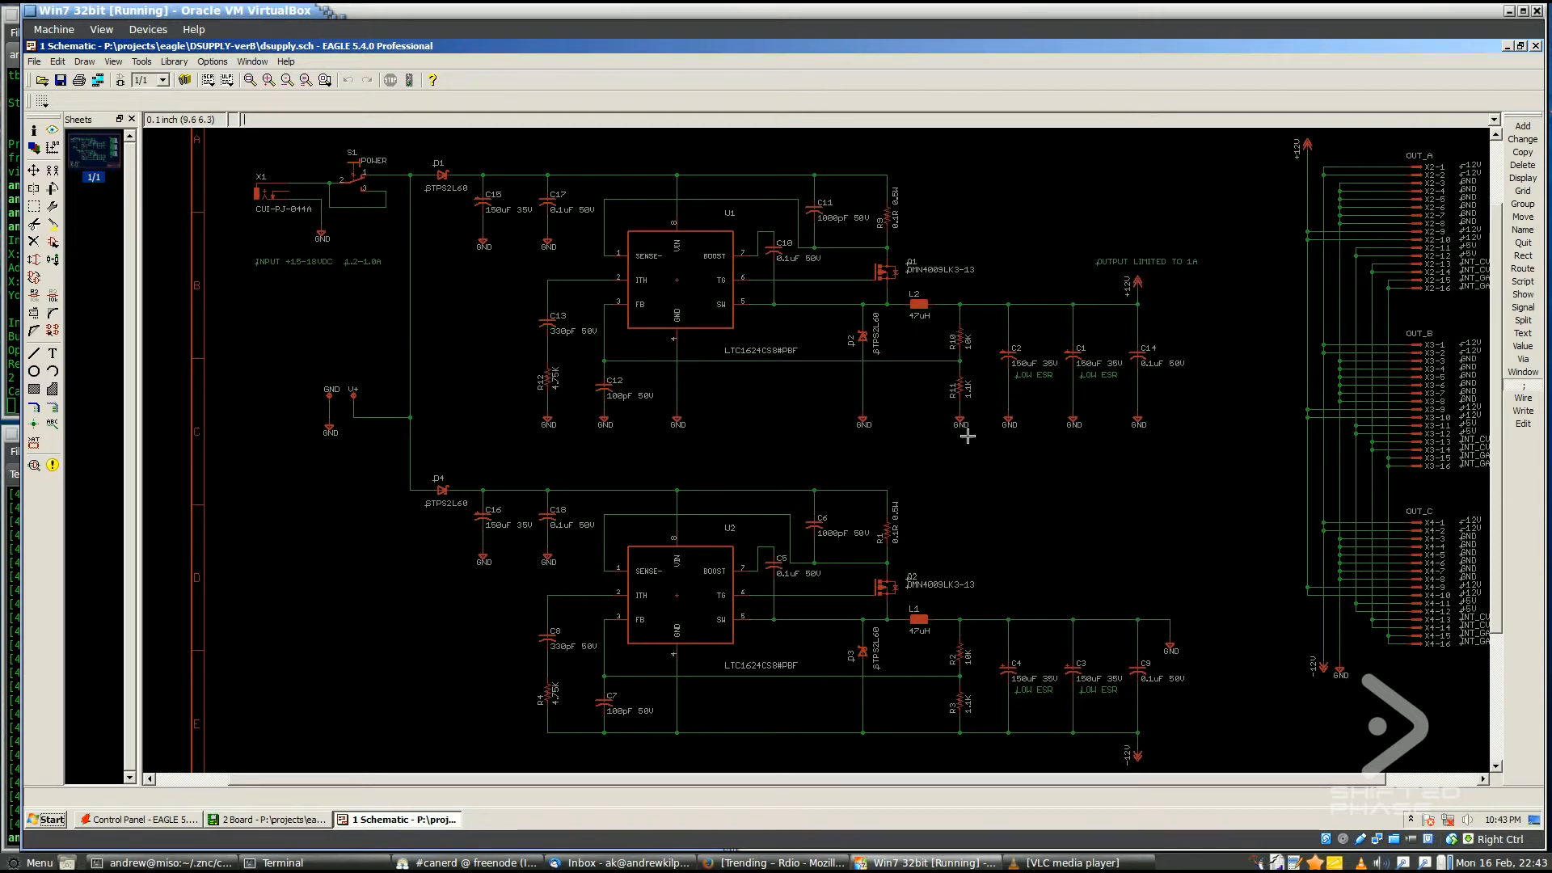
mouse_move(959, 313)
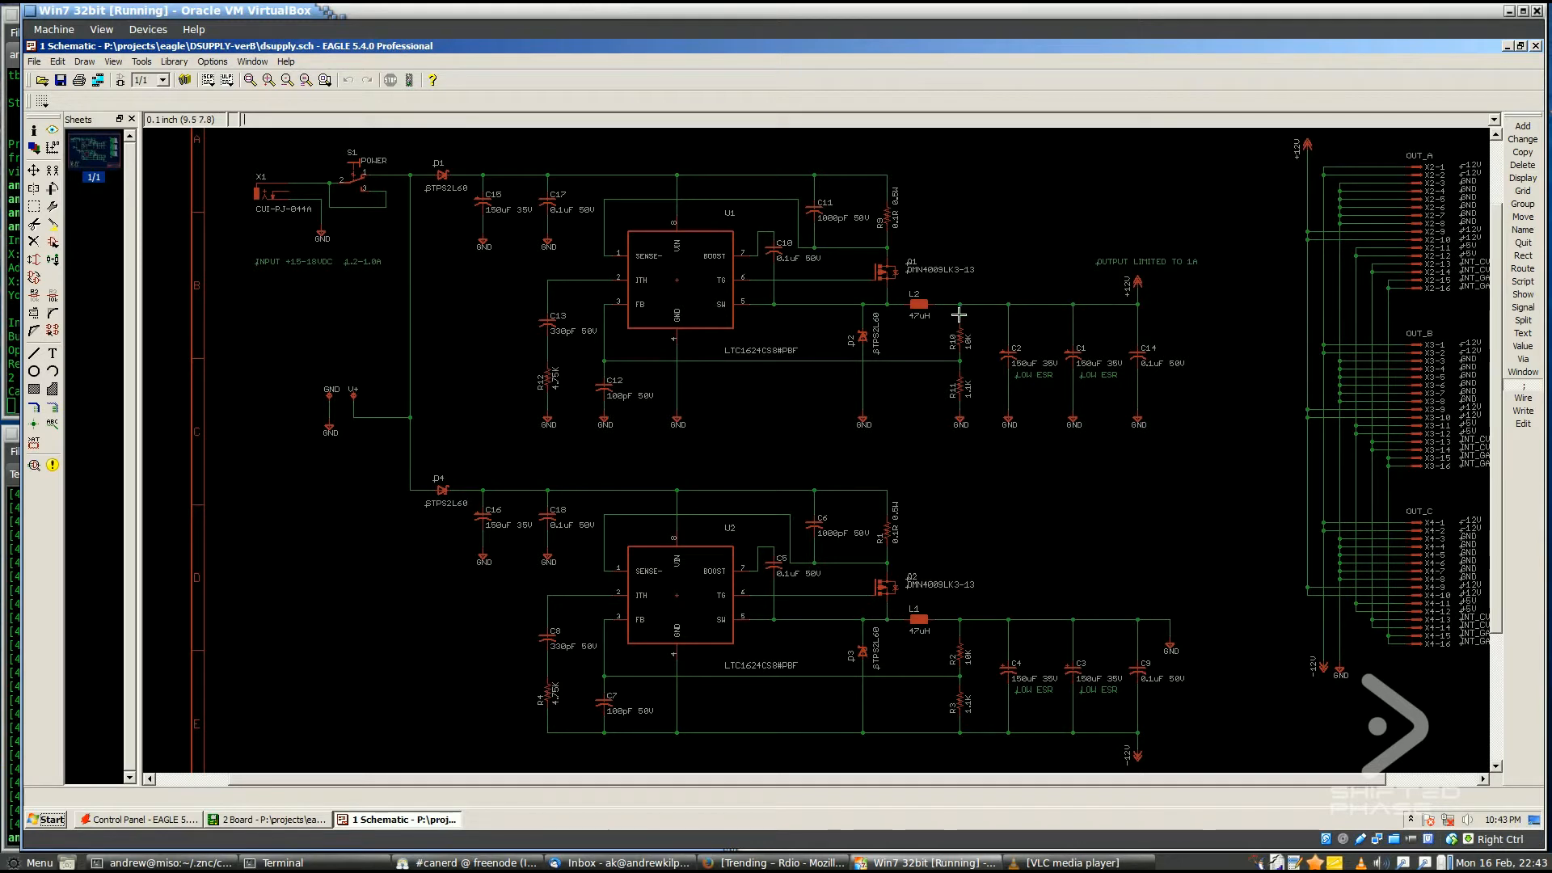
mouse_move(958, 331)
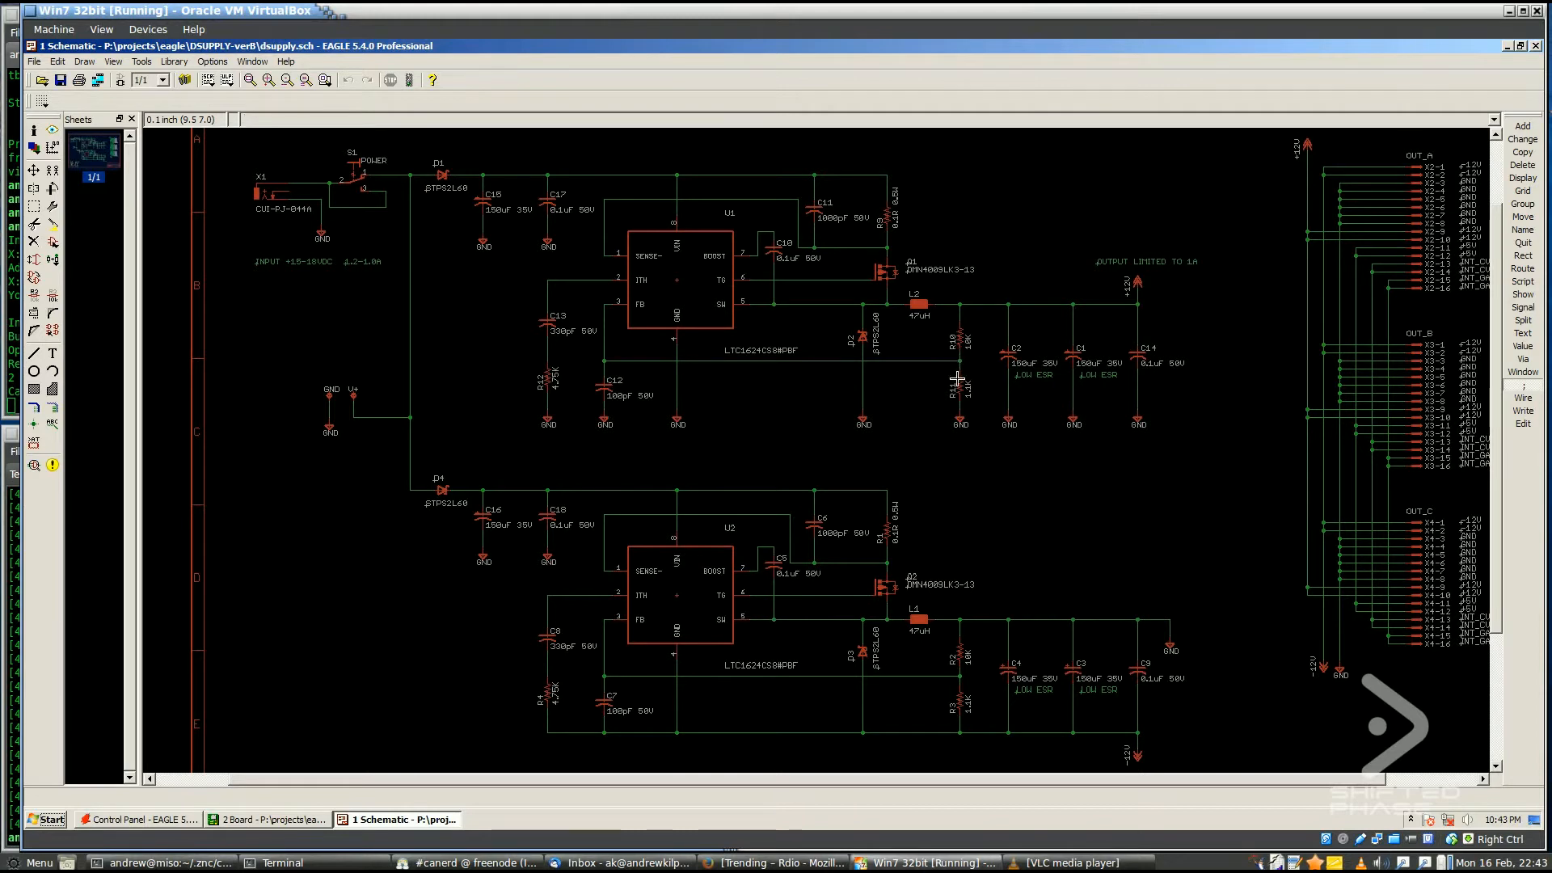
mouse_move(801, 349)
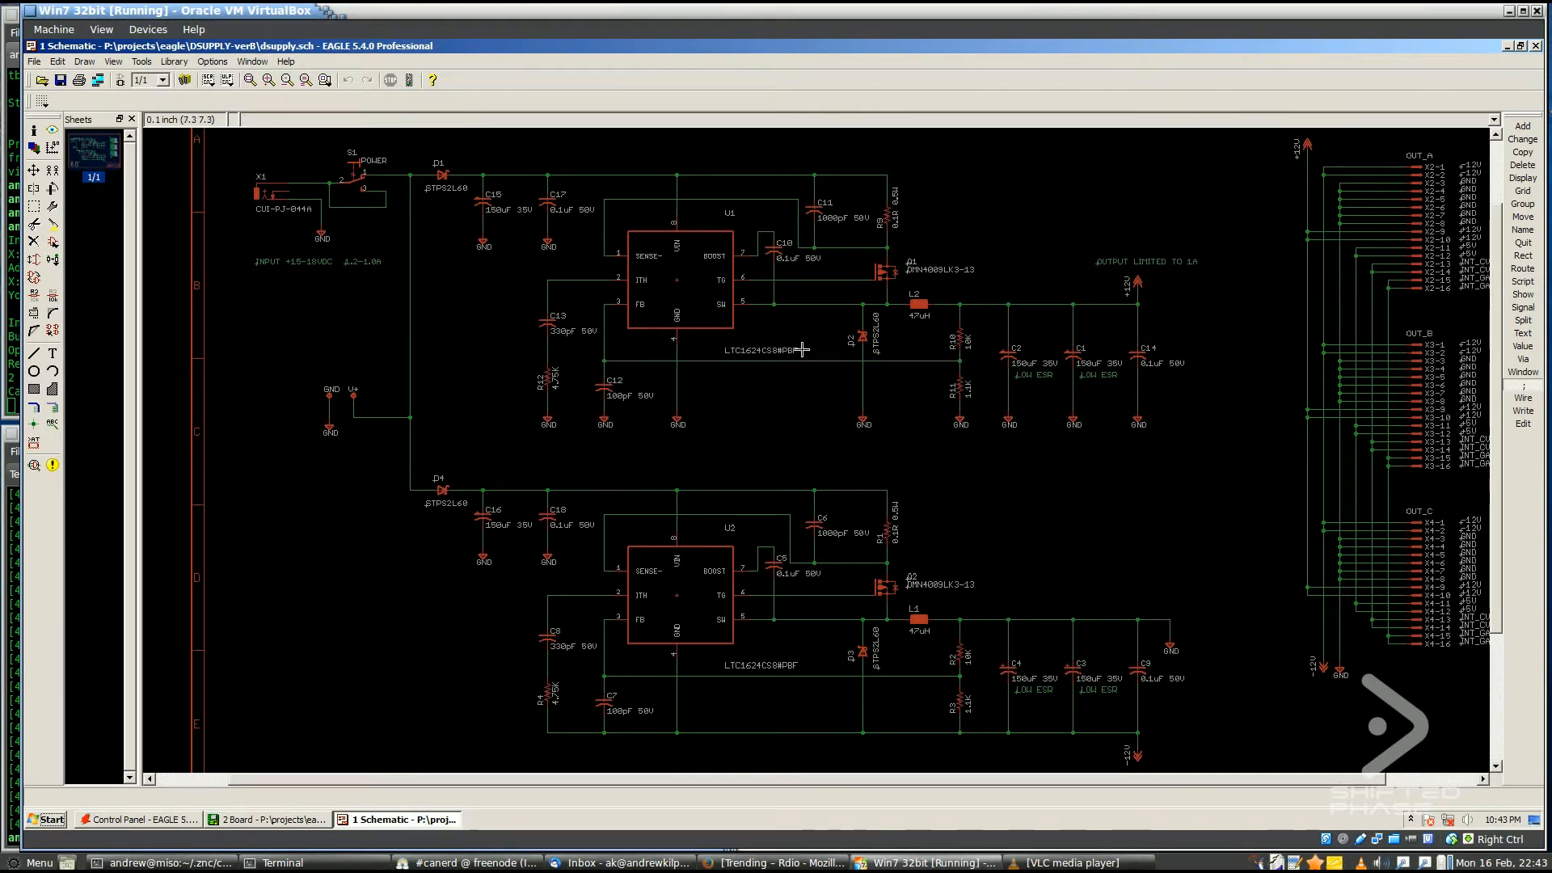
mouse_move(591, 307)
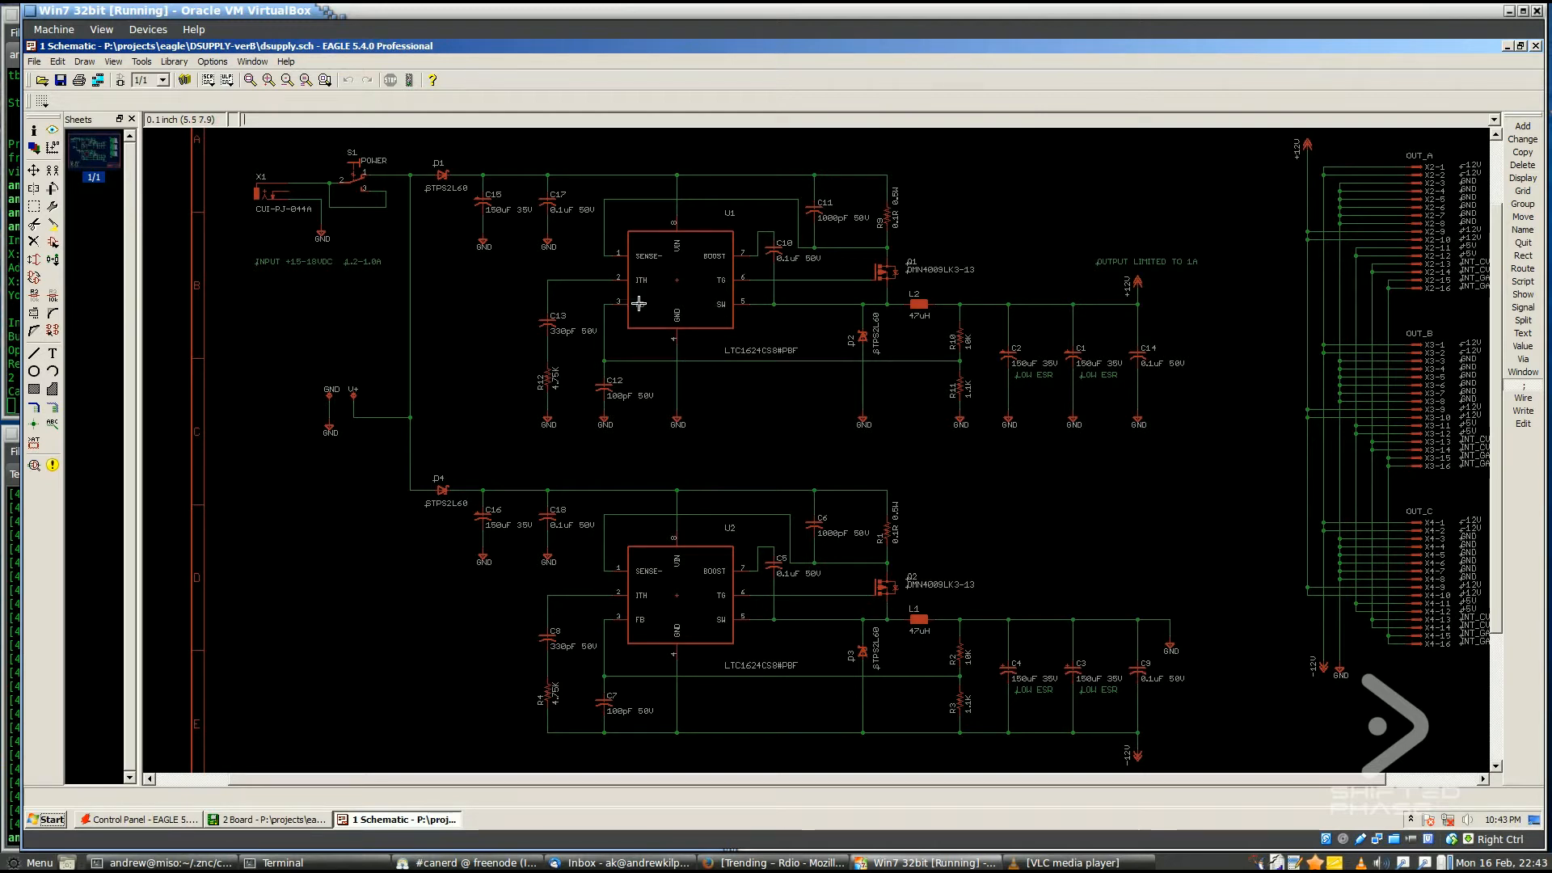
mouse_move(980, 392)
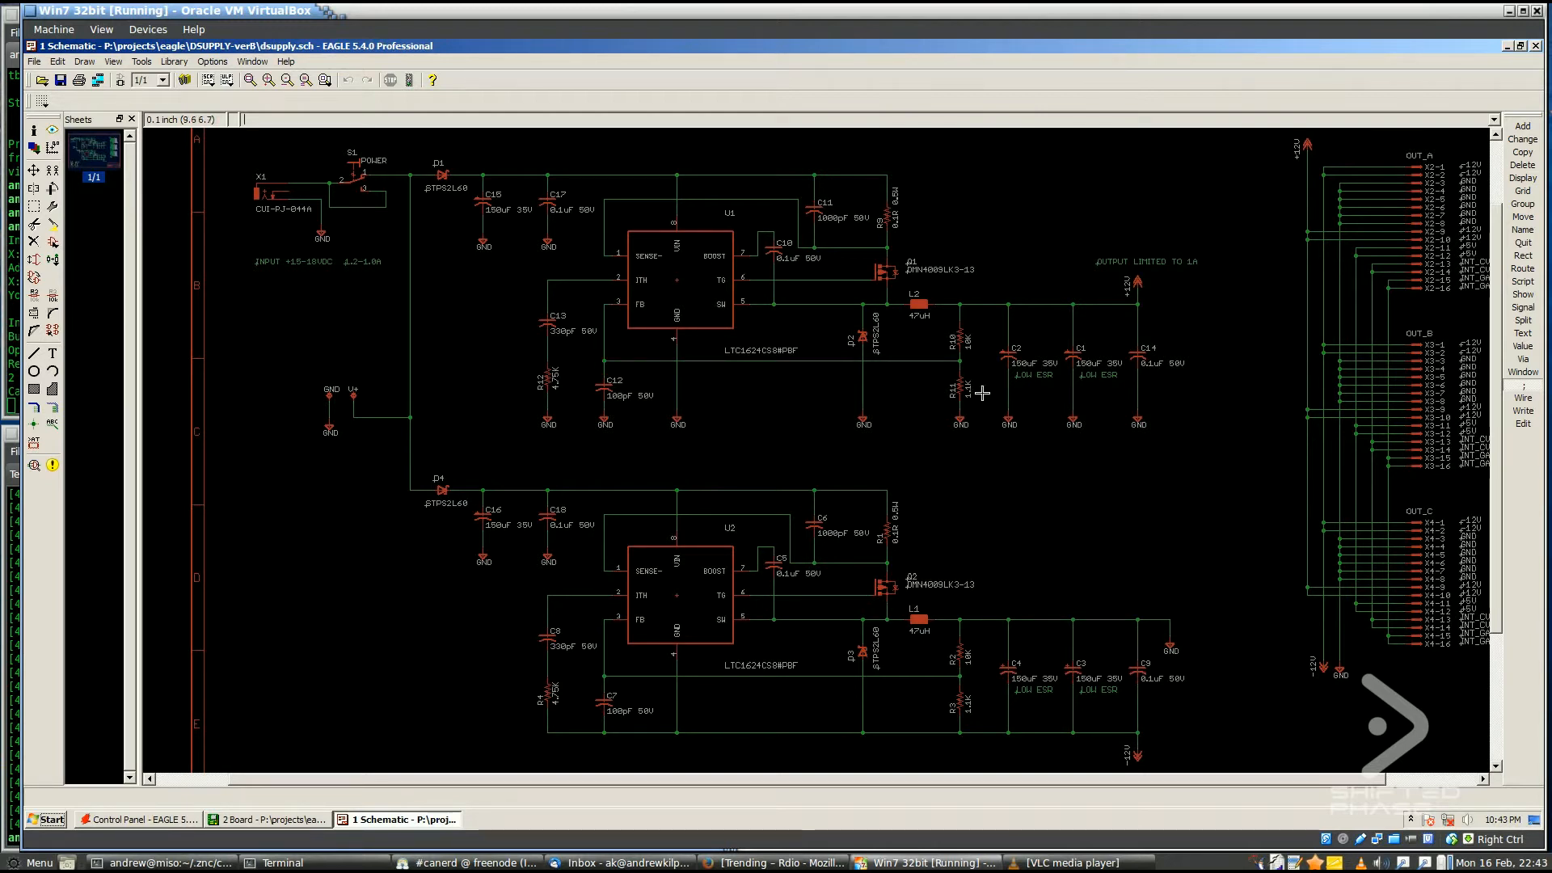
mouse_move(615, 303)
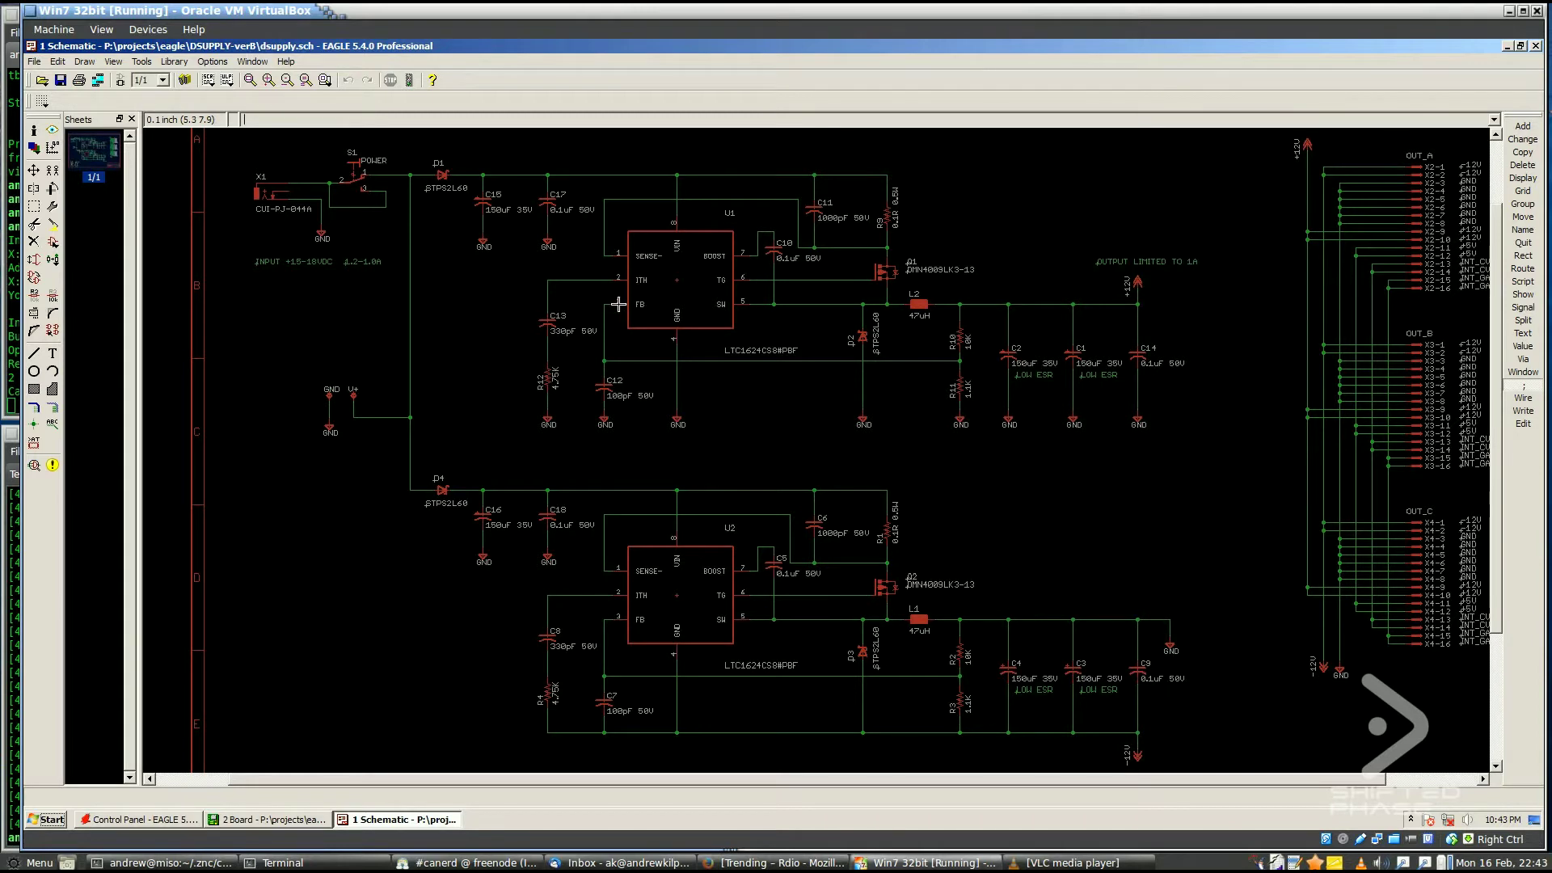
mouse_move(691, 265)
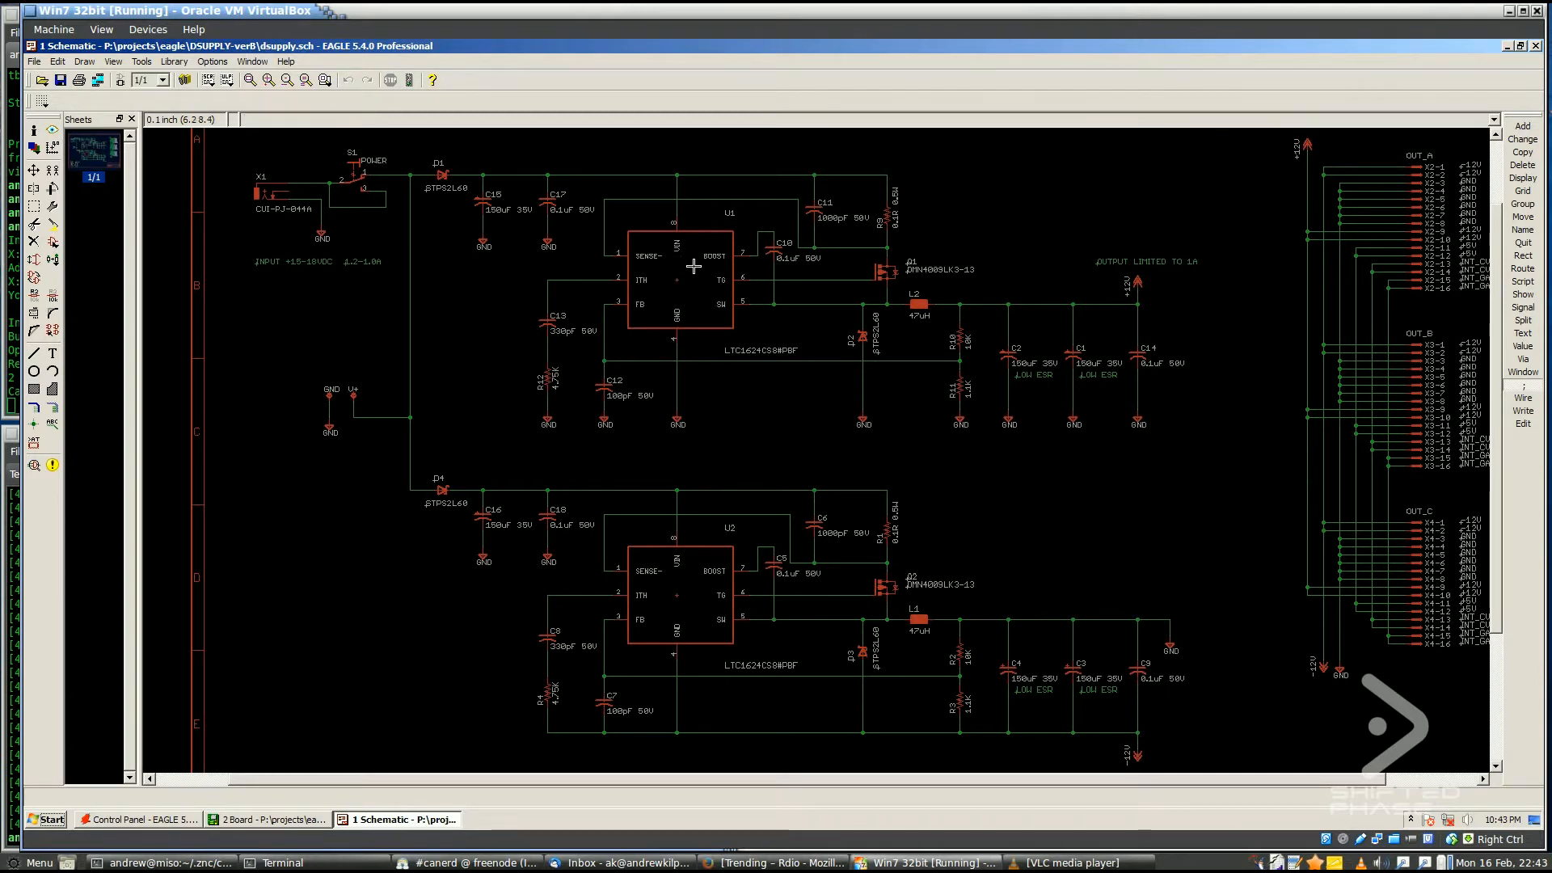
mouse_move(801, 283)
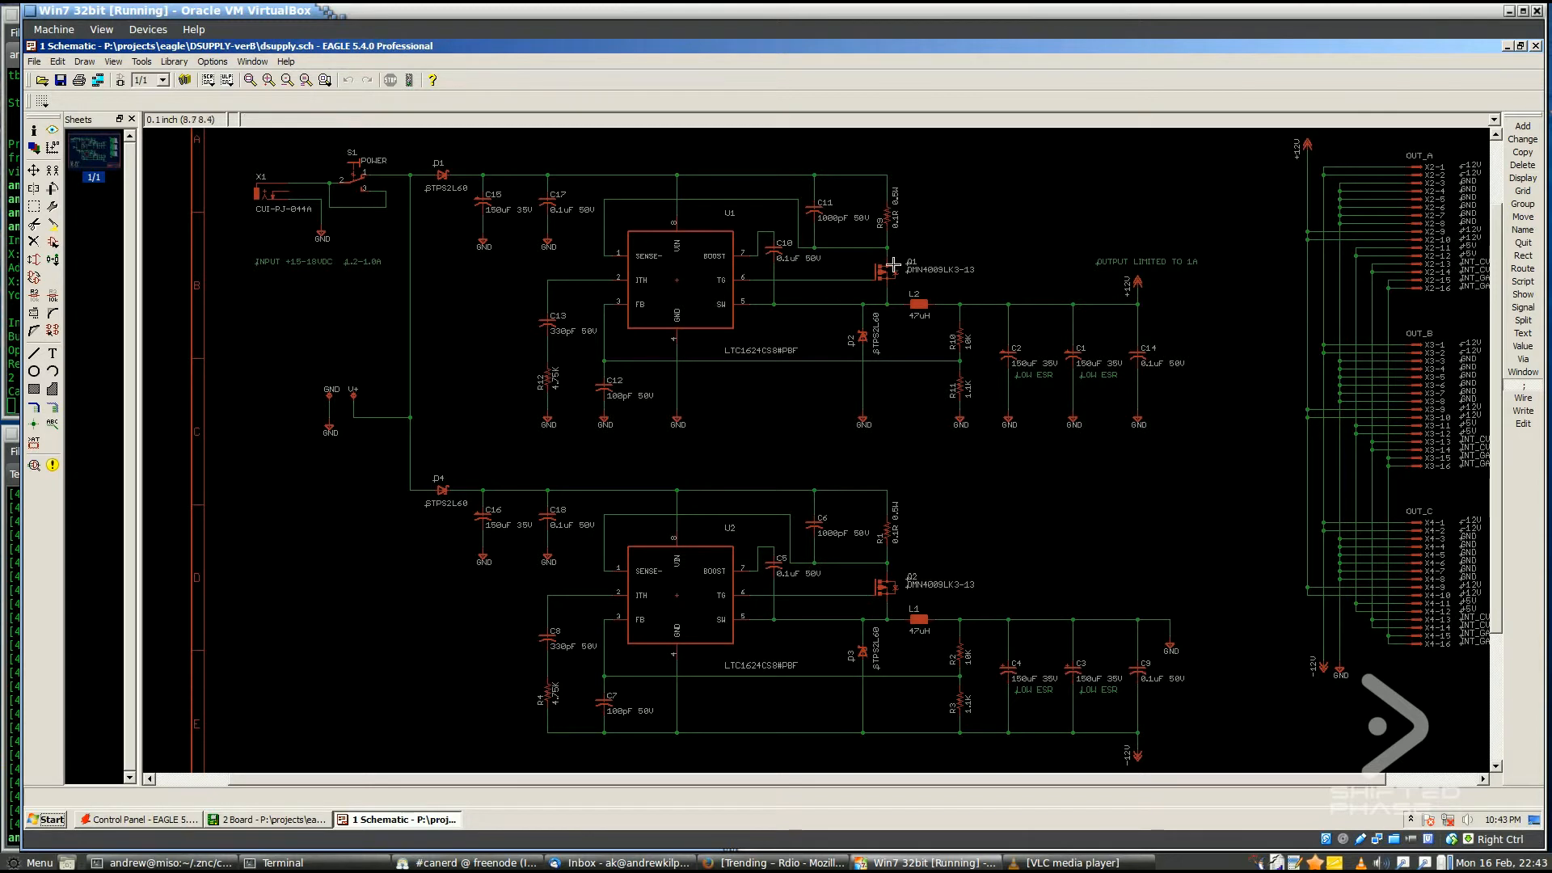
mouse_move(885, 276)
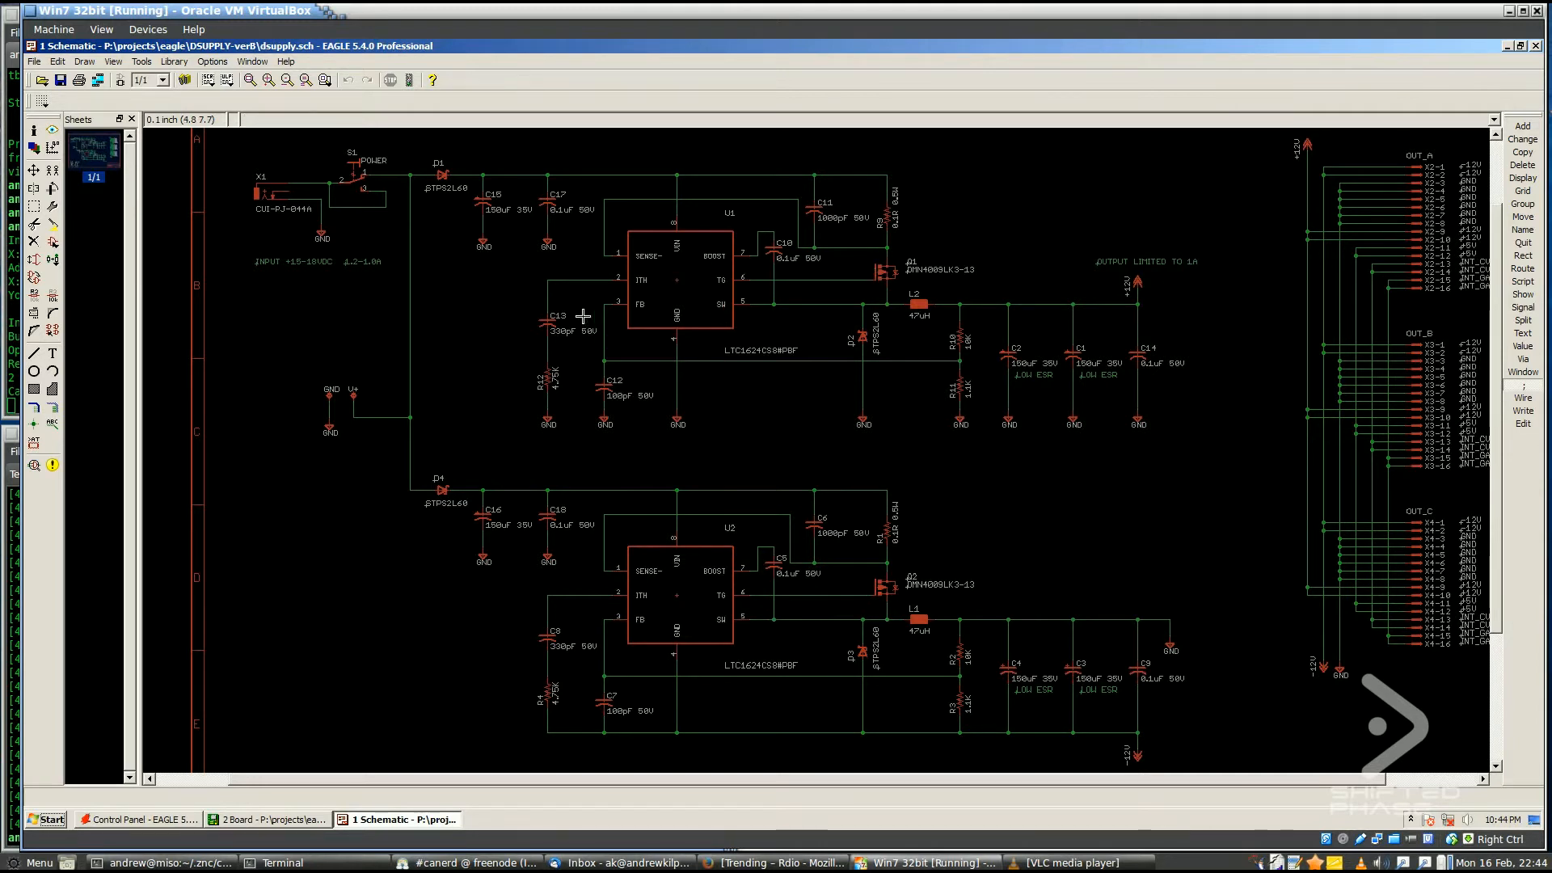
mouse_move(681, 286)
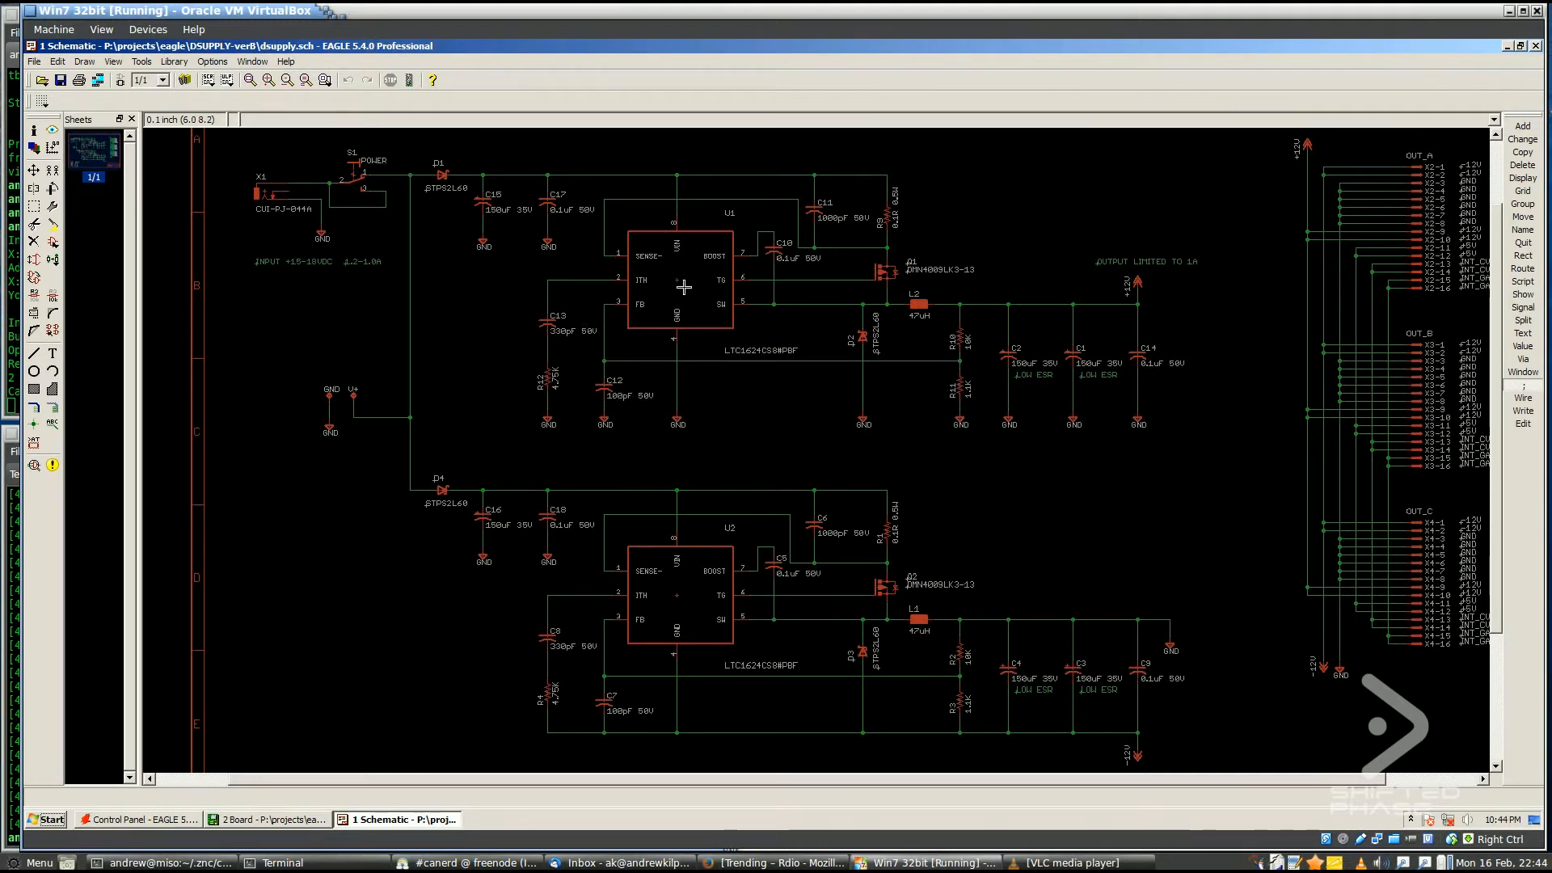
mouse_move(879, 287)
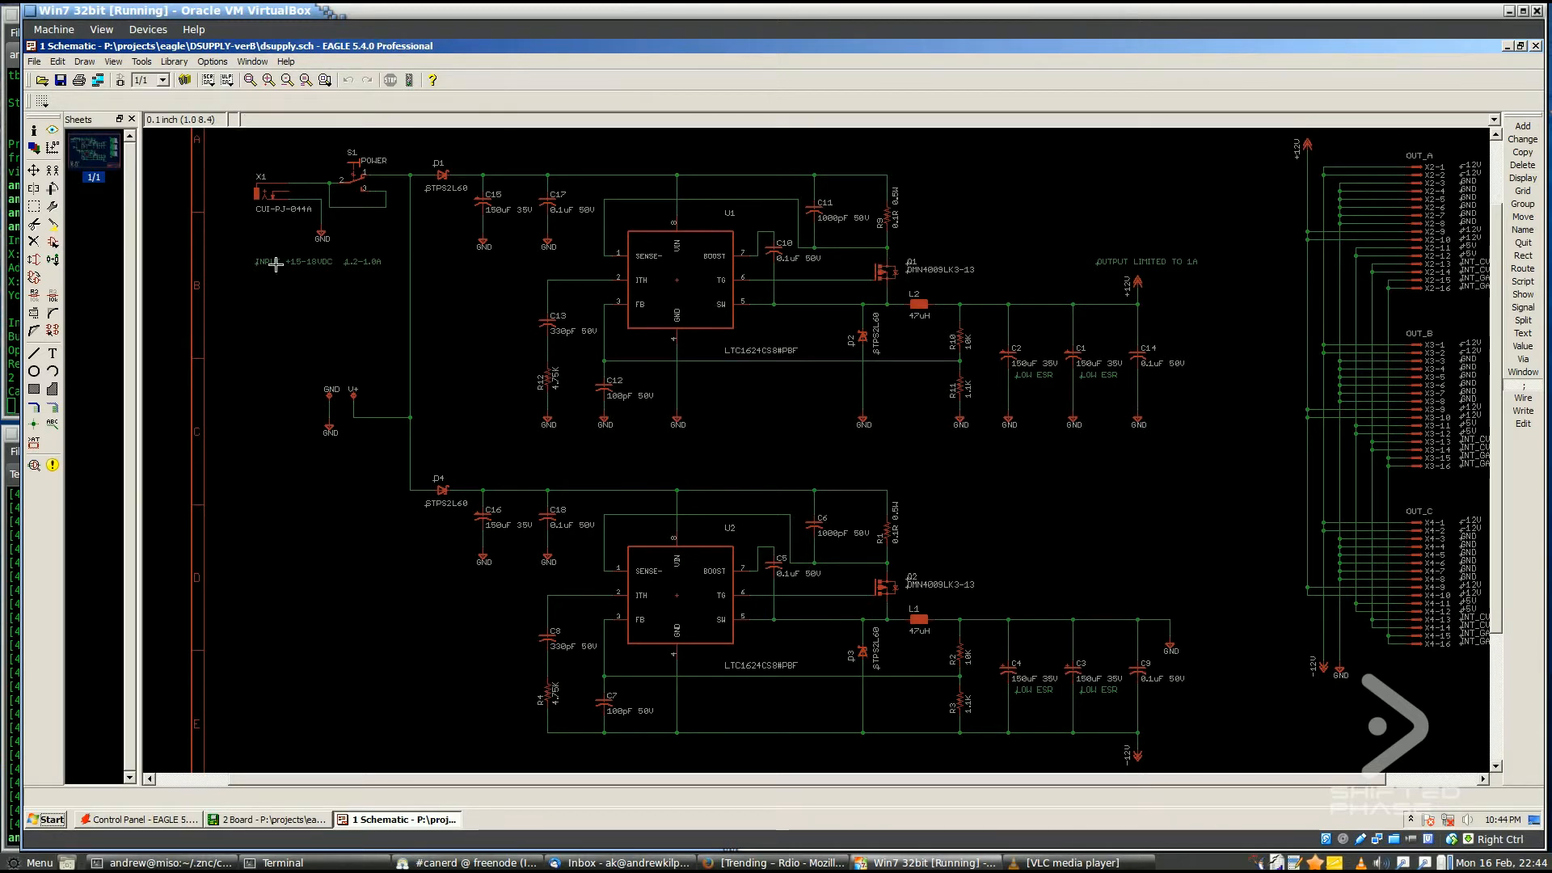
mouse_move(886, 235)
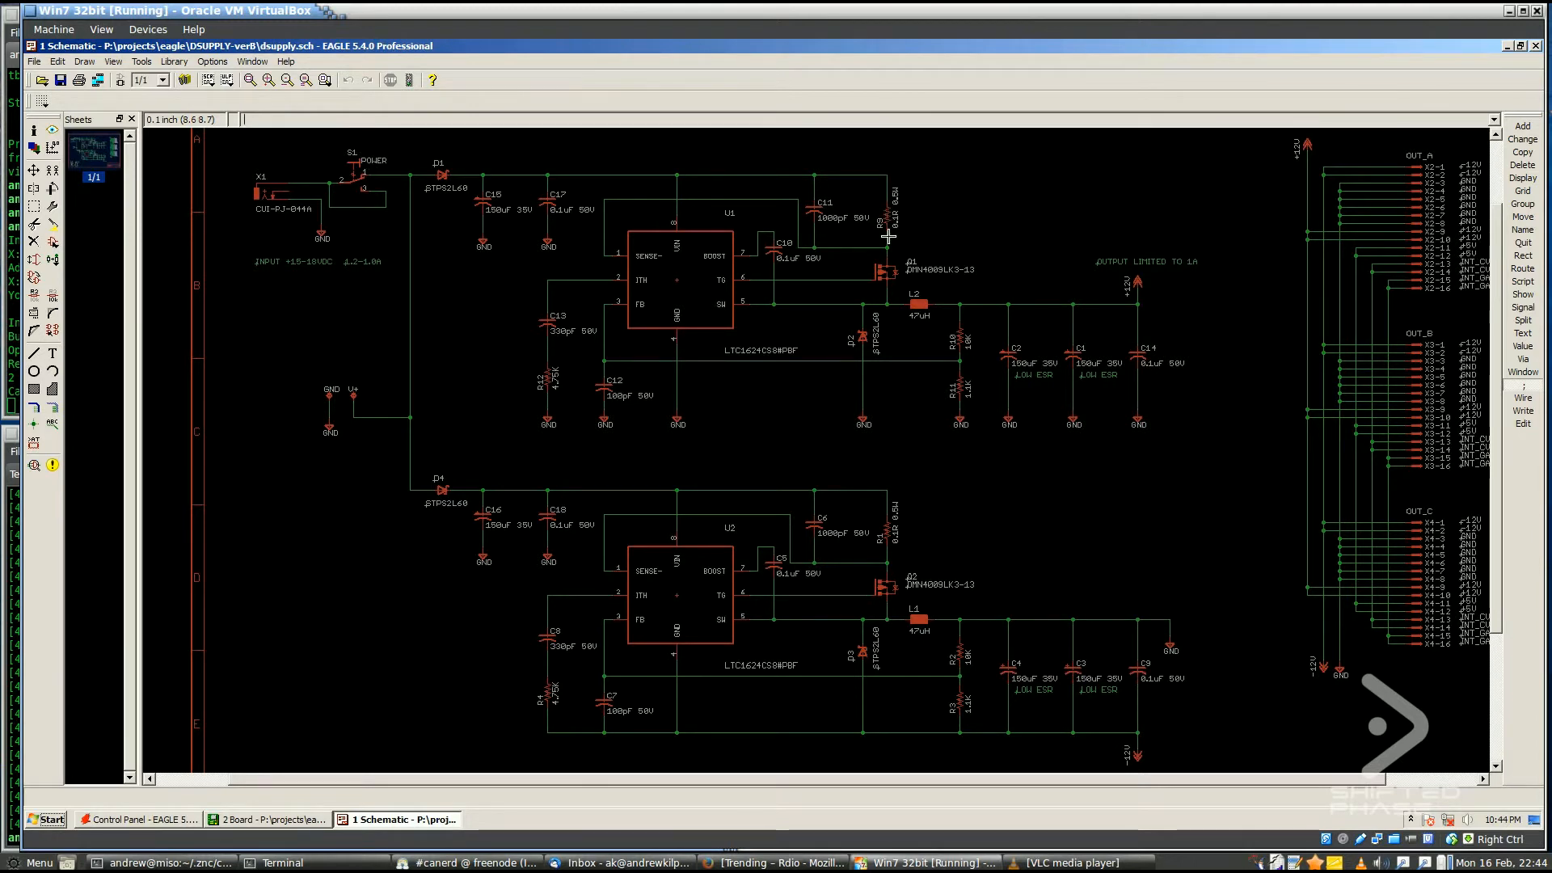
mouse_move(883, 287)
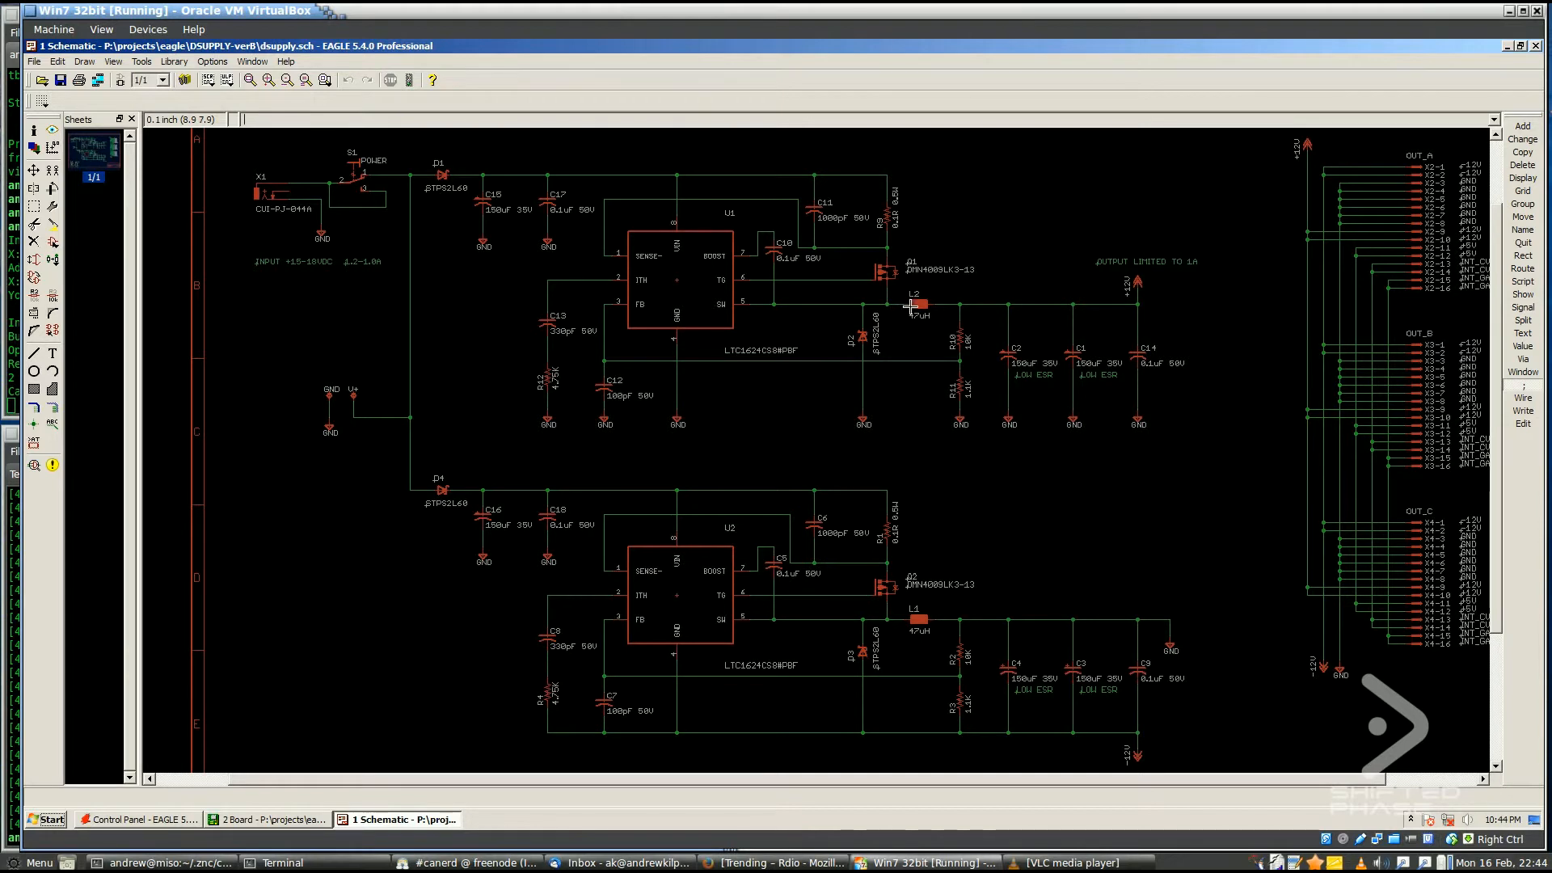
mouse_move(924, 297)
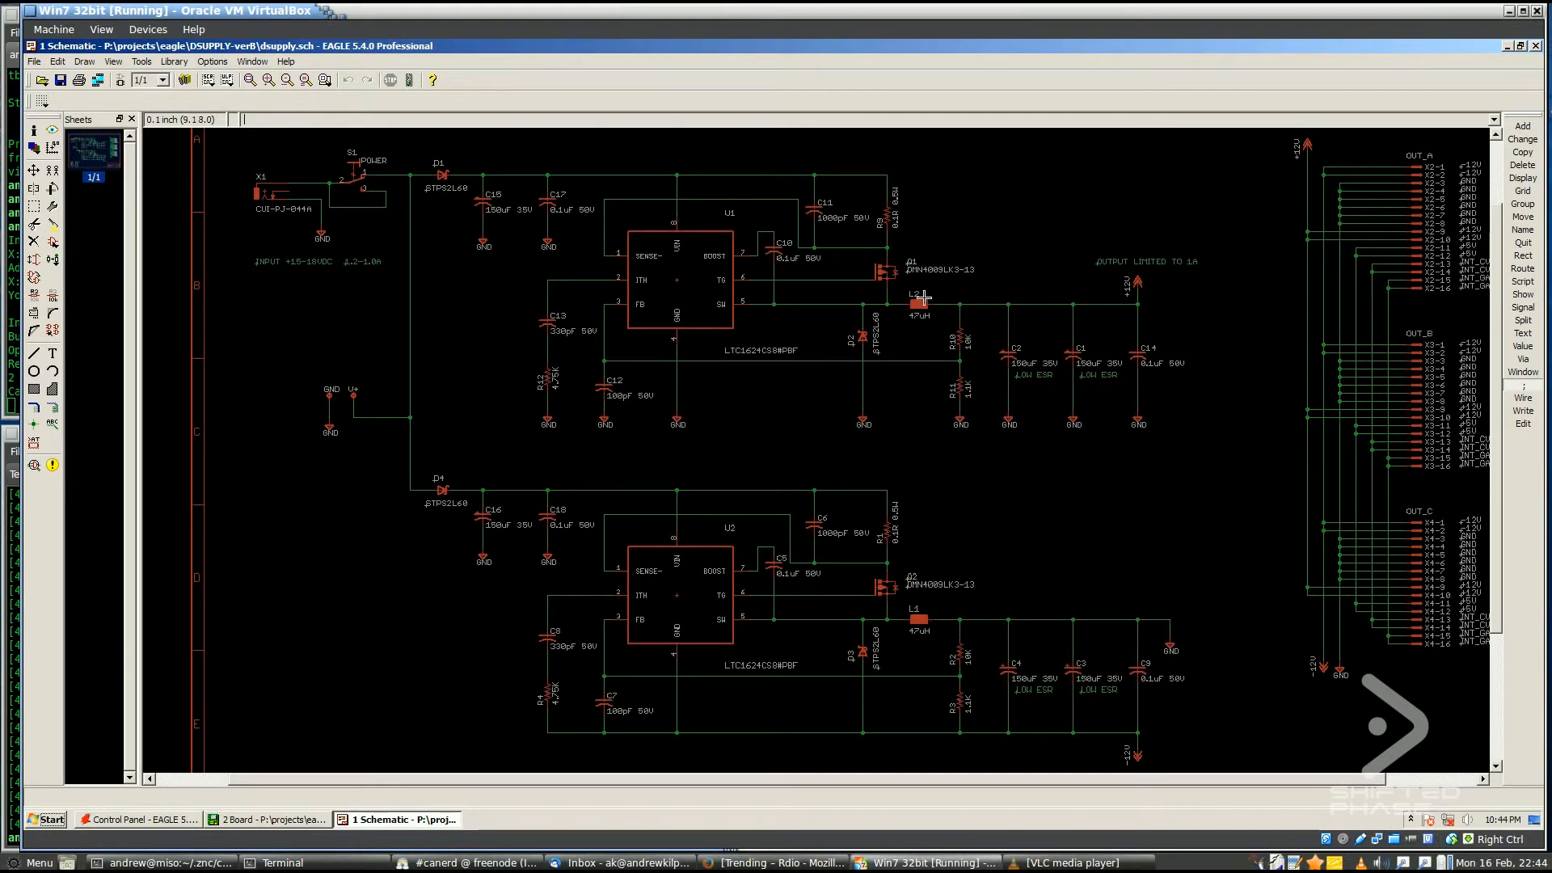
mouse_move(862, 299)
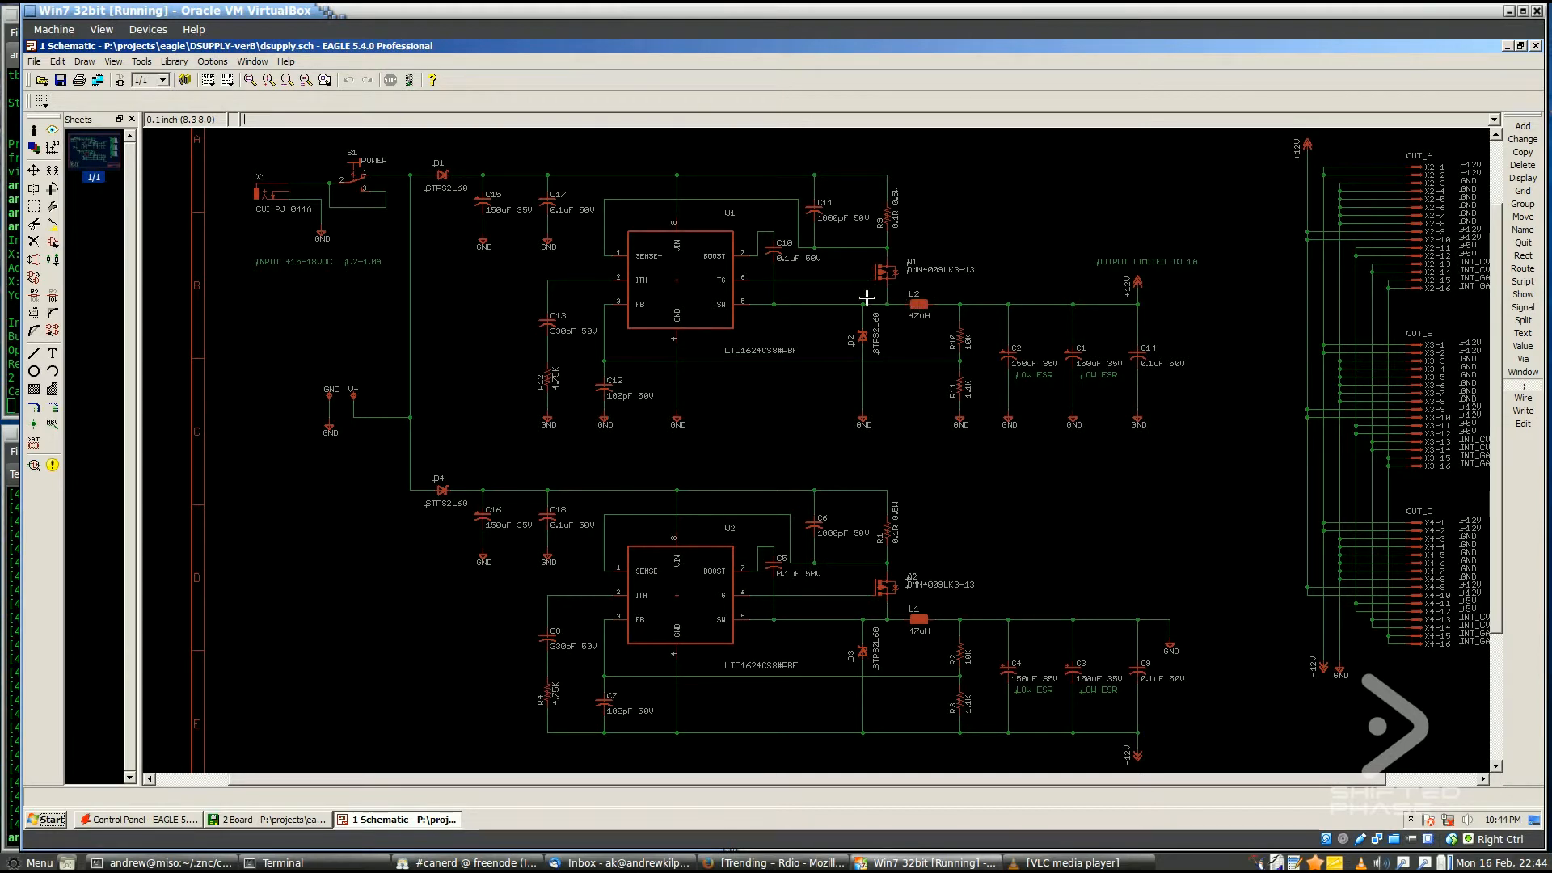
mouse_move(986, 307)
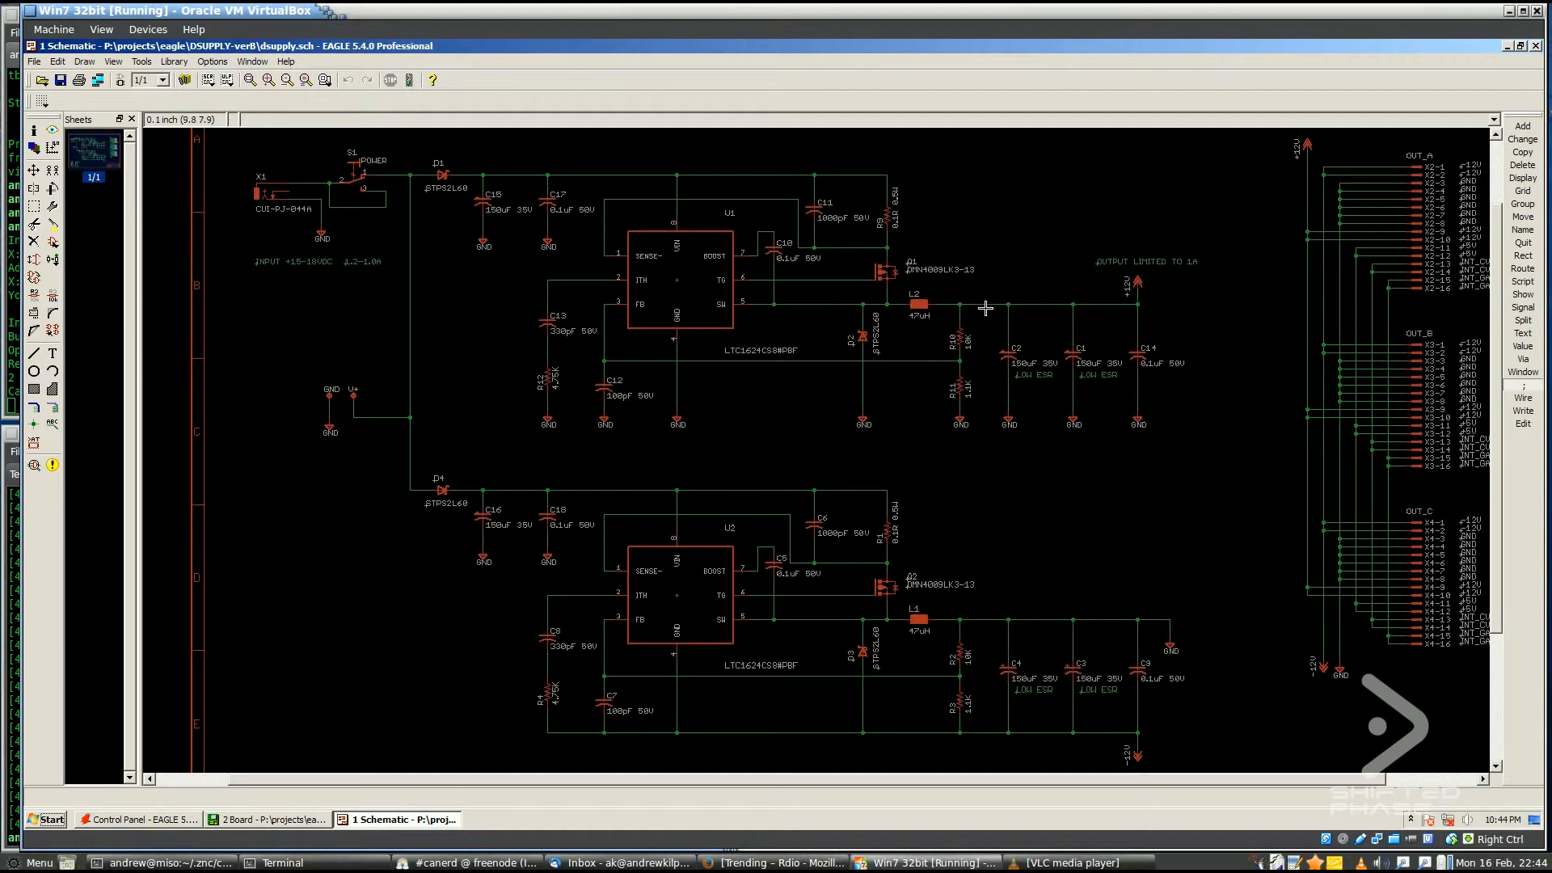
mouse_move(979, 305)
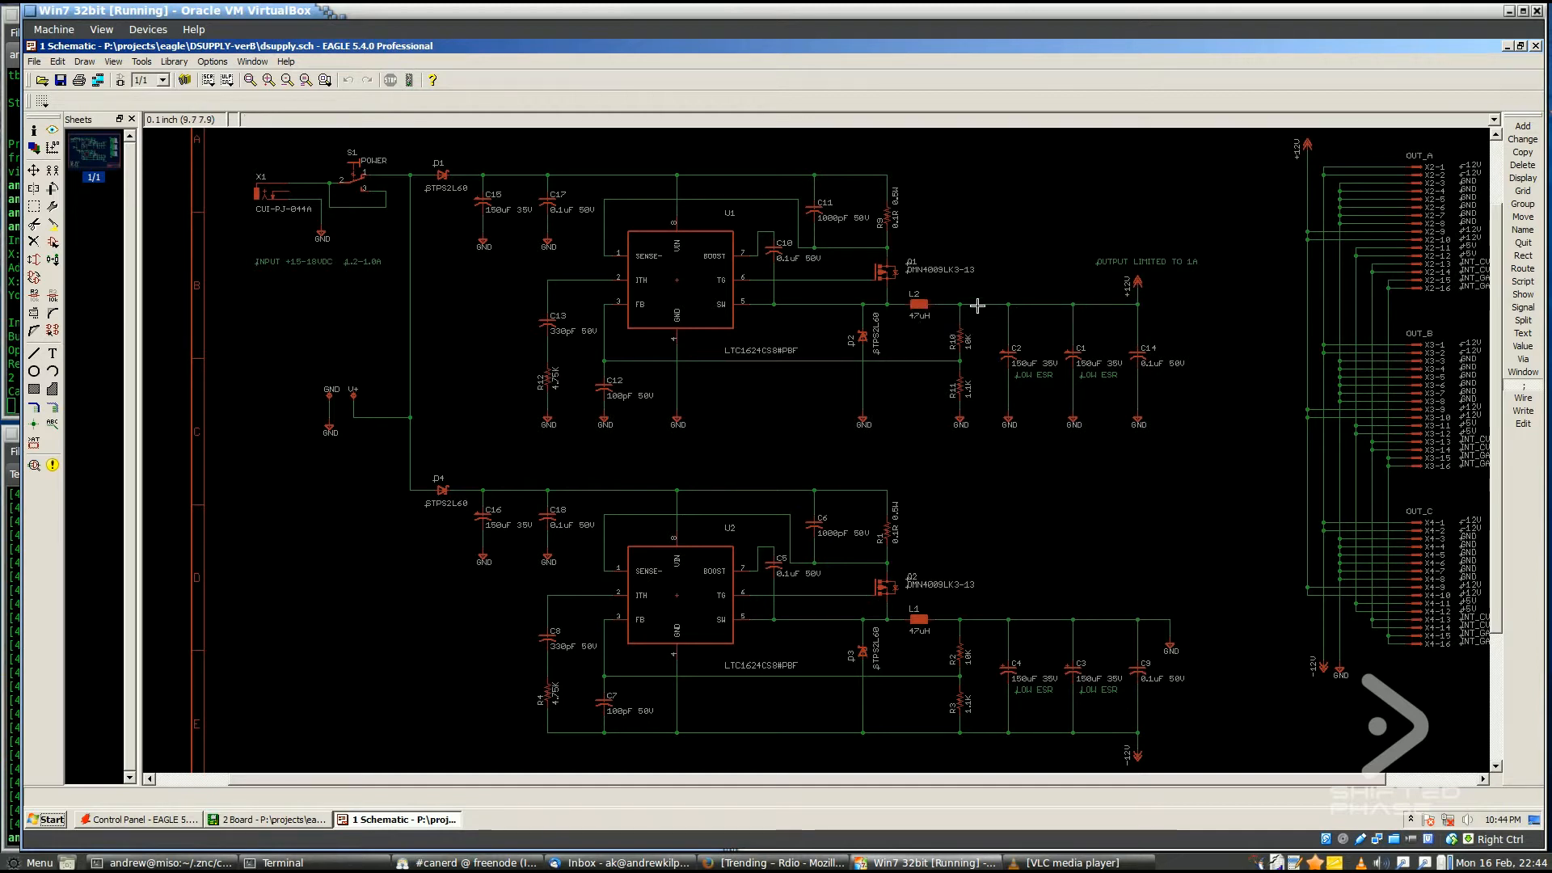
mouse_move(961, 358)
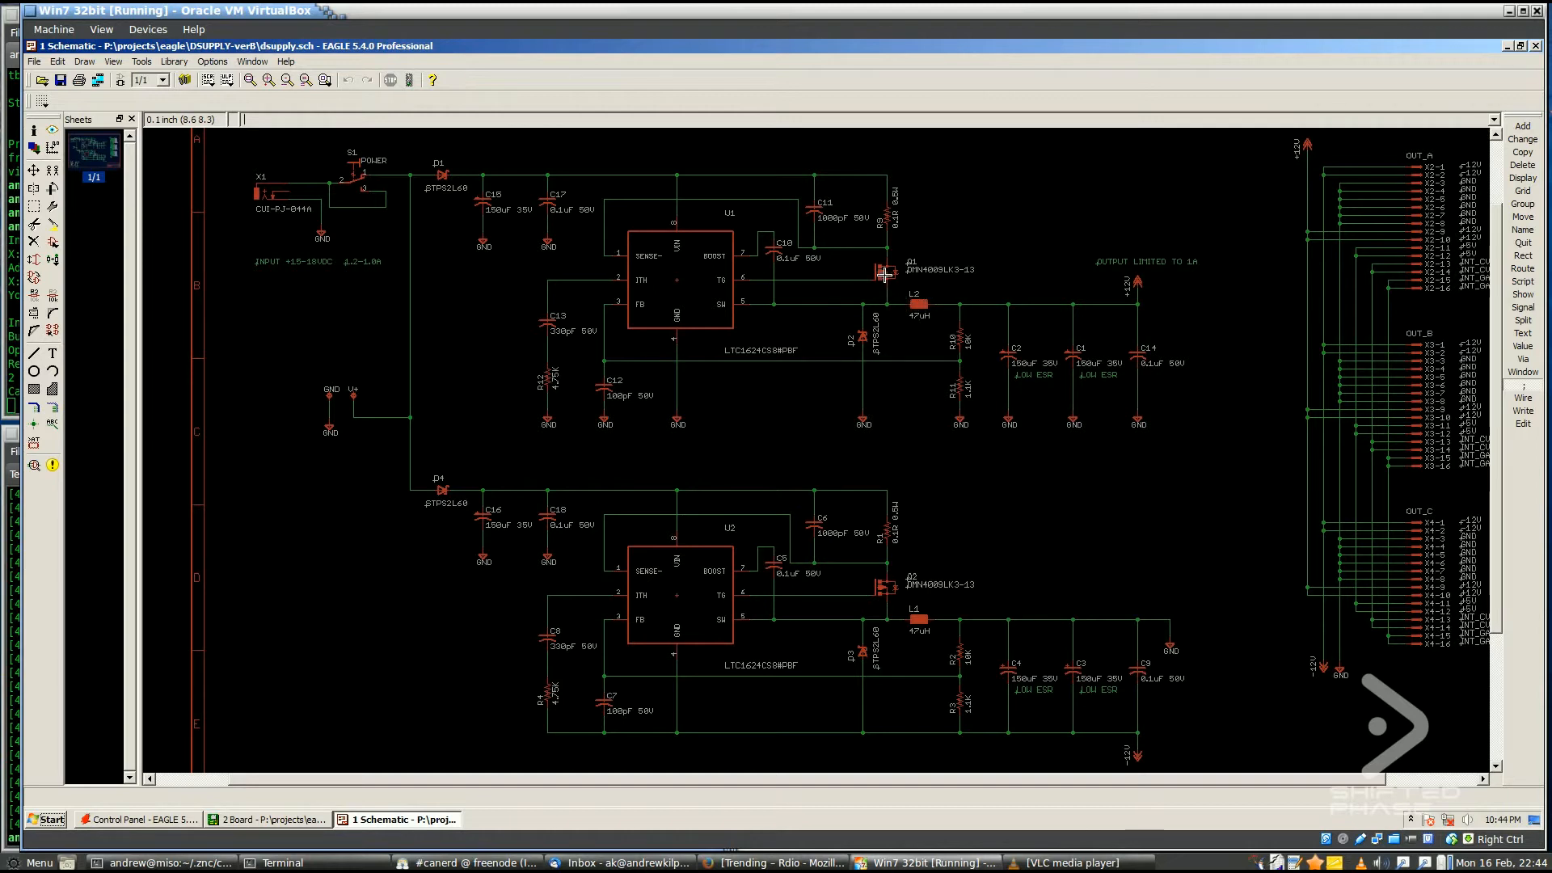
mouse_move(878, 285)
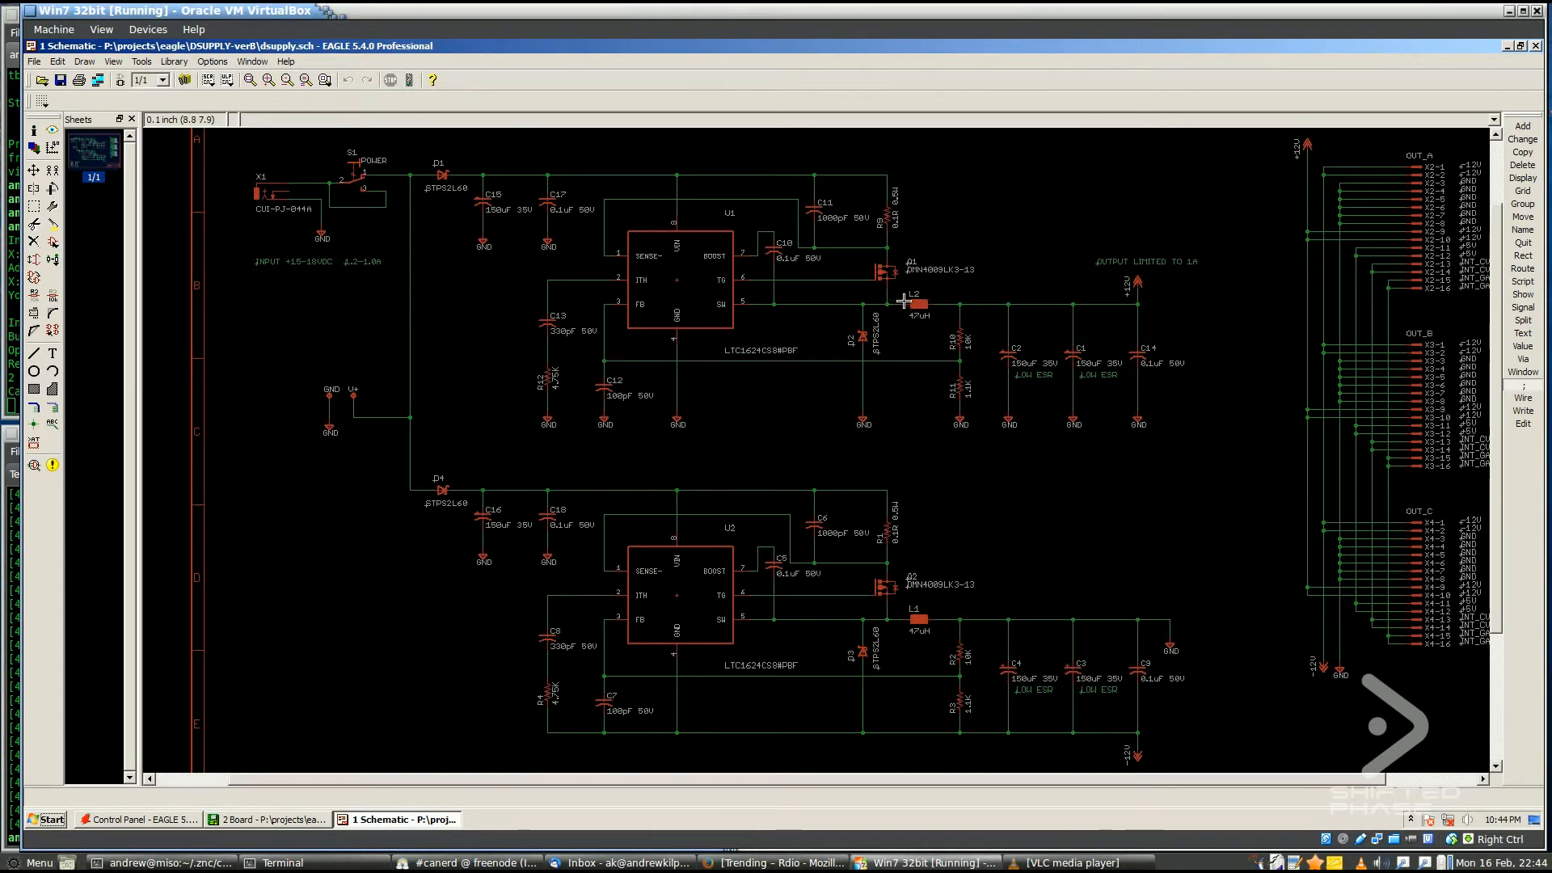
mouse_move(896, 308)
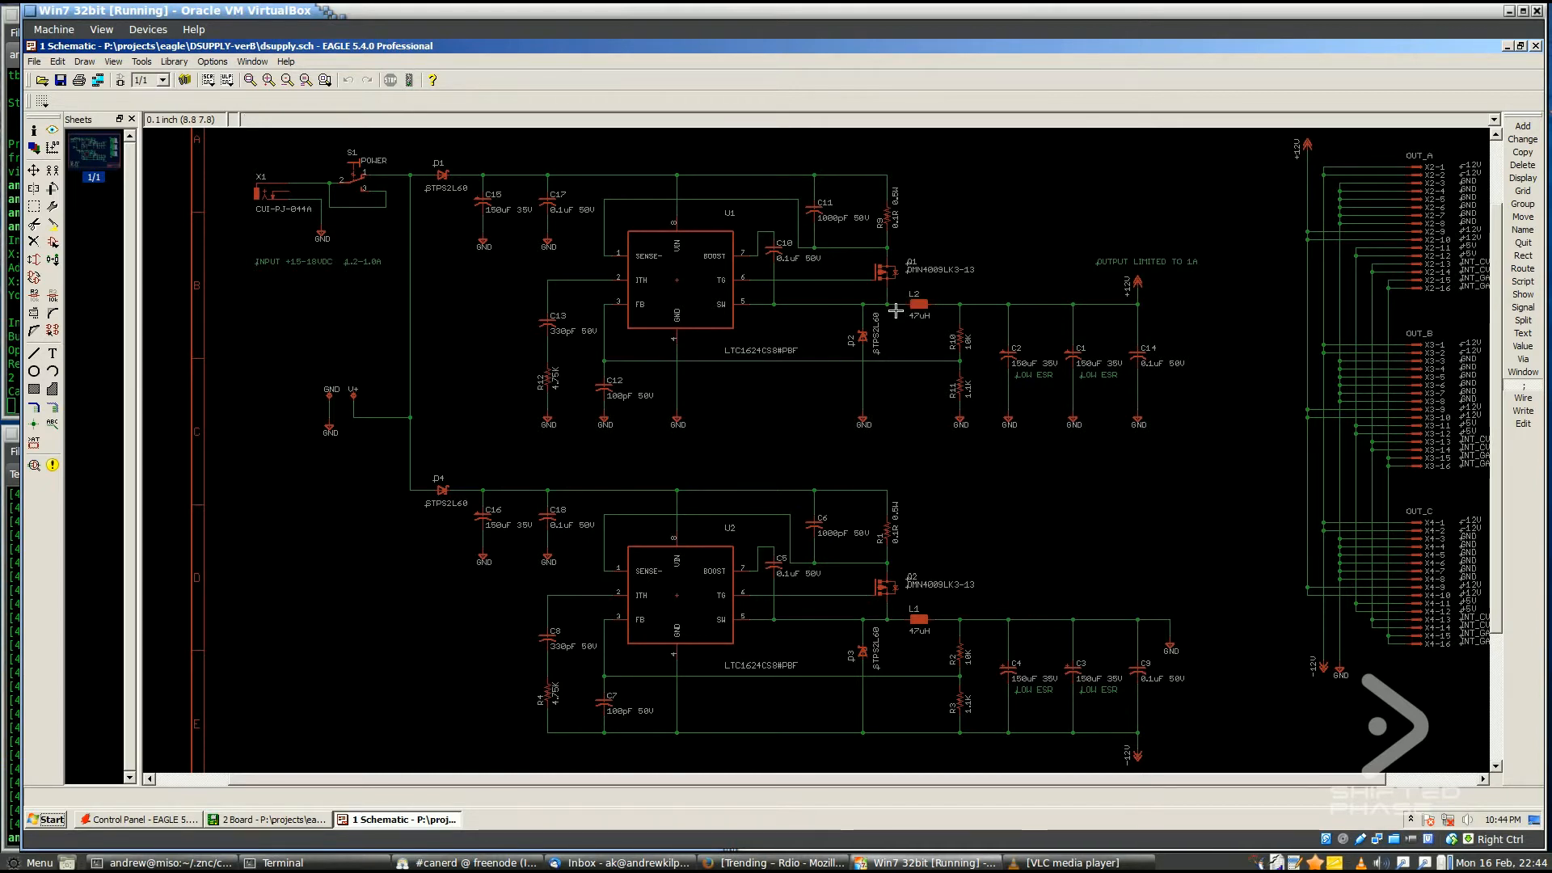
mouse_move(956, 313)
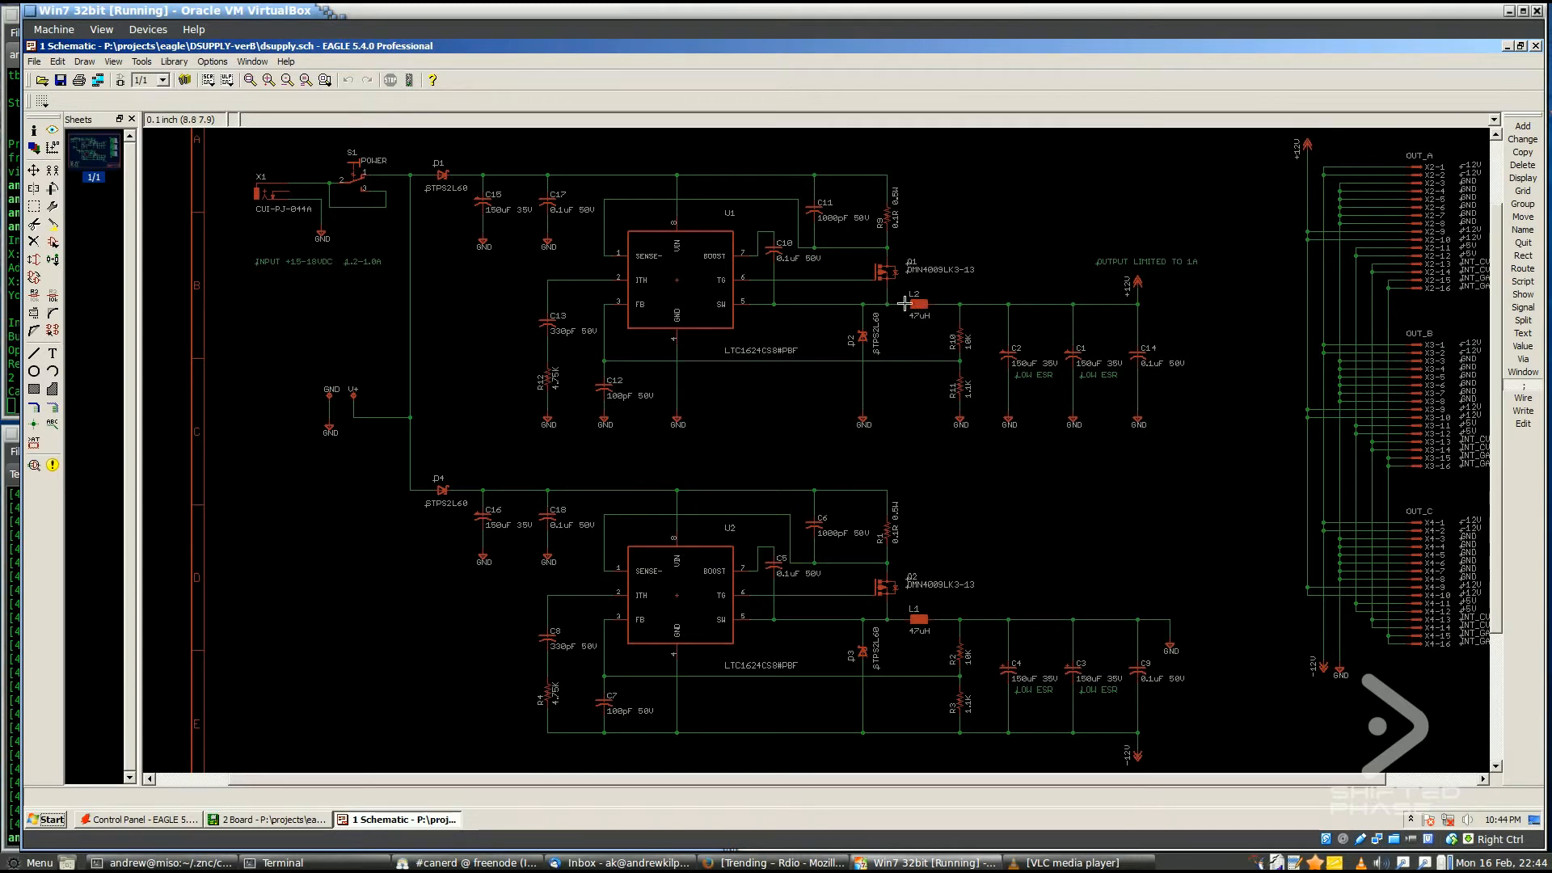
mouse_move(918, 309)
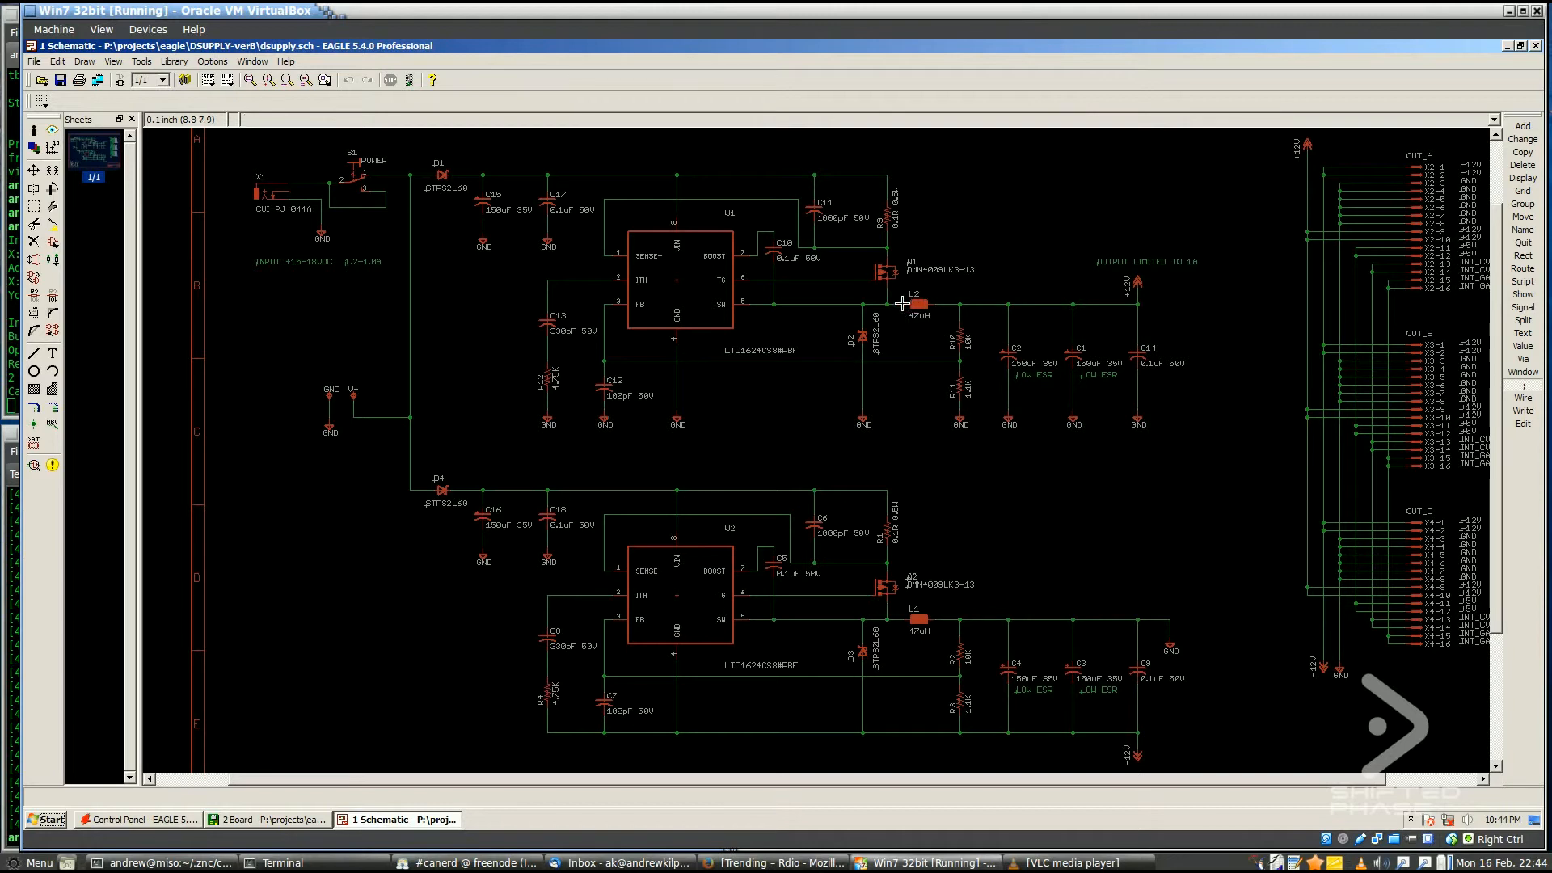
mouse_move(892, 301)
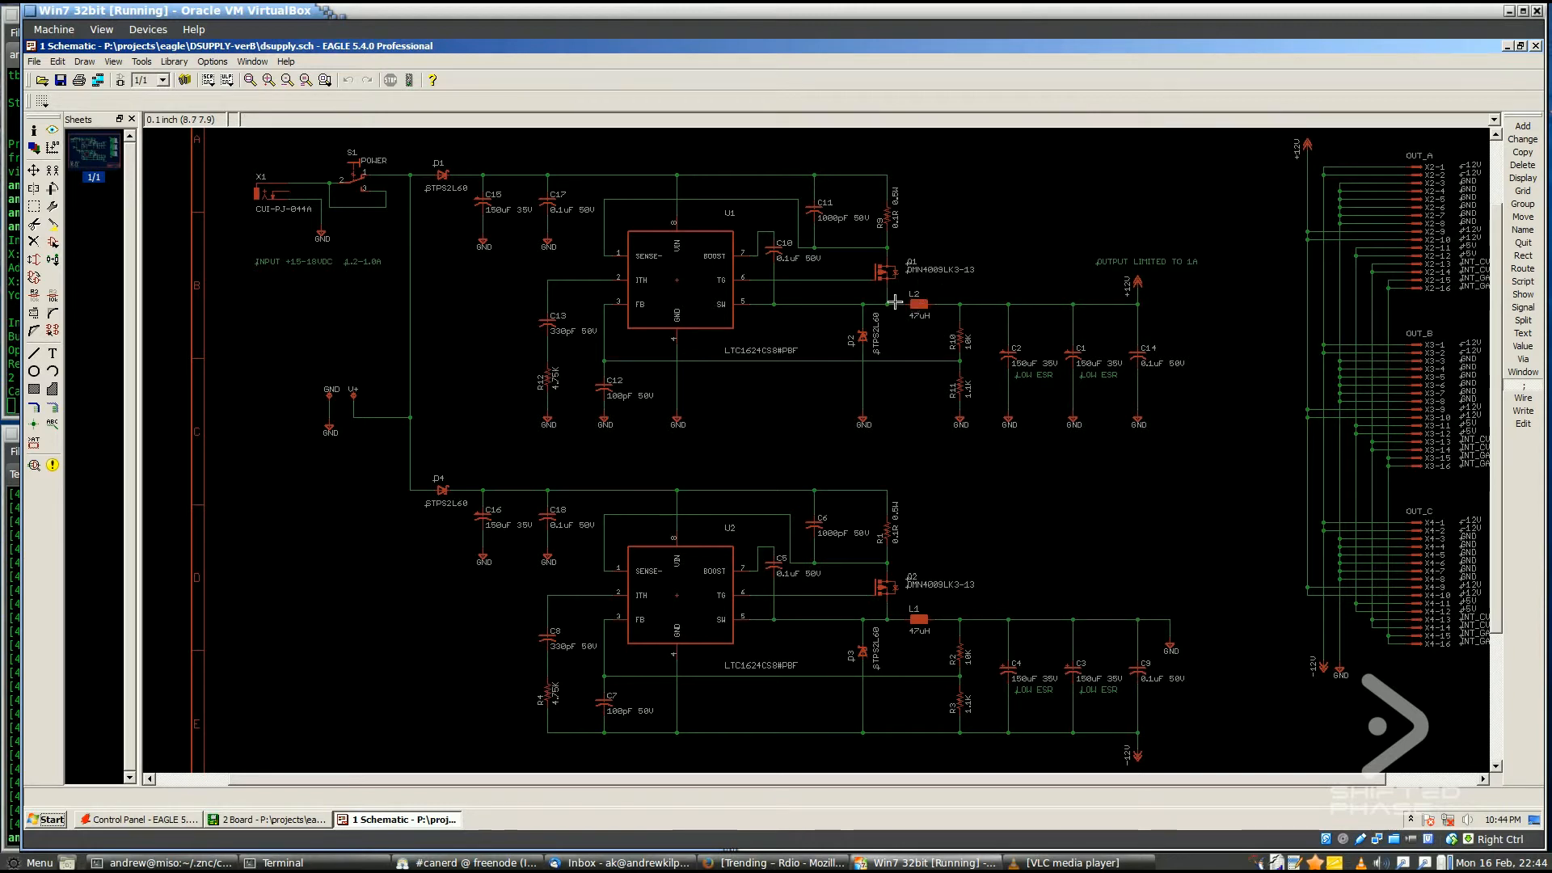
mouse_move(896, 329)
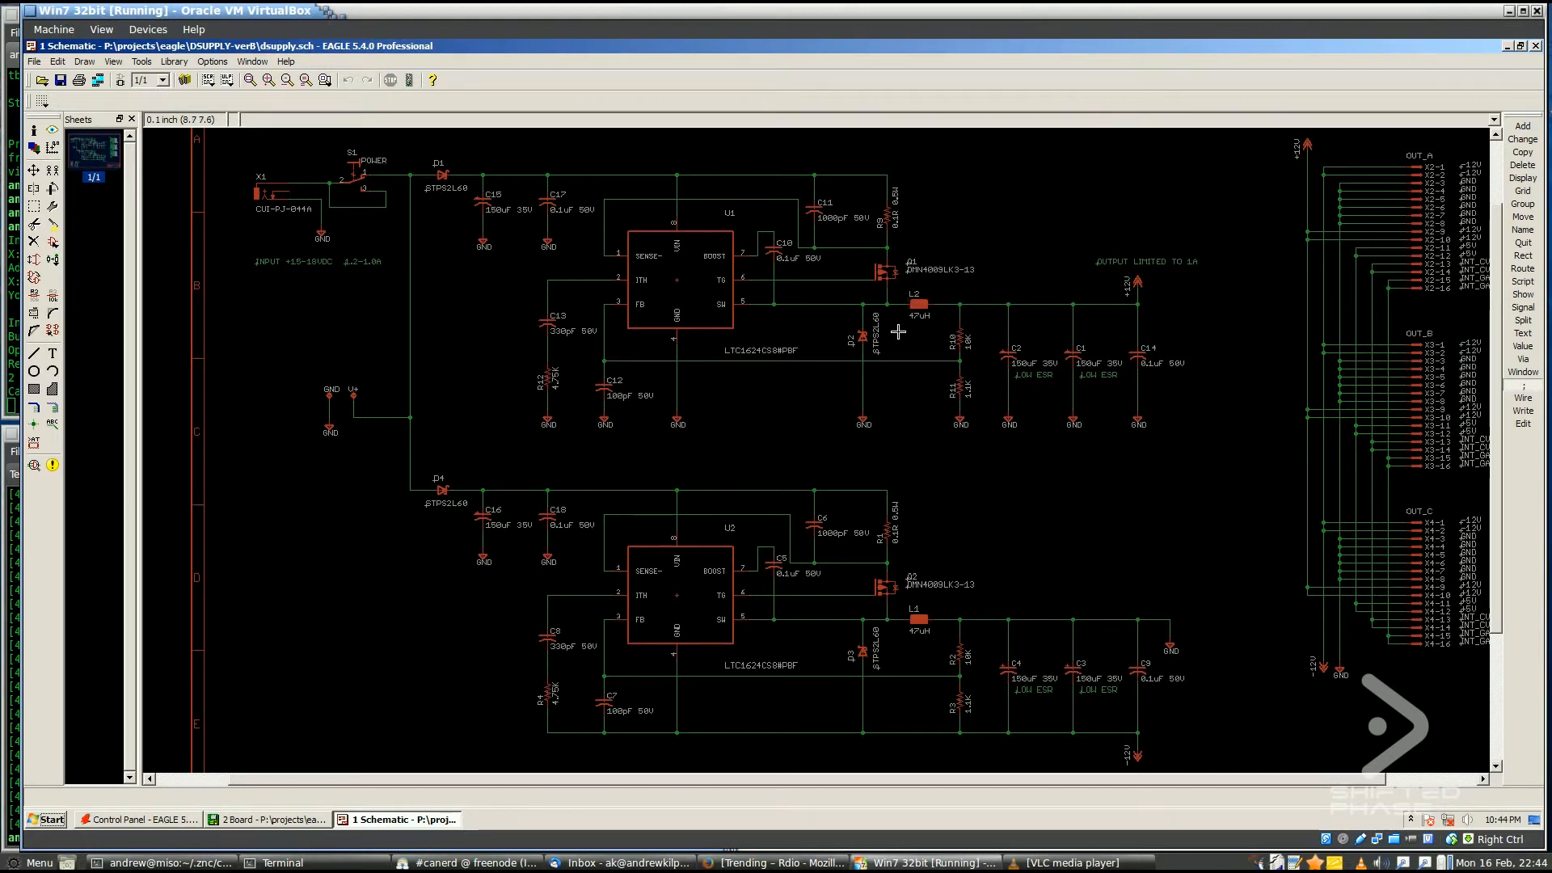
mouse_move(895, 403)
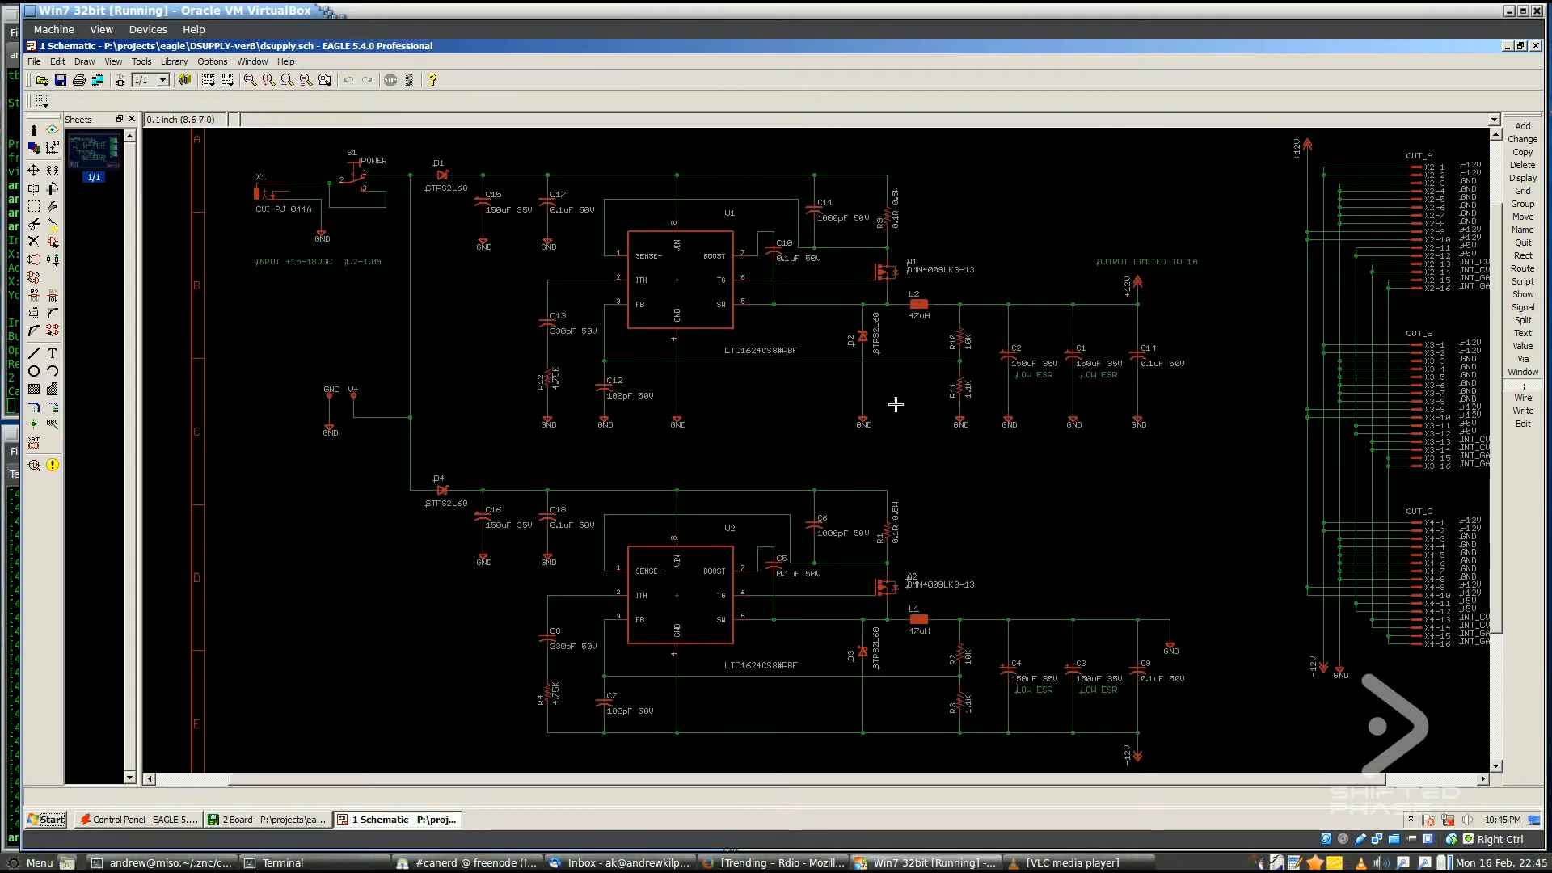
mouse_move(872, 286)
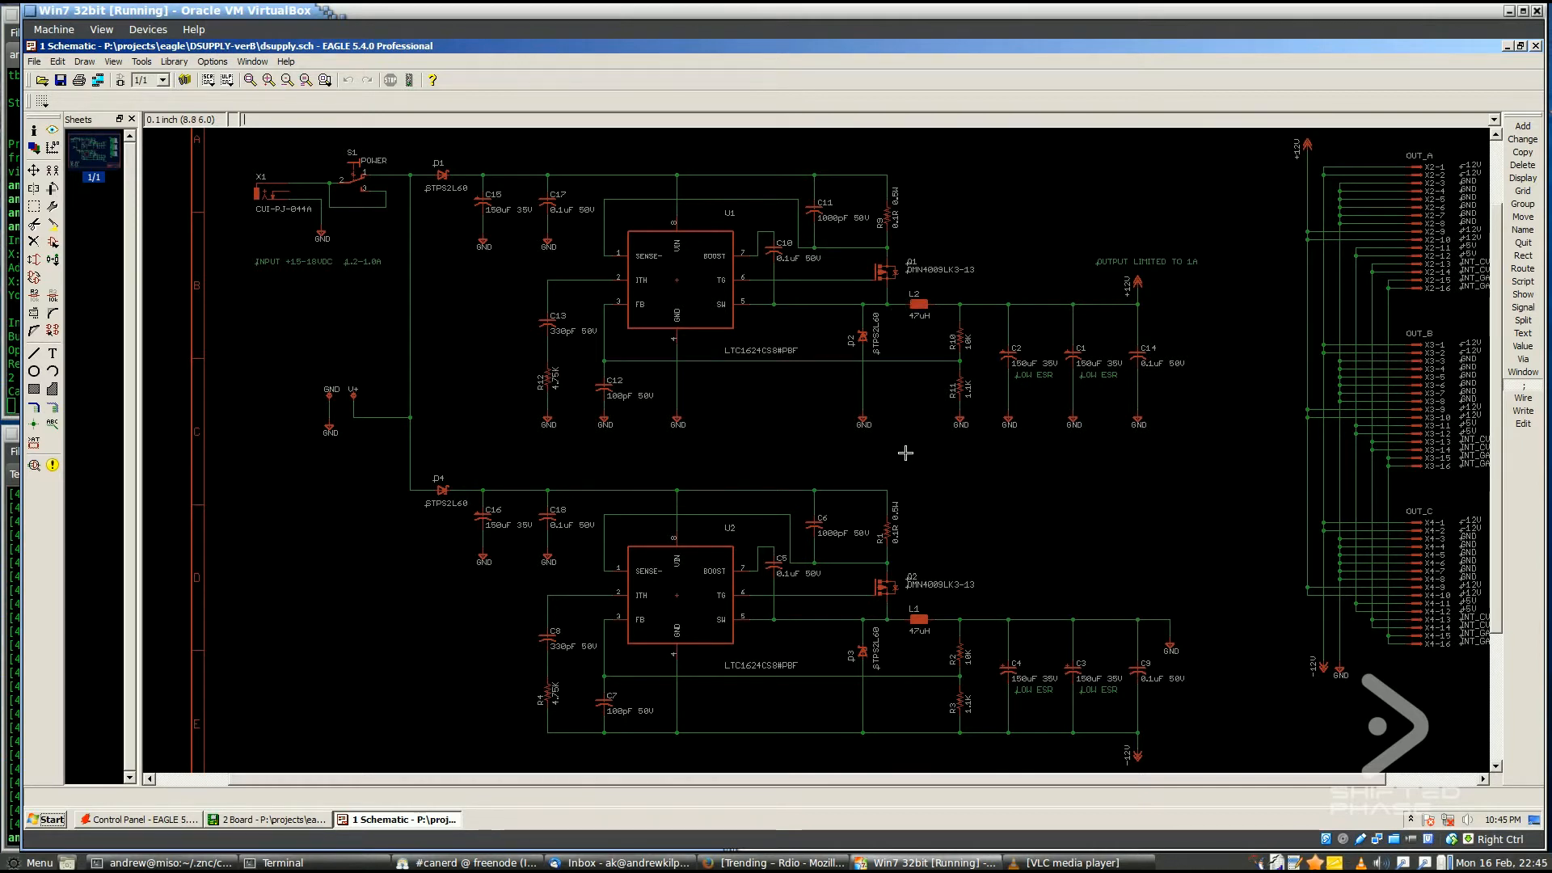
mouse_move(844, 339)
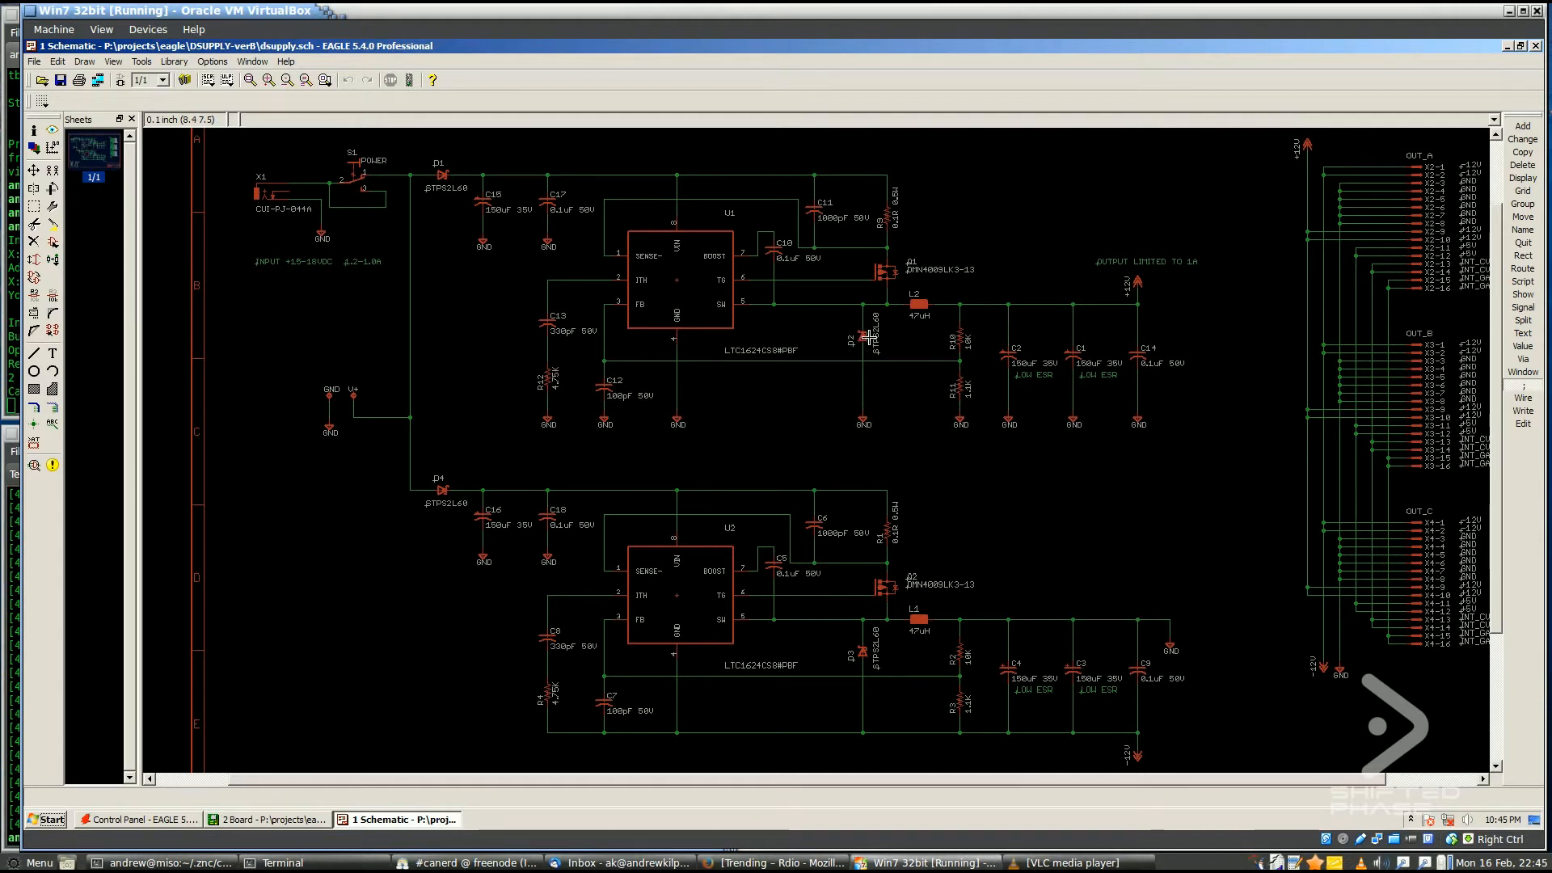
mouse_move(861, 331)
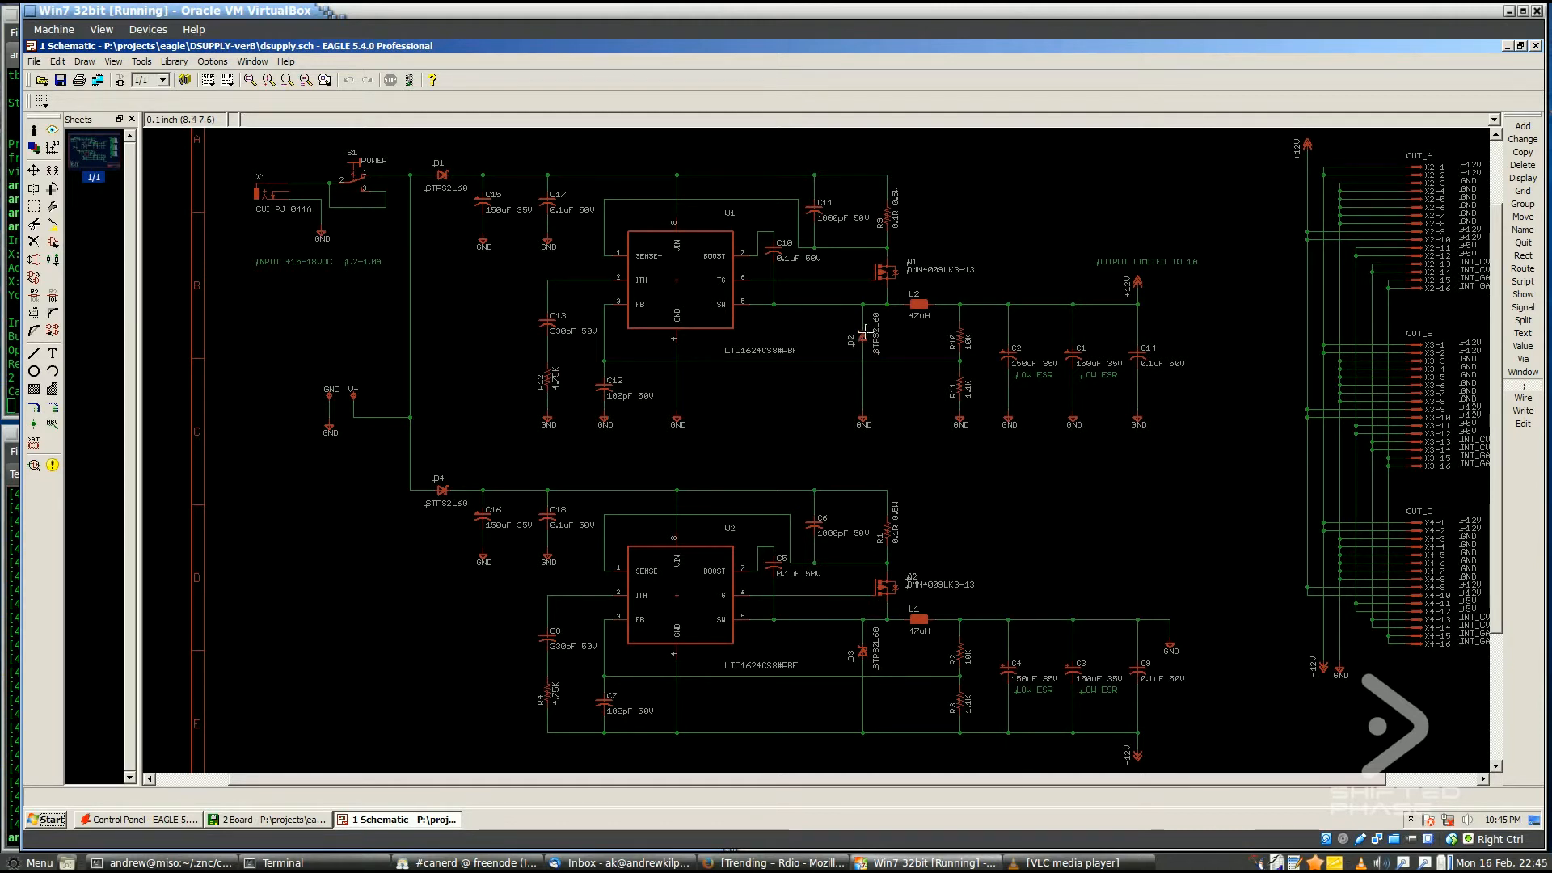
mouse_move(884, 324)
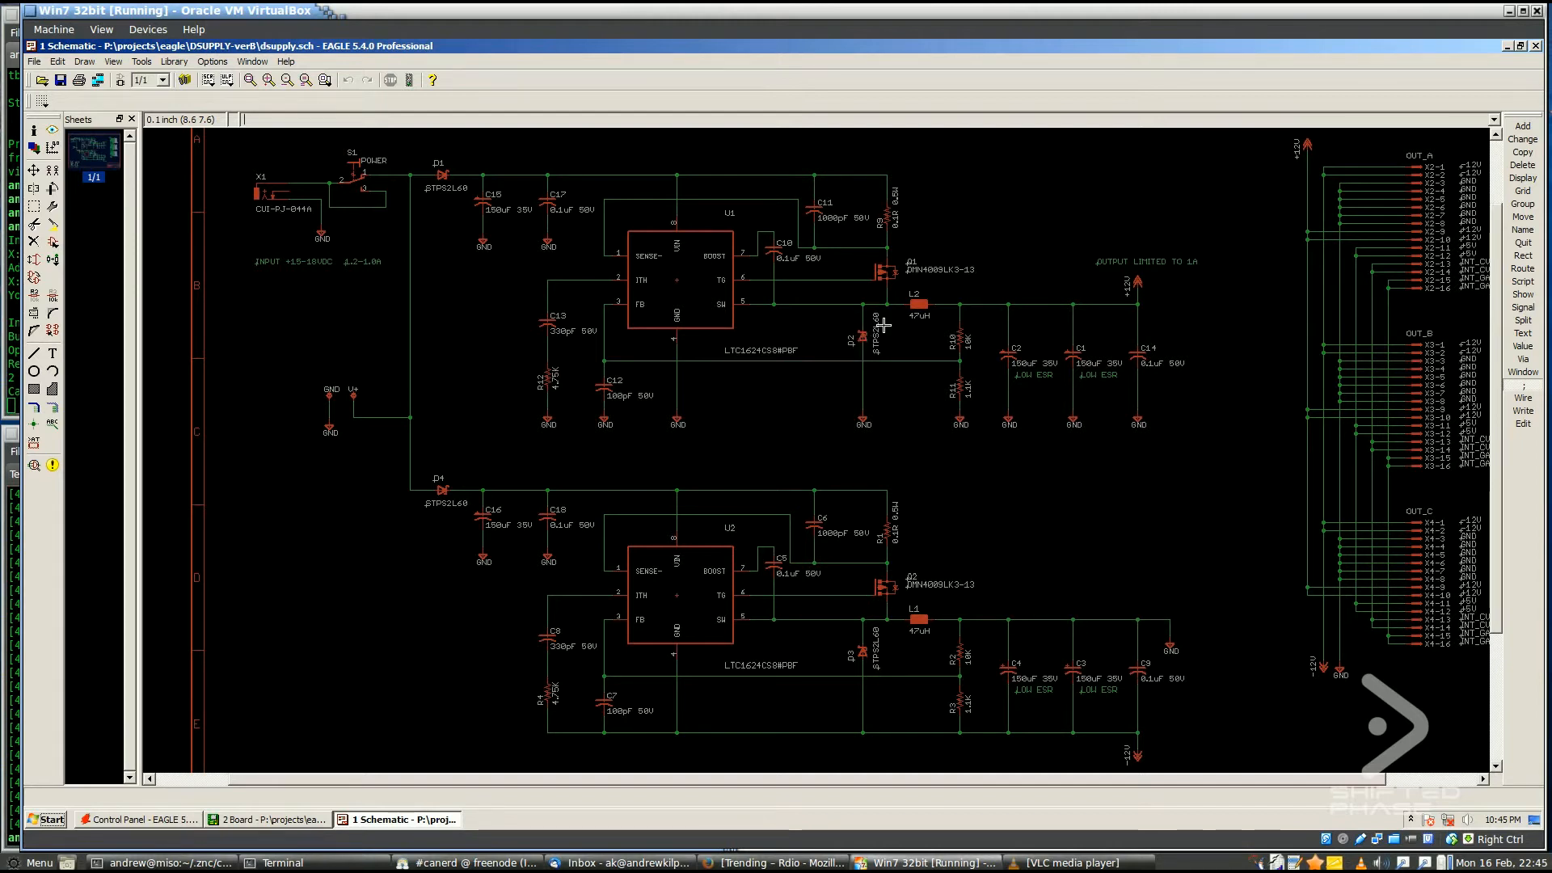
mouse_move(868, 448)
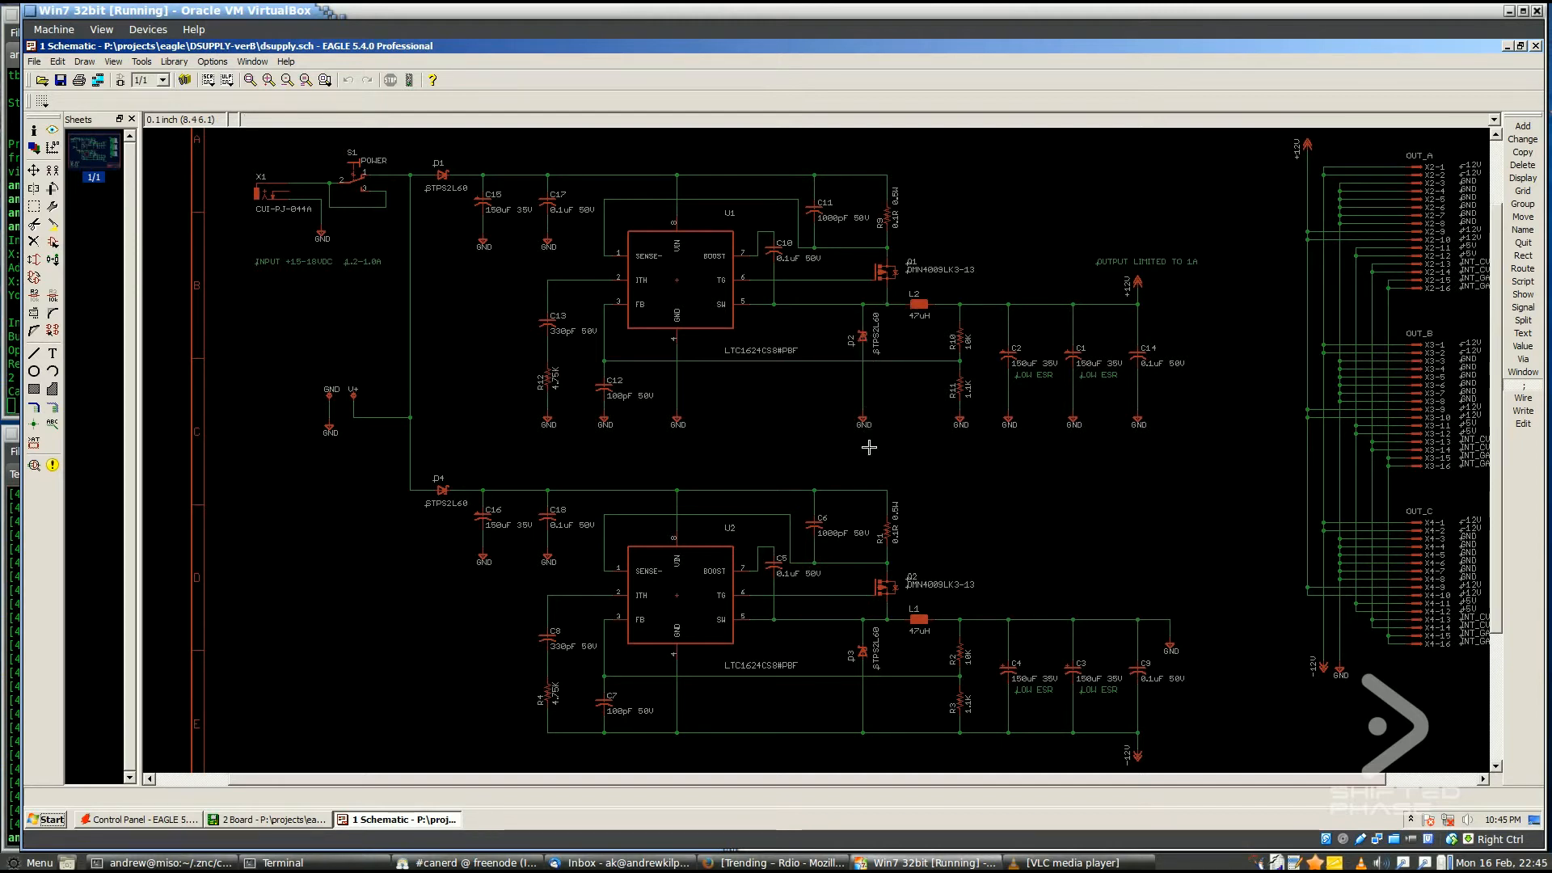
mouse_move(959, 309)
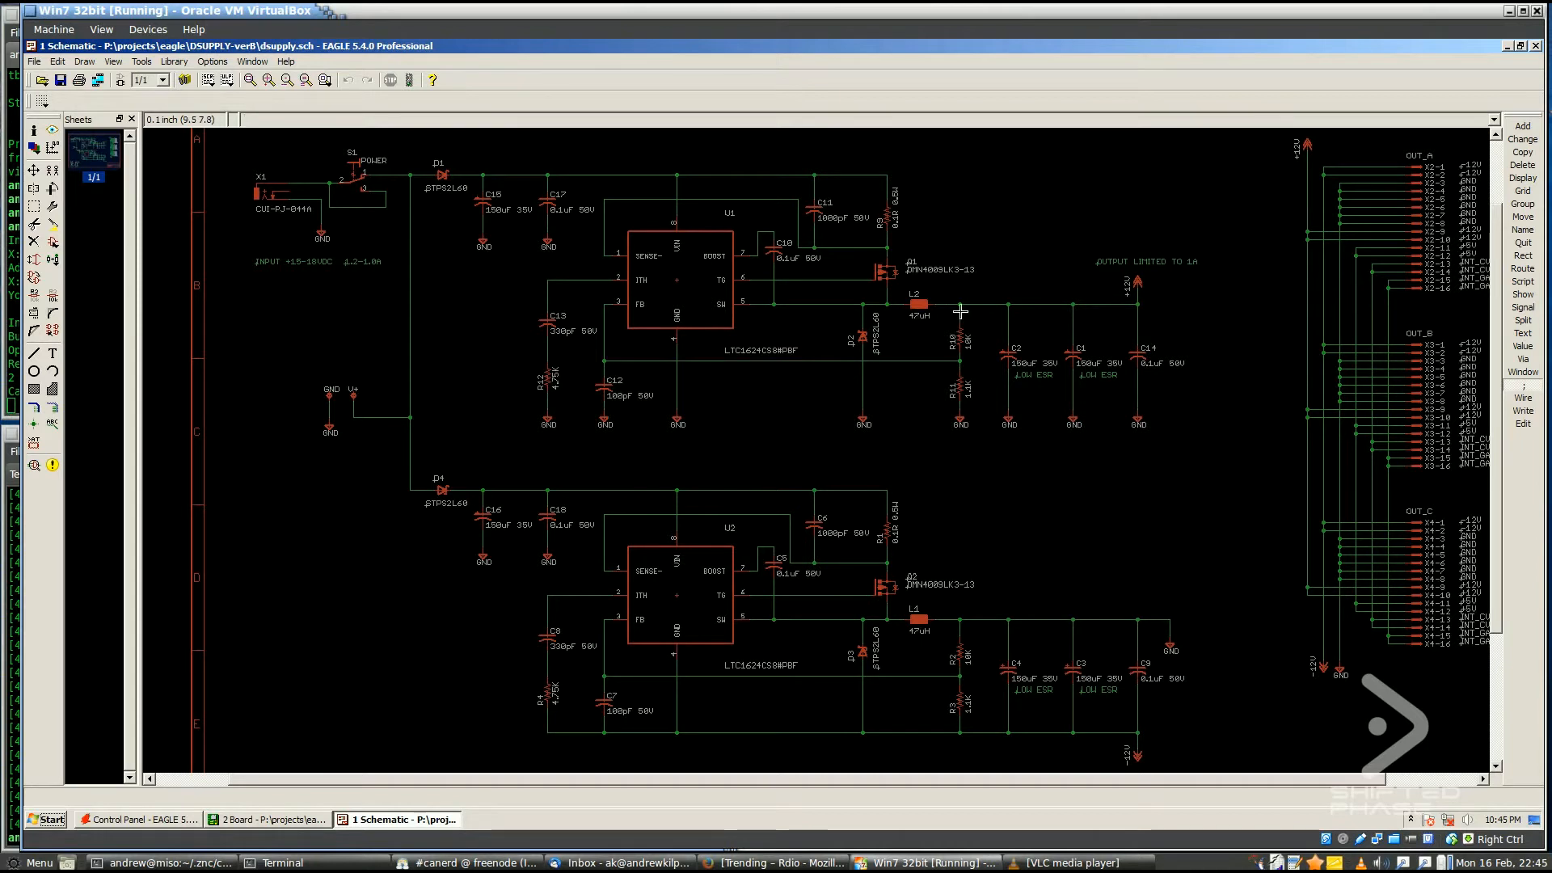
mouse_move(919, 319)
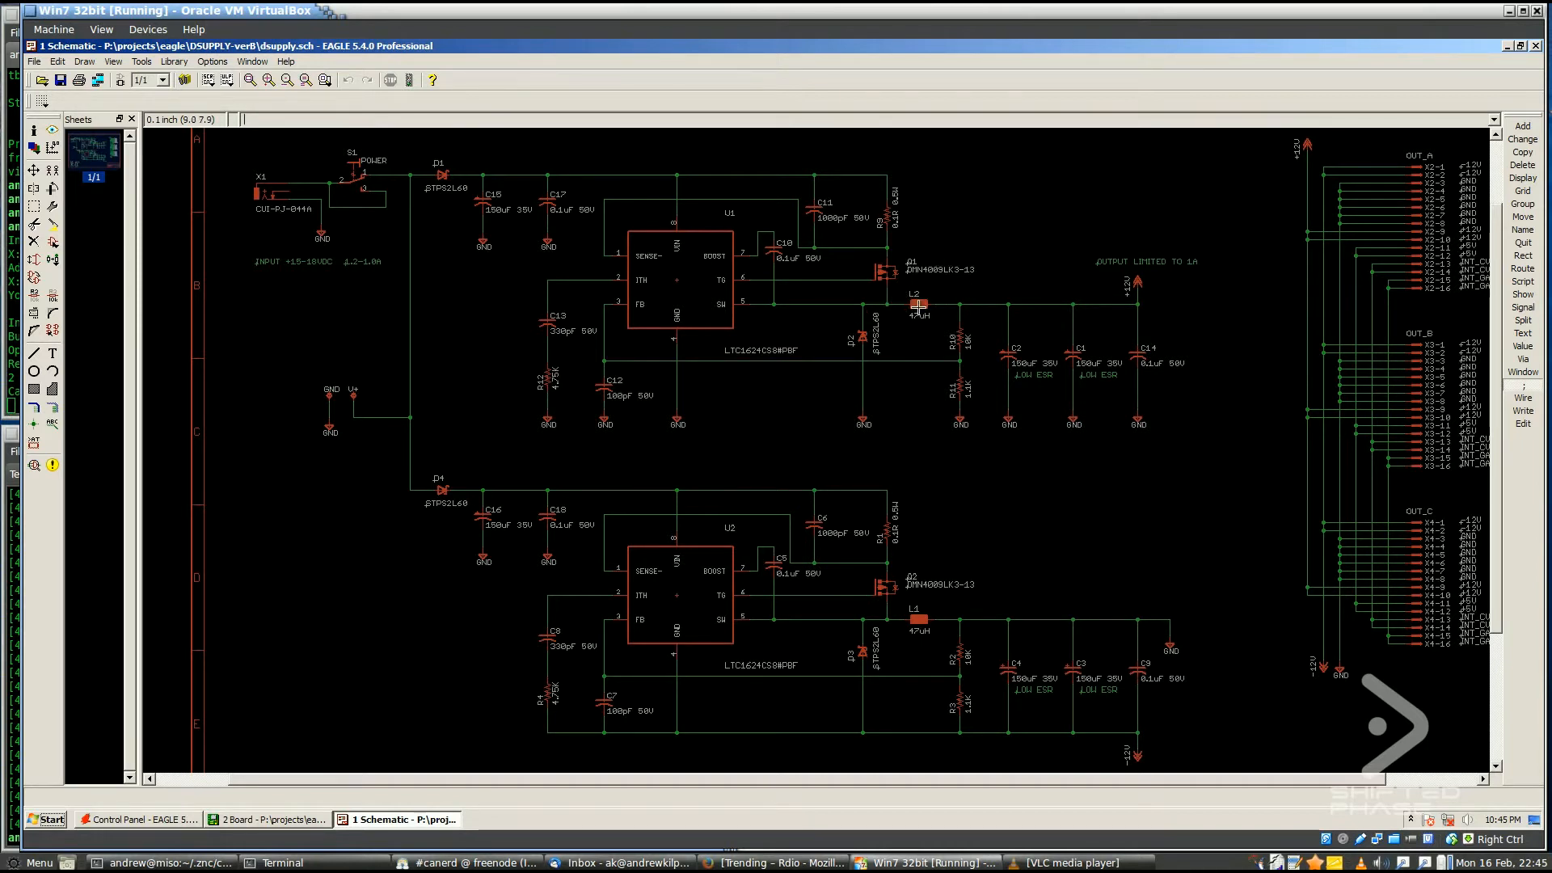
mouse_move(797, 391)
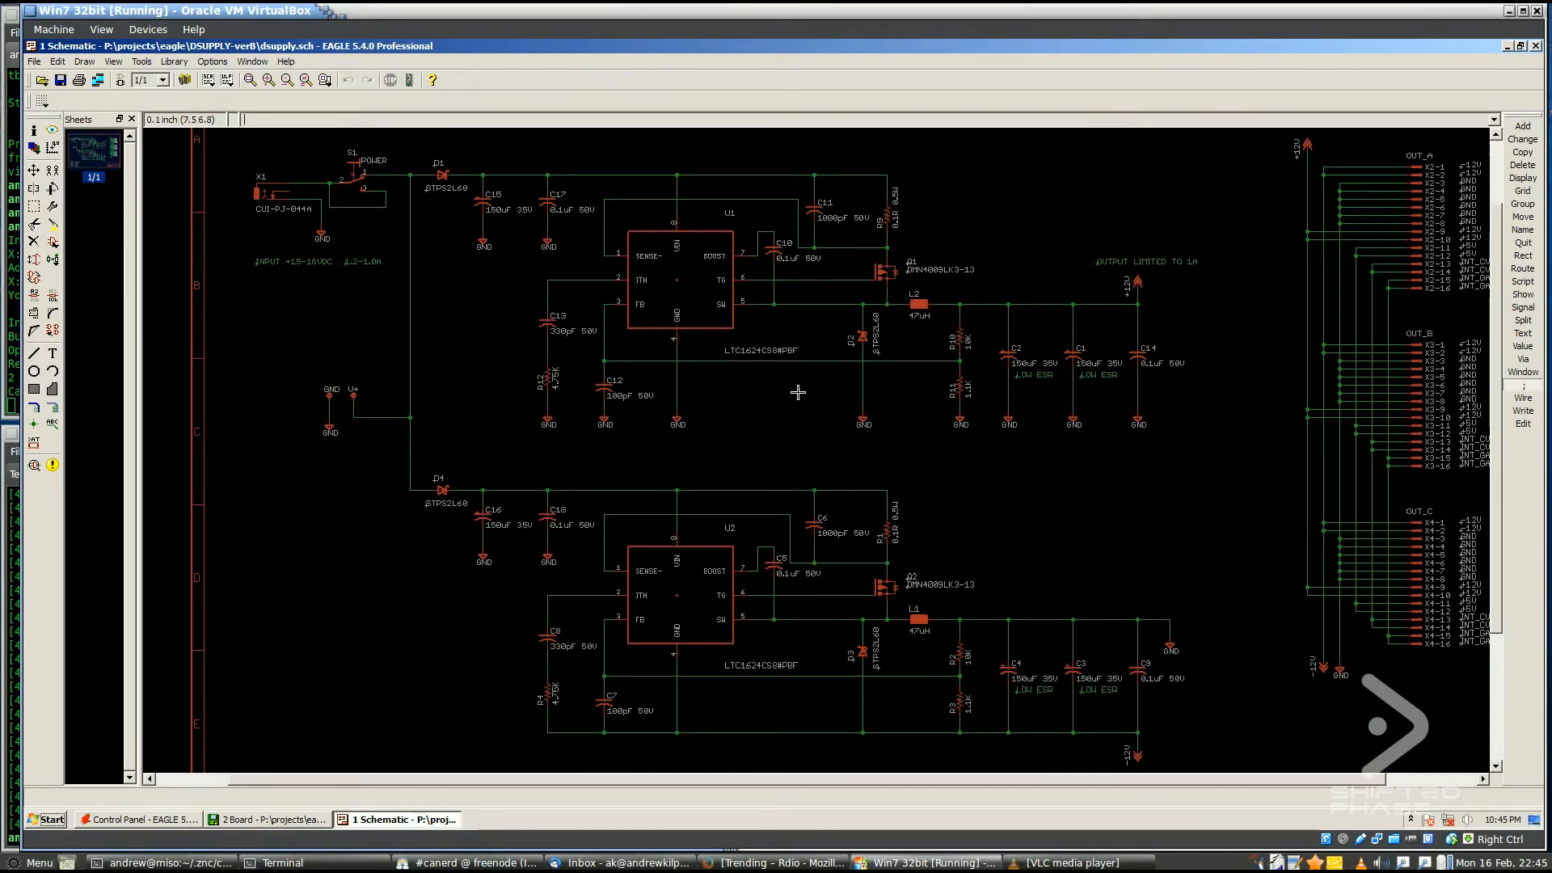
mouse_move(817, 376)
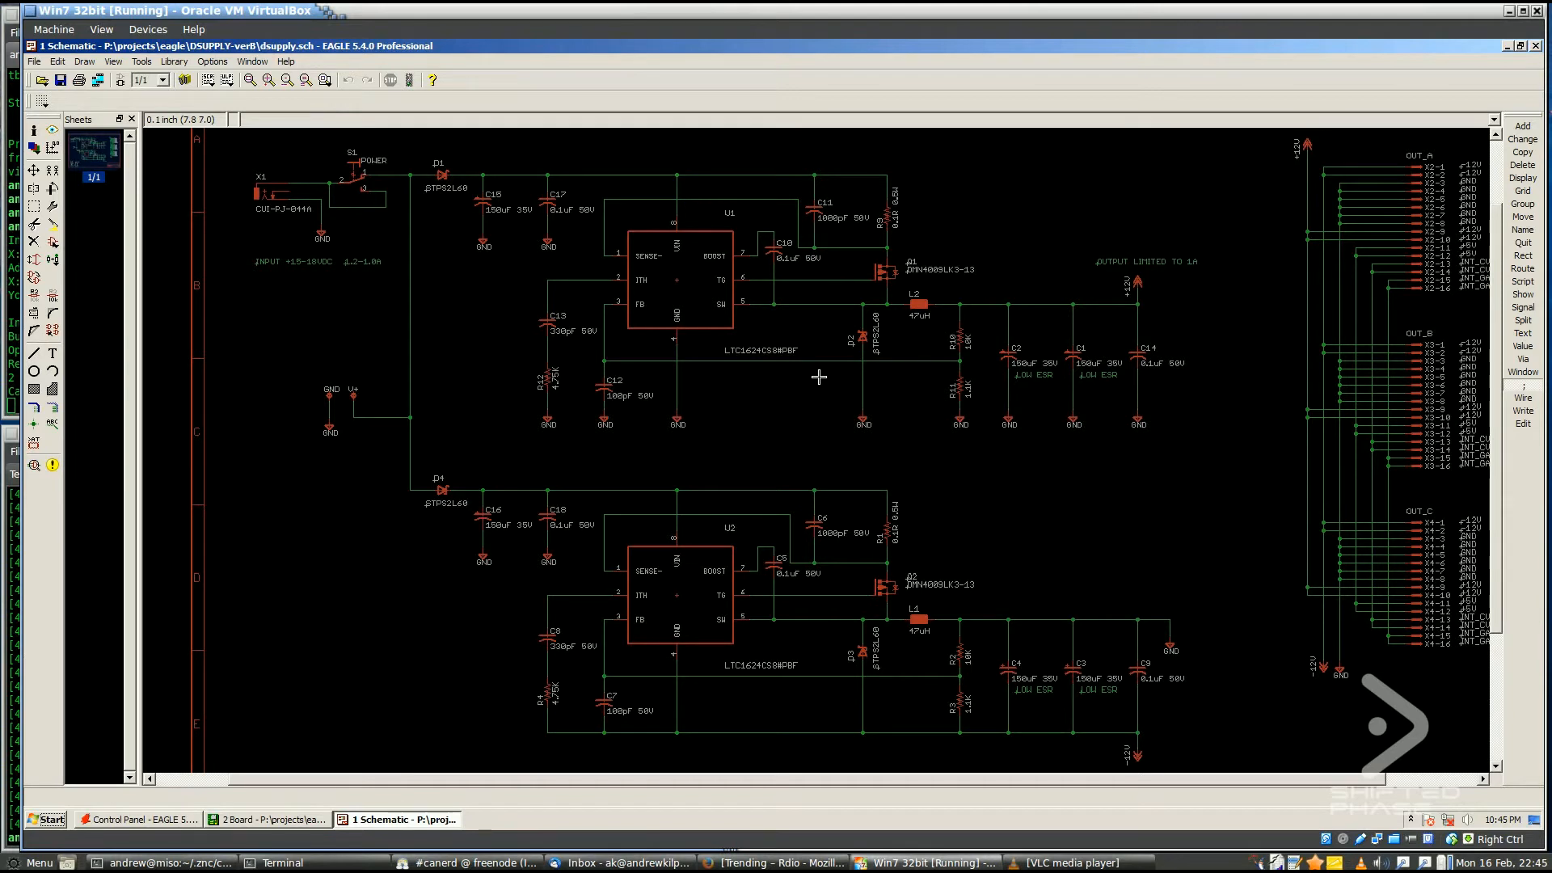
mouse_move(942, 273)
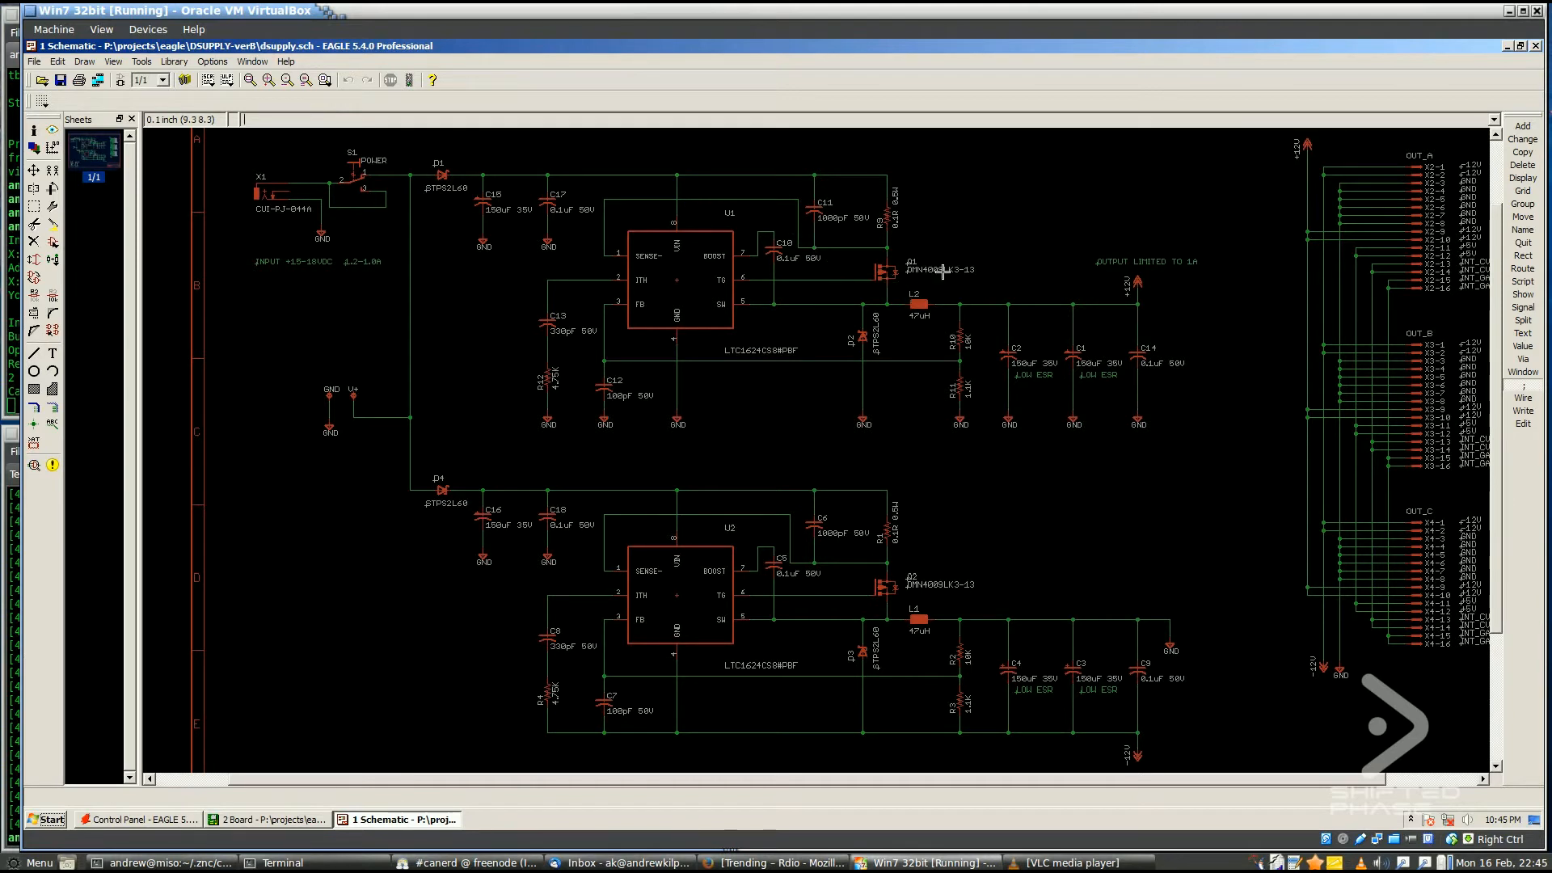
mouse_move(917, 301)
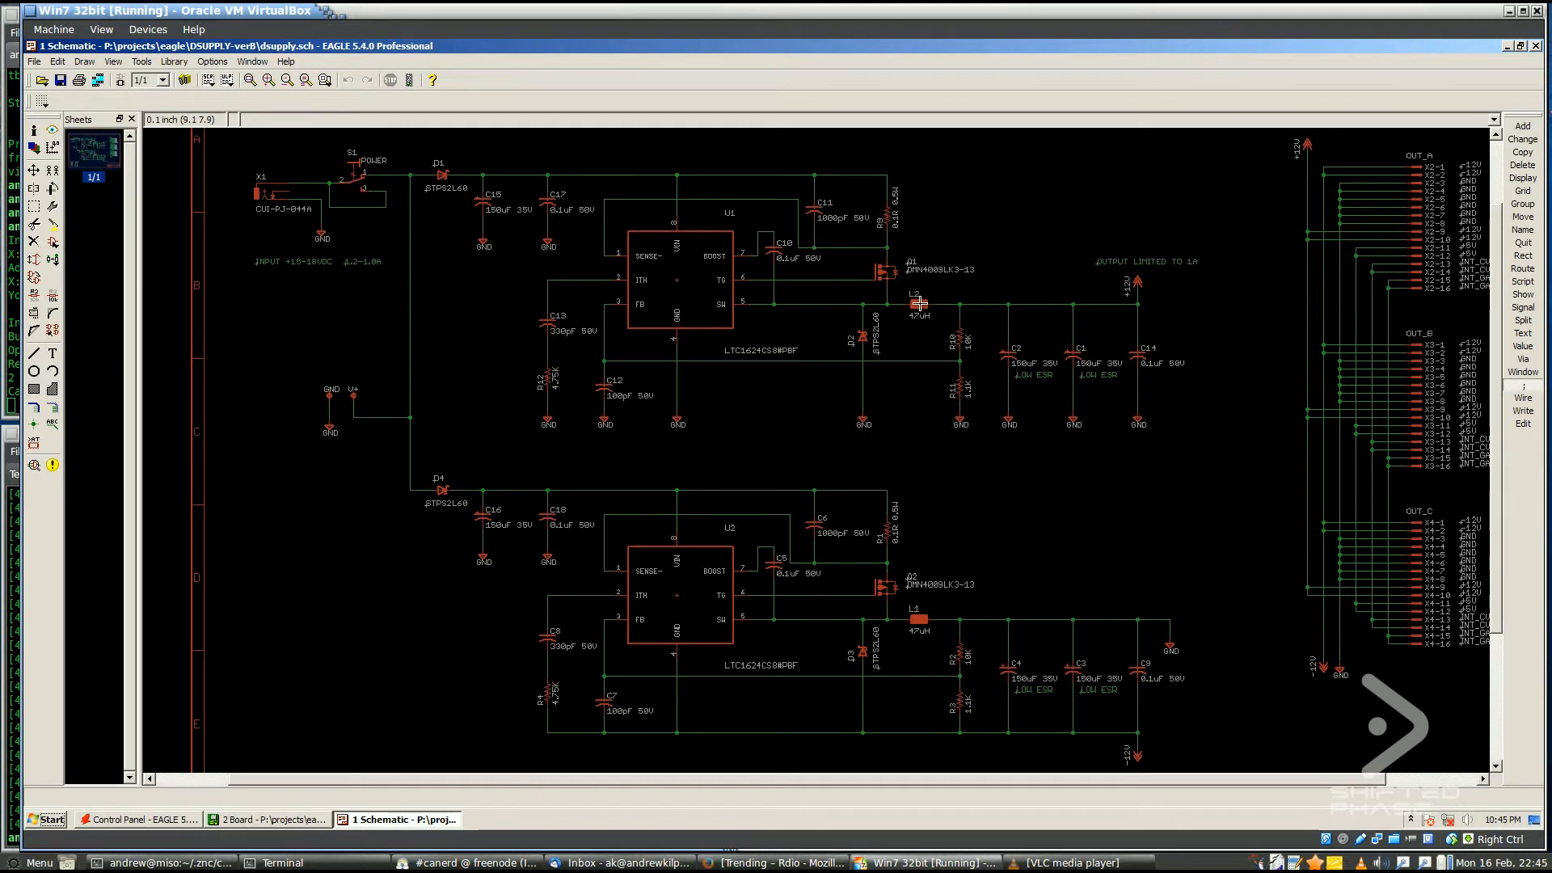
mouse_move(1063, 263)
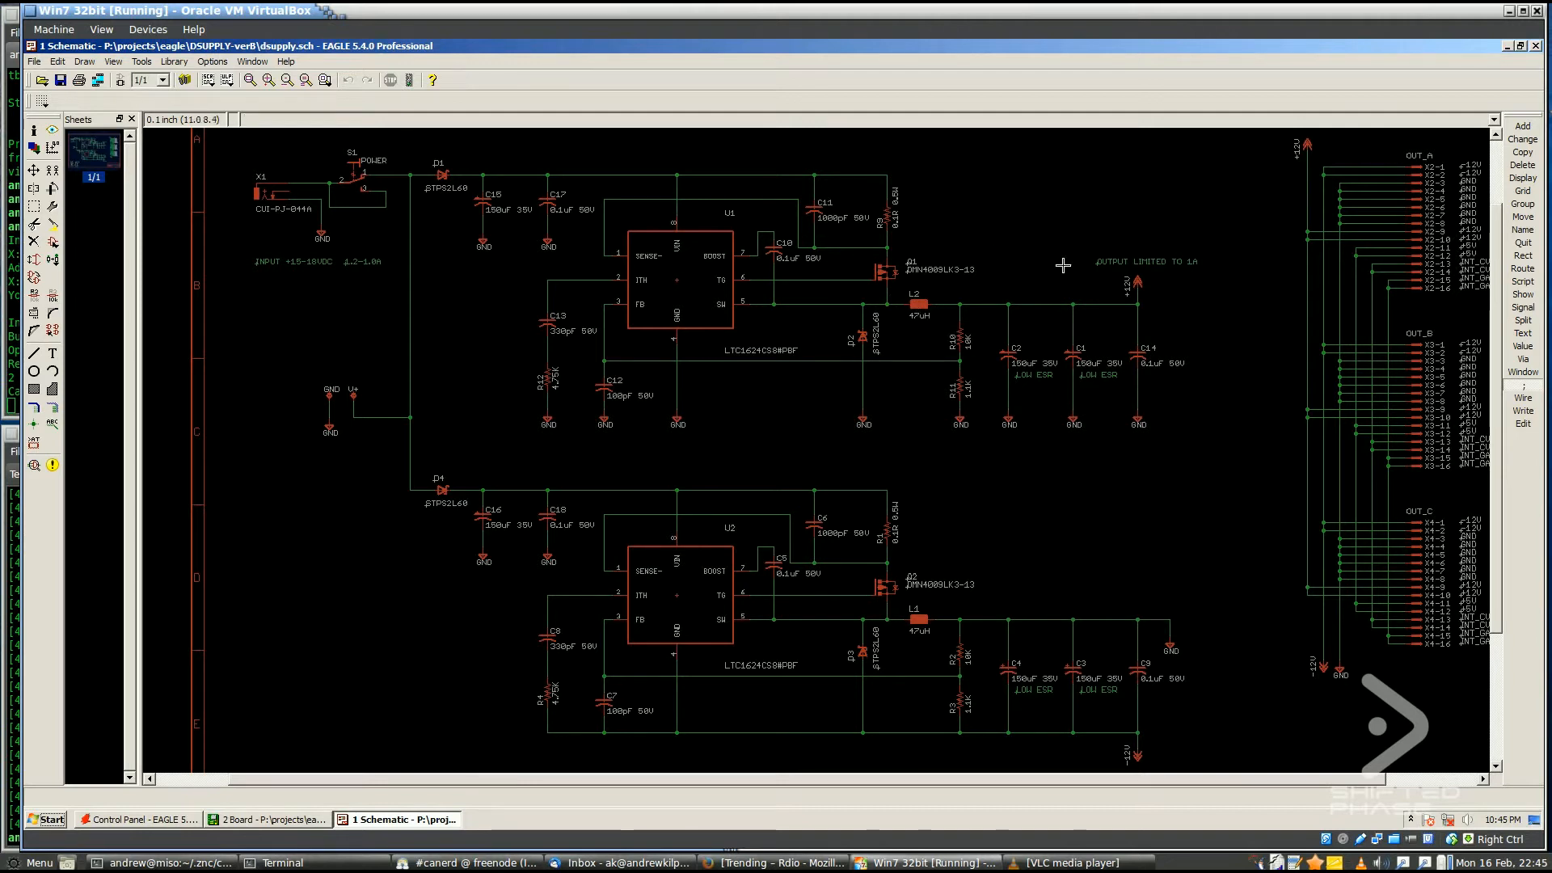
mouse_move(883, 251)
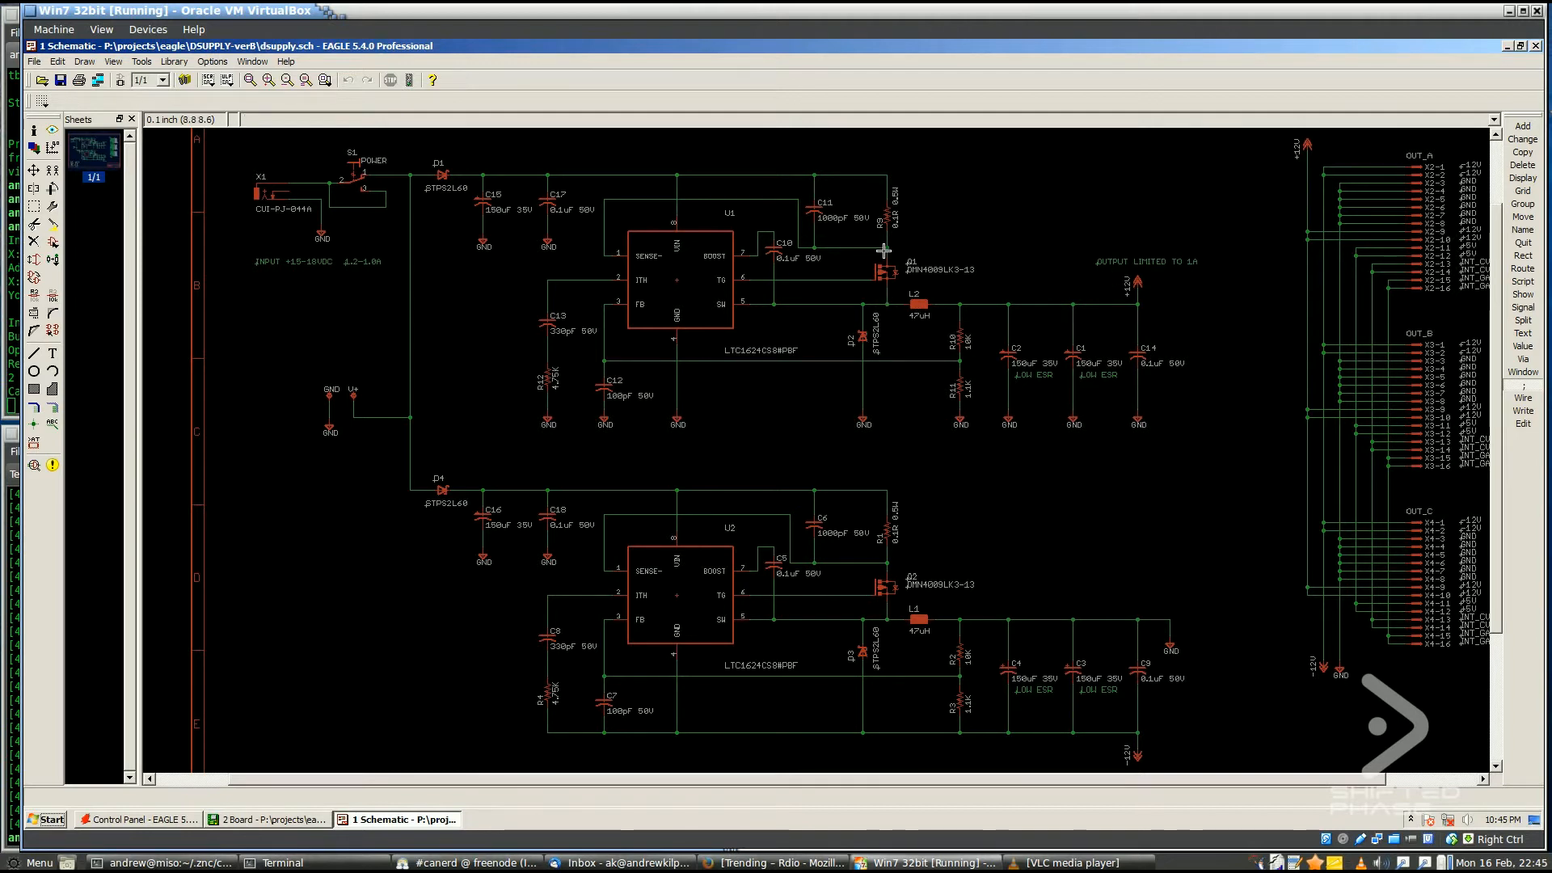
mouse_move(933, 302)
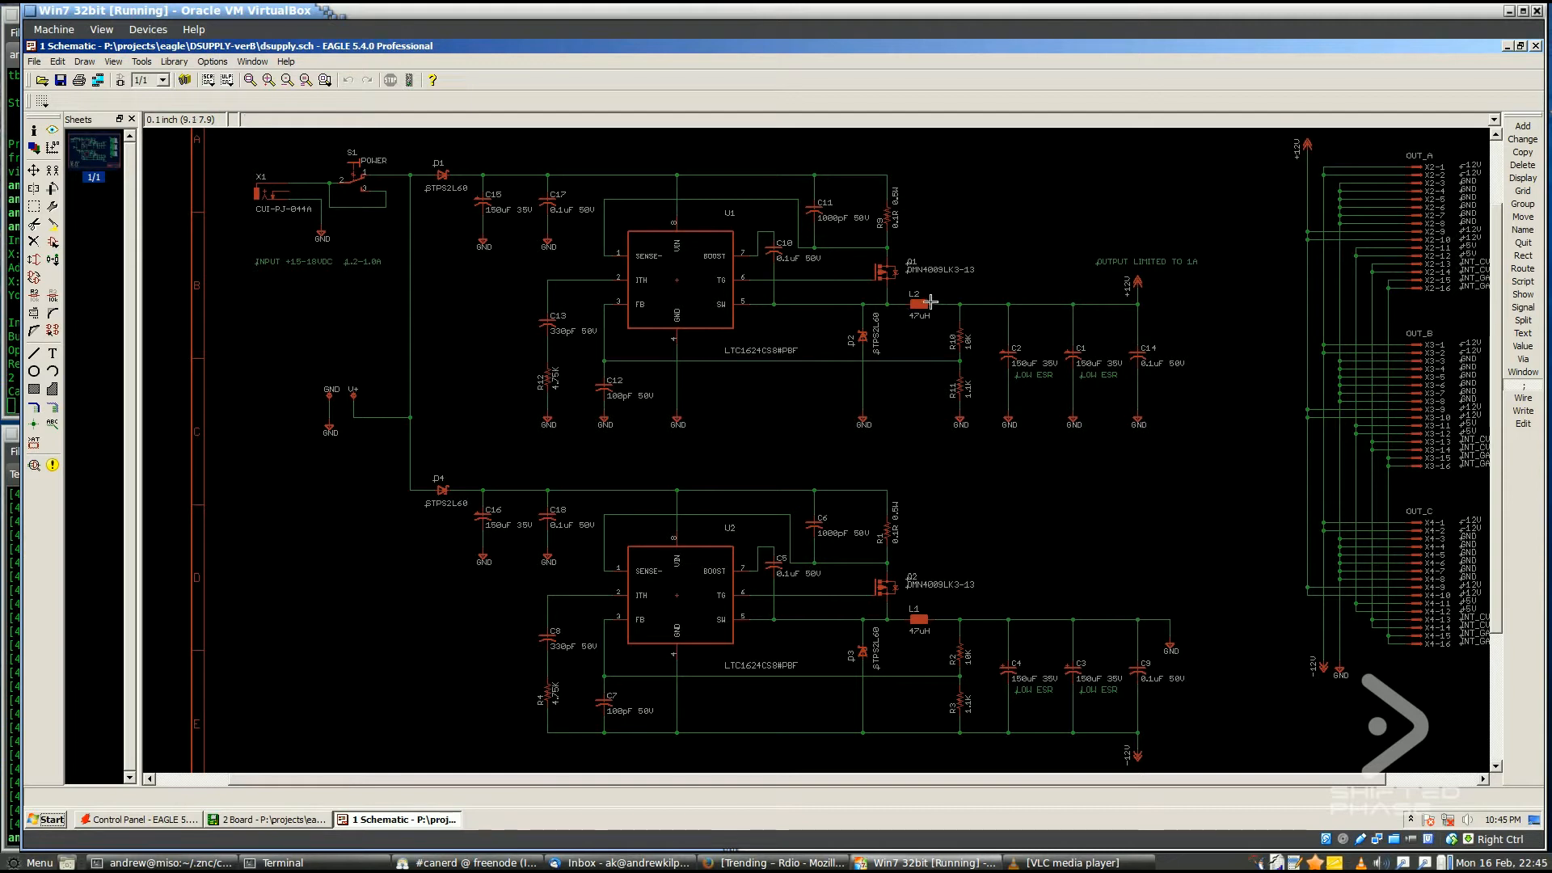
mouse_move(1064, 419)
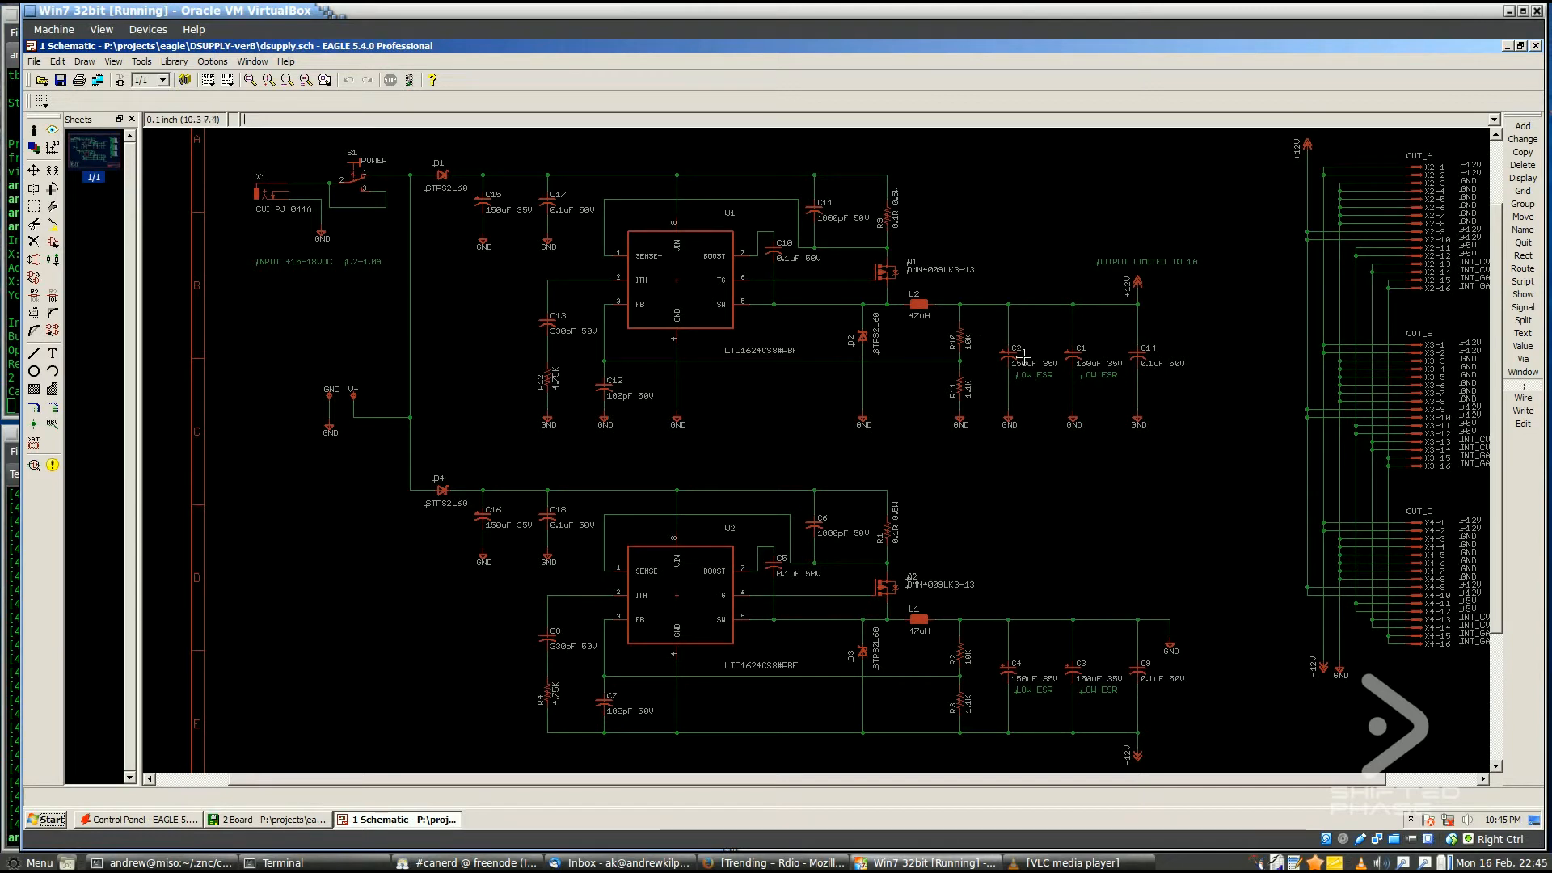
mouse_move(890, 324)
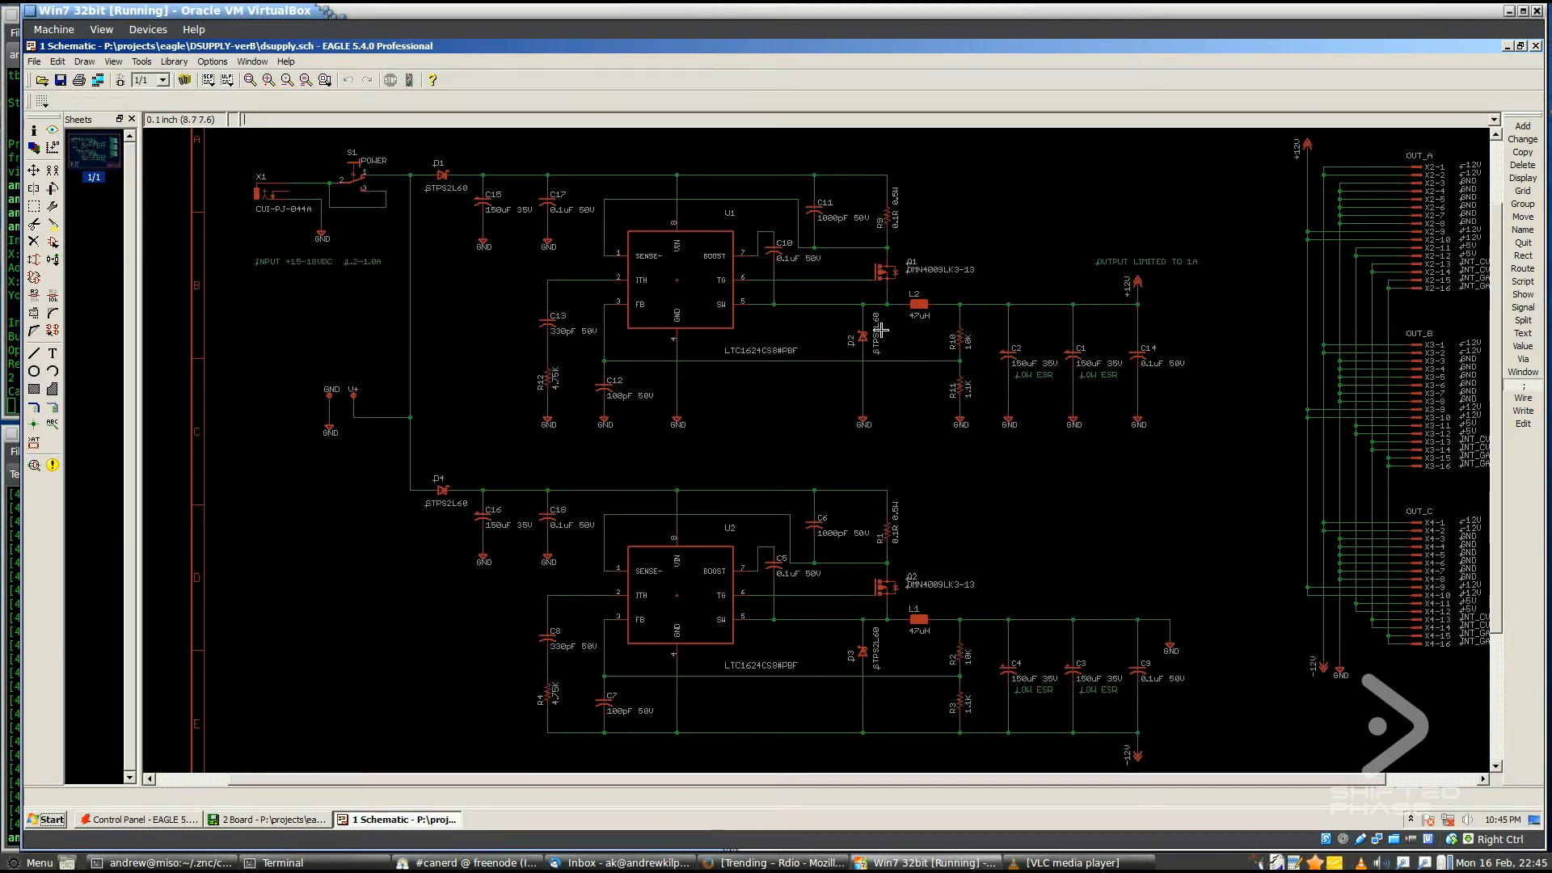
mouse_move(918, 318)
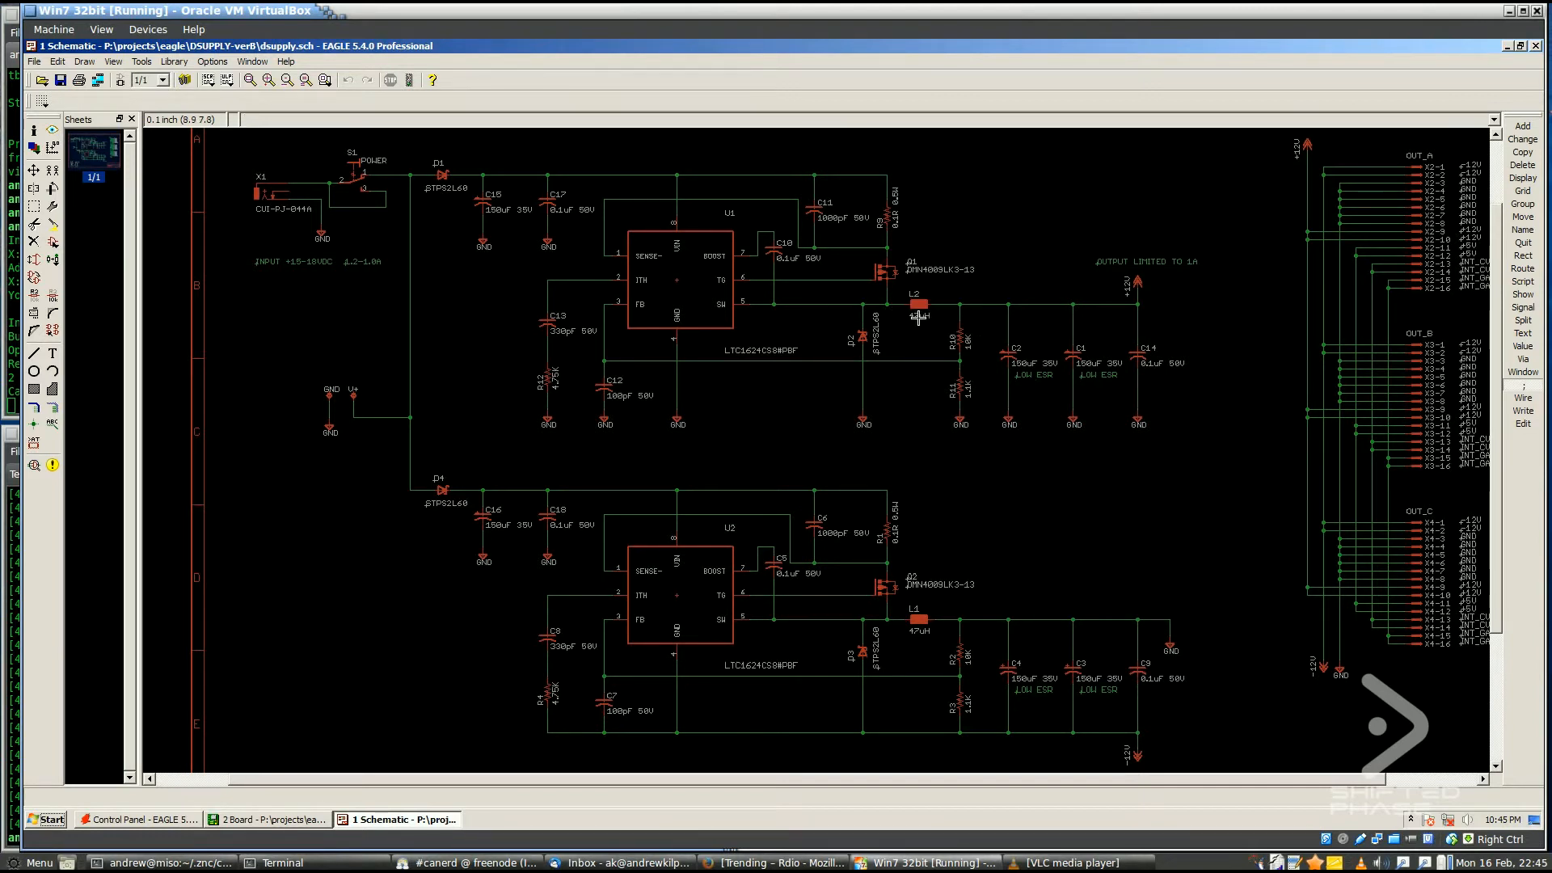
mouse_move(1073, 293)
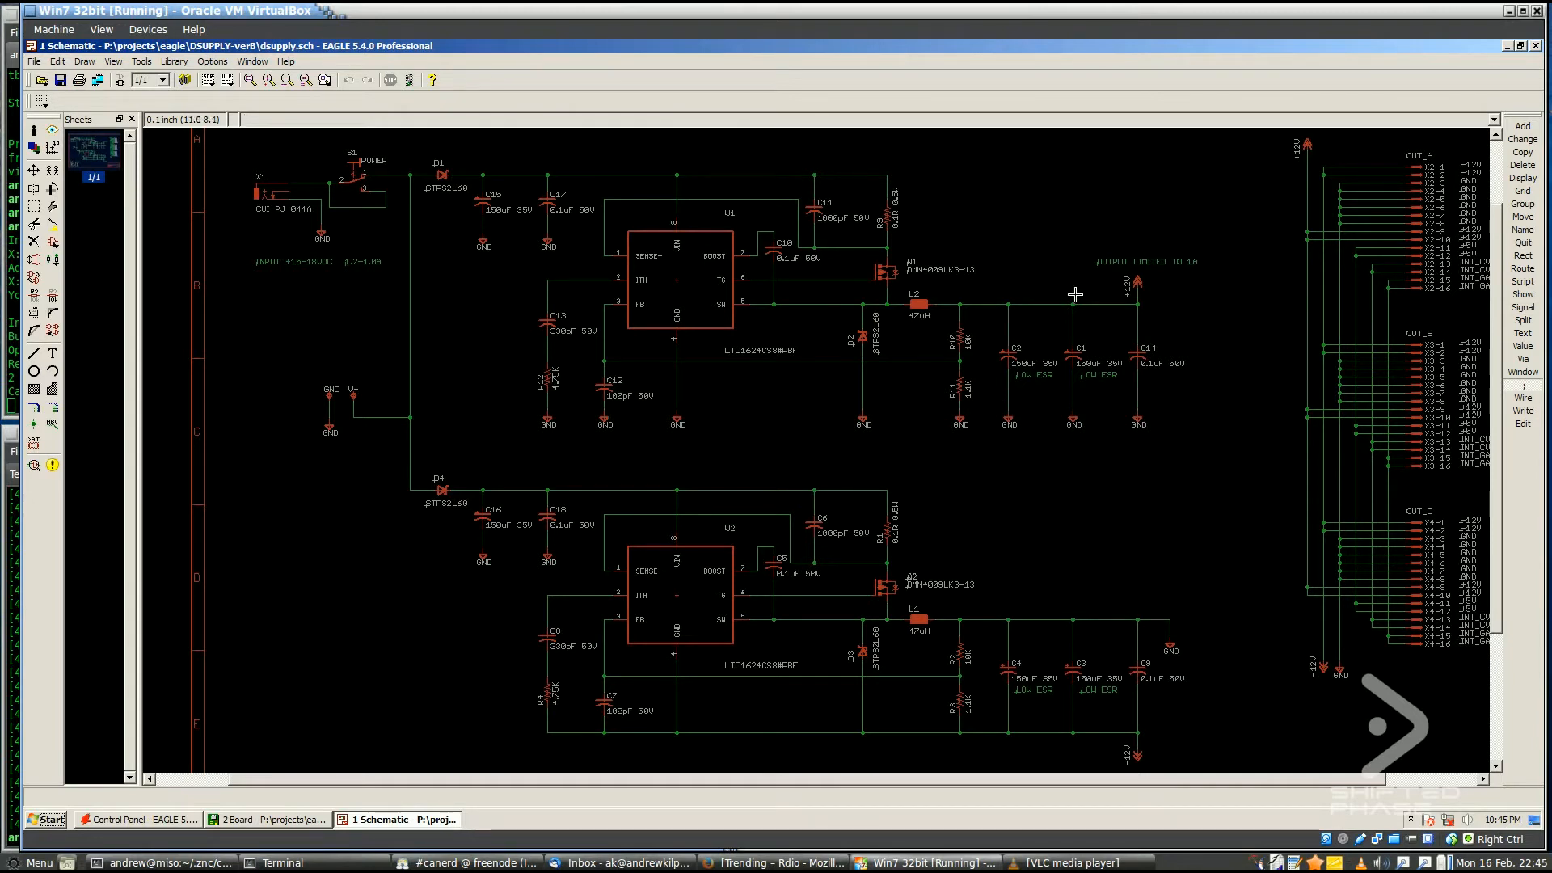
mouse_move(993, 402)
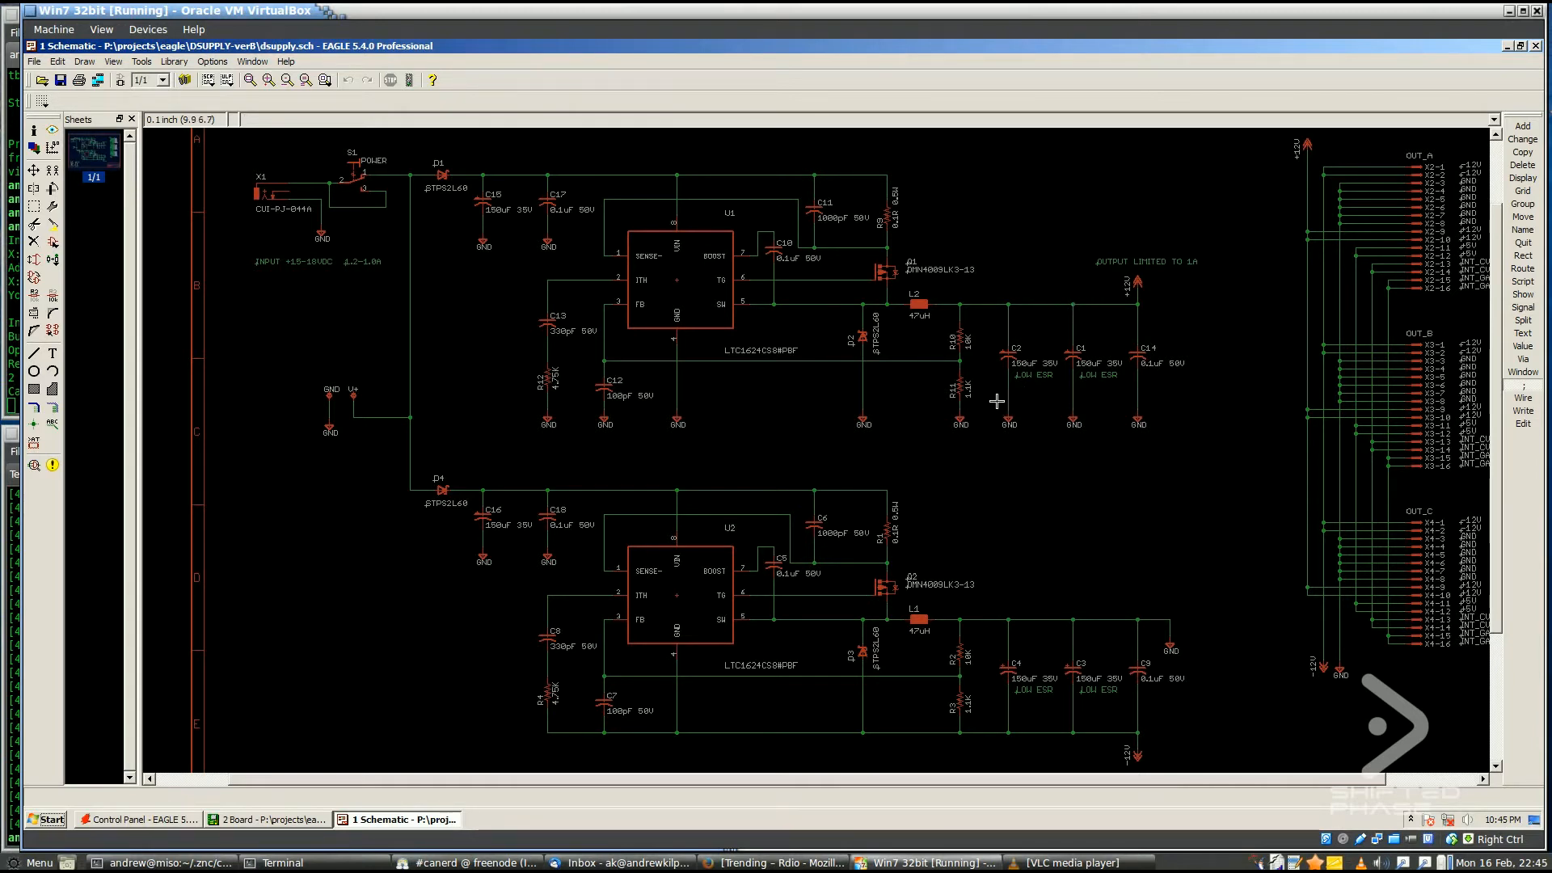
mouse_move(1012, 316)
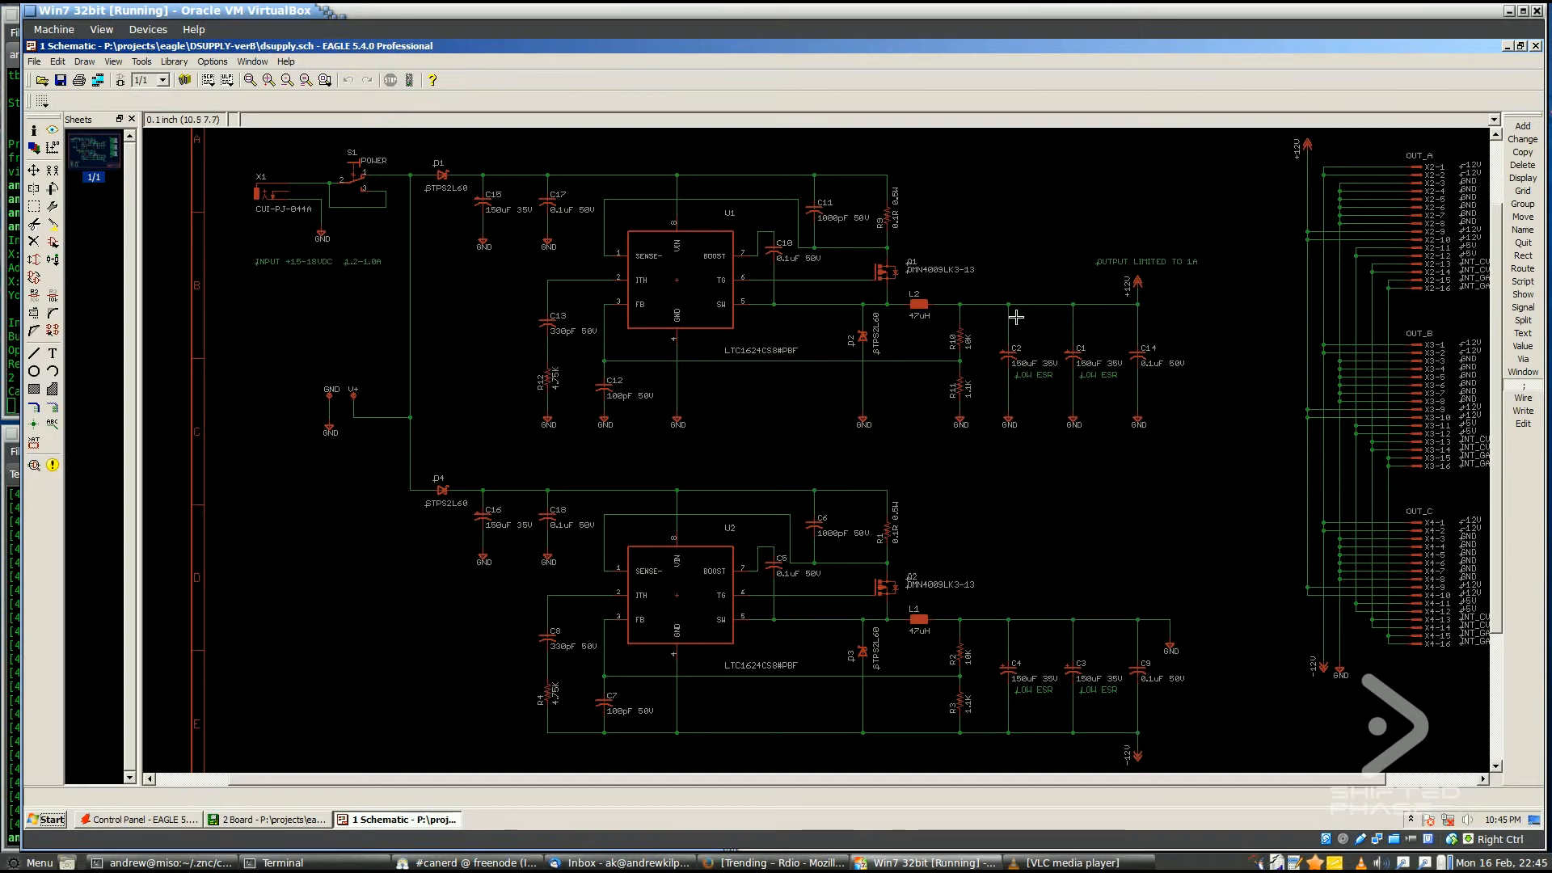
mouse_move(842, 377)
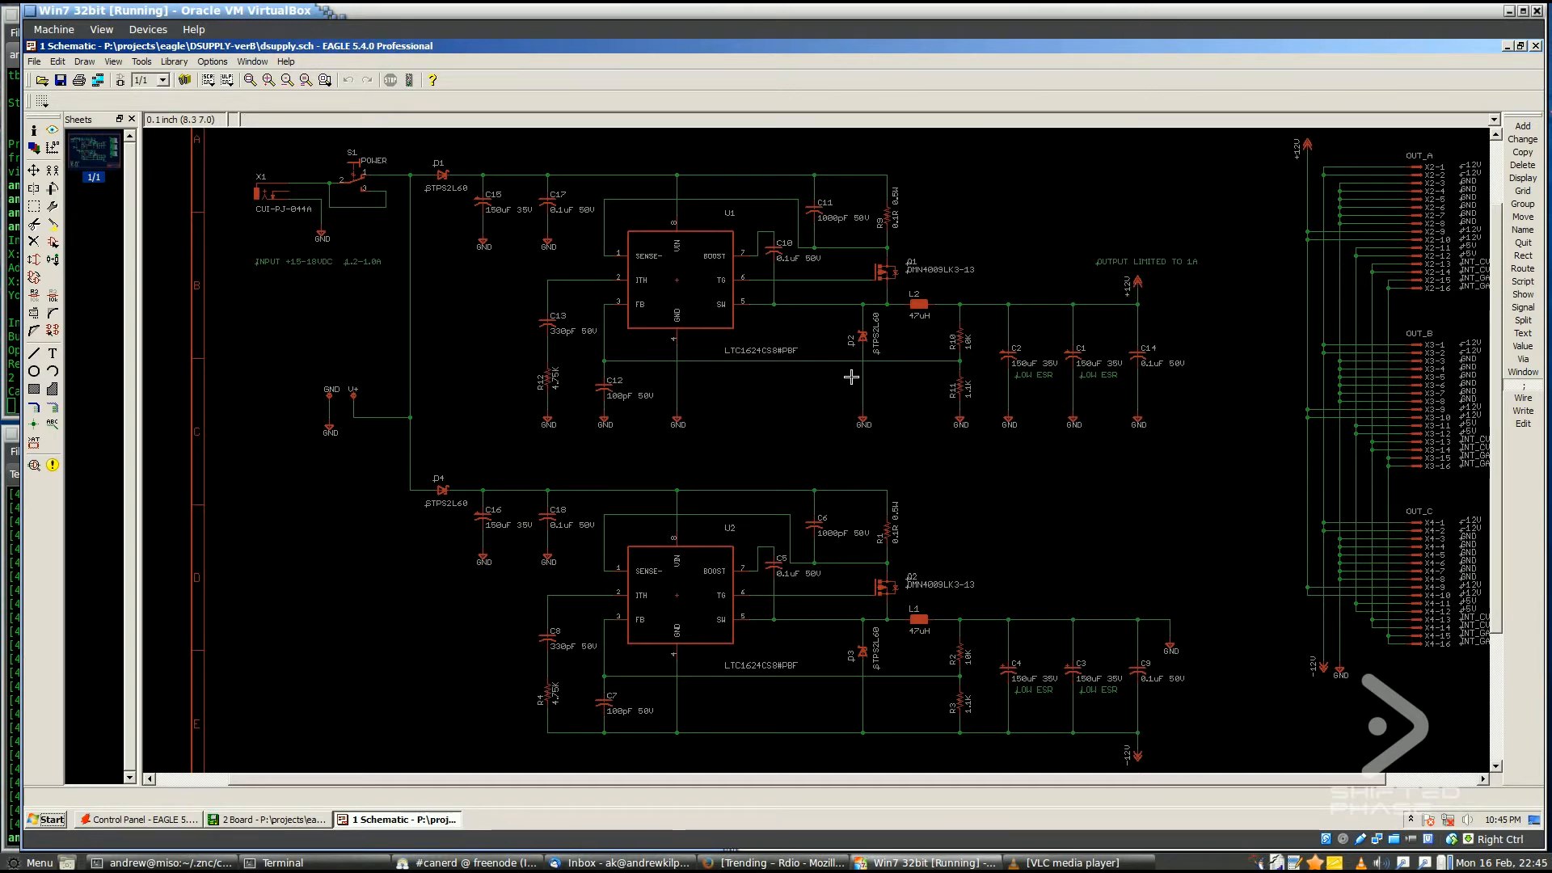
mouse_move(717, 370)
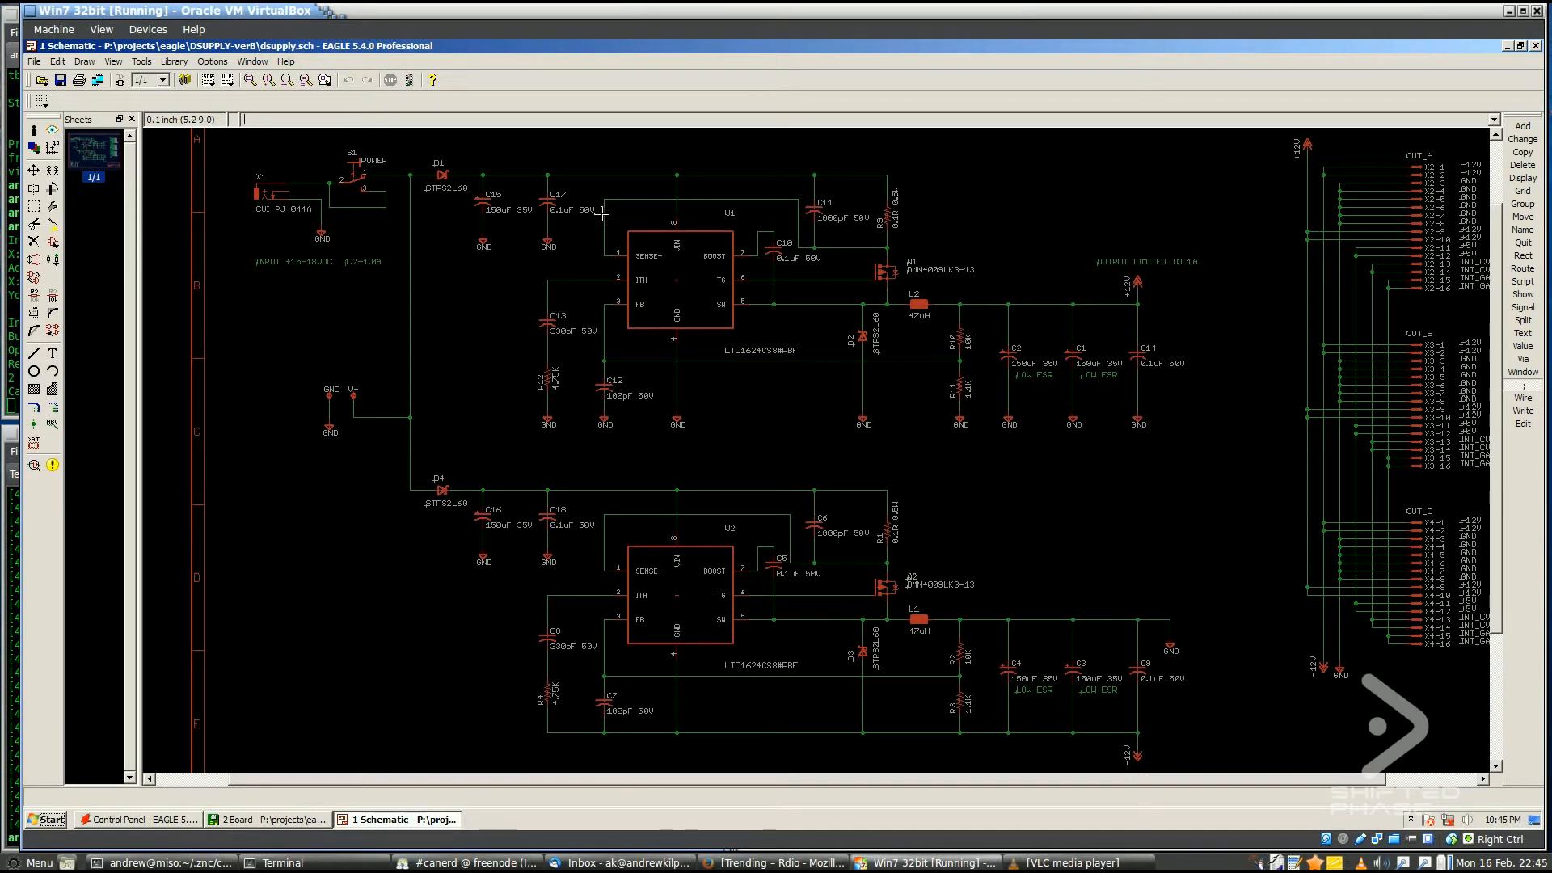
mouse_move(475, 209)
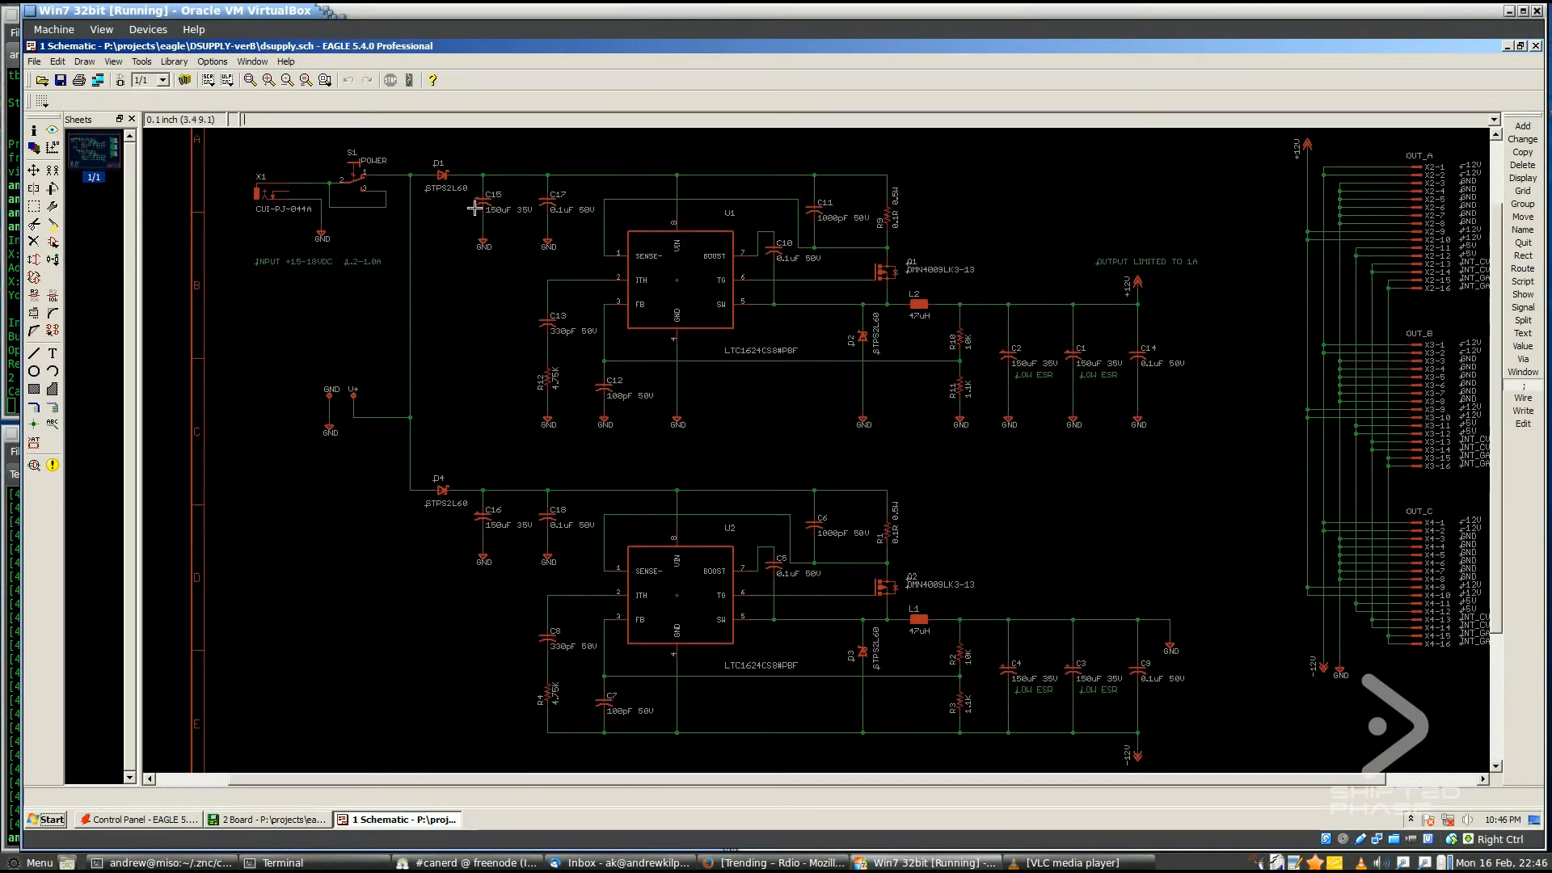
mouse_move(882, 200)
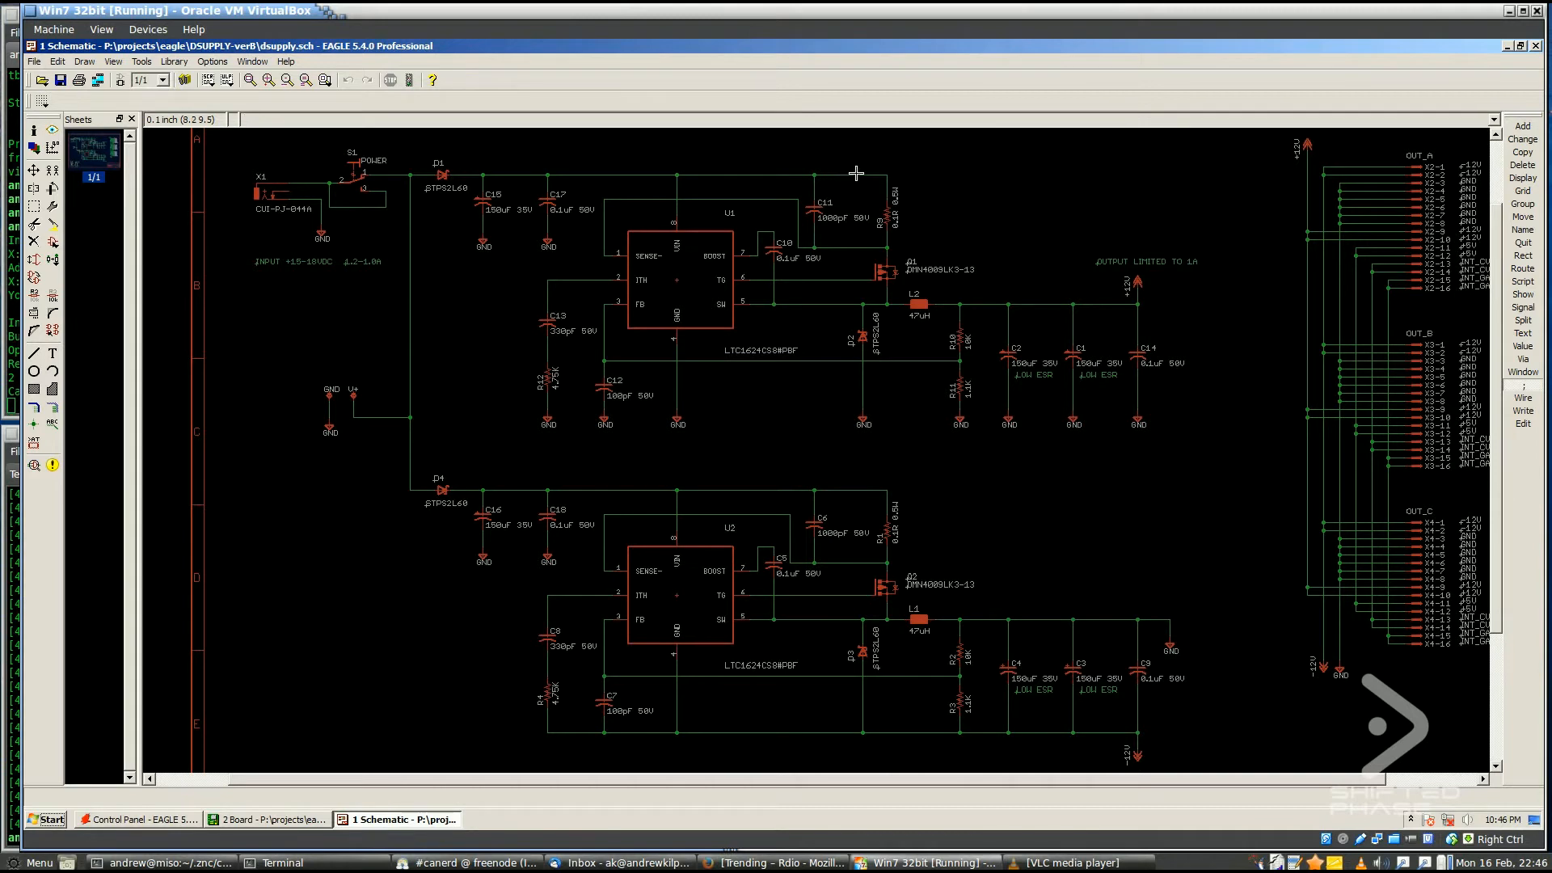
mouse_move(885, 265)
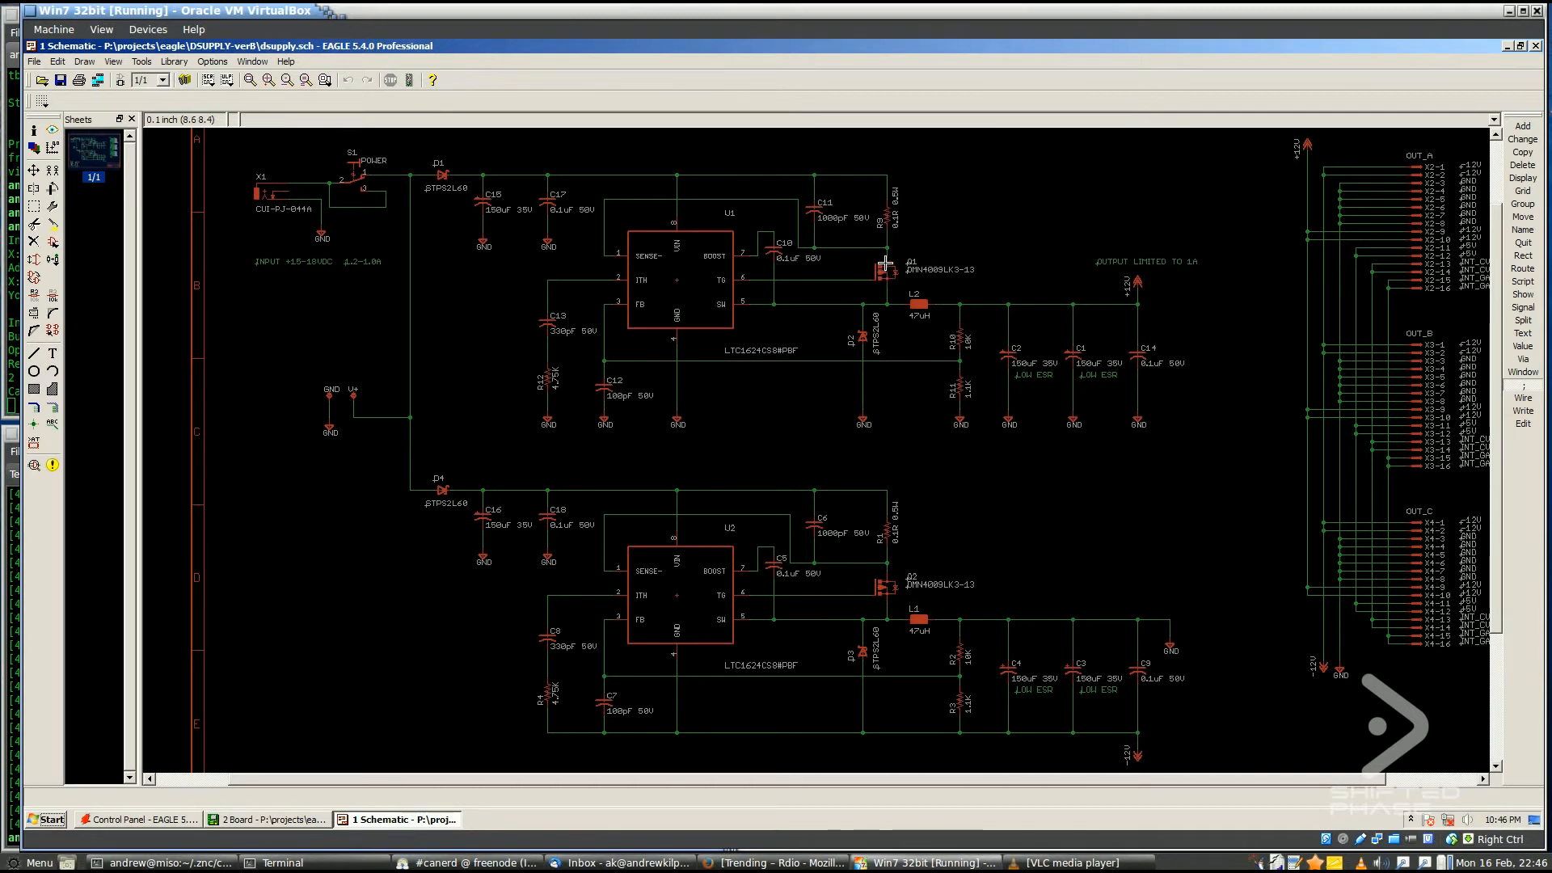
mouse_move(866, 226)
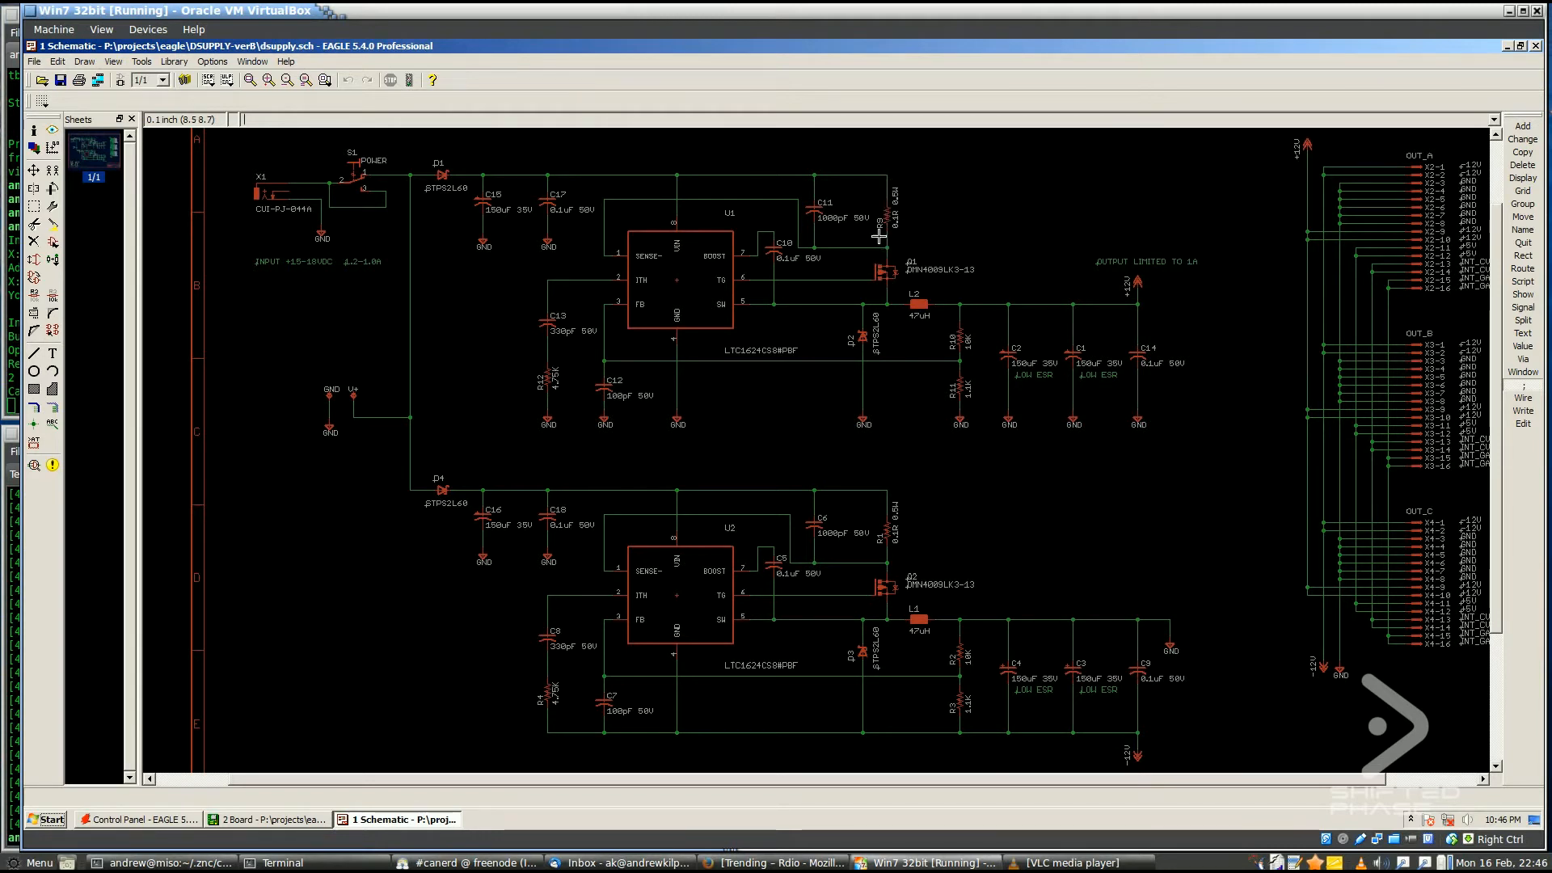
mouse_move(647, 224)
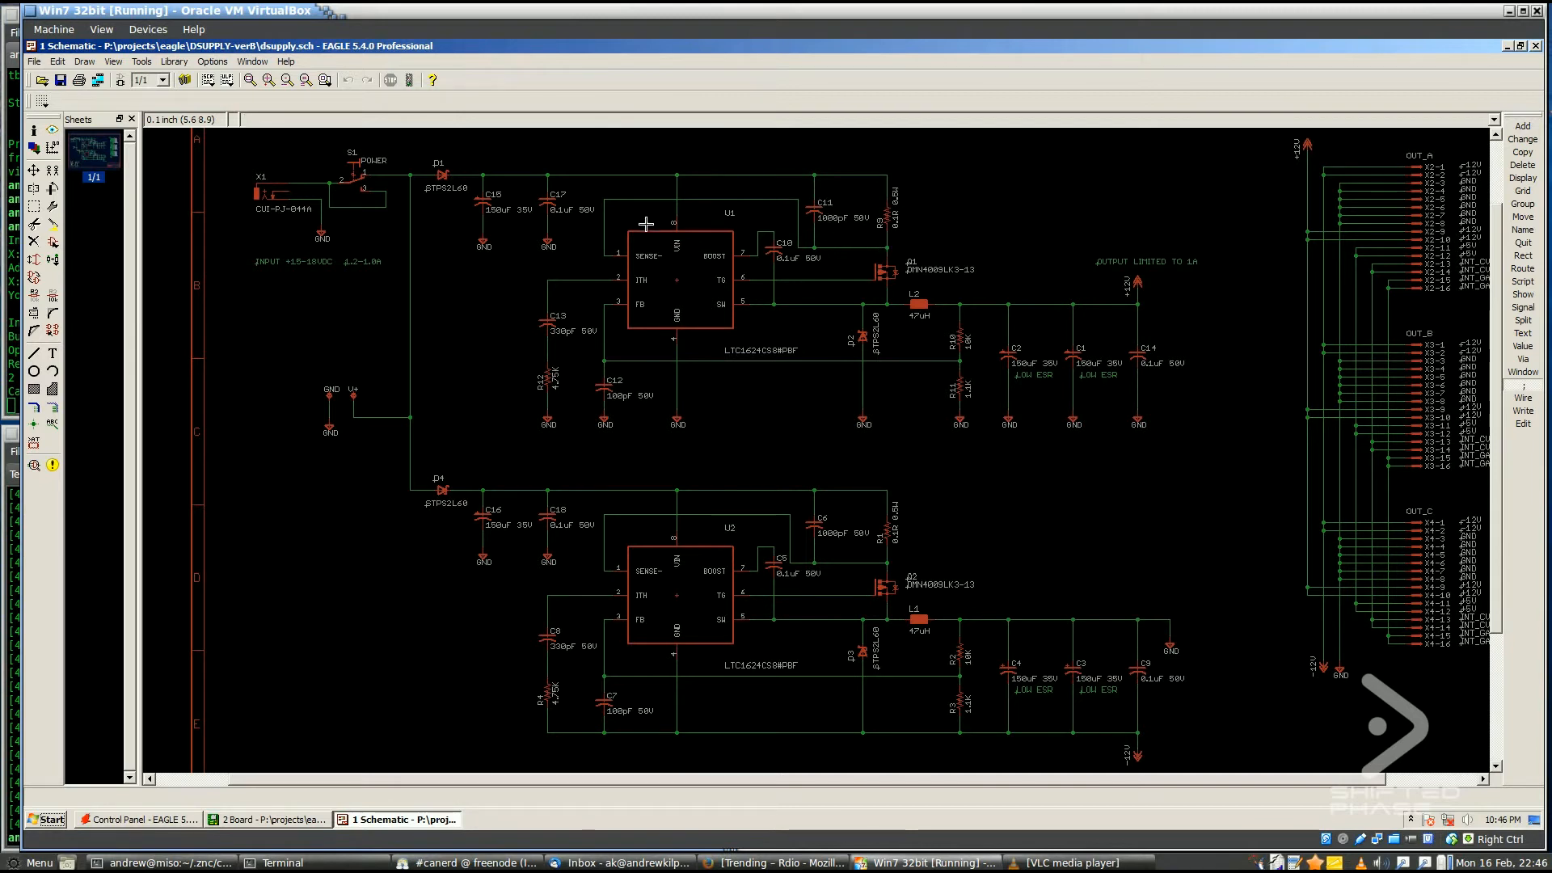
mouse_move(636, 261)
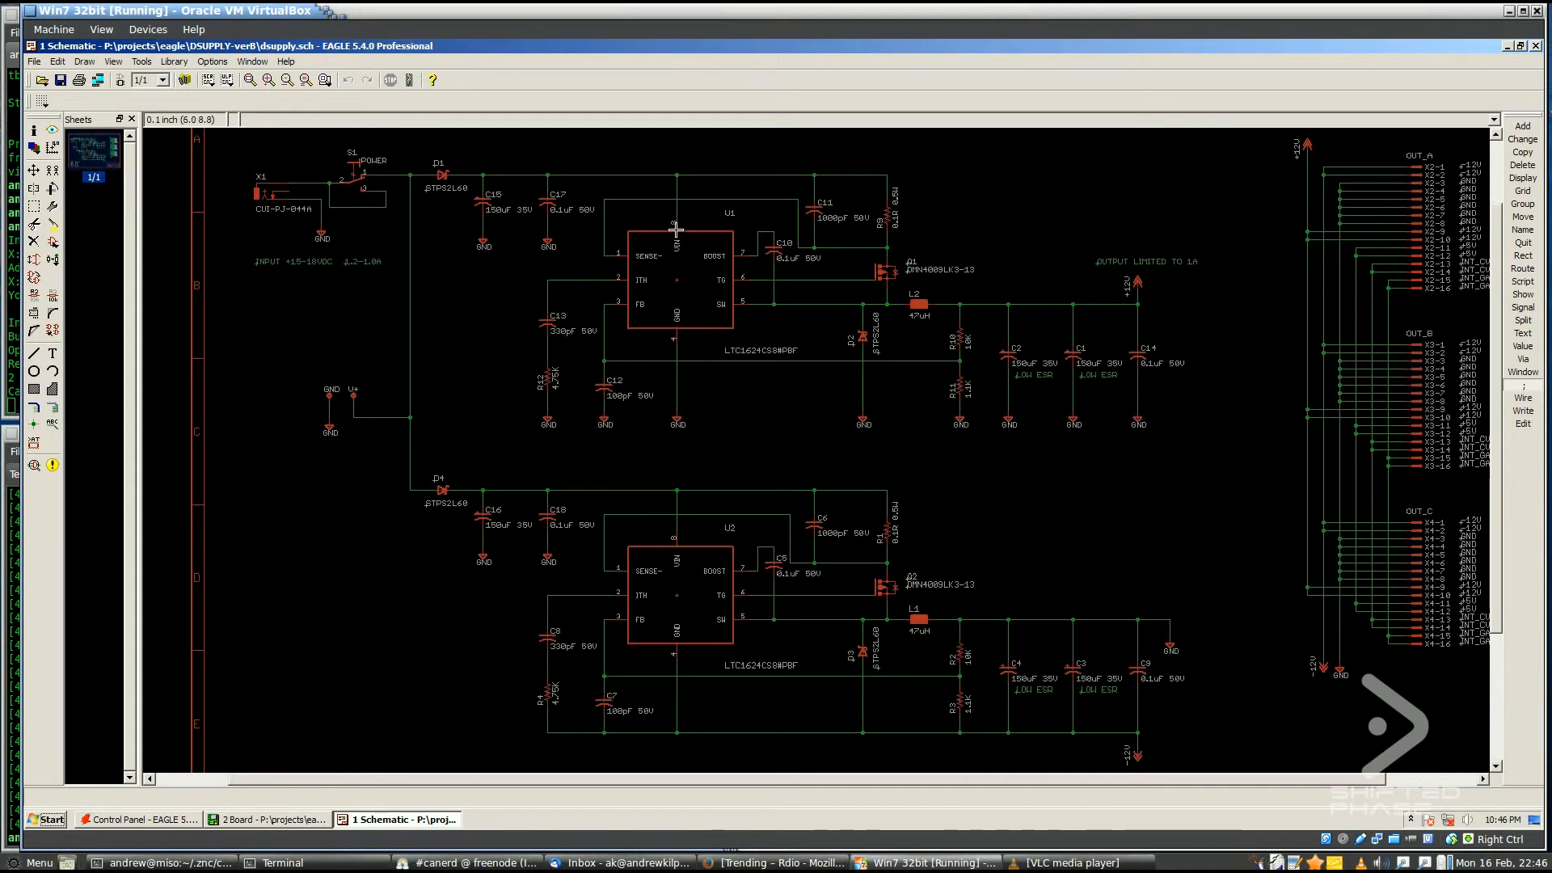
mouse_move(646, 256)
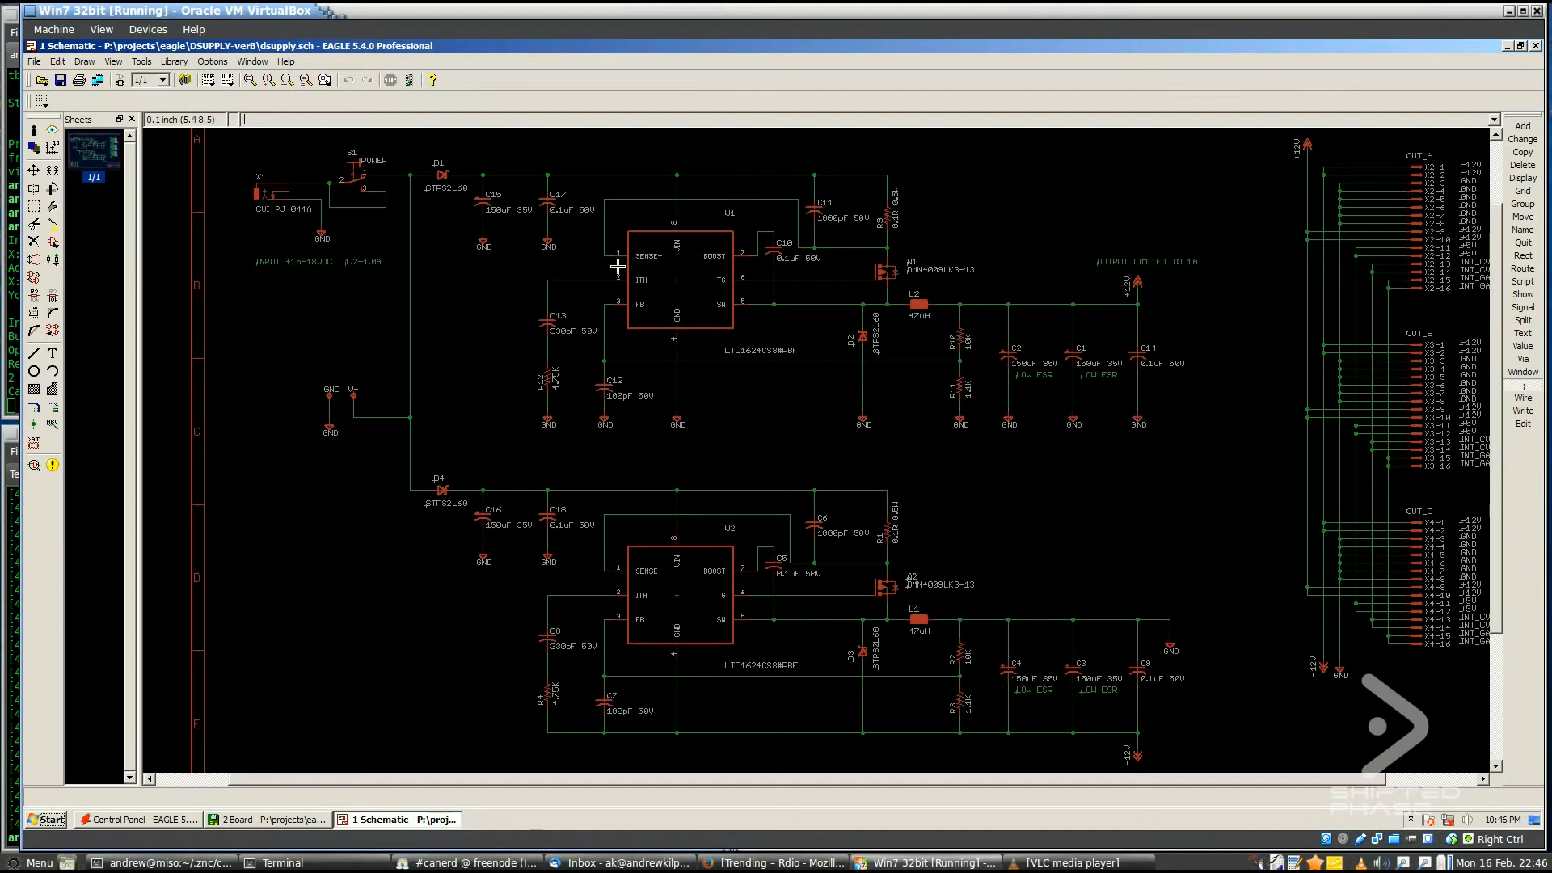
mouse_move(692, 216)
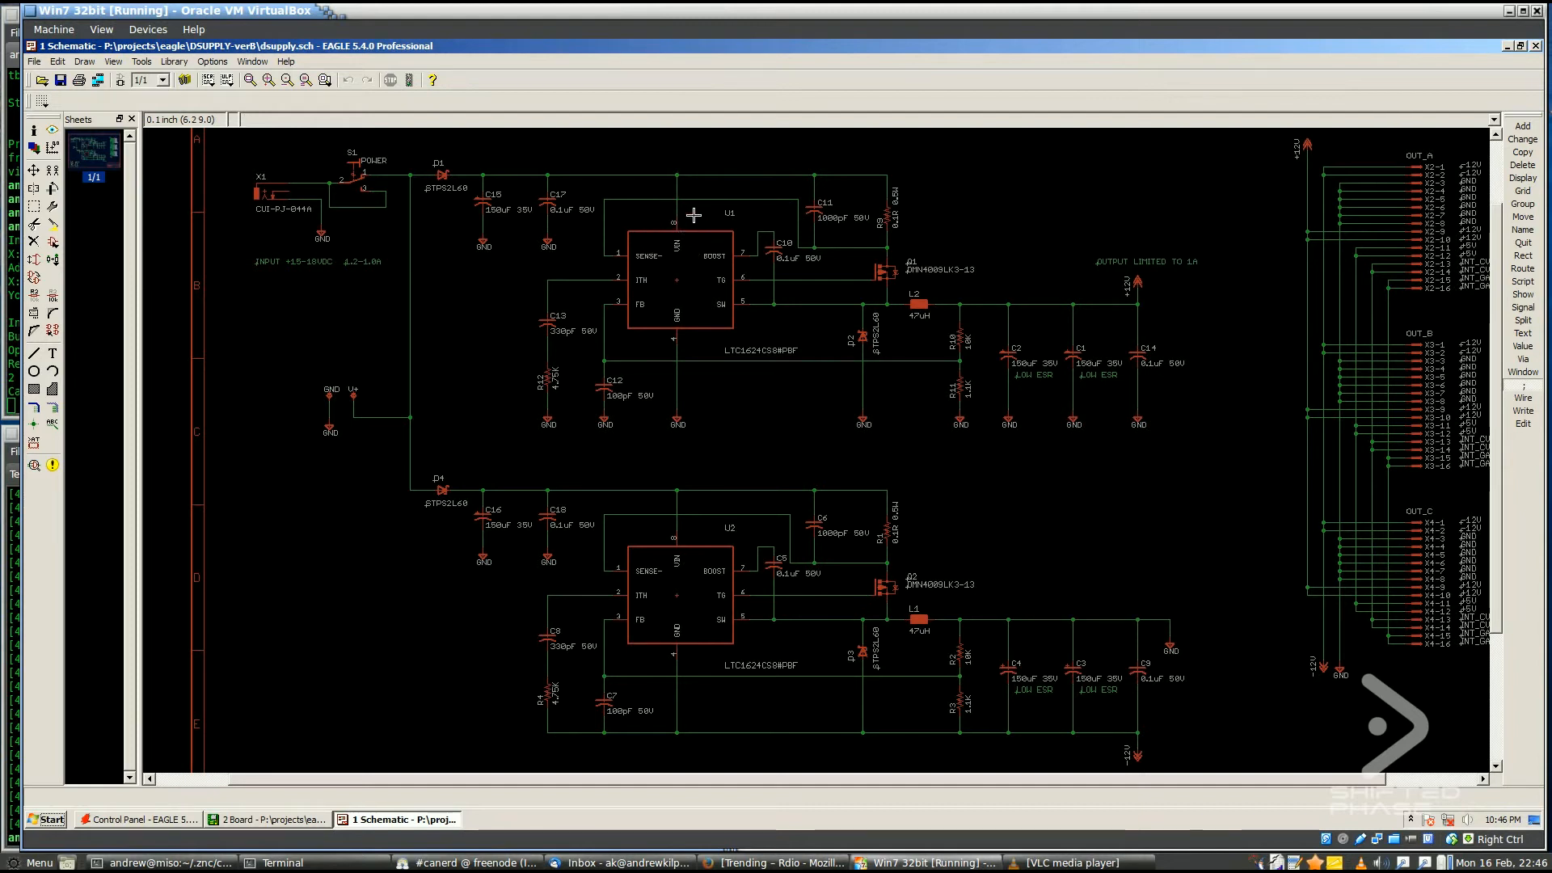
mouse_move(670, 234)
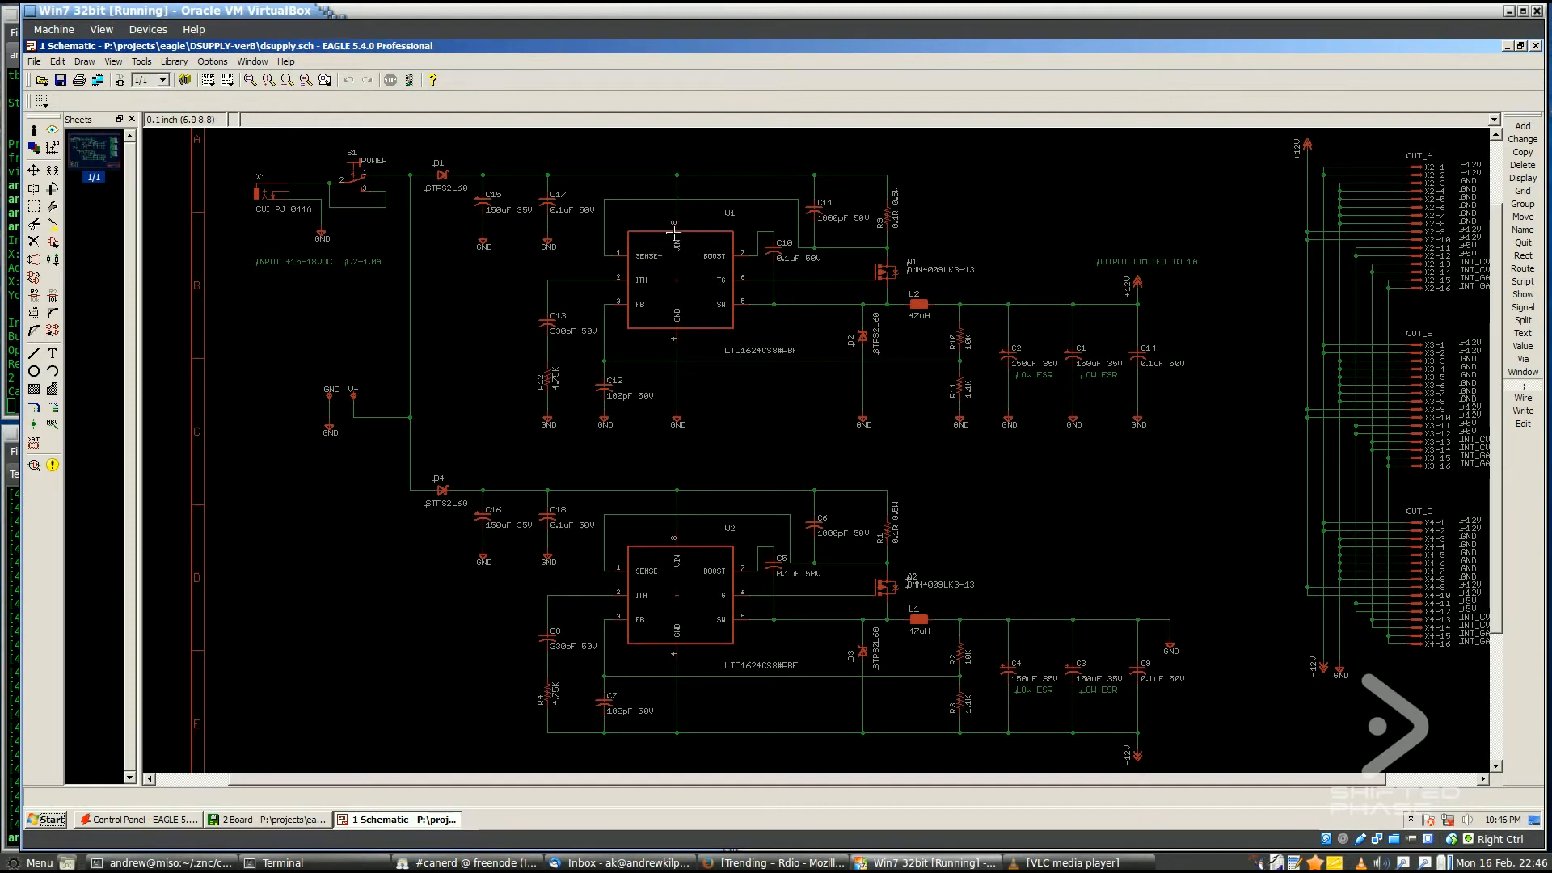
mouse_move(628, 213)
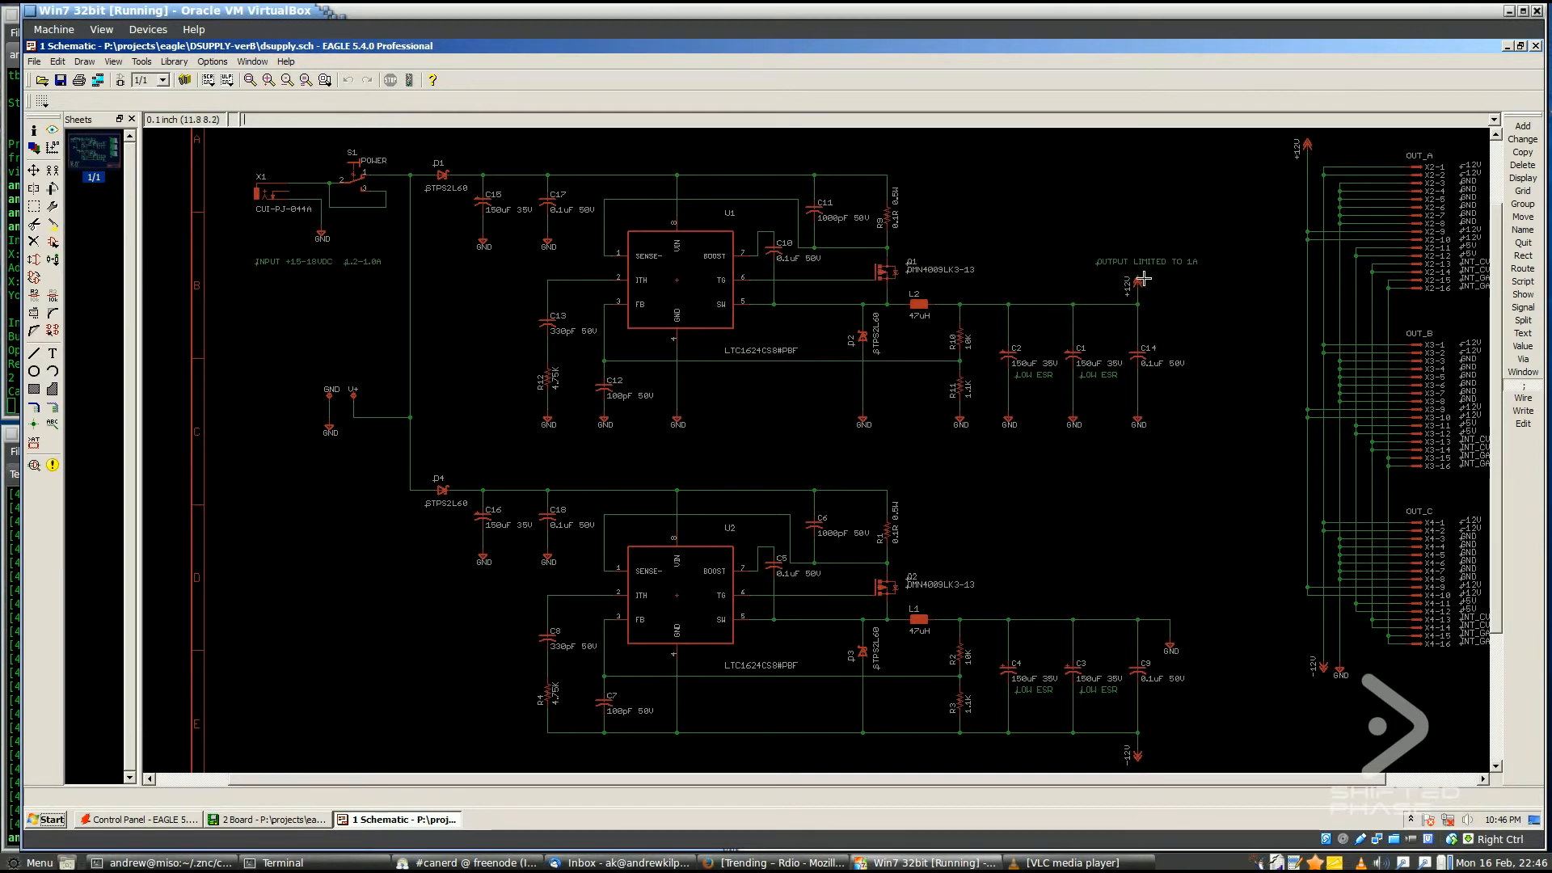
mouse_move(1187, 318)
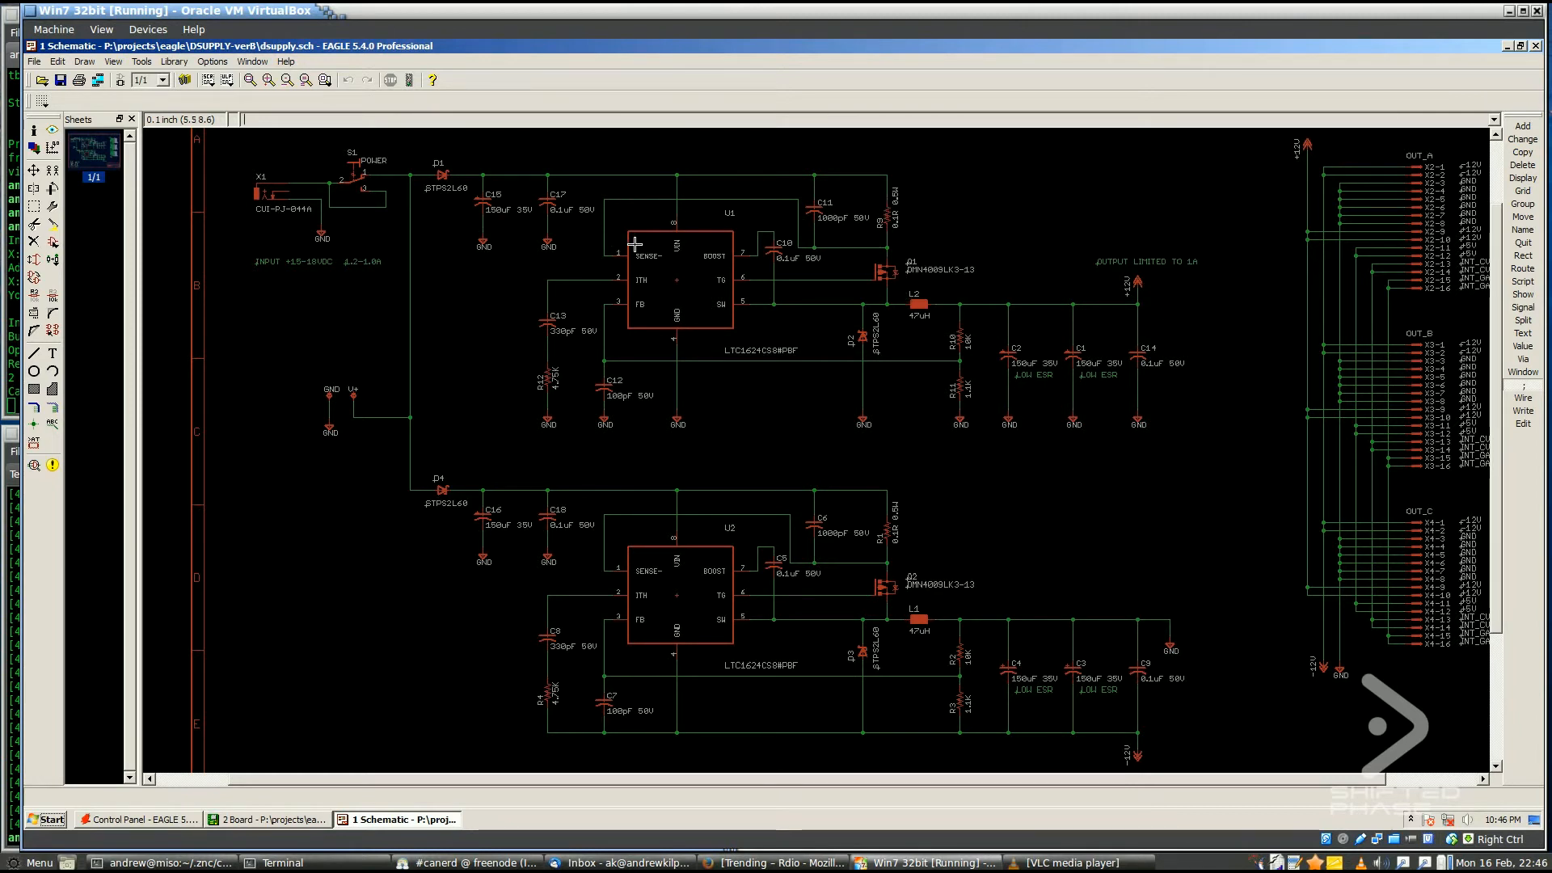
mouse_move(930, 216)
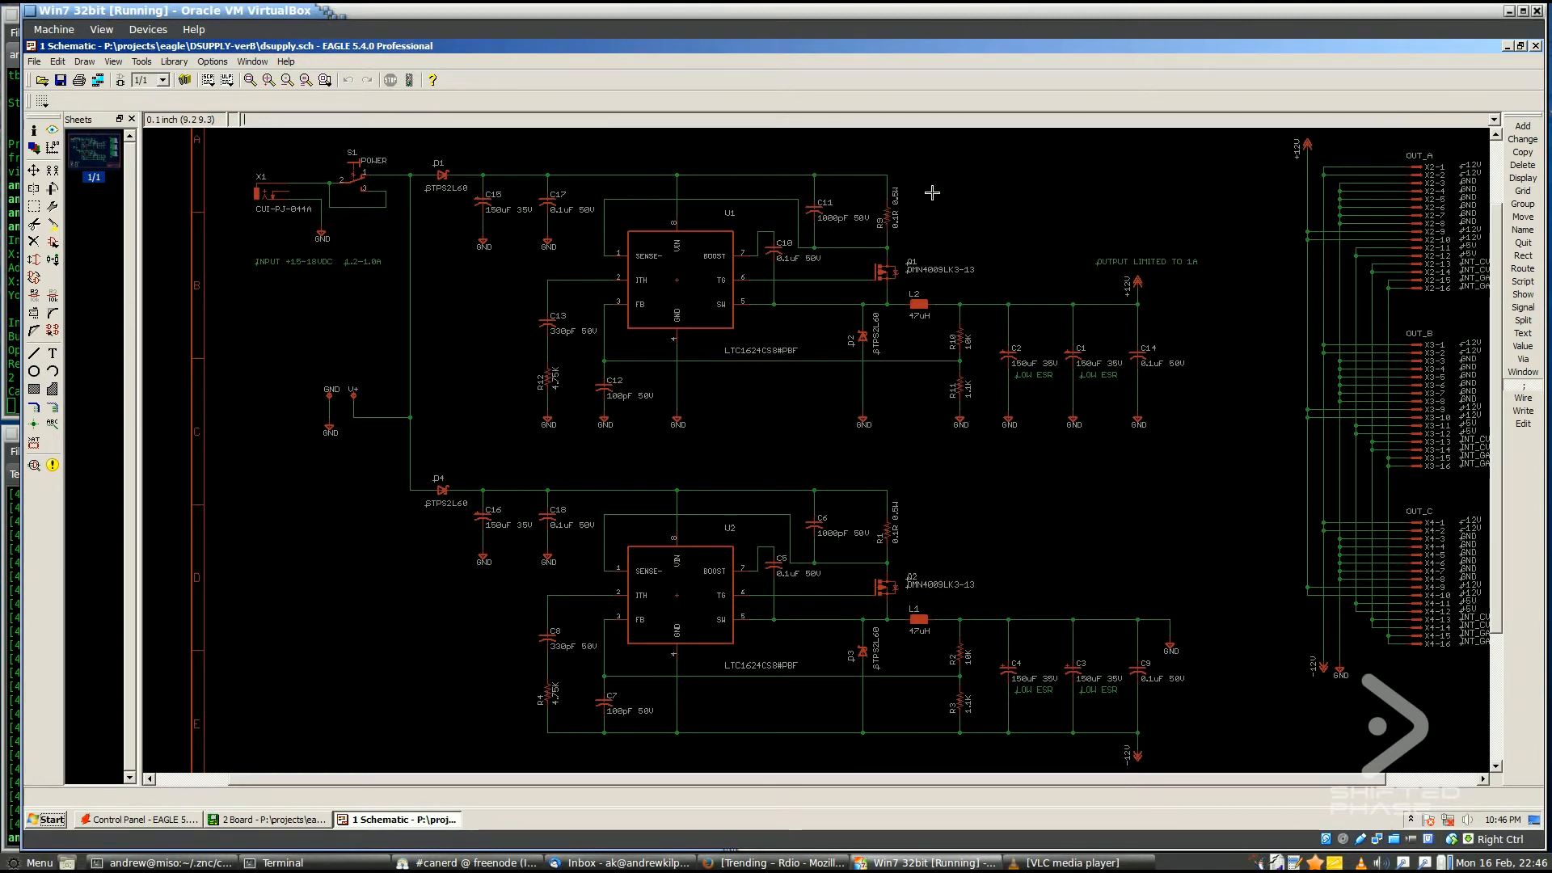
mouse_move(887, 227)
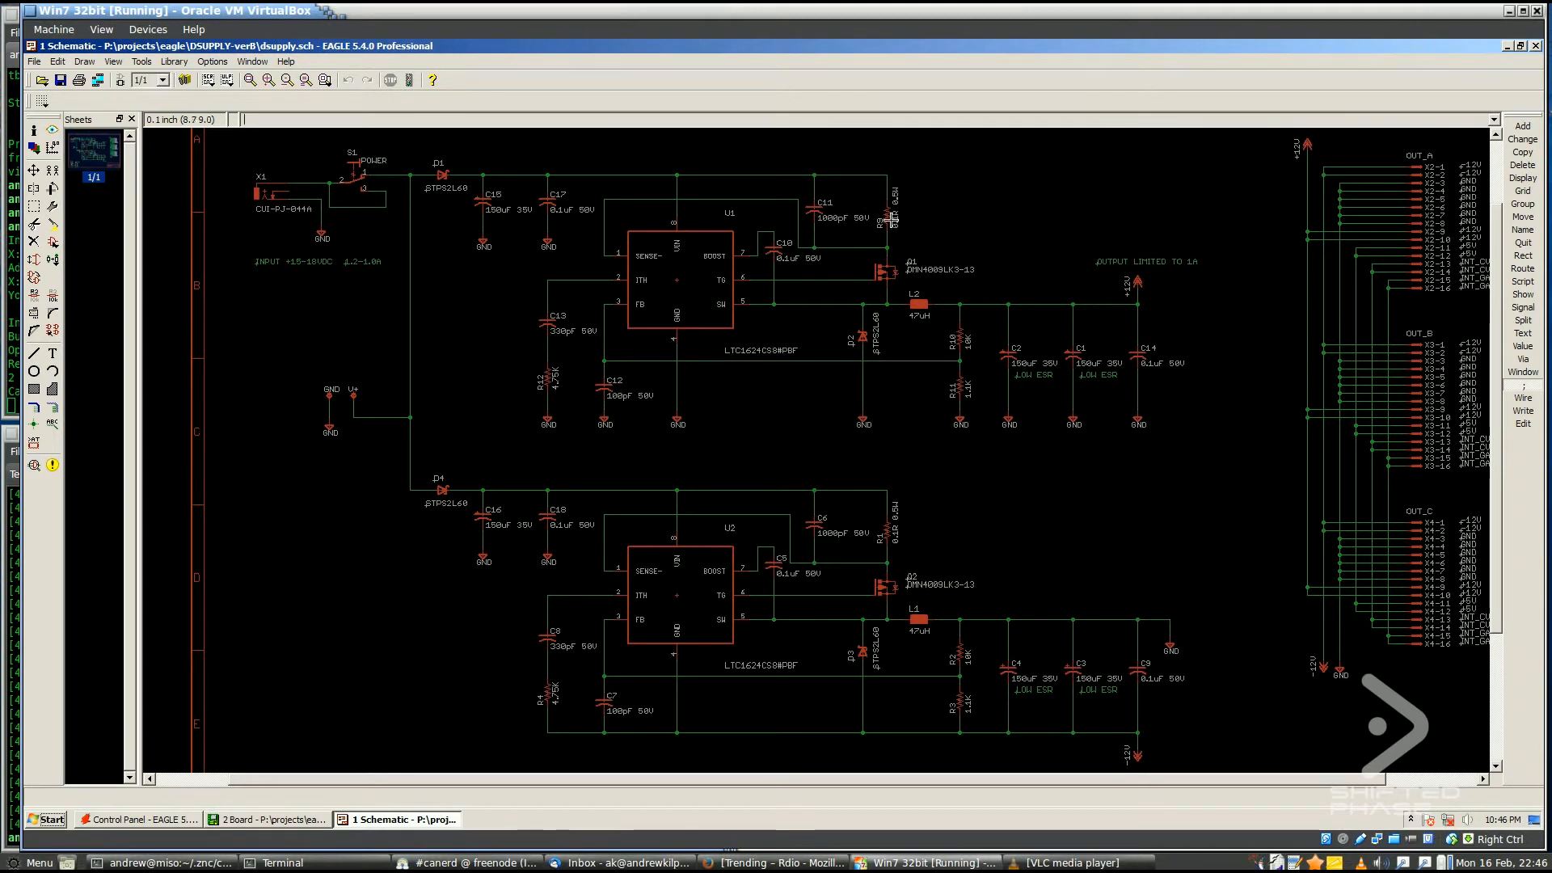
mouse_move(835, 239)
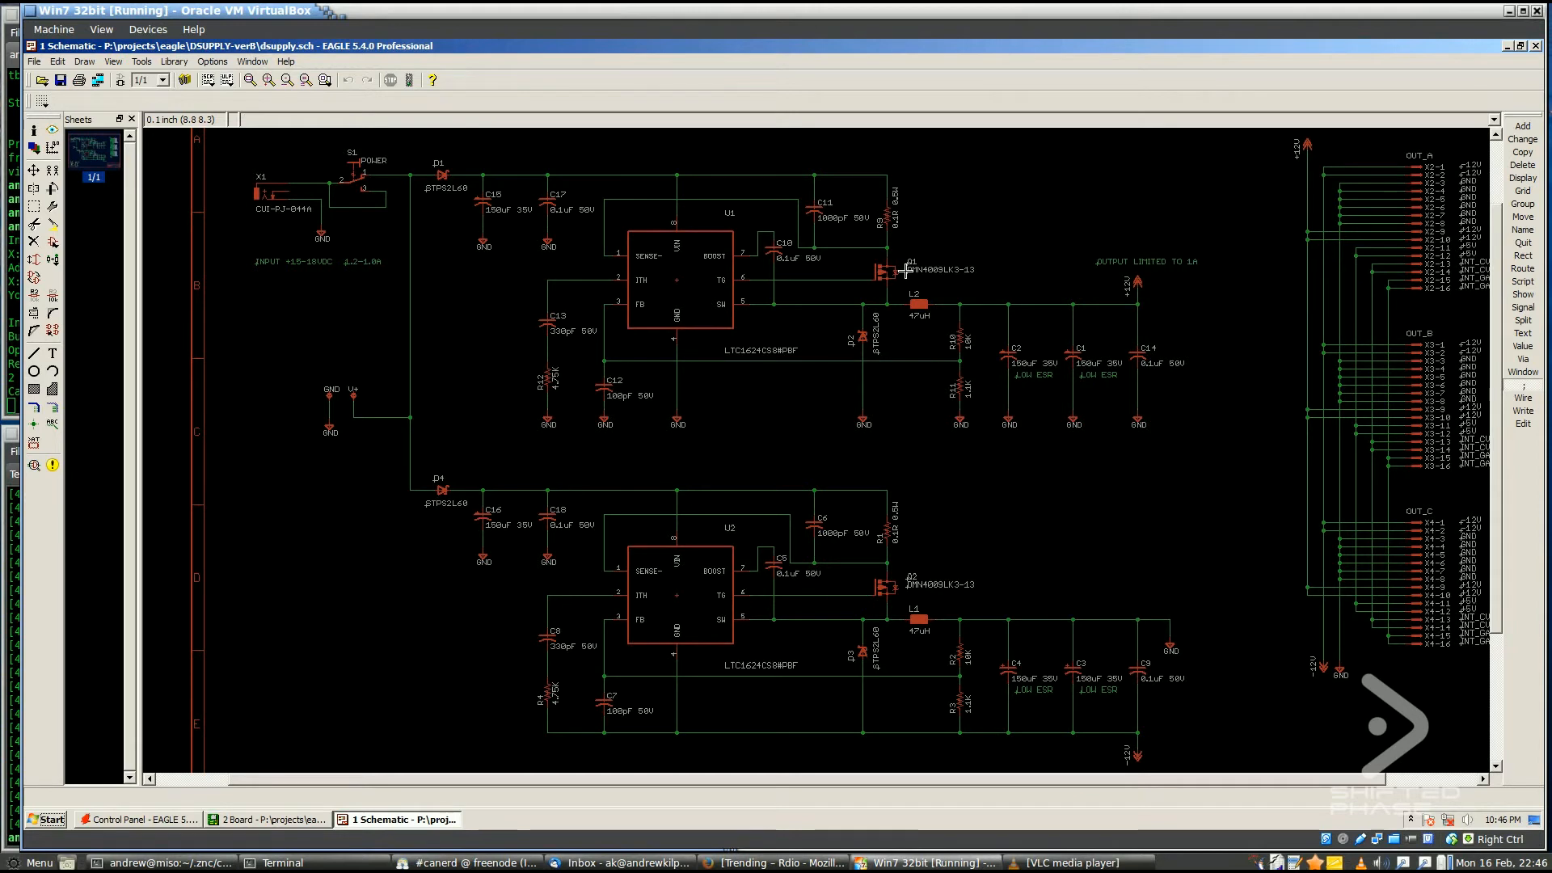
mouse_move(866, 293)
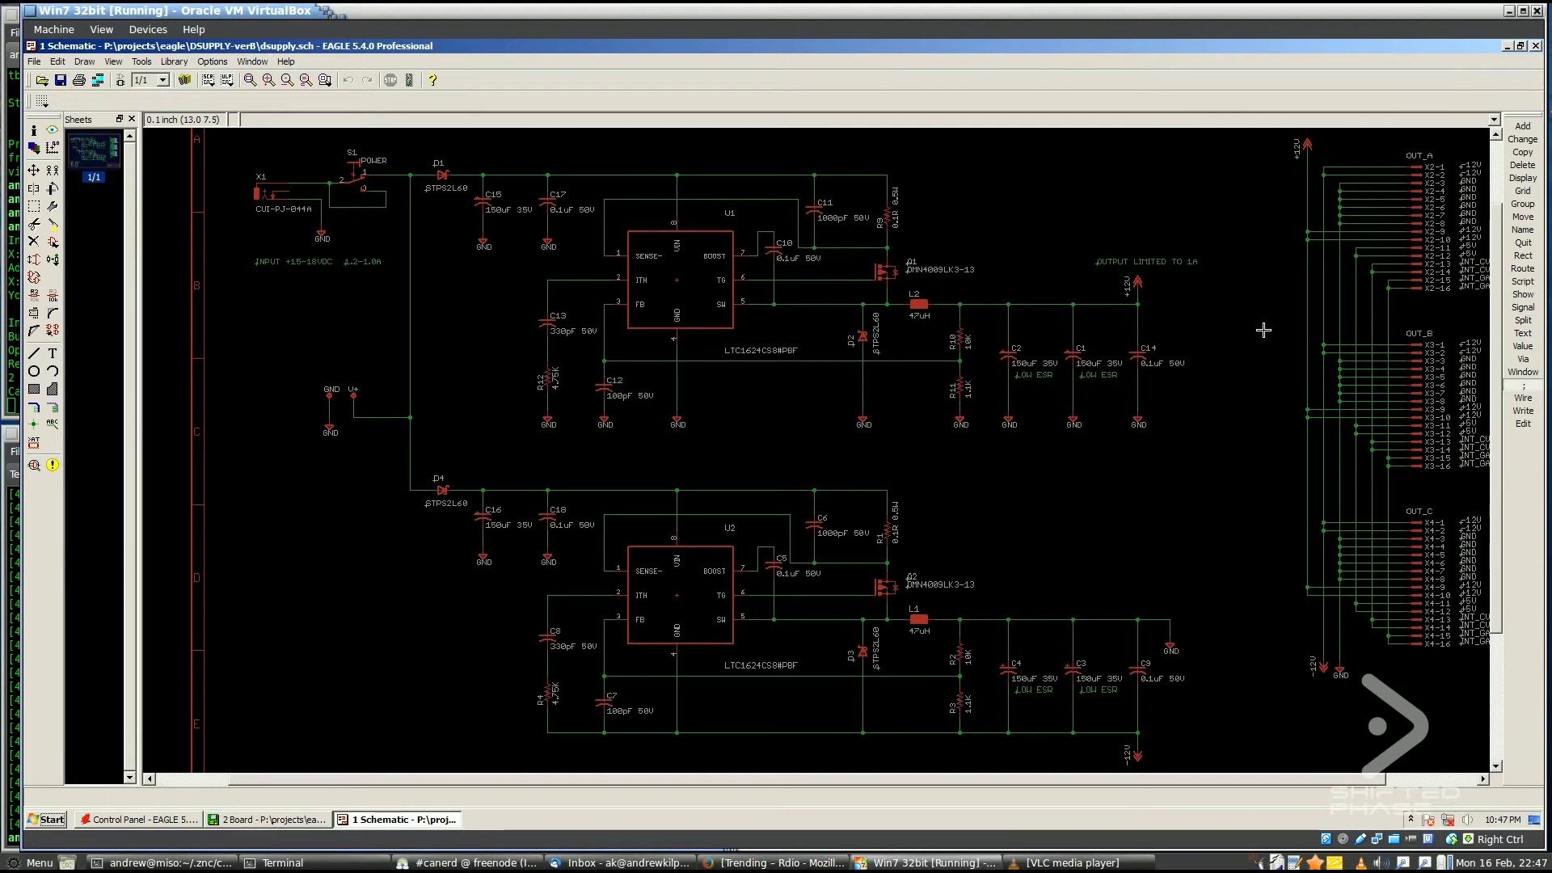
mouse_move(1147, 312)
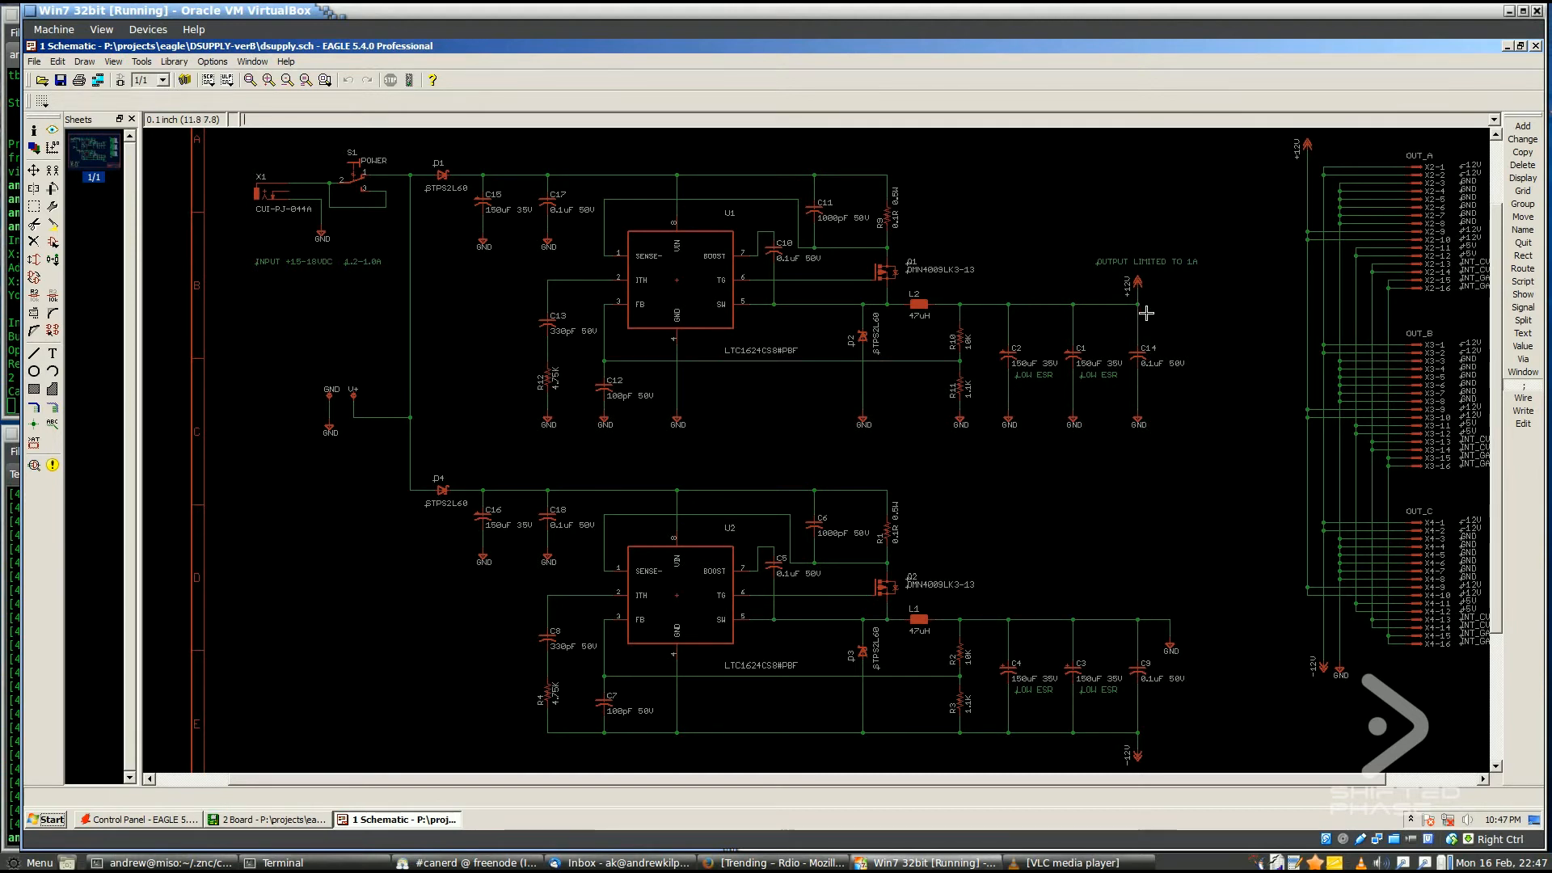
mouse_move(1171, 300)
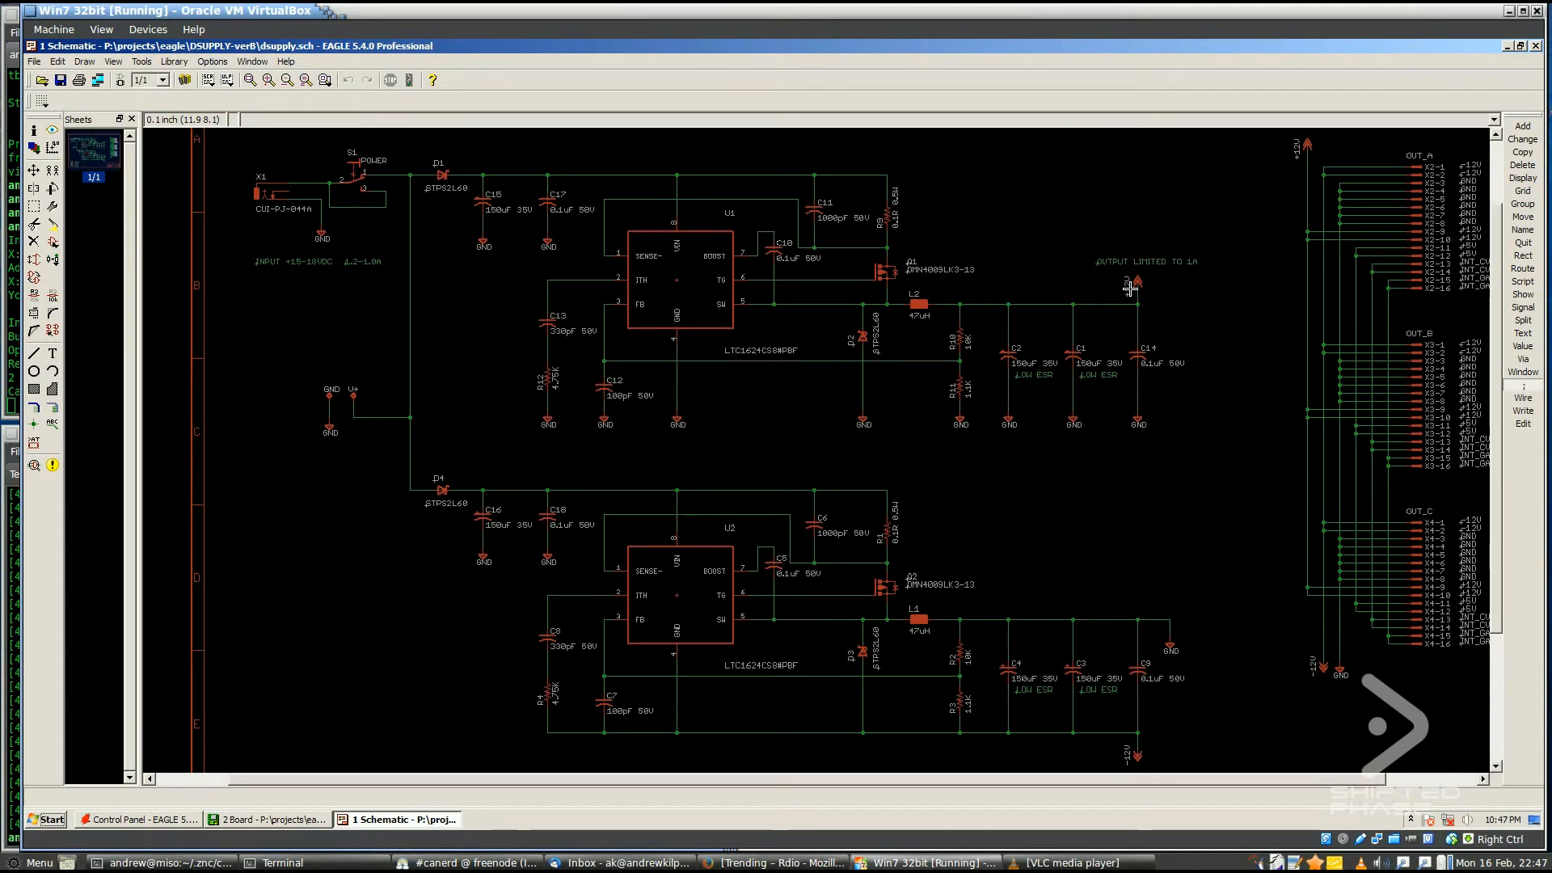
mouse_move(1141, 331)
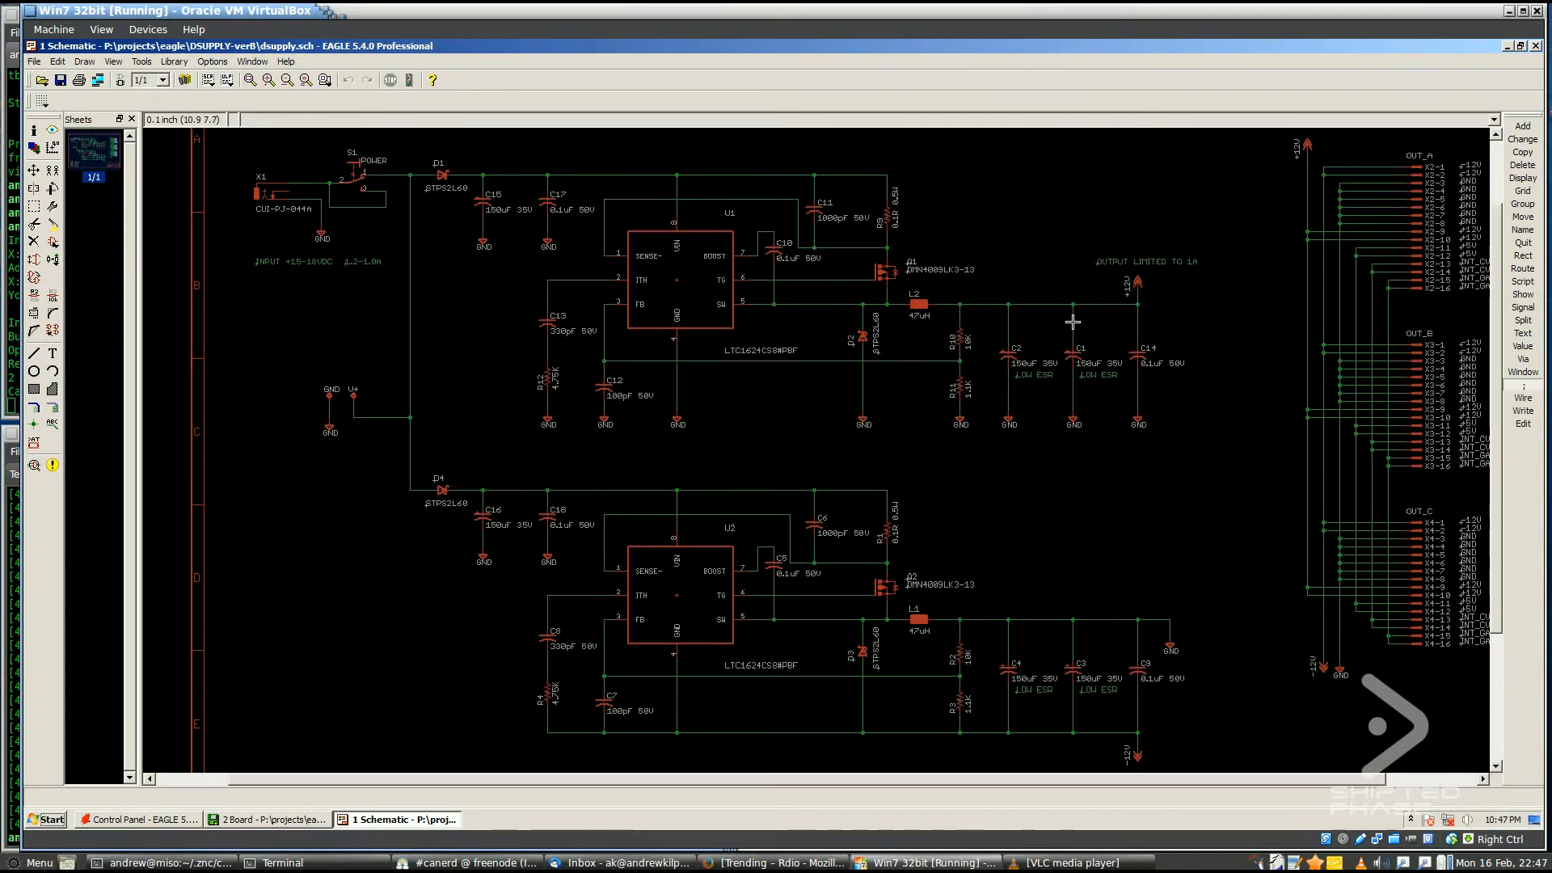
mouse_move(792, 463)
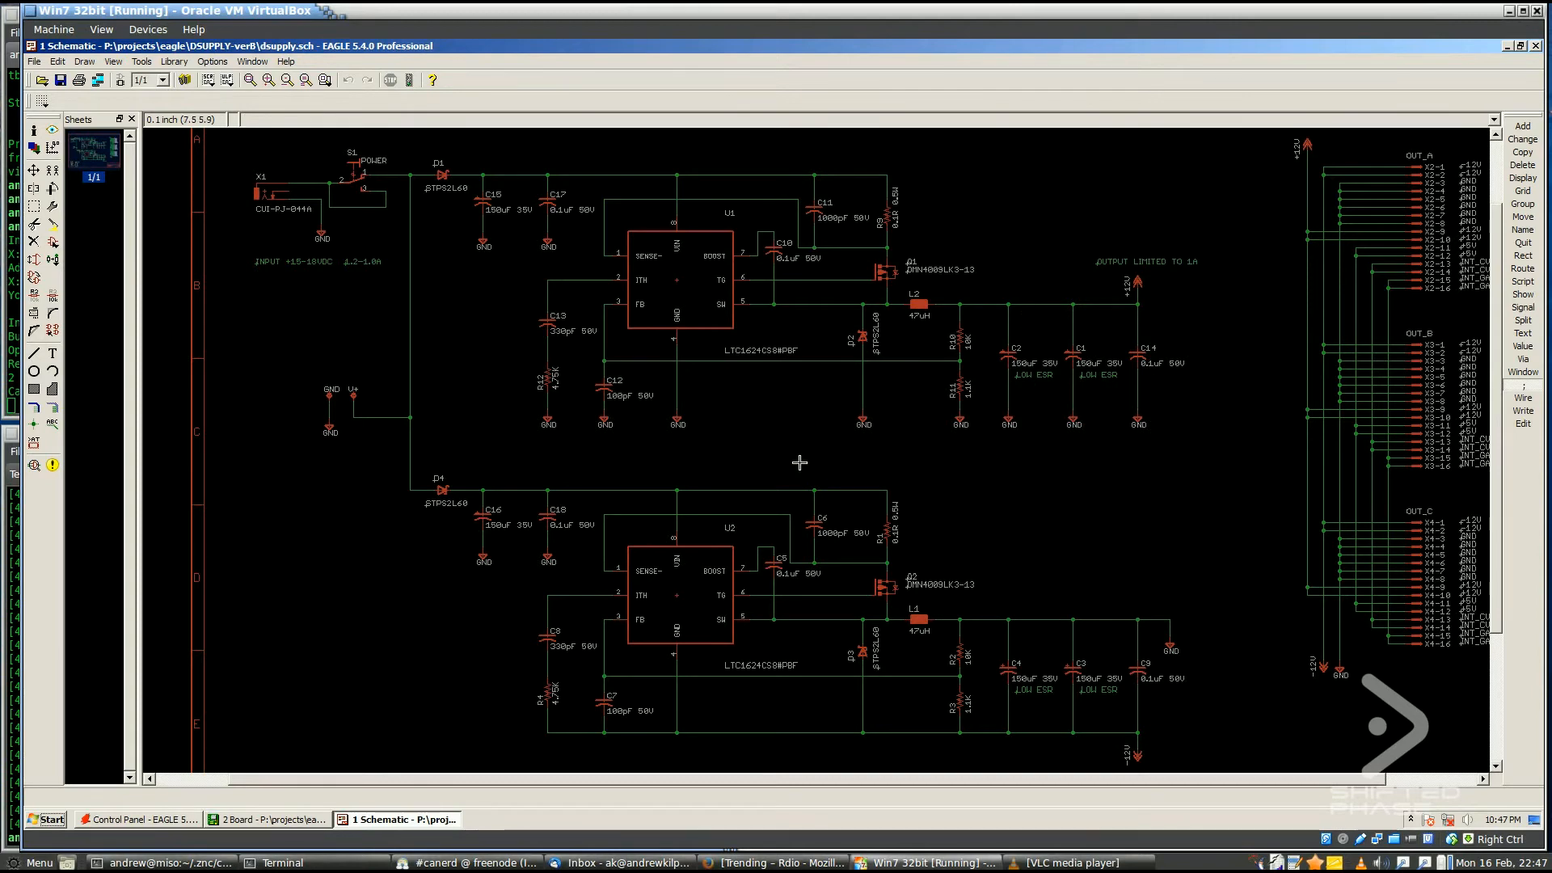
scroll("down", 3)
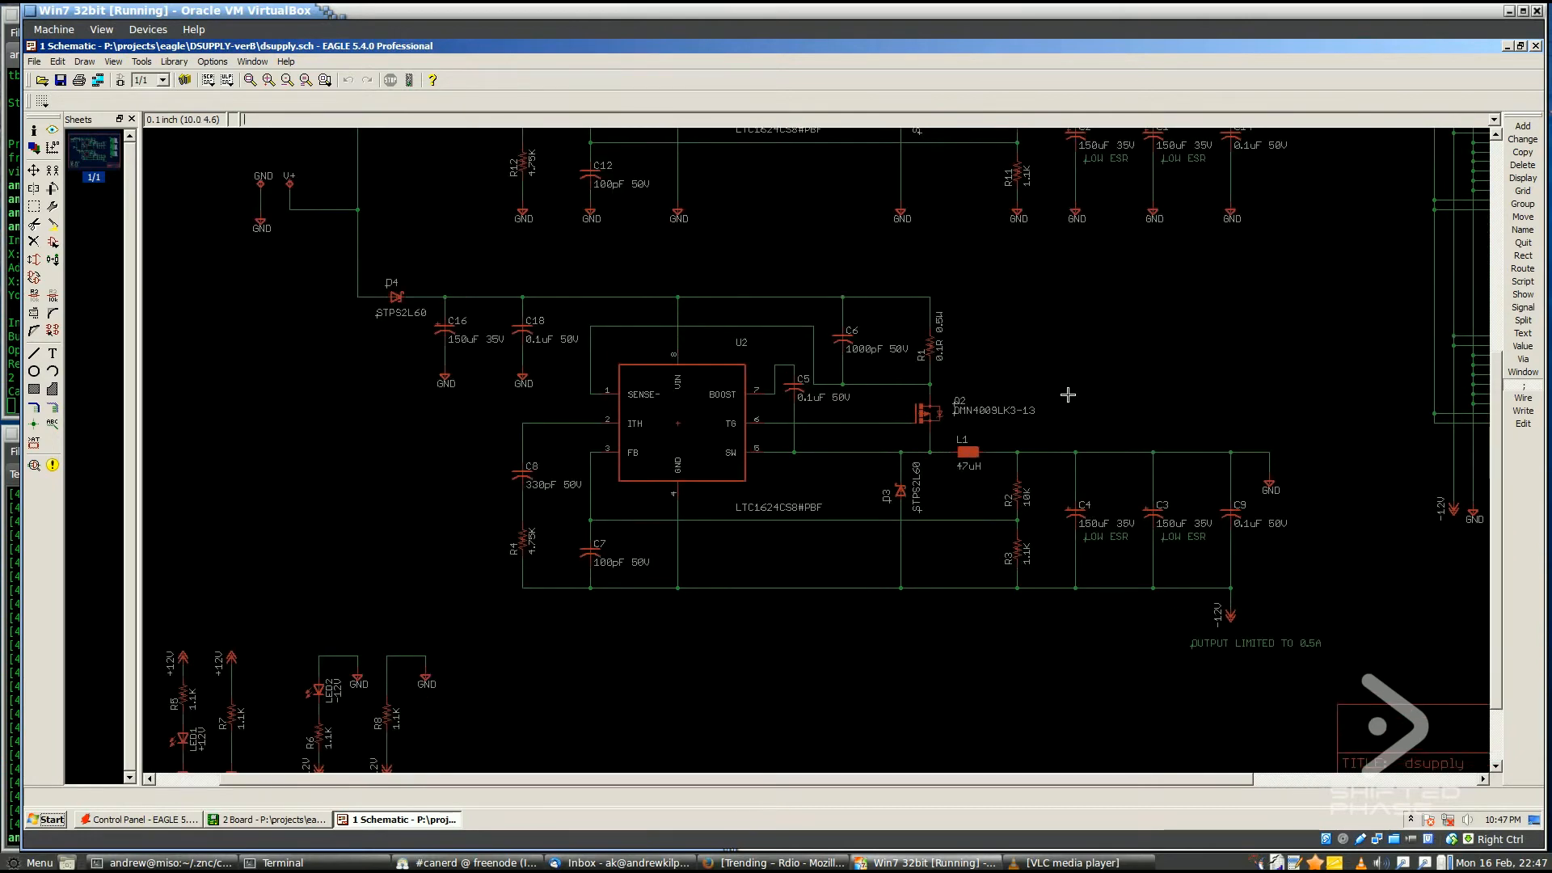
mouse_move(920, 429)
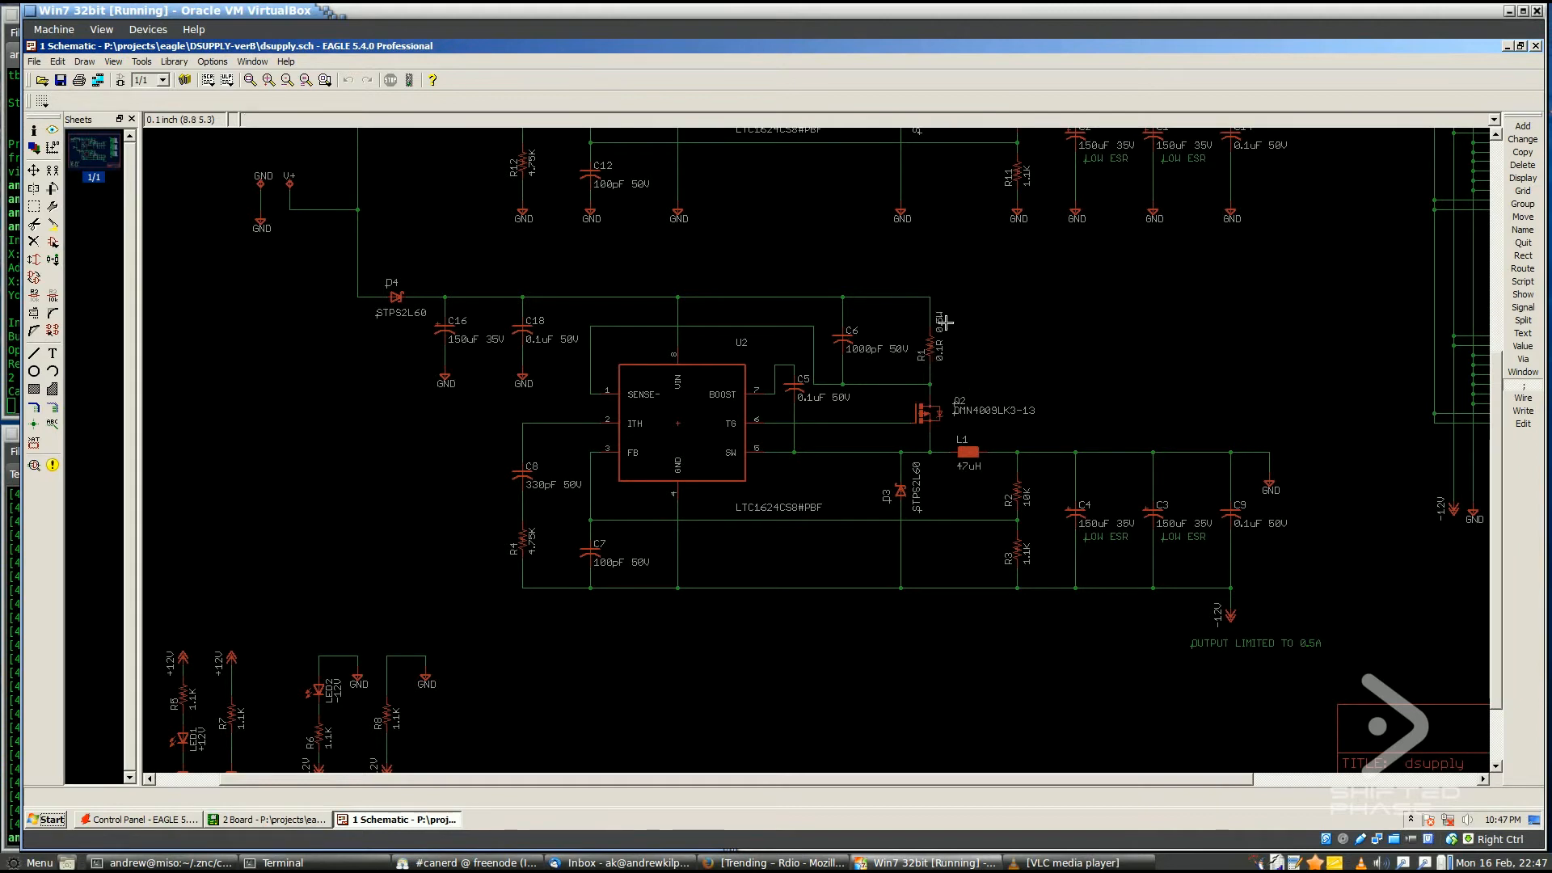
mouse_move(530, 301)
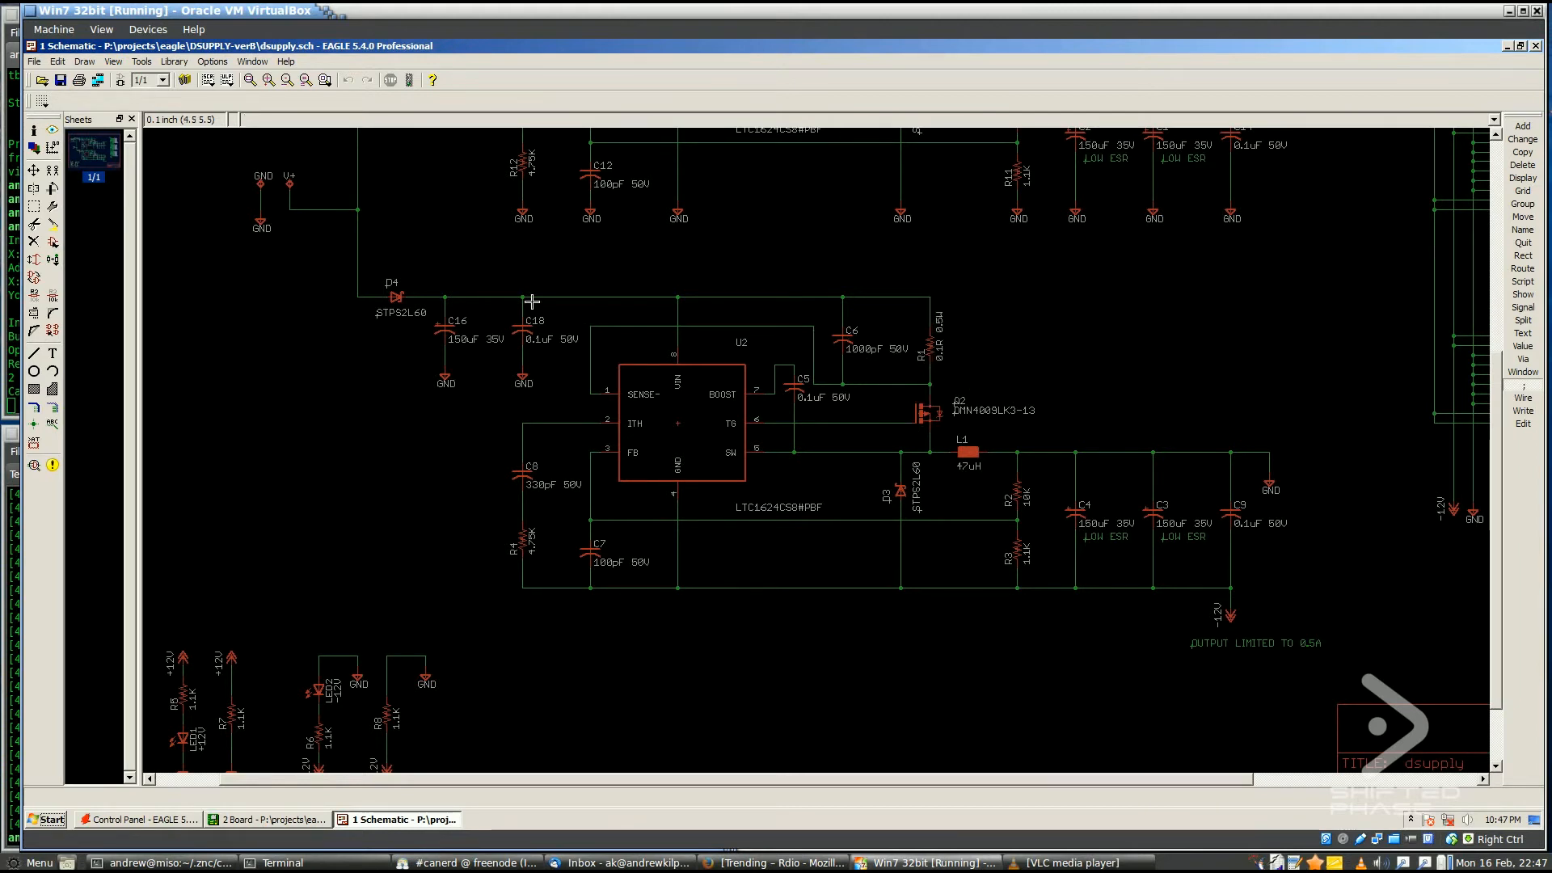
mouse_move(1112, 434)
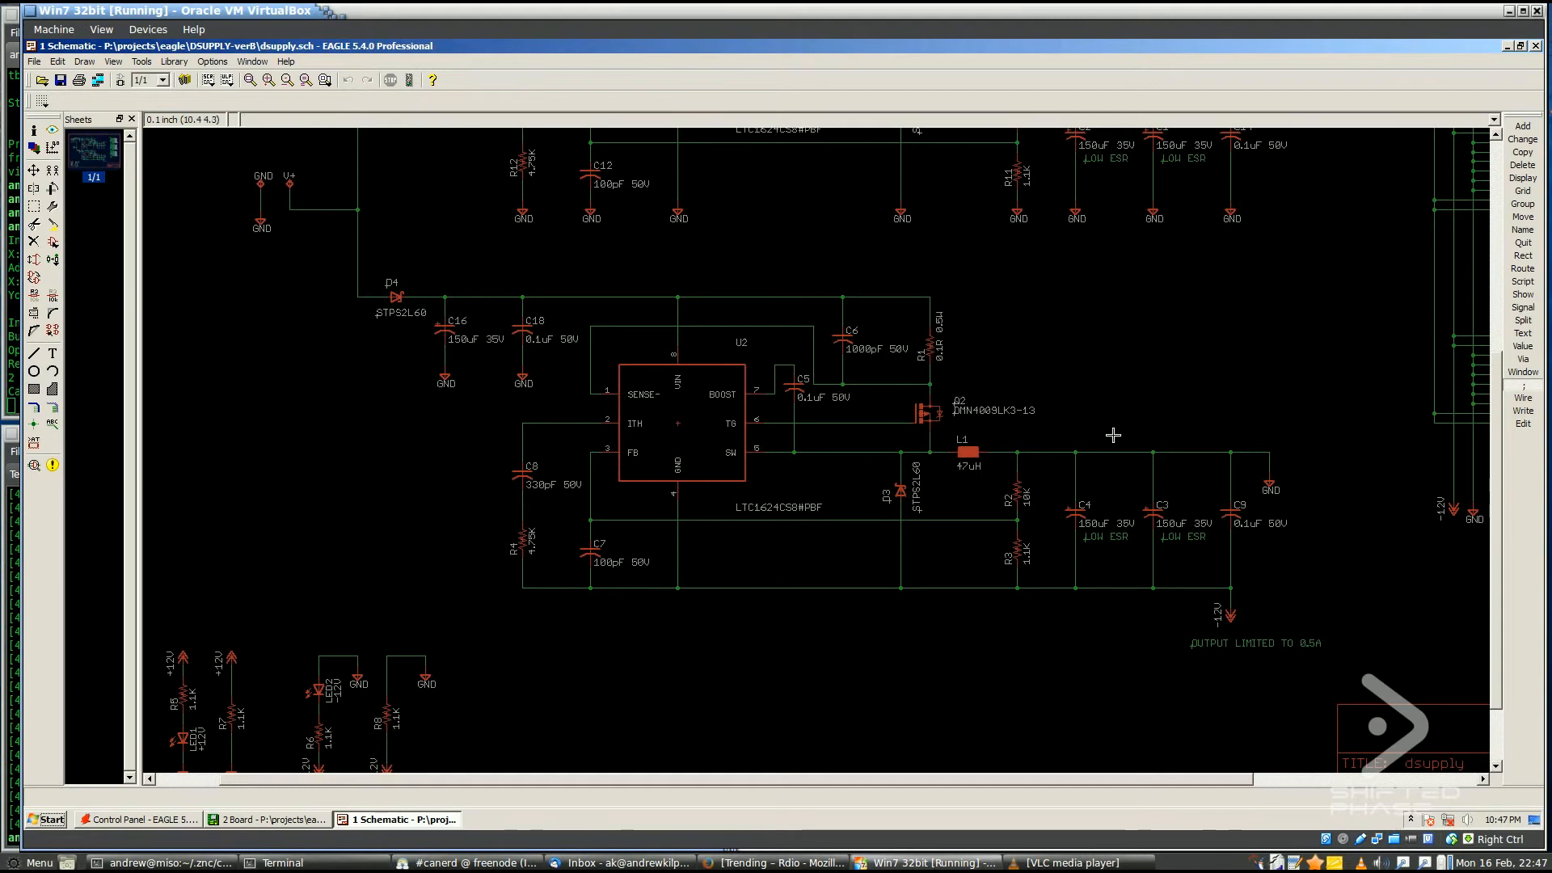
mouse_move(1064, 360)
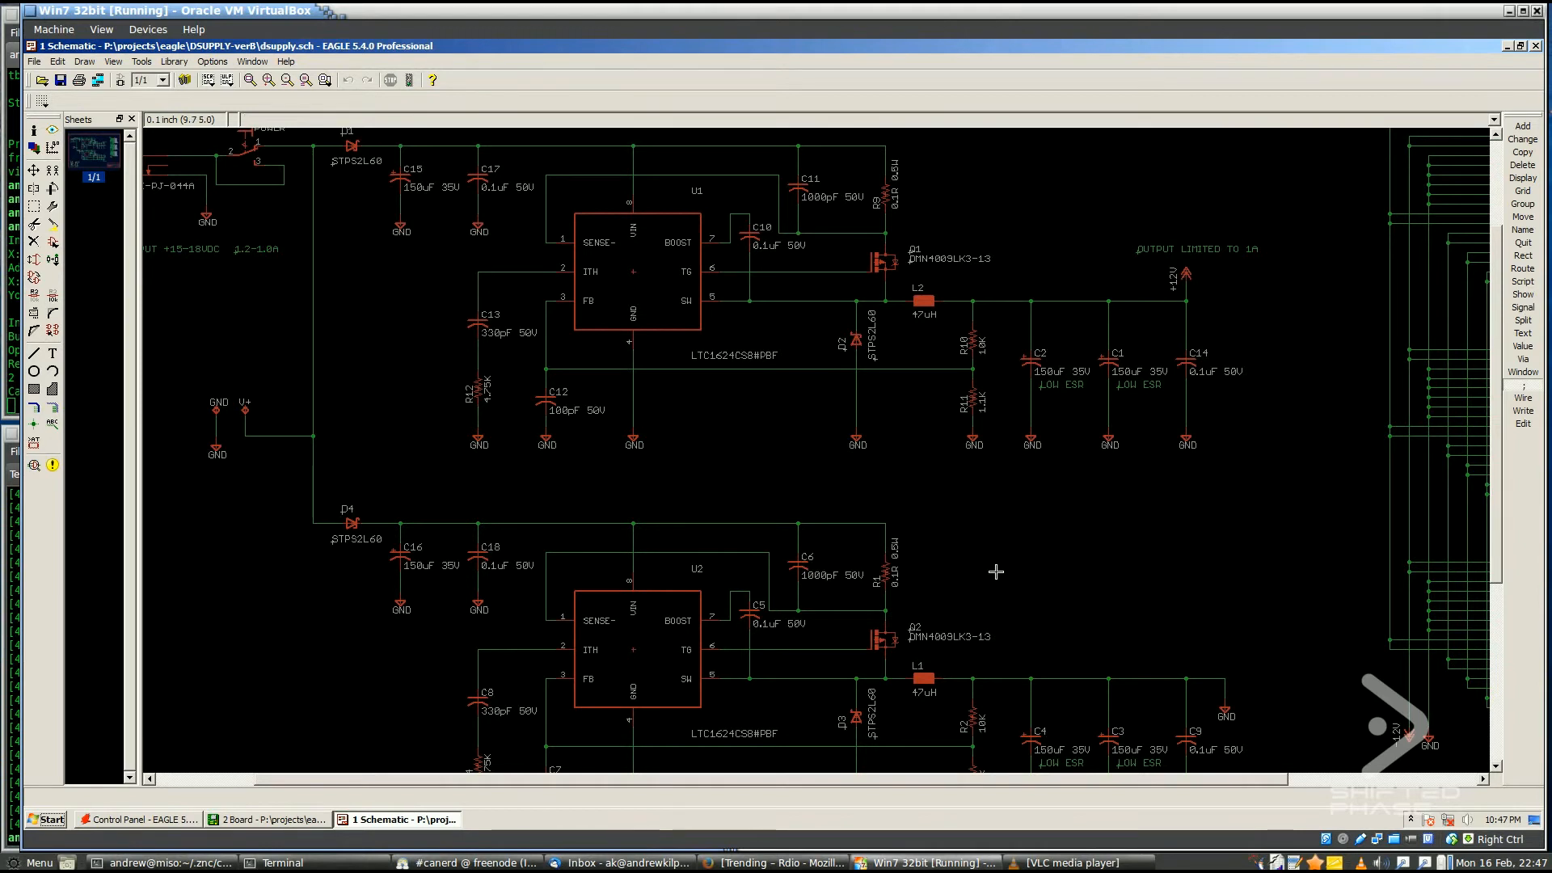
scroll("down", 3)
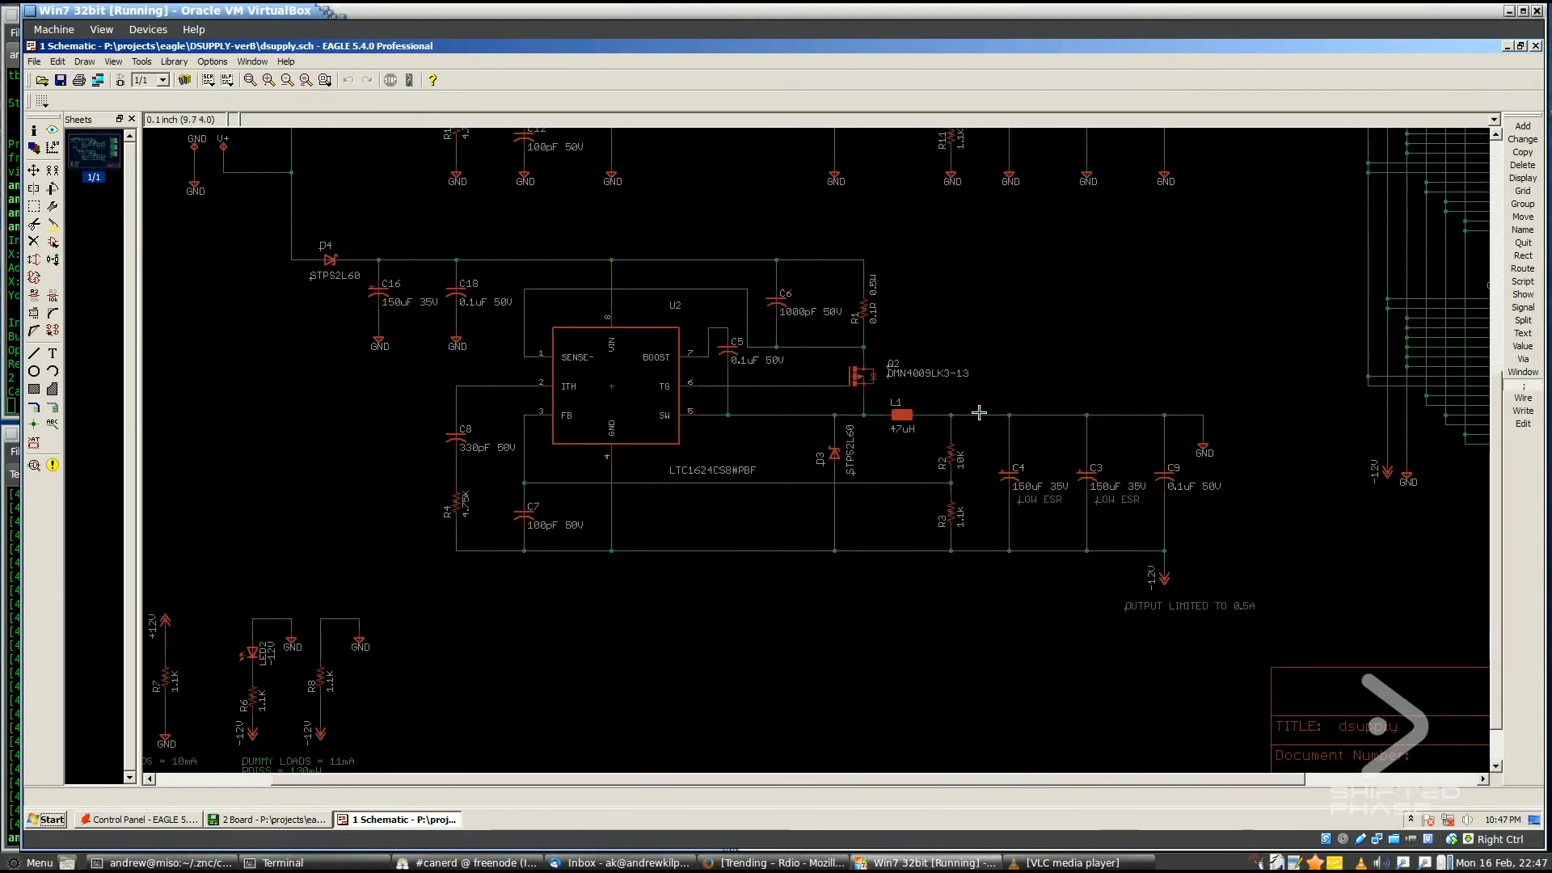
mouse_move(1203, 443)
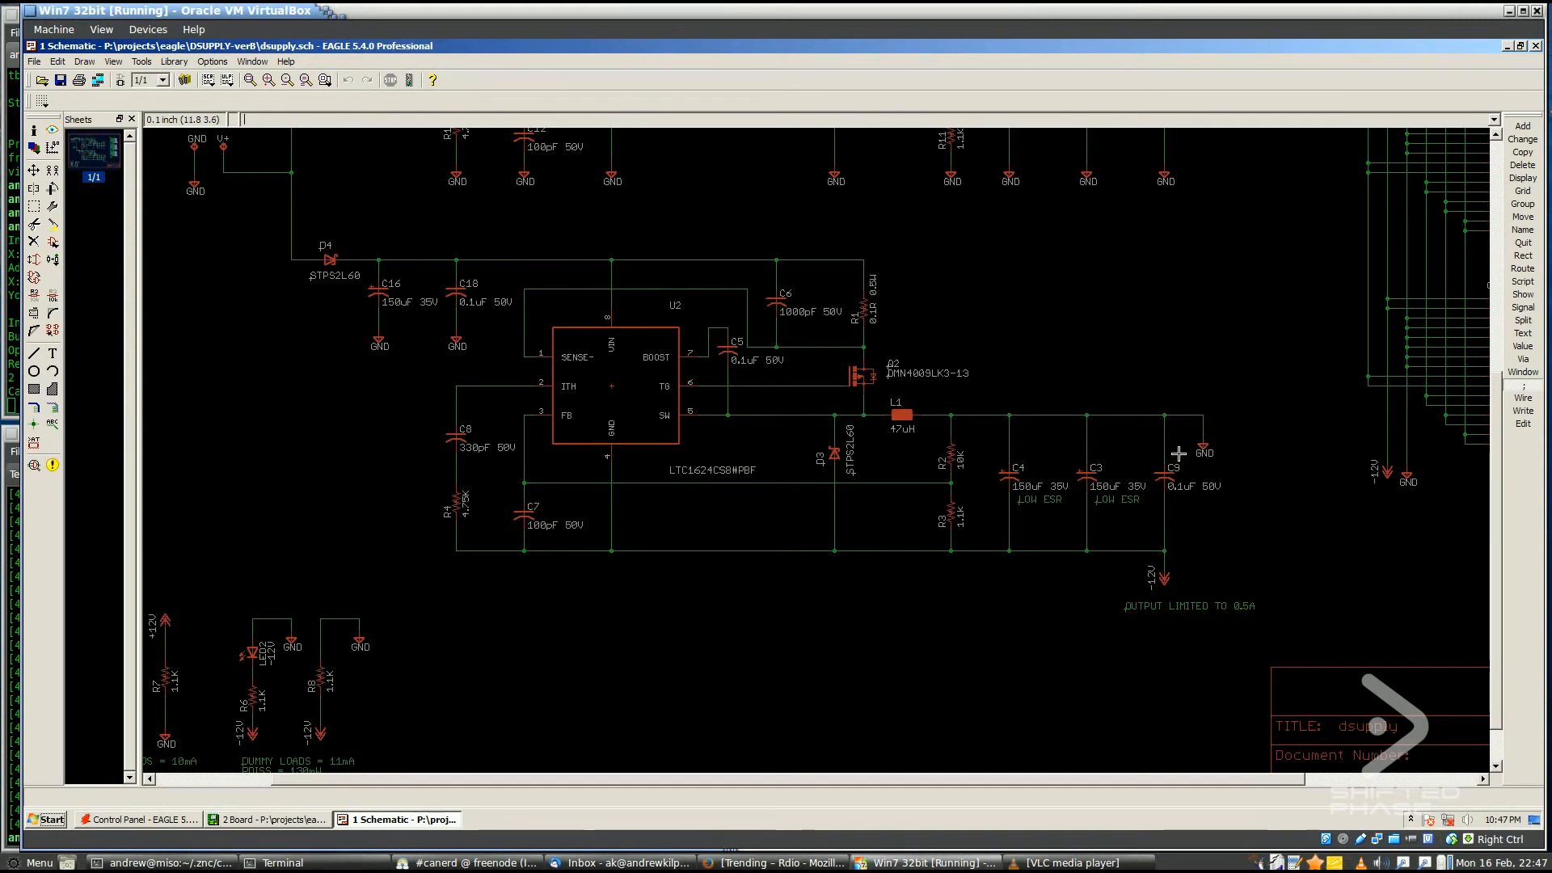
mouse_move(1105, 461)
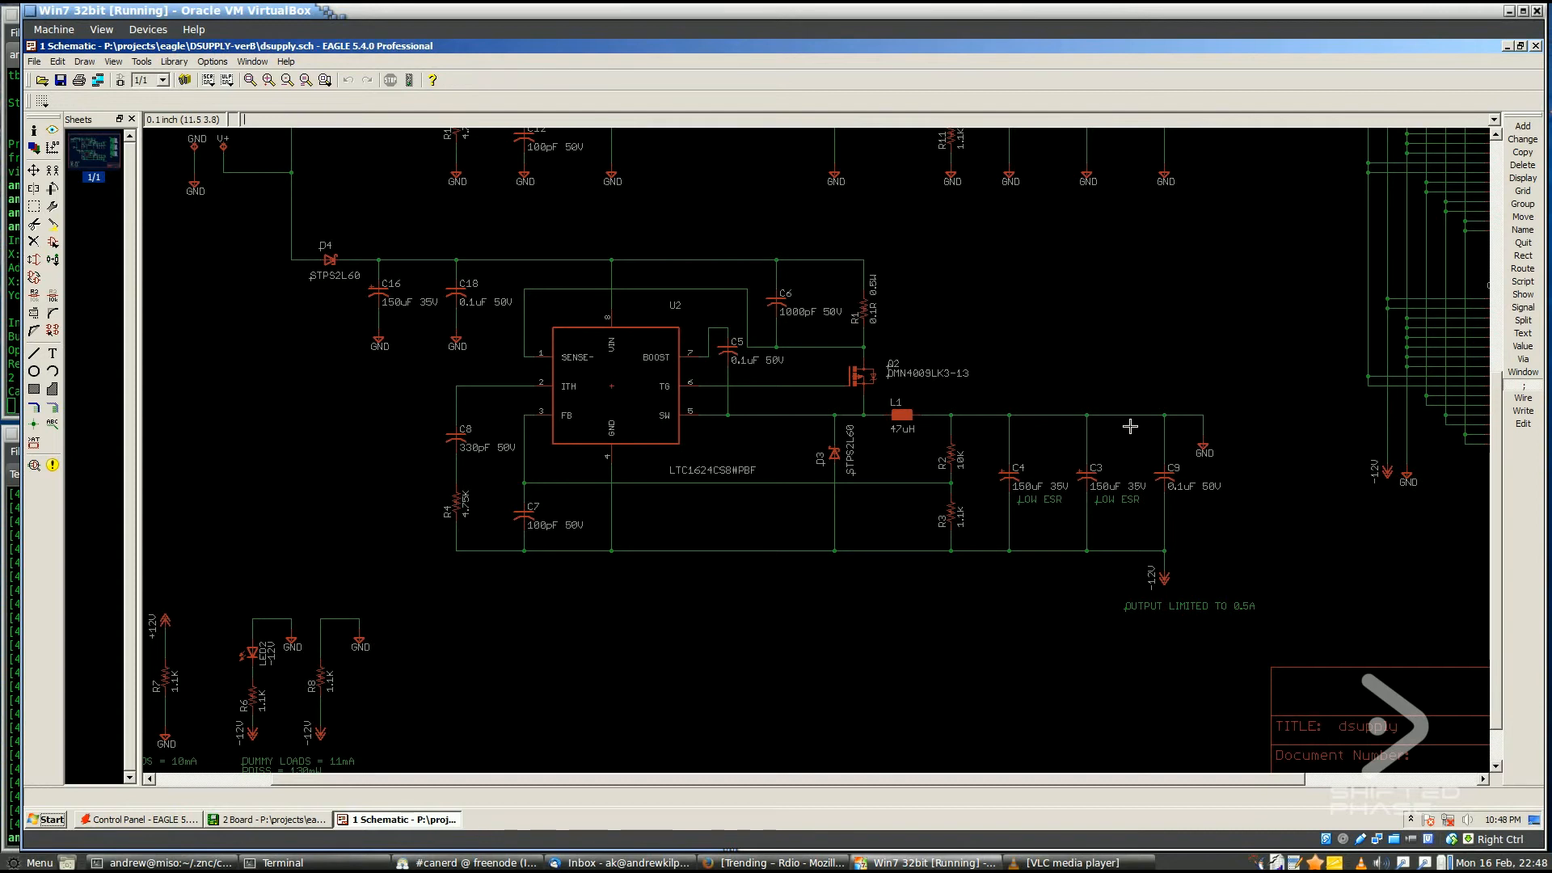
mouse_move(1136, 506)
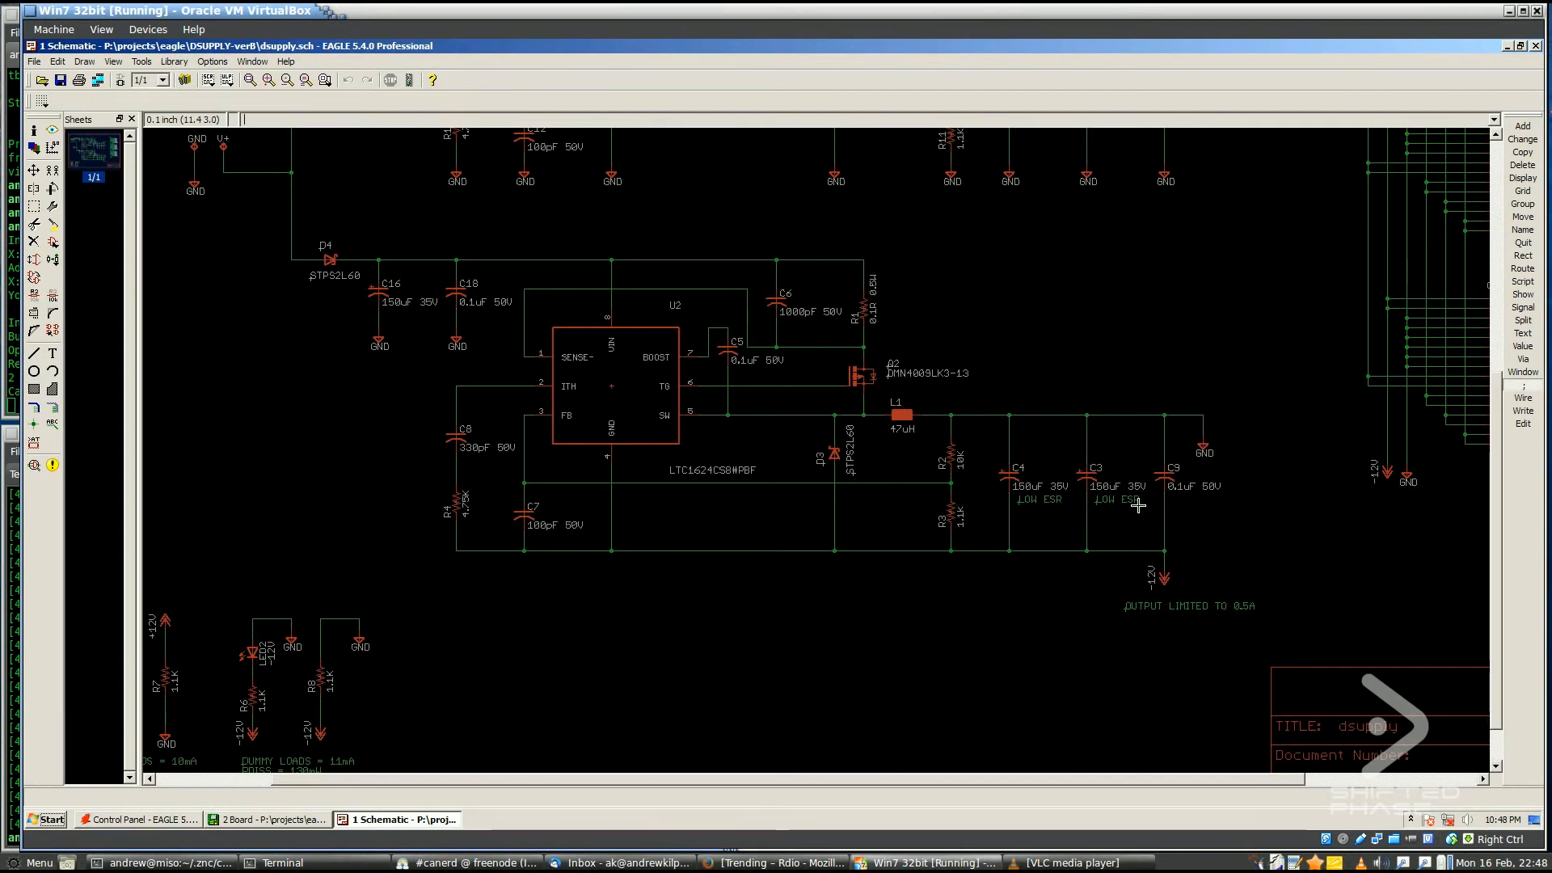
mouse_move(590, 528)
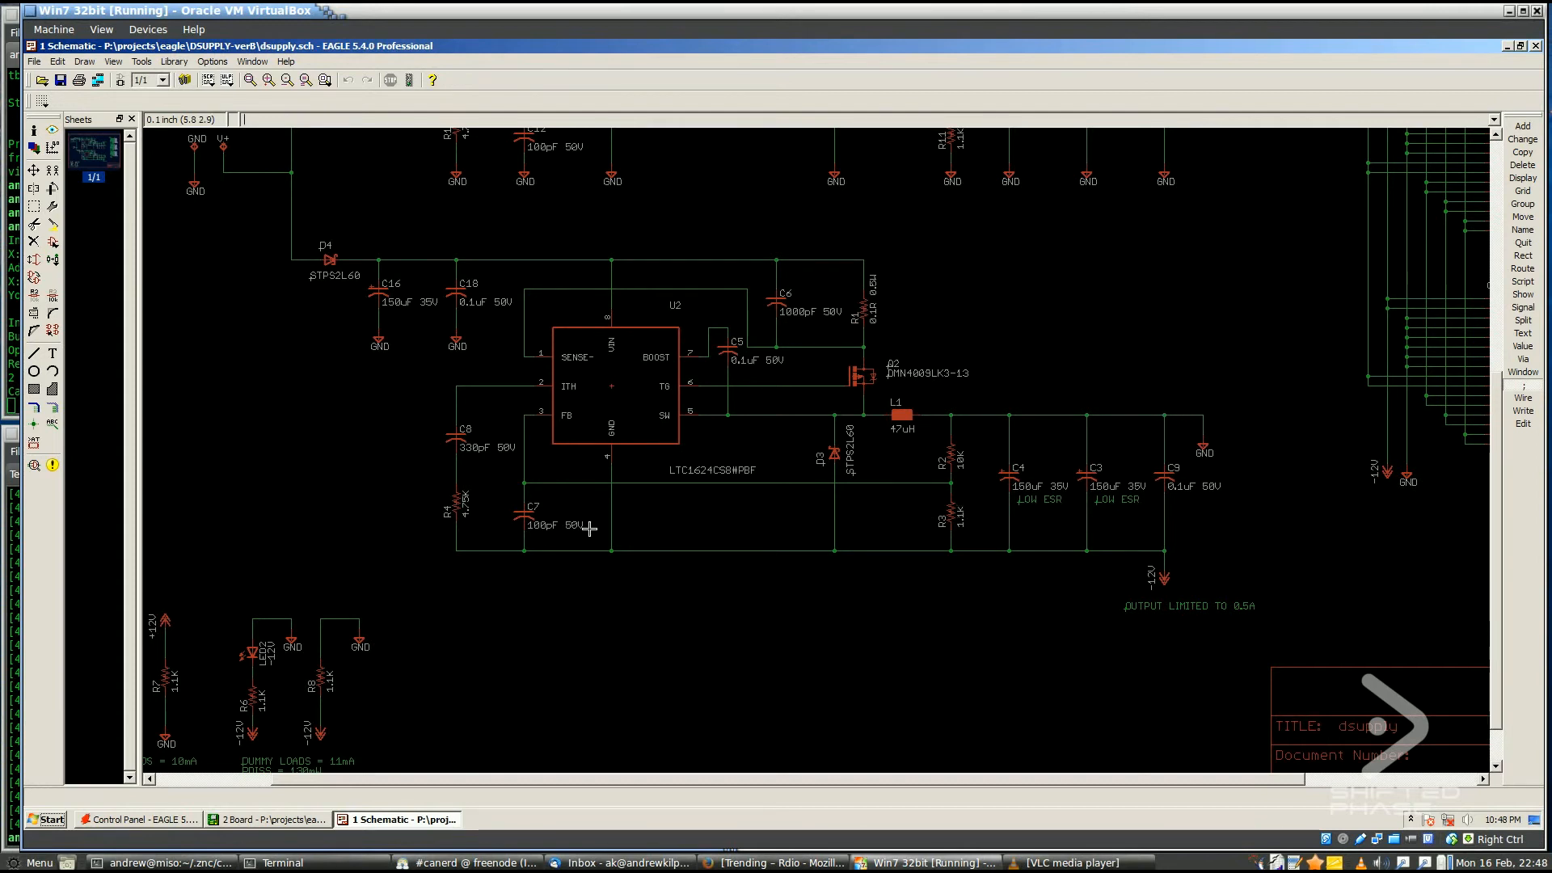
mouse_move(919, 529)
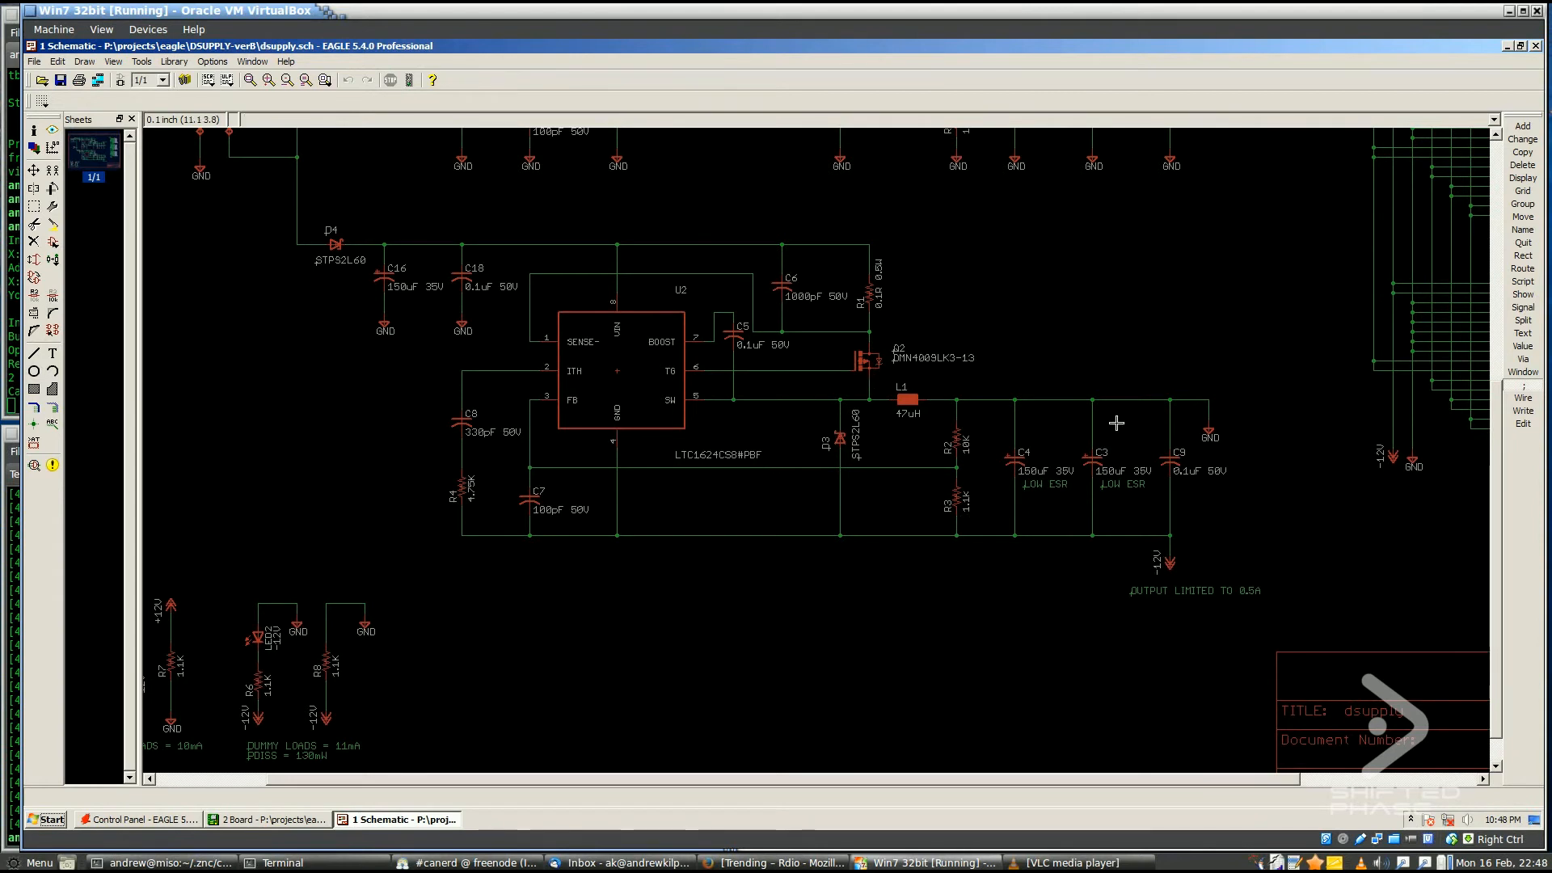
mouse_move(1235, 427)
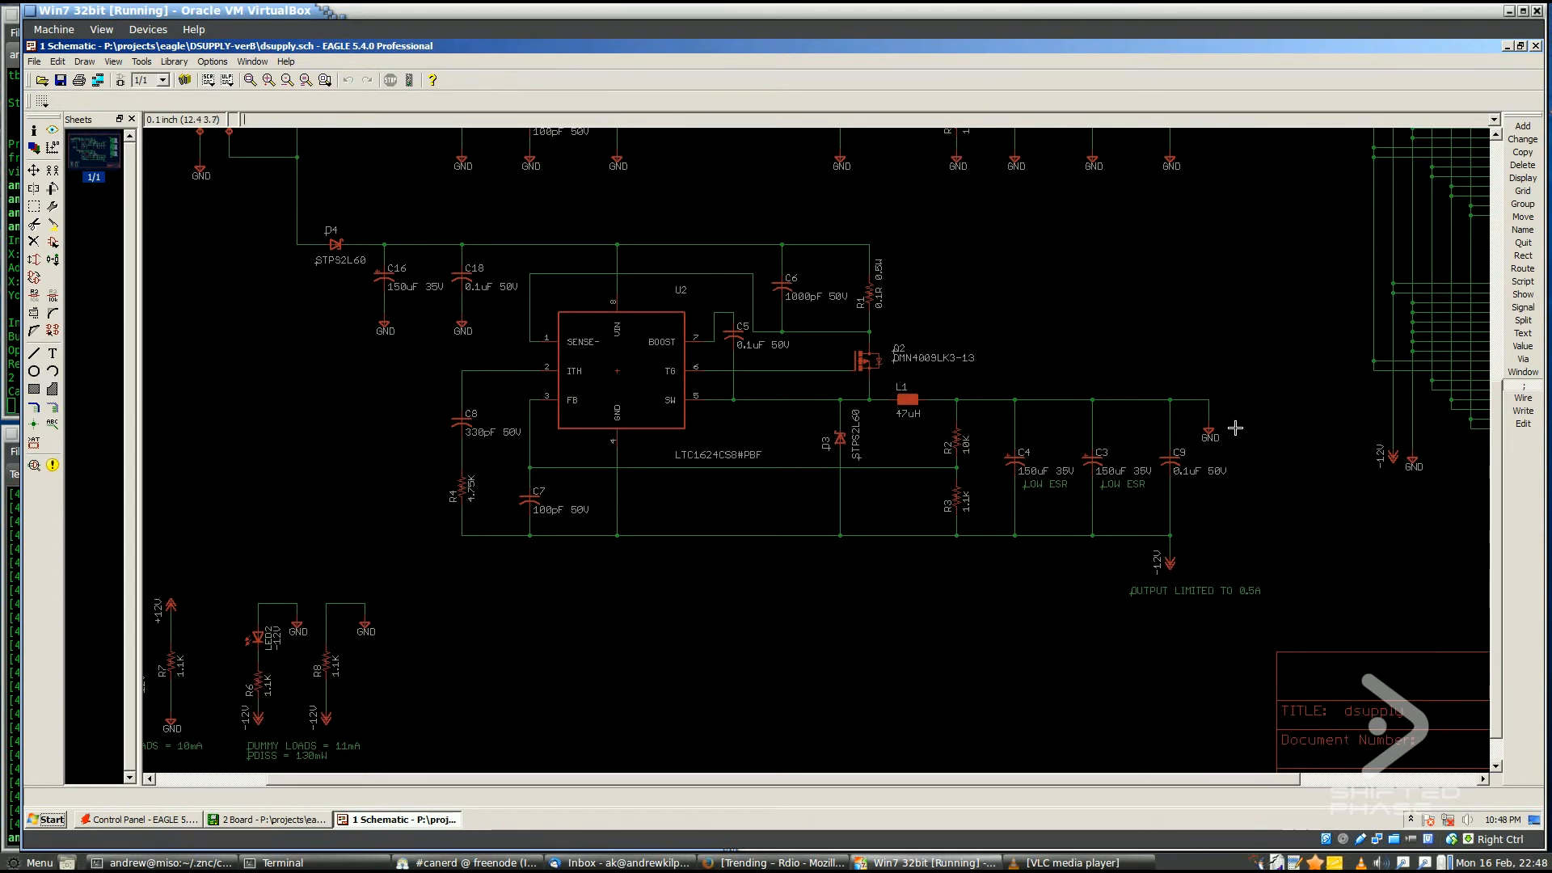
mouse_move(853, 545)
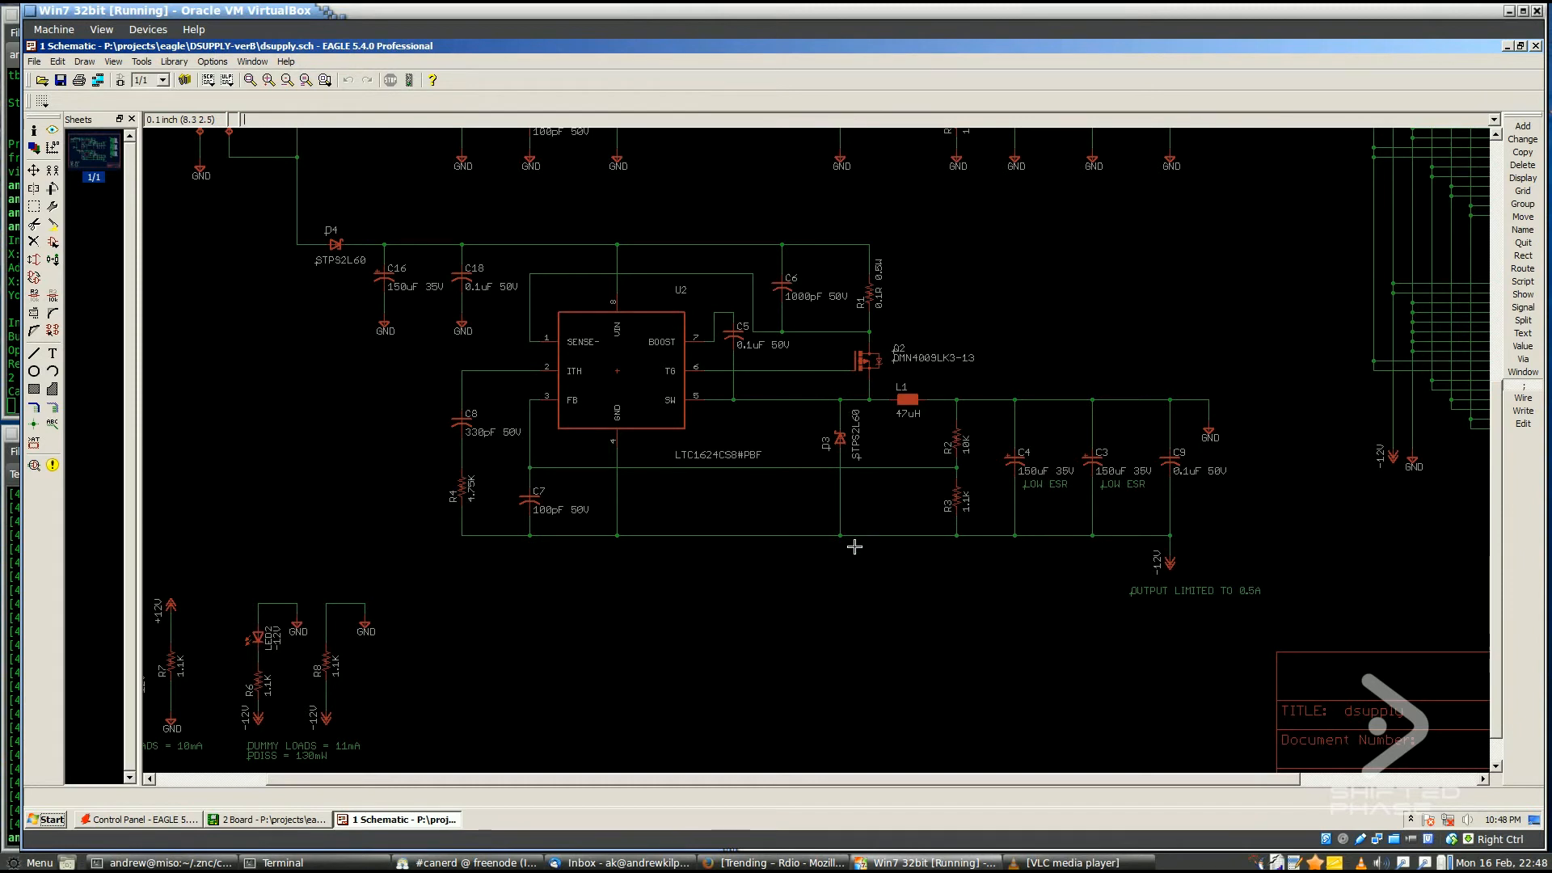
mouse_move(668, 436)
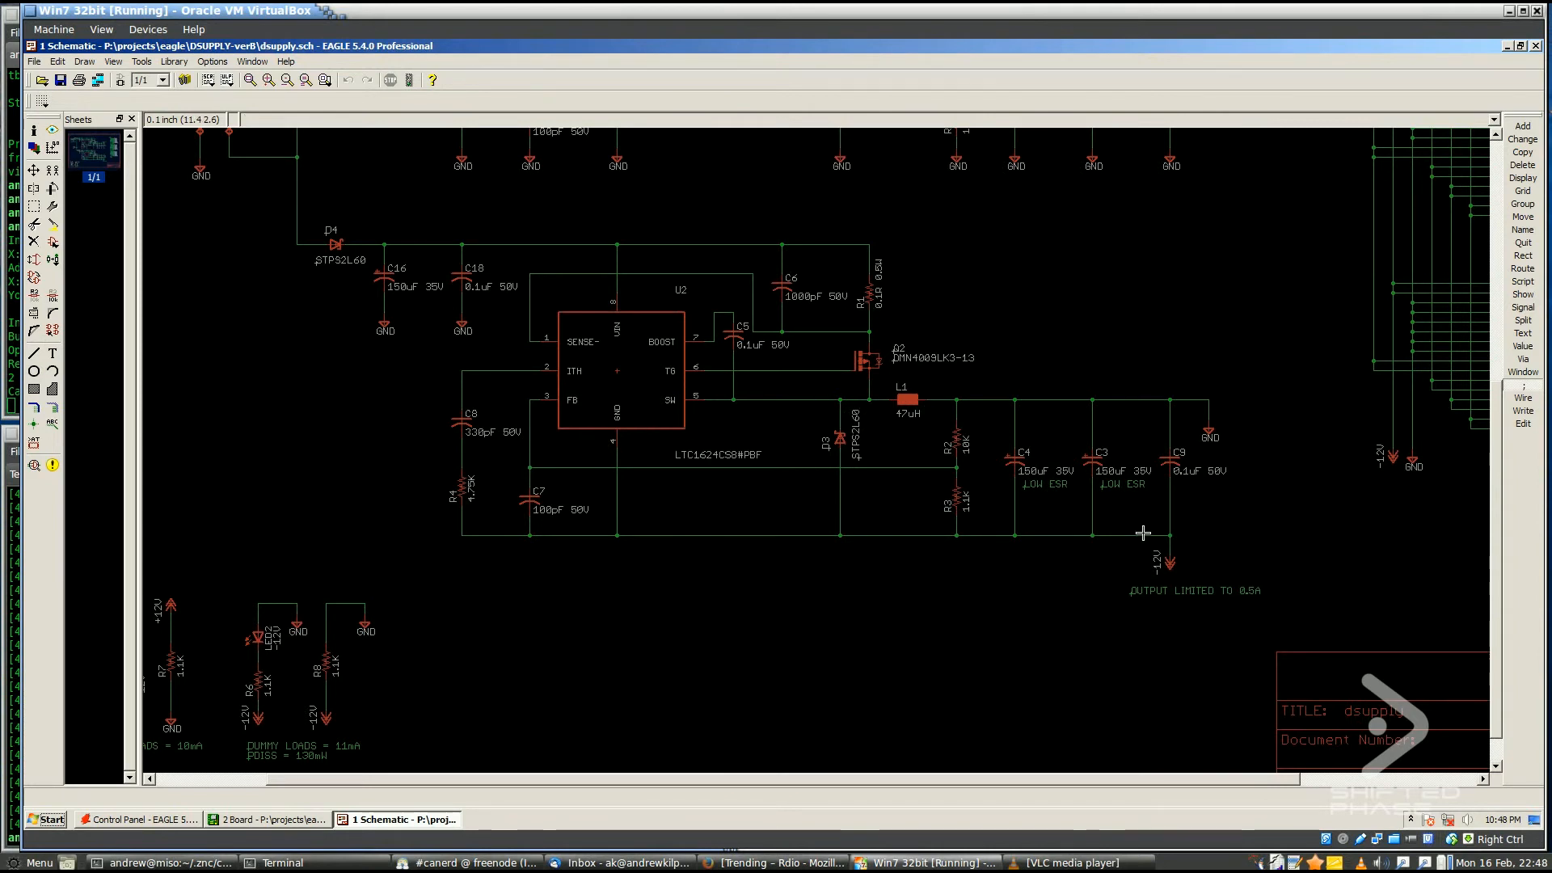
mouse_move(843, 412)
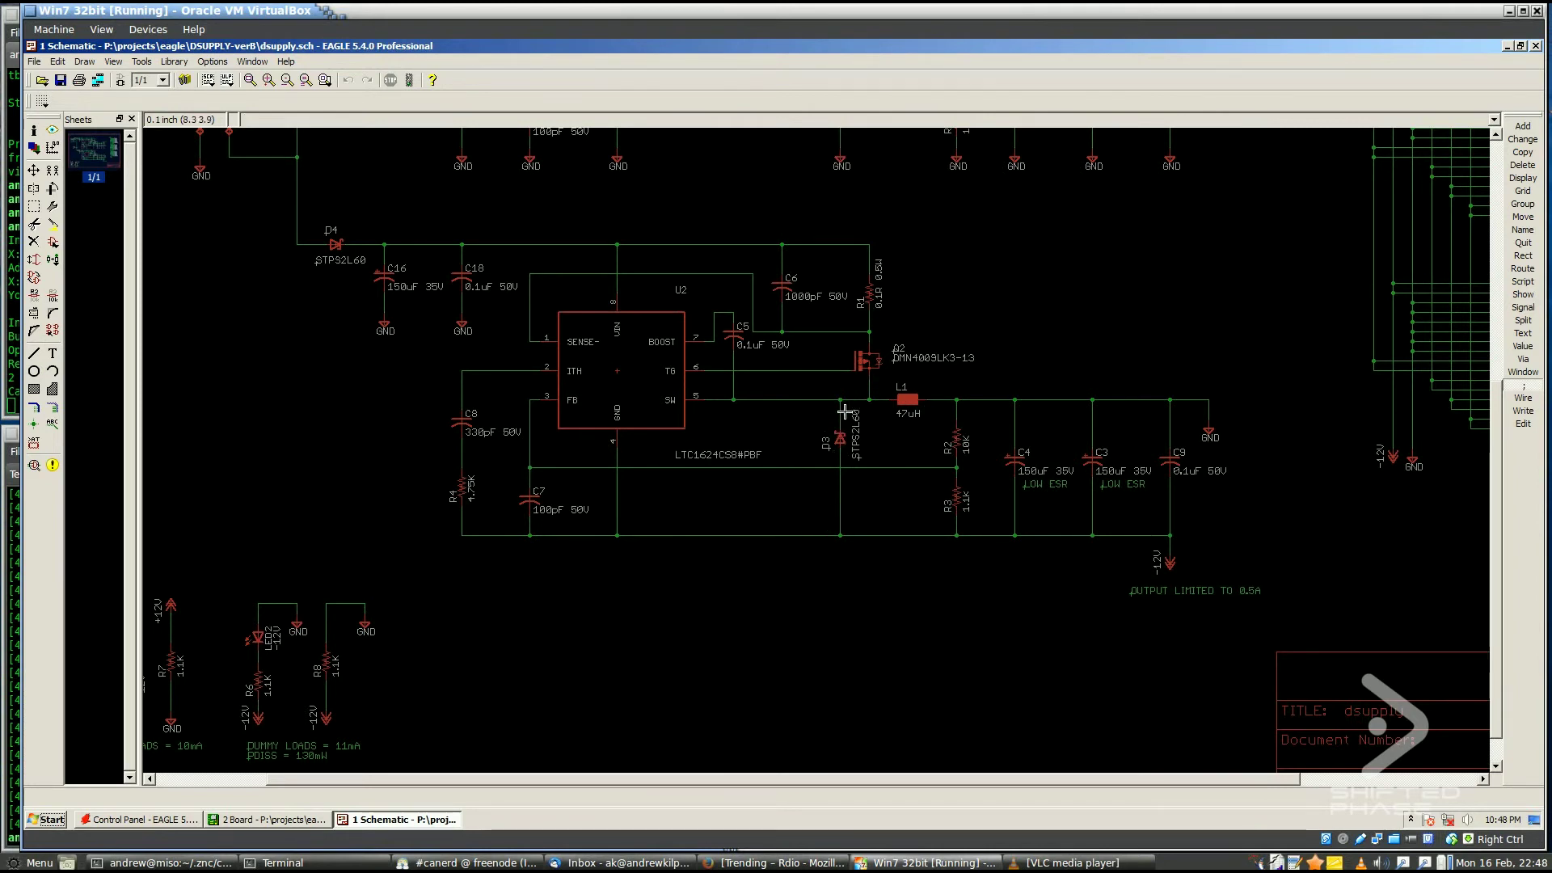
mouse_move(1129, 420)
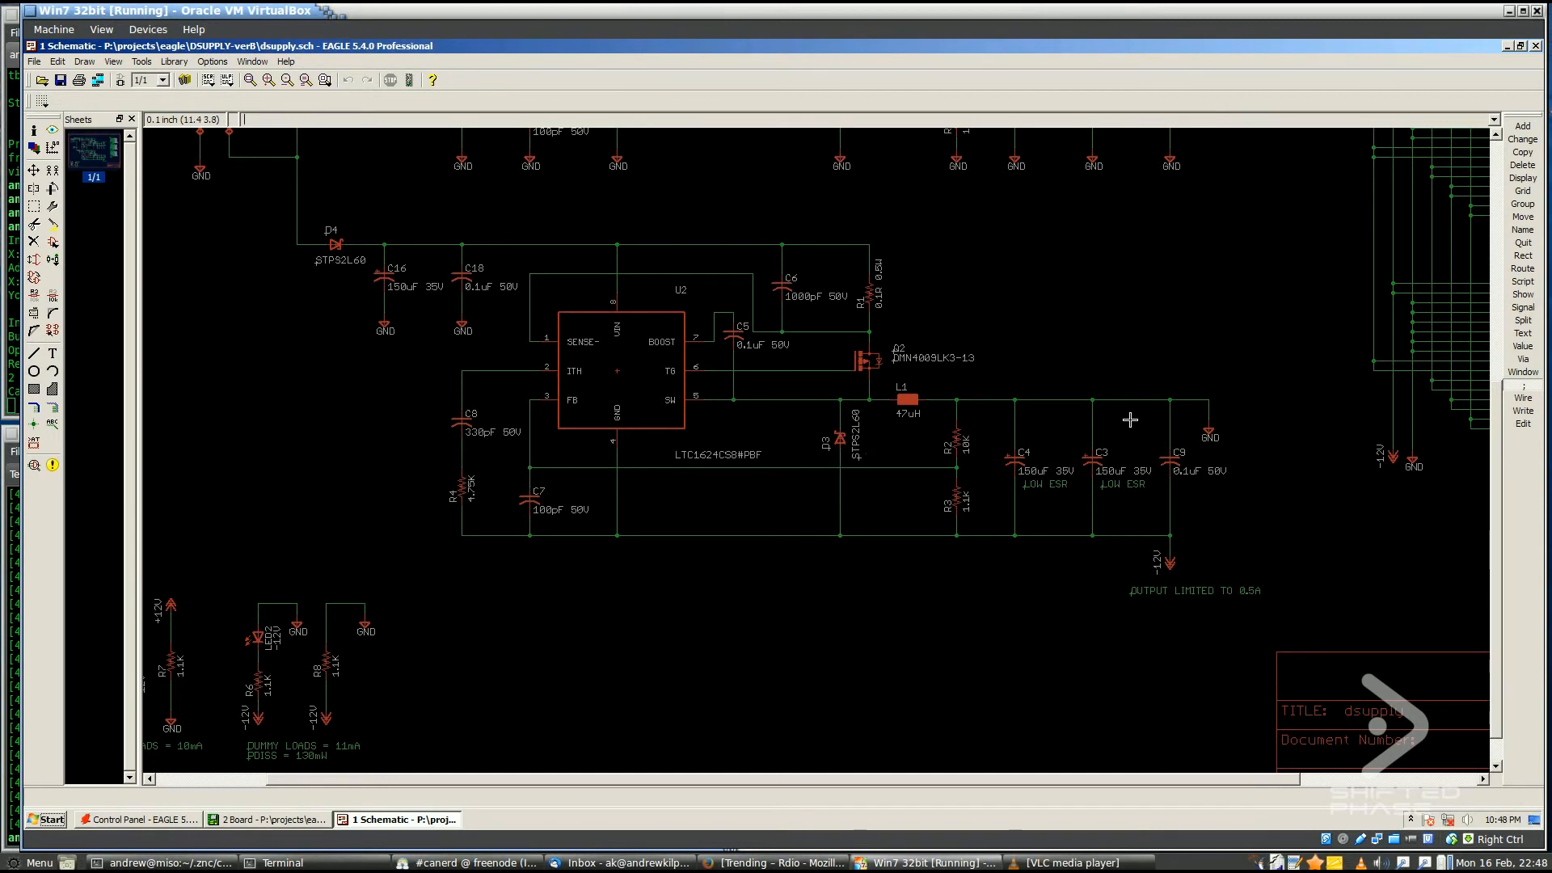
mouse_move(1183, 565)
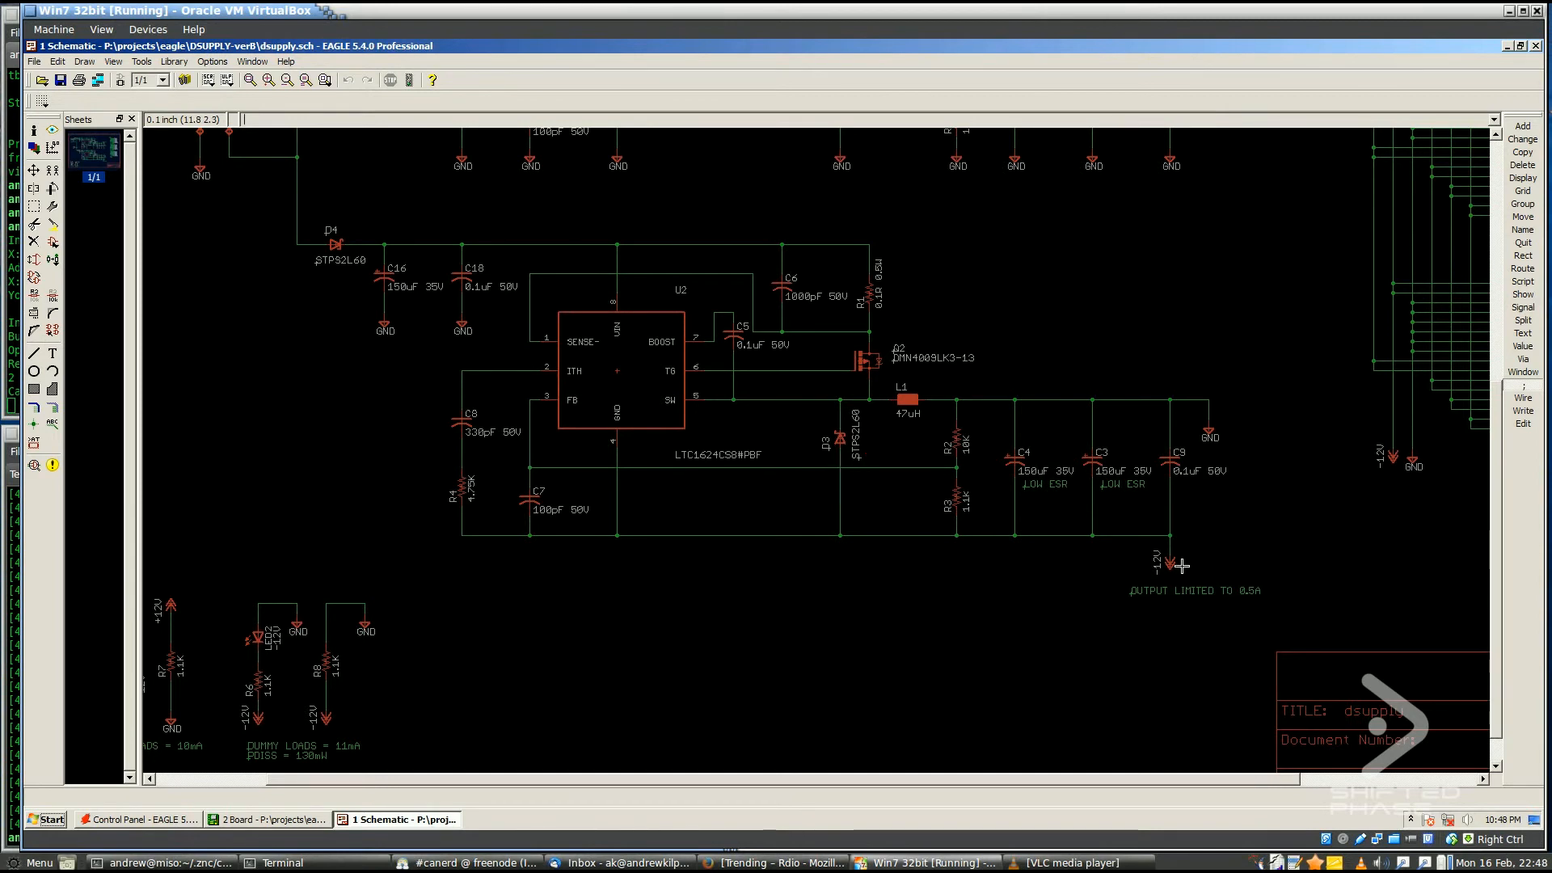
mouse_move(858, 377)
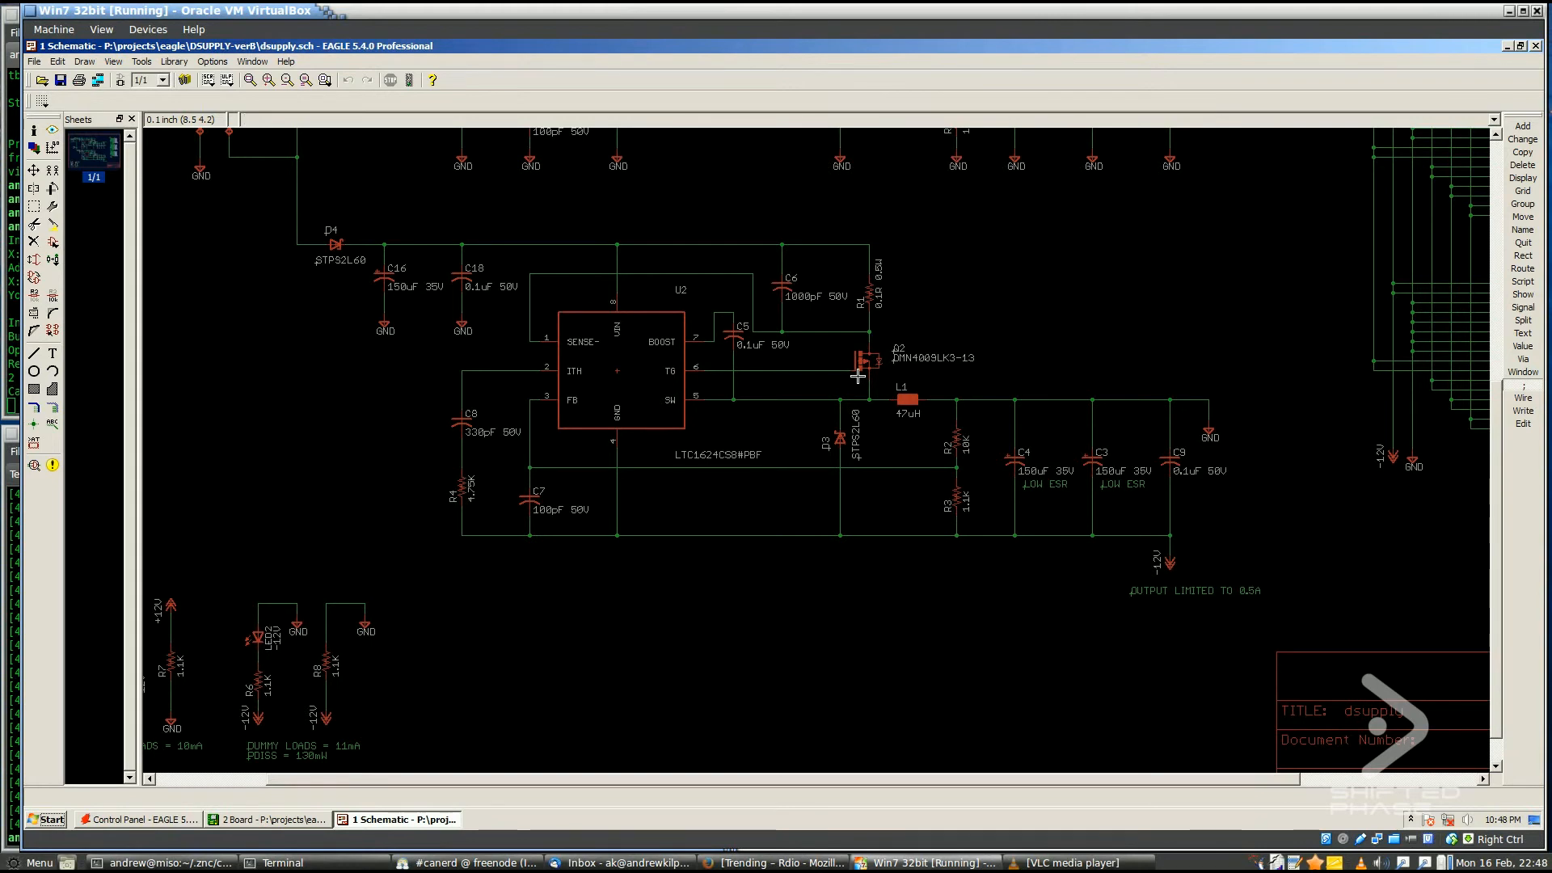
mouse_move(1168, 609)
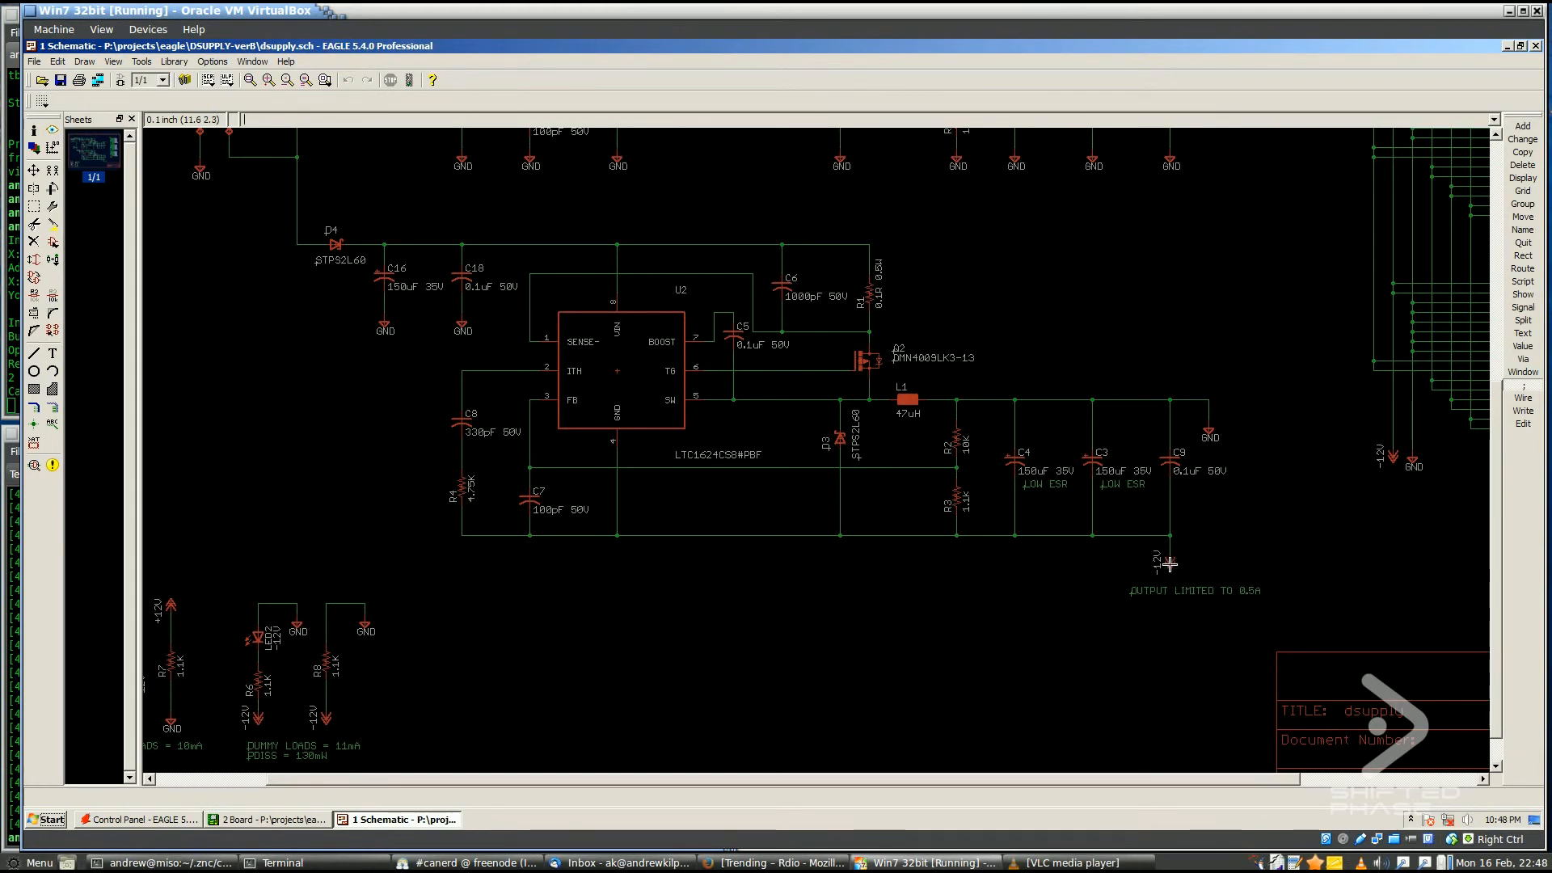
mouse_move(1100, 400)
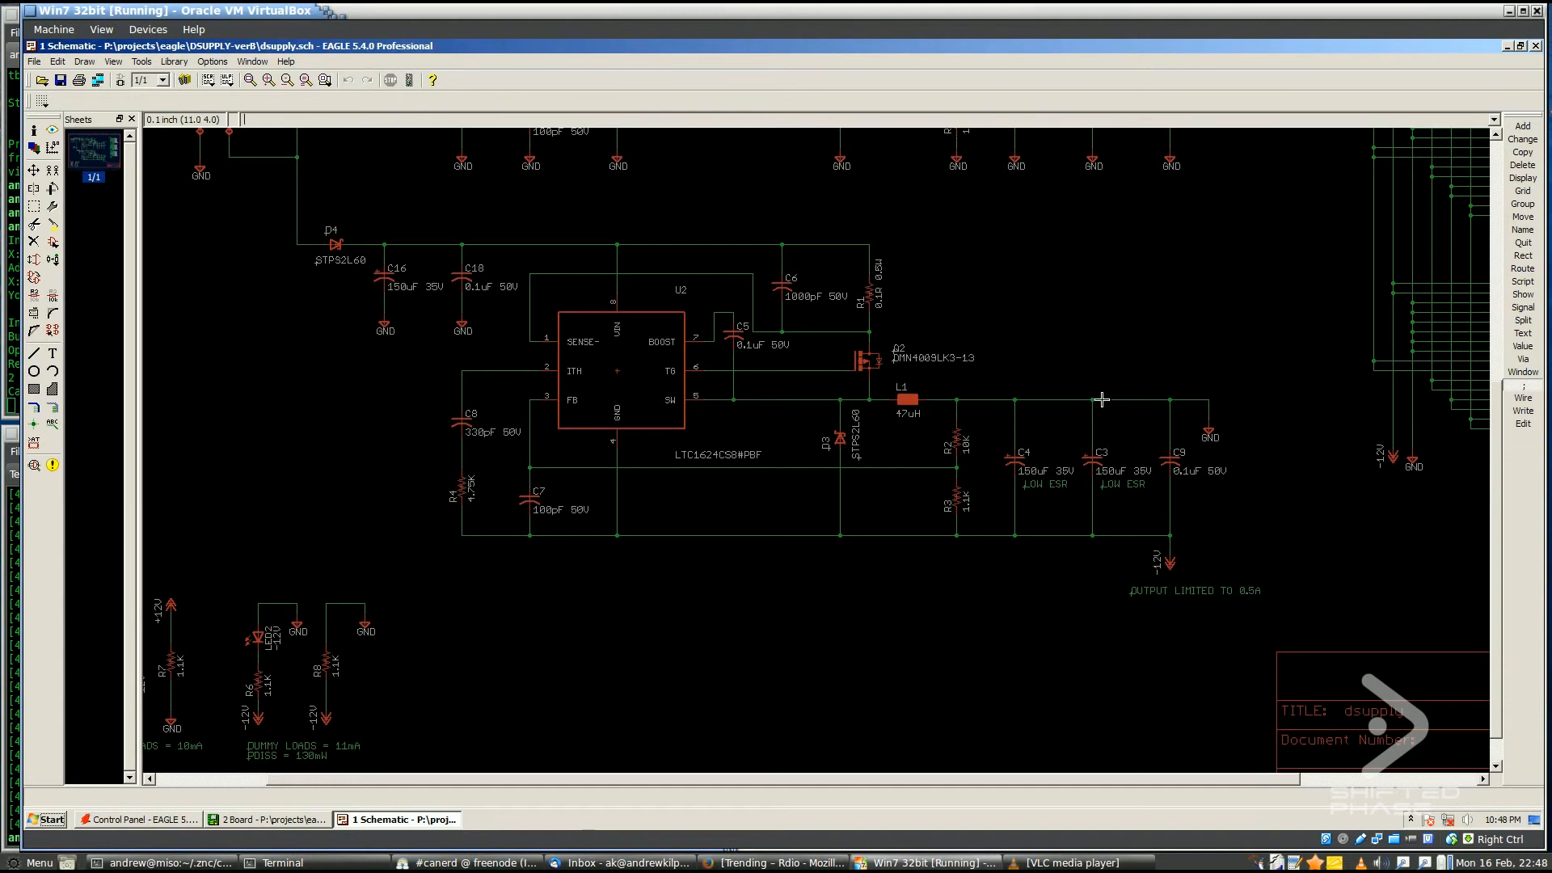
mouse_move(878, 401)
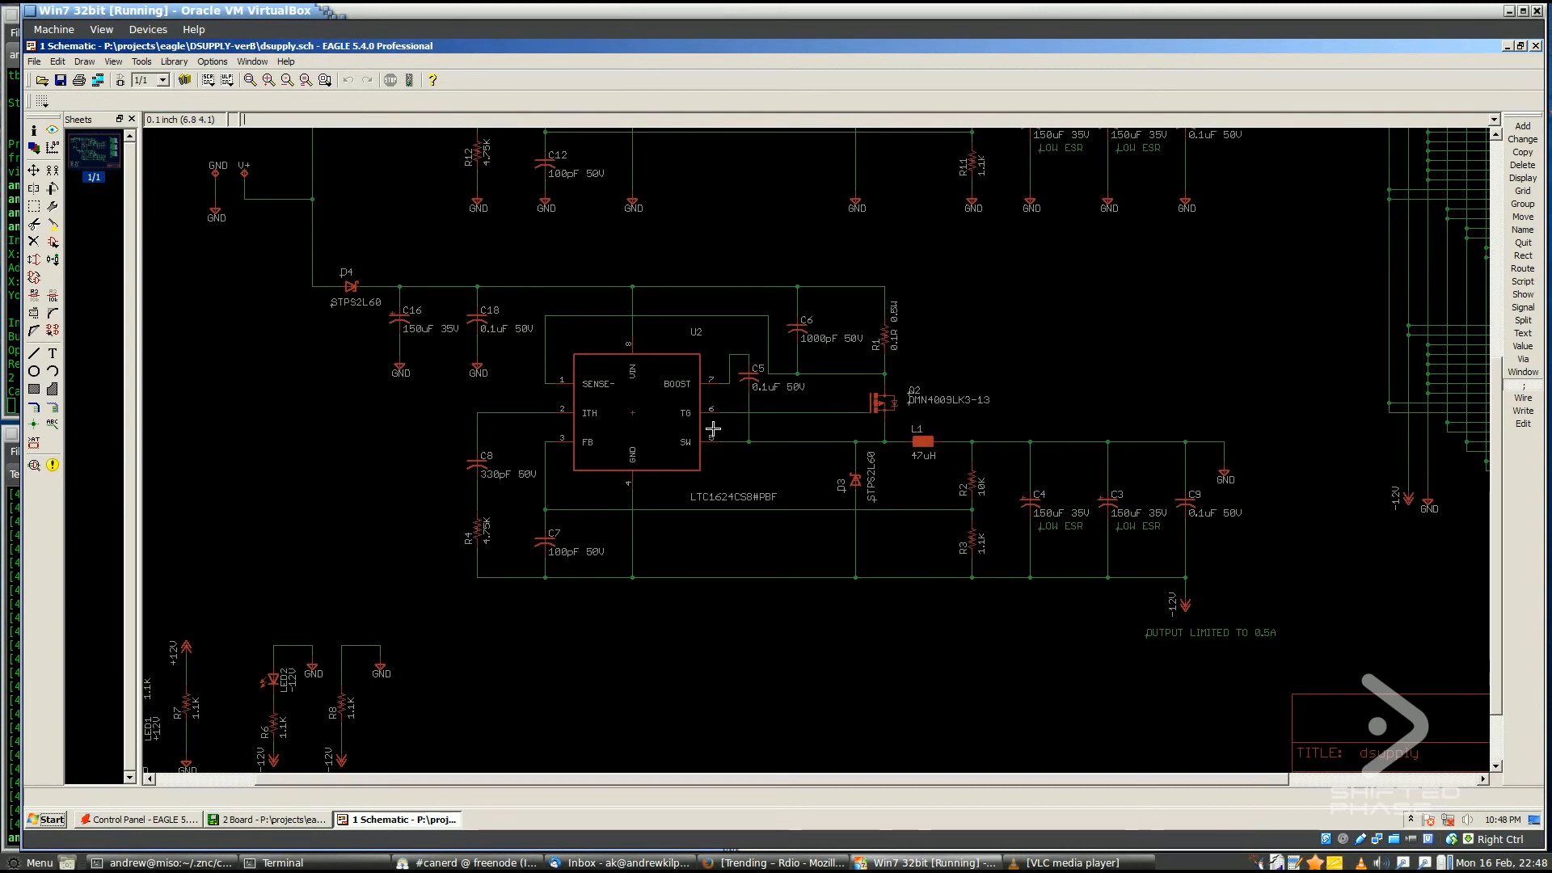
mouse_move(735, 334)
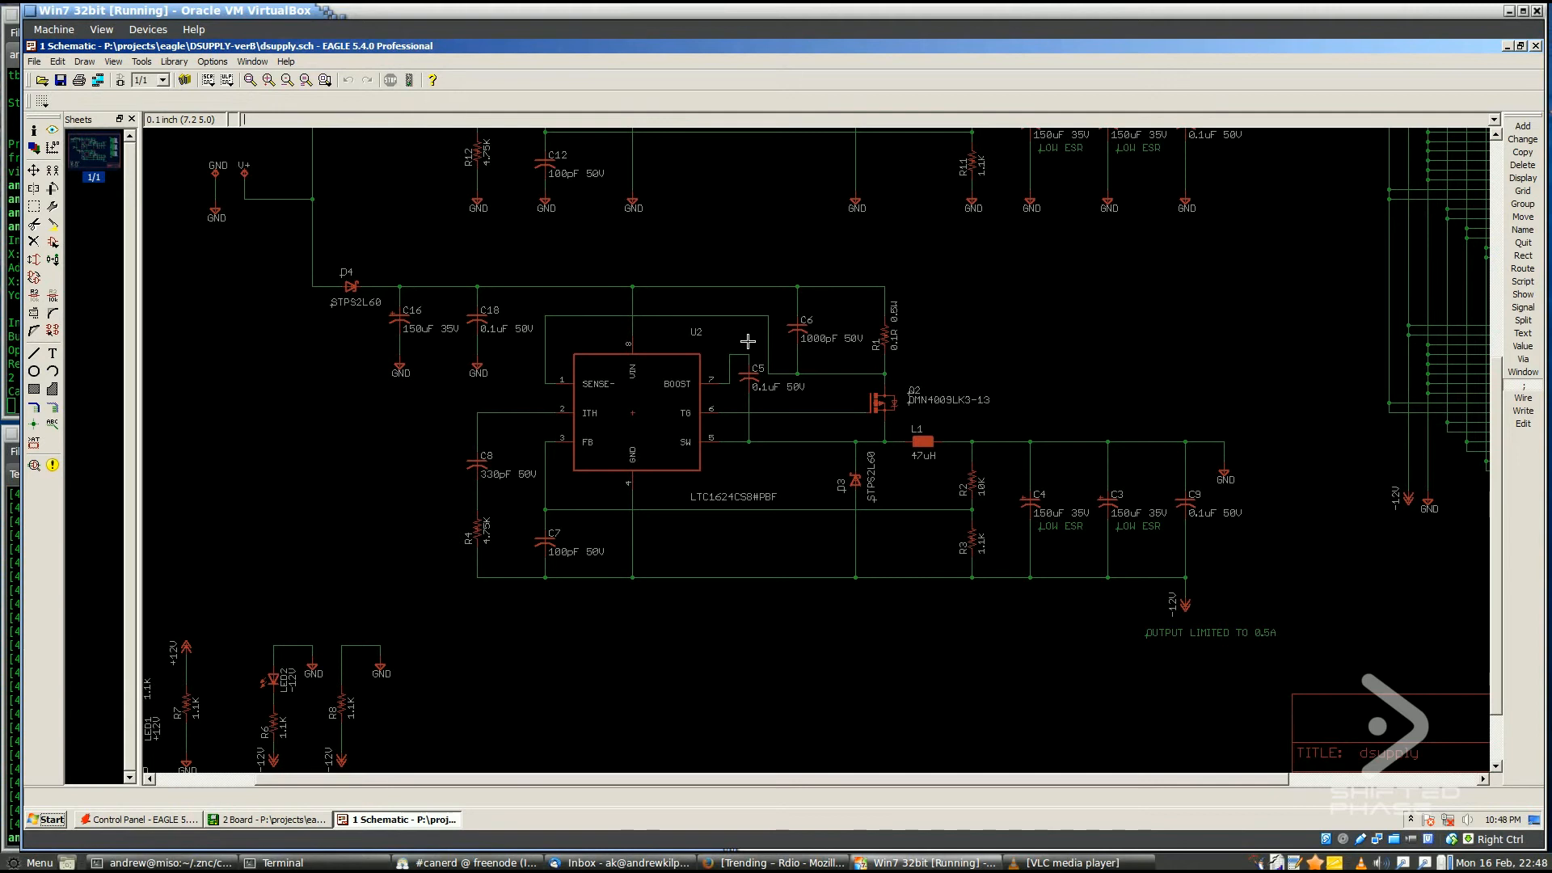
mouse_move(744, 370)
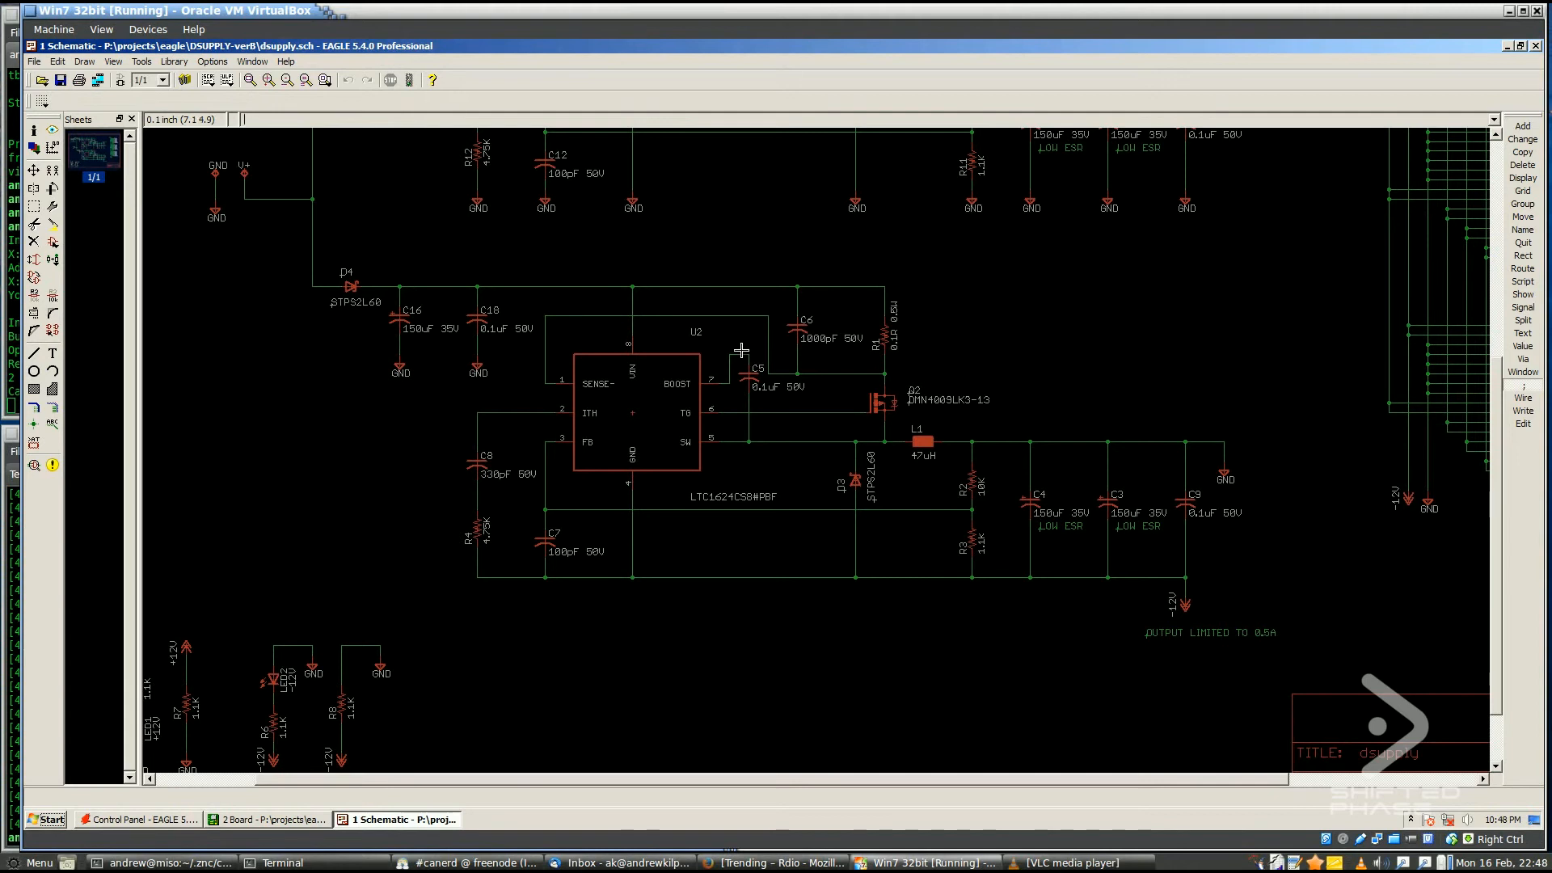
mouse_move(774, 362)
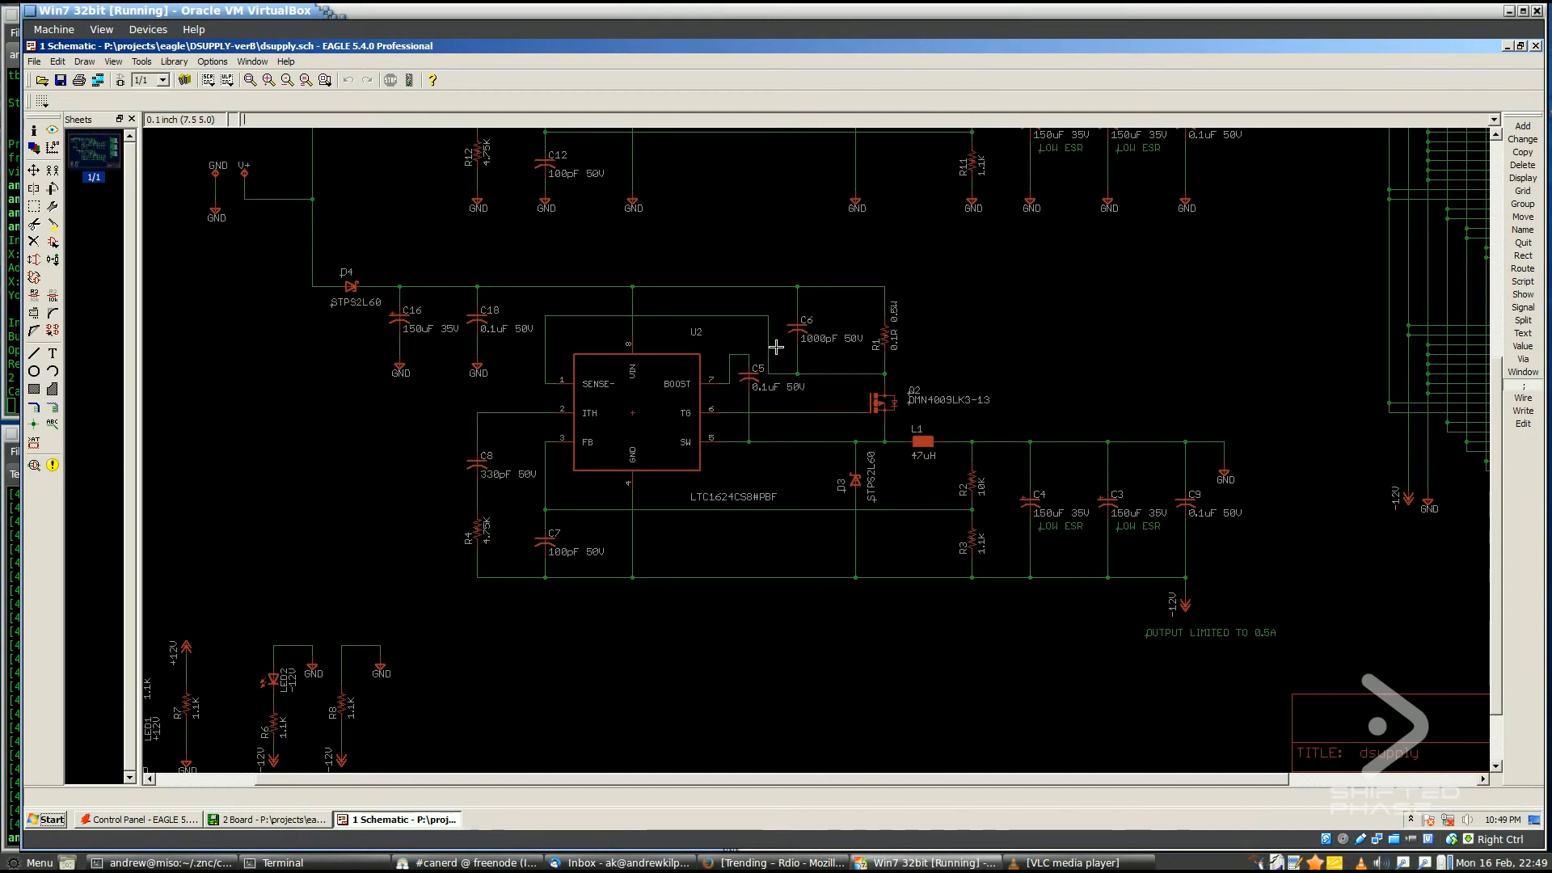
mouse_move(765, 271)
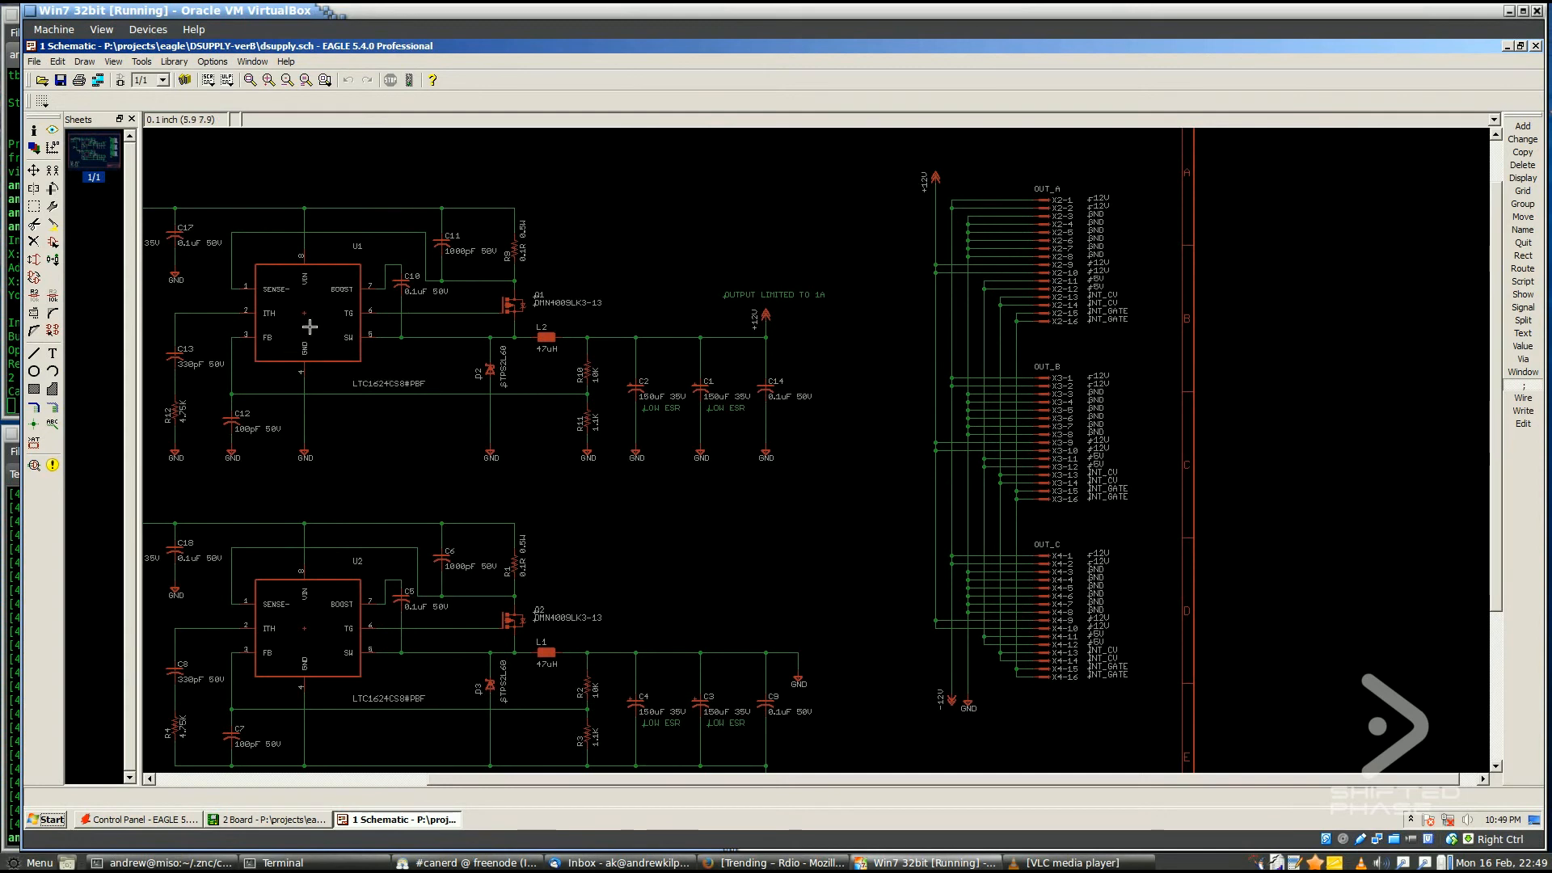
mouse_move(930, 393)
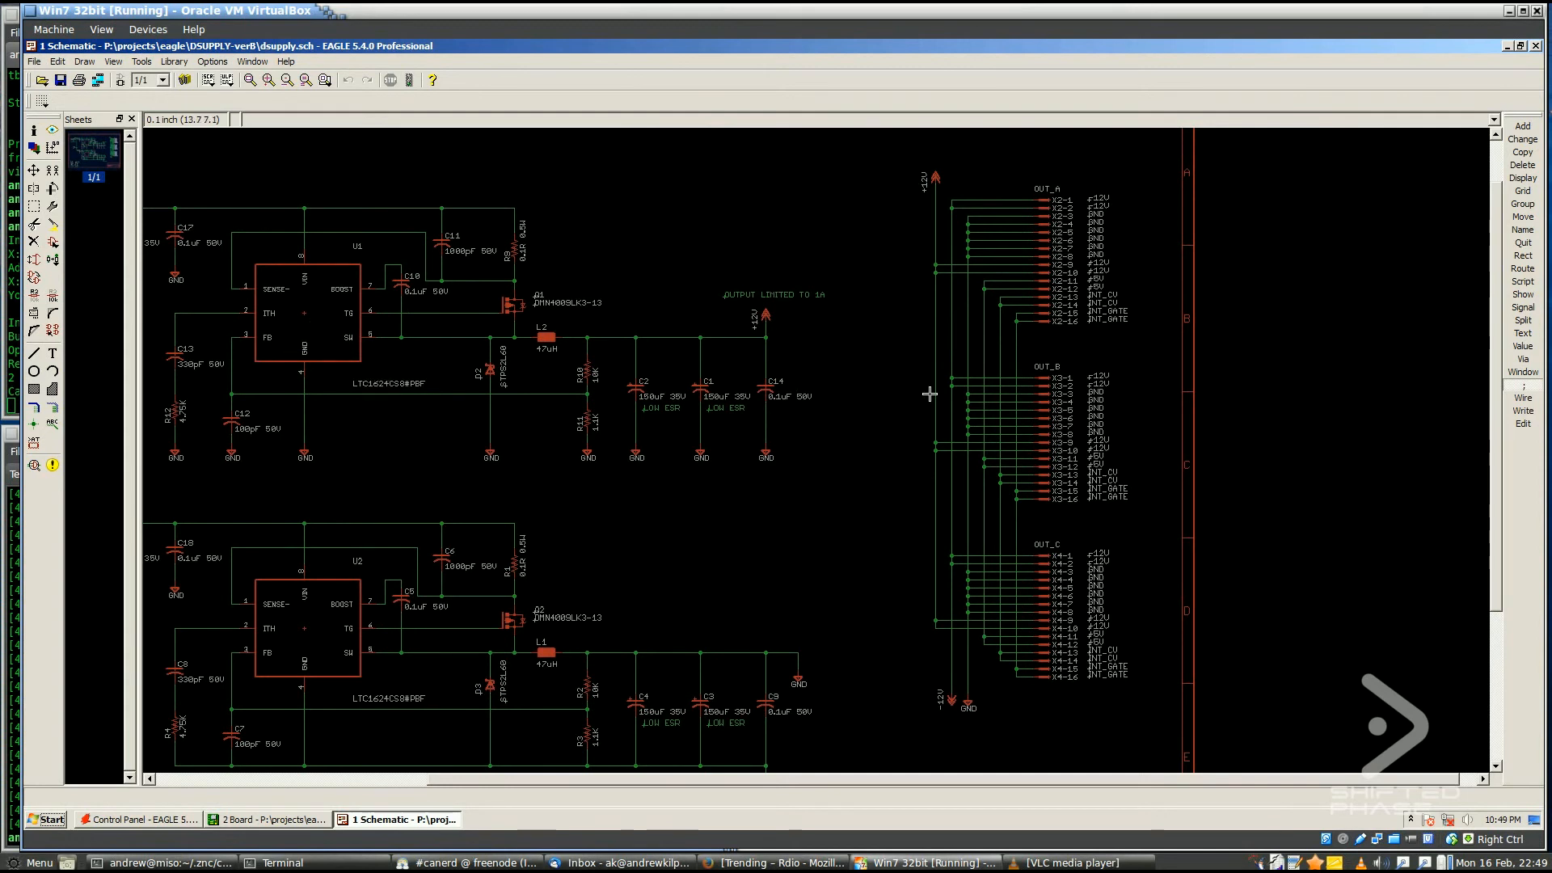
mouse_move(938, 691)
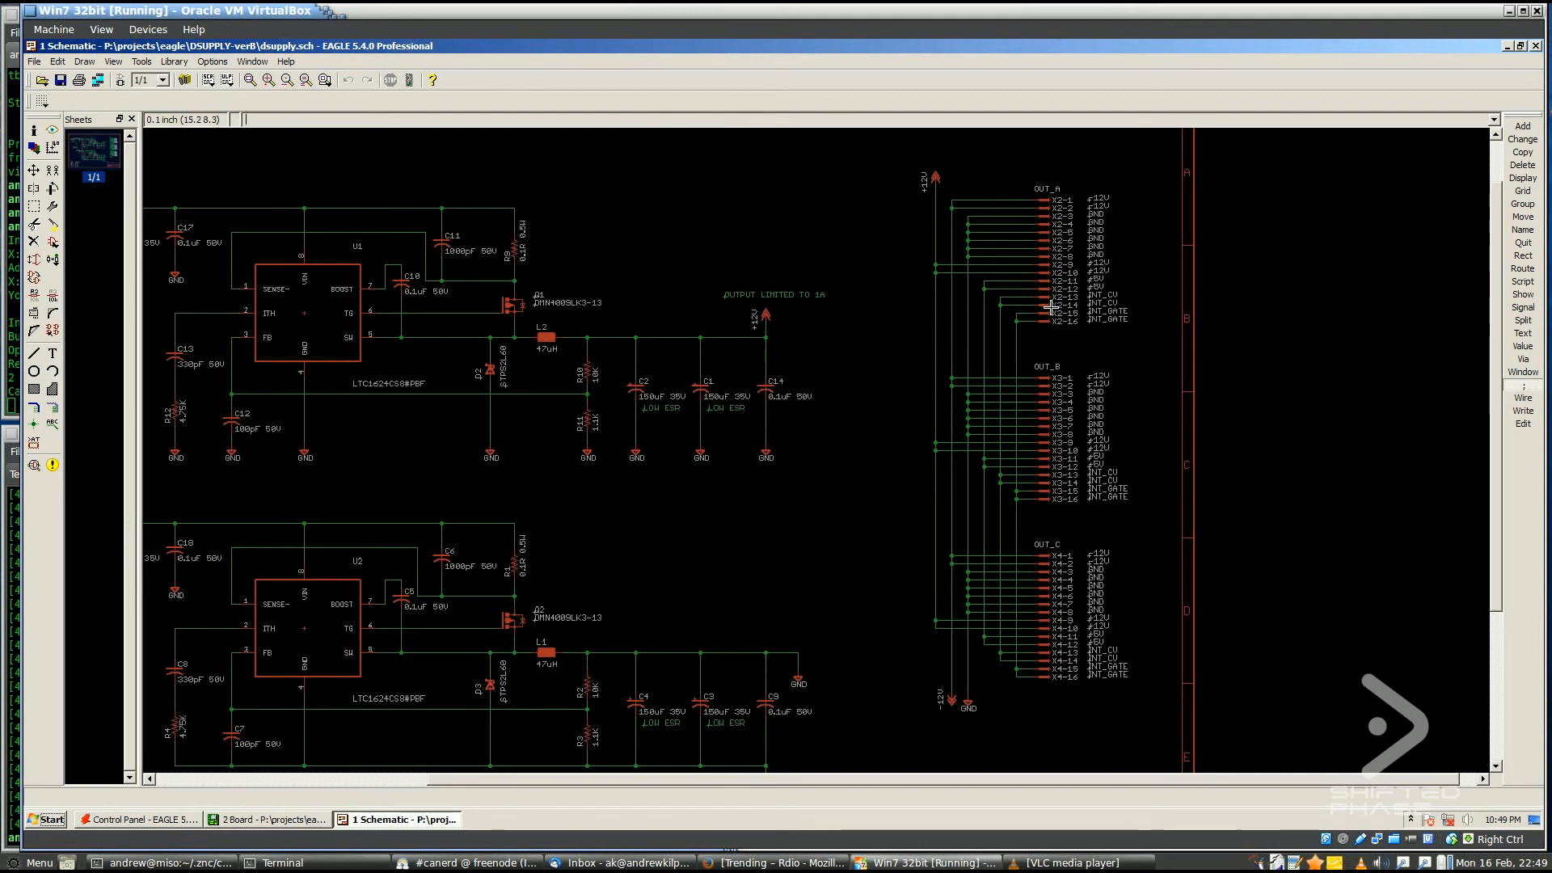
mouse_move(1023, 285)
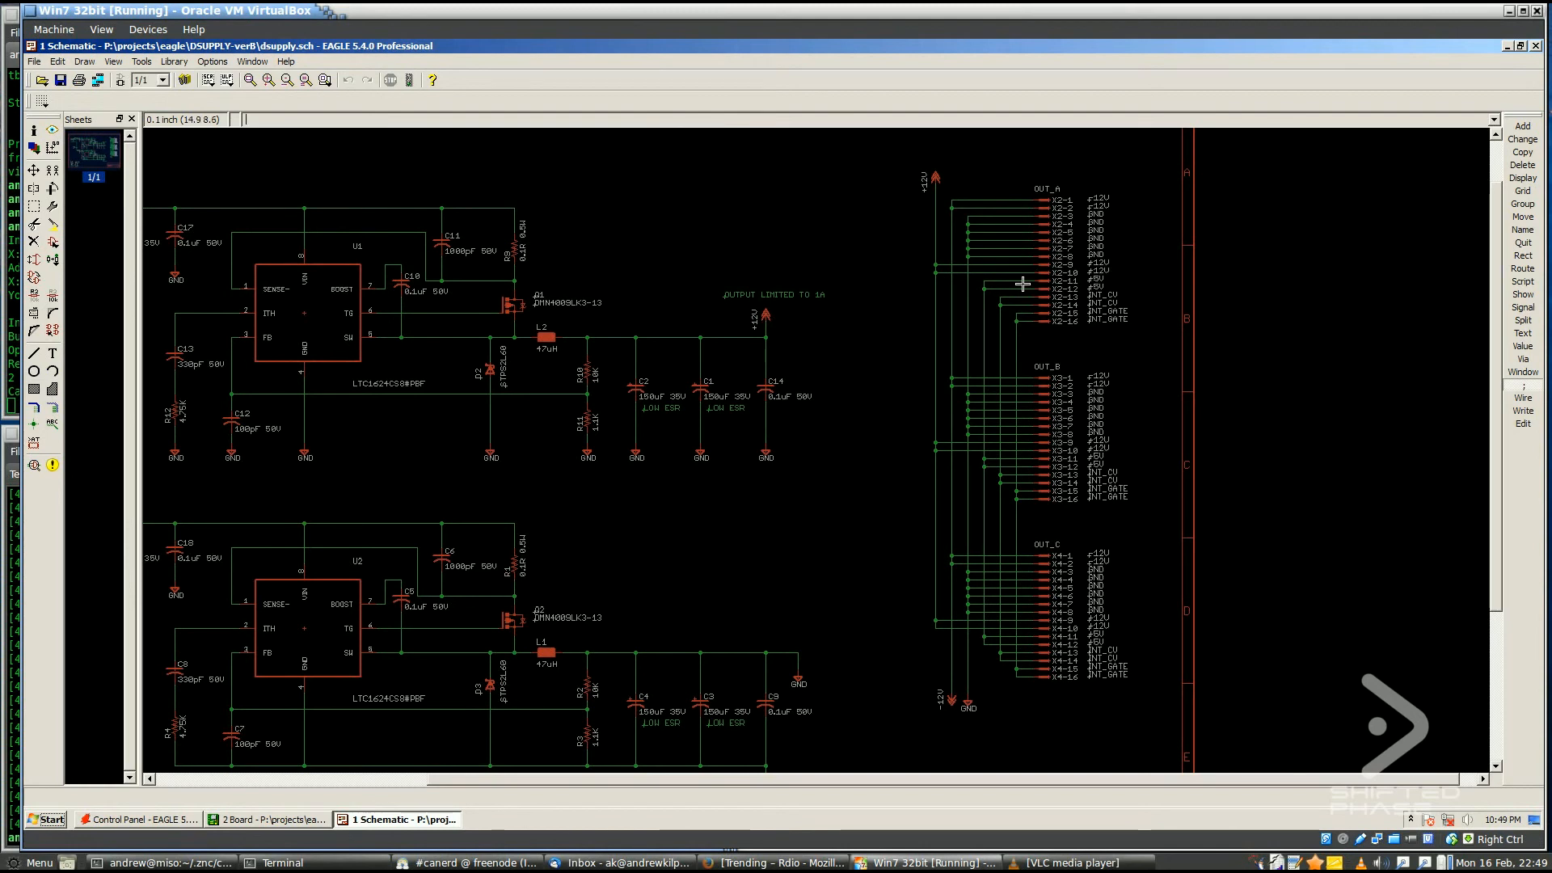
mouse_move(1006, 301)
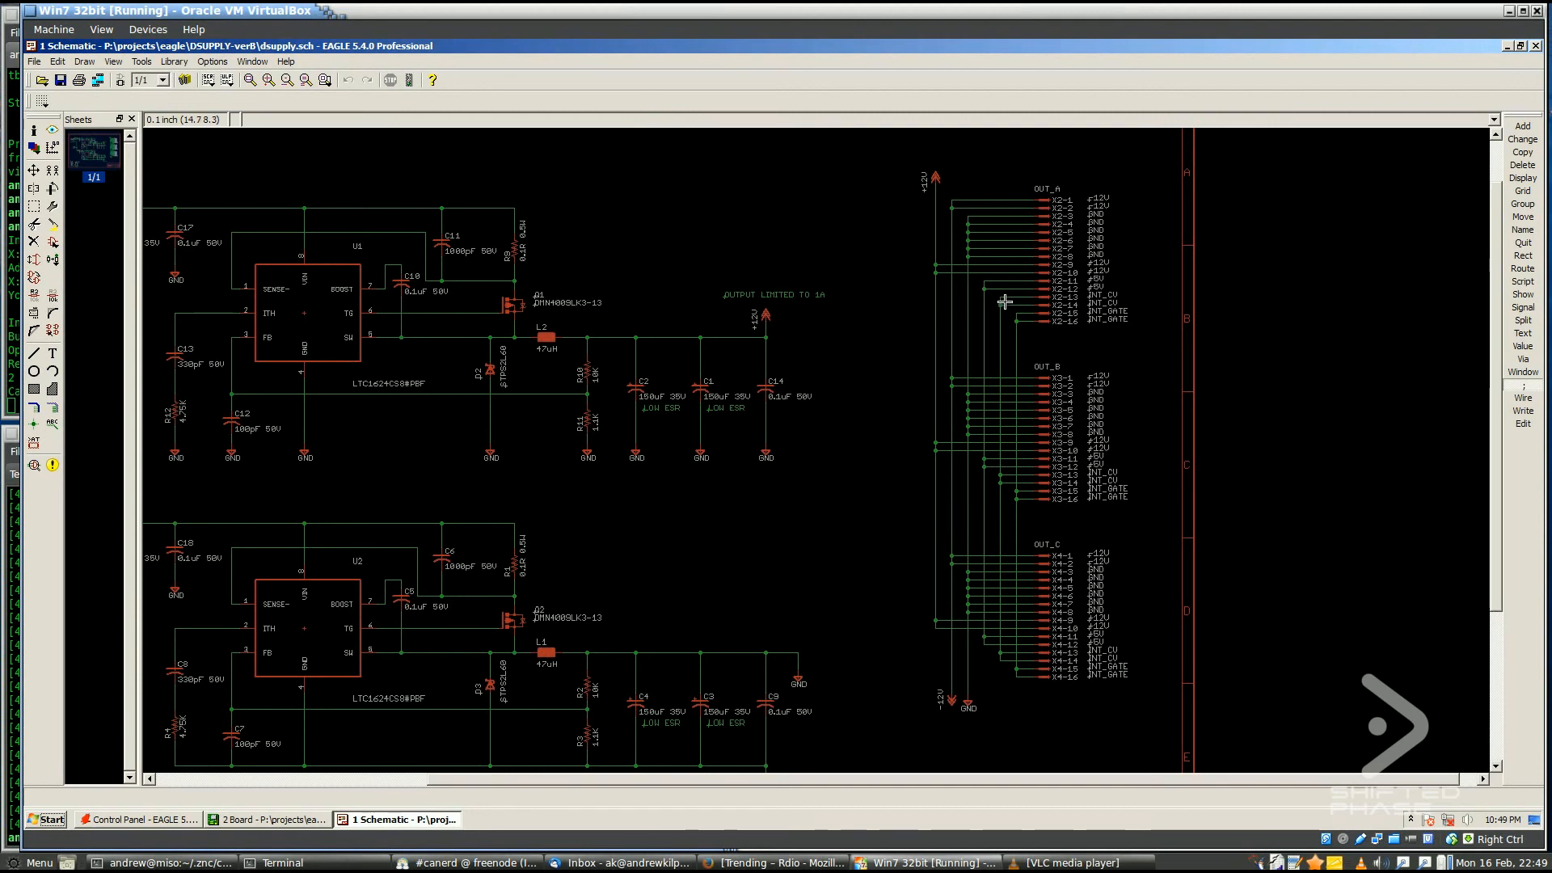
mouse_move(1154, 267)
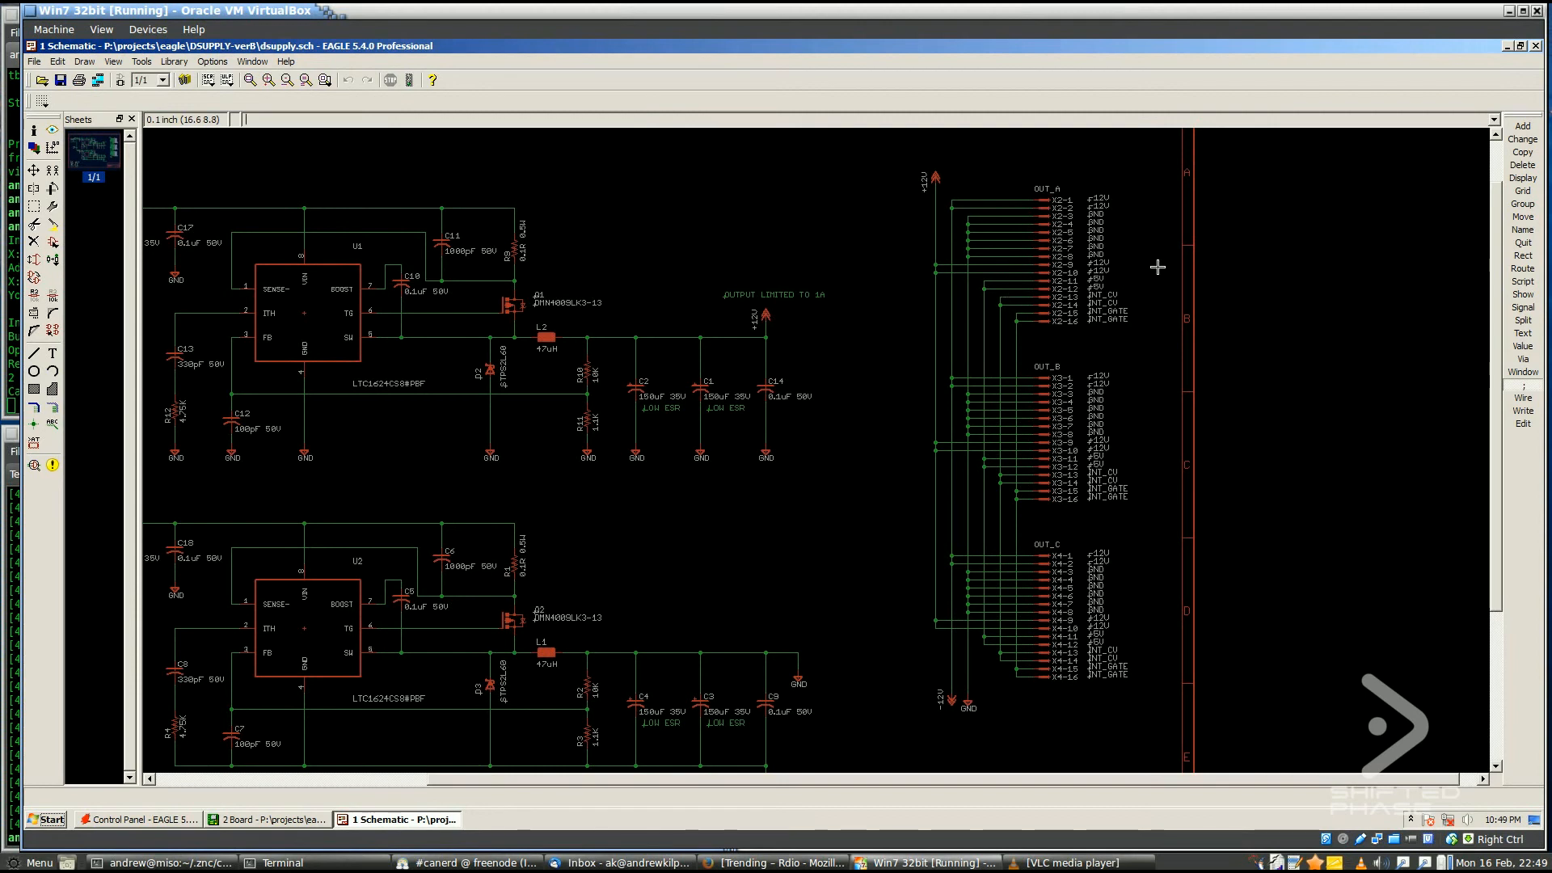
mouse_move(1051, 305)
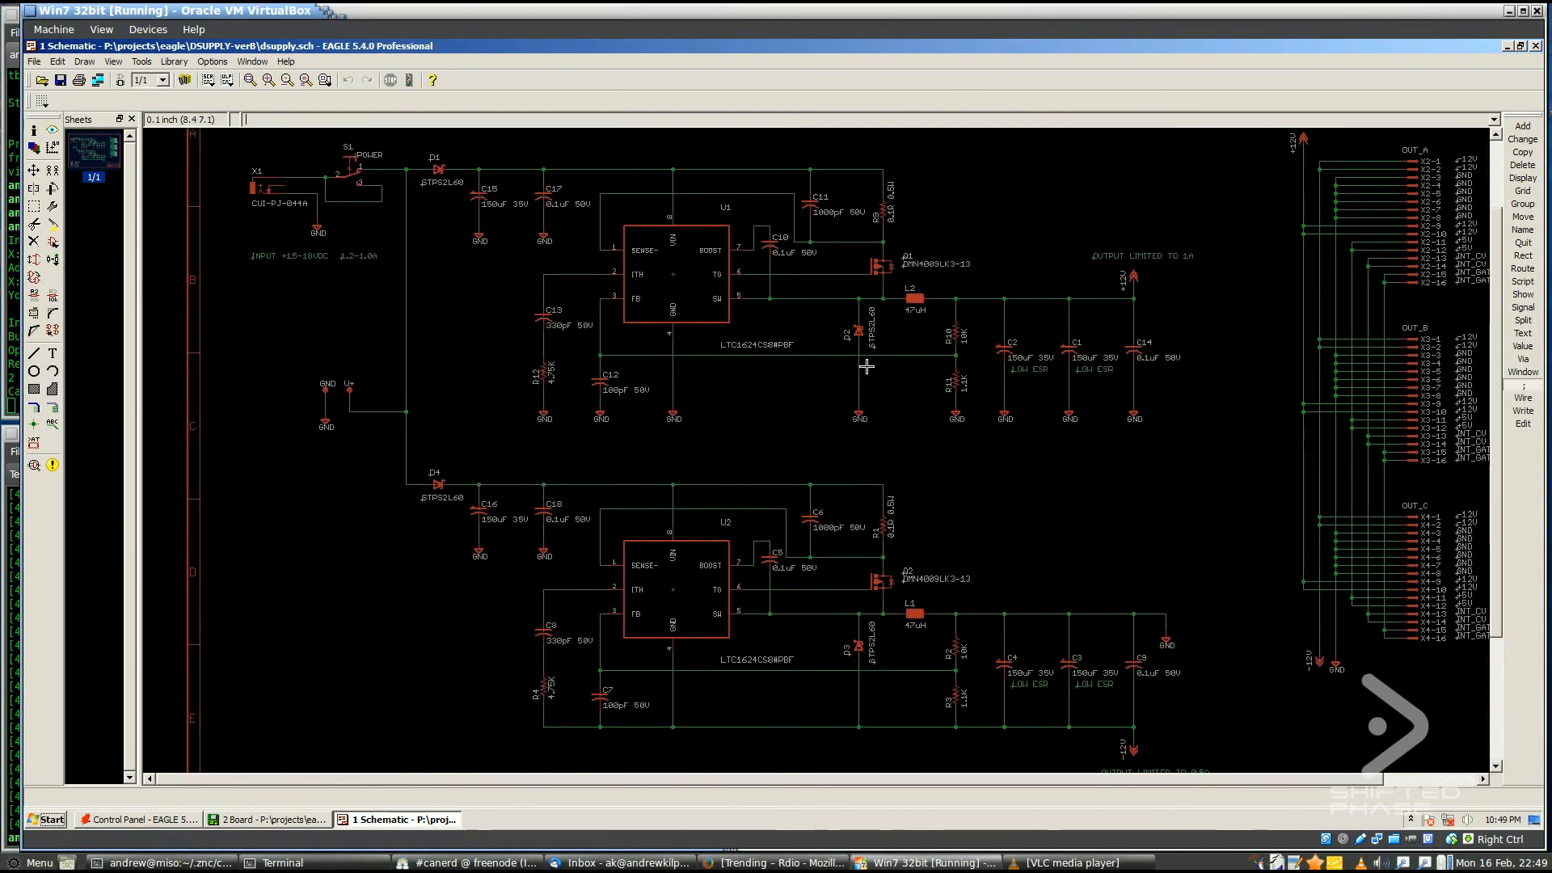
mouse_move(653, 381)
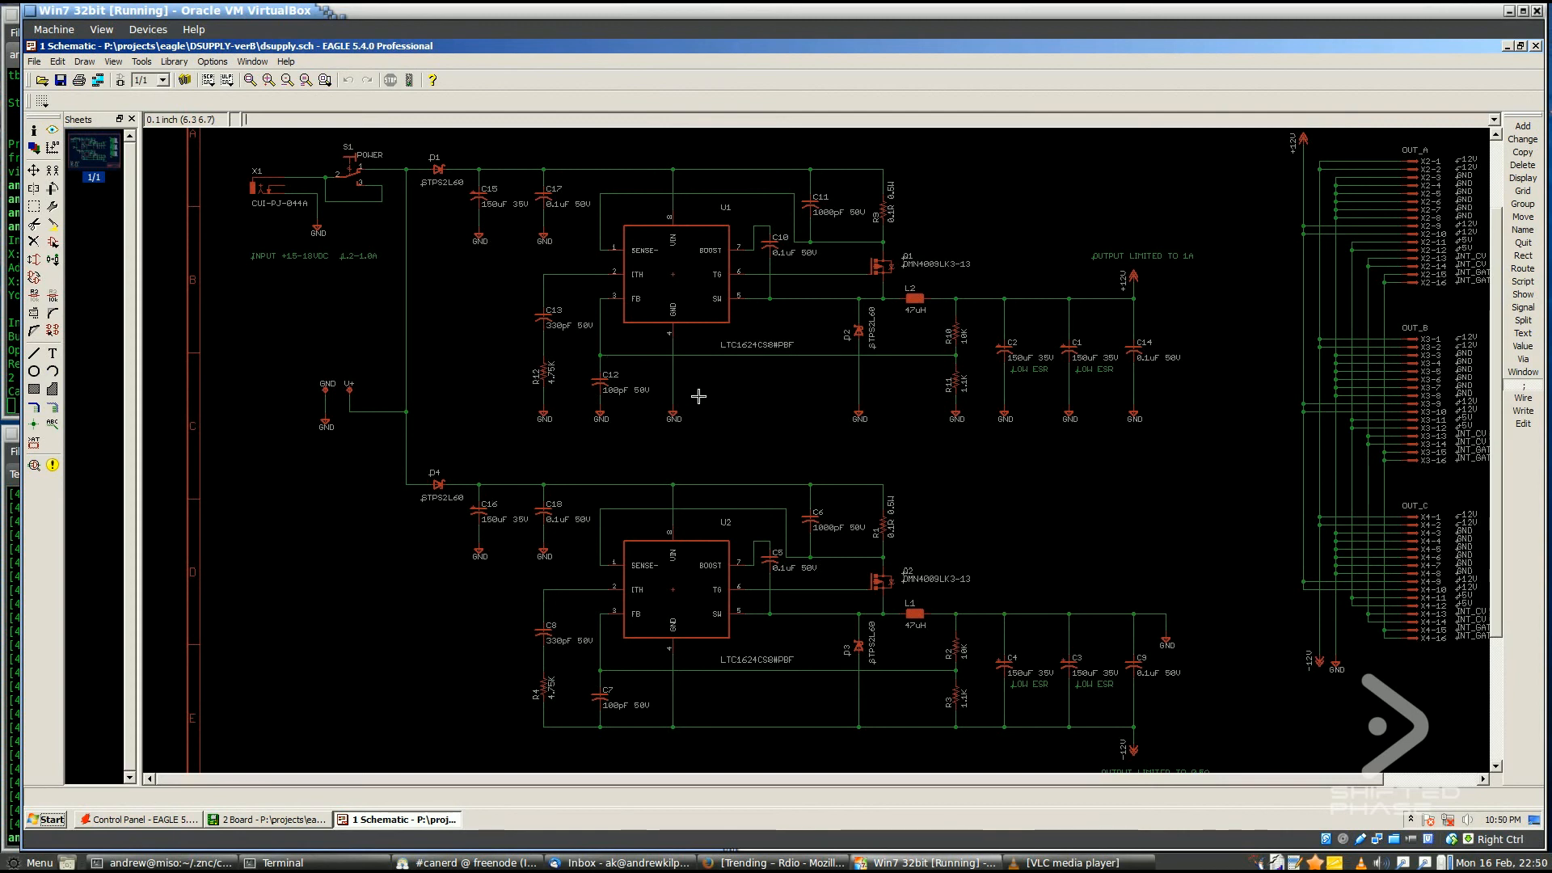
mouse_move(813, 366)
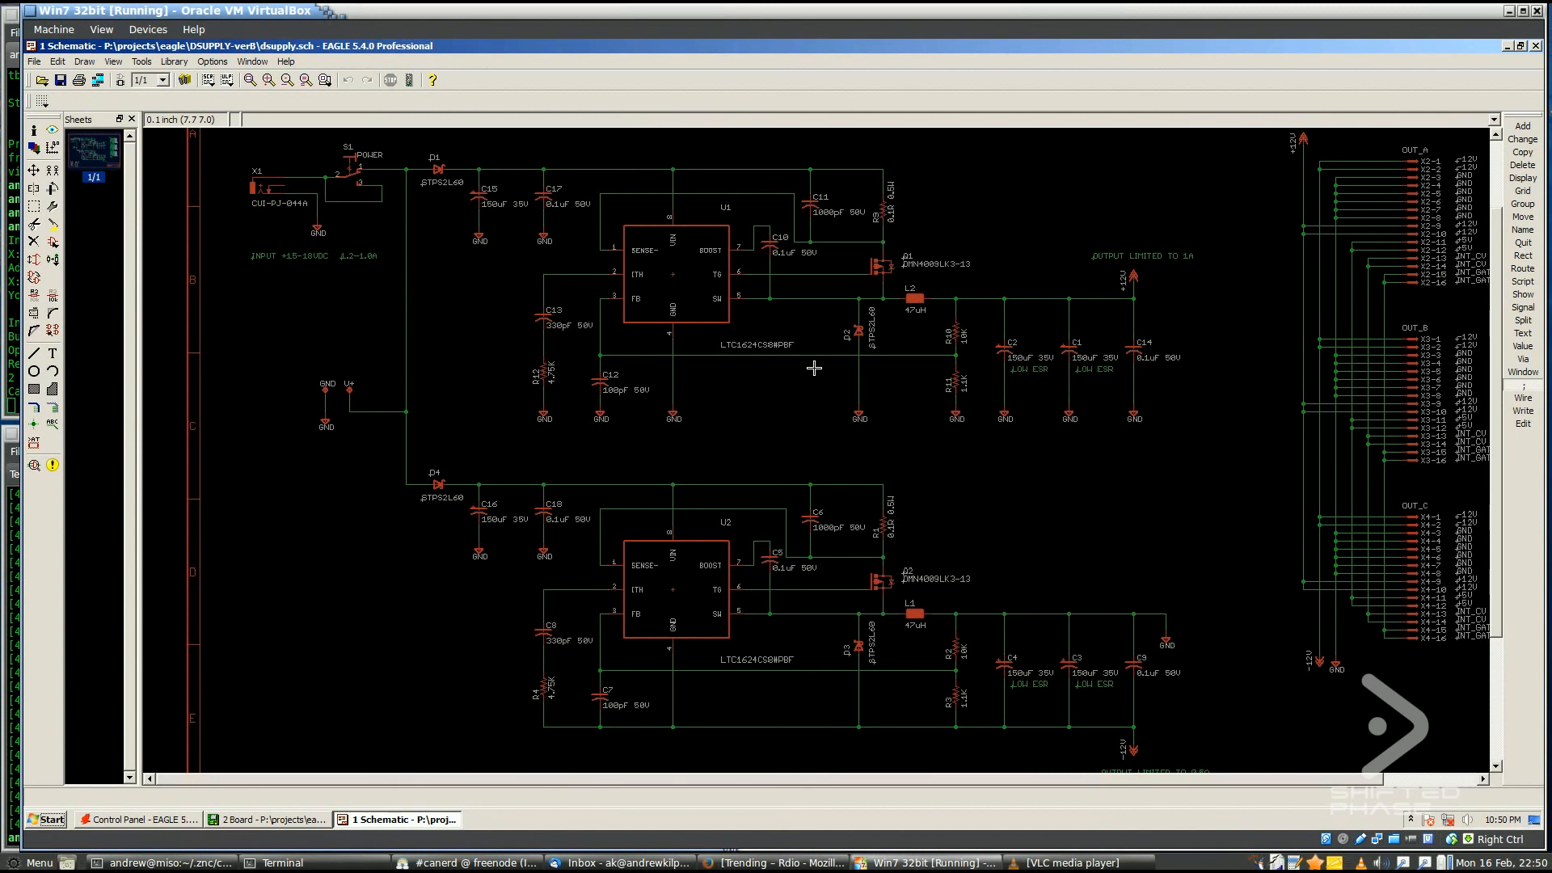
mouse_move(631, 219)
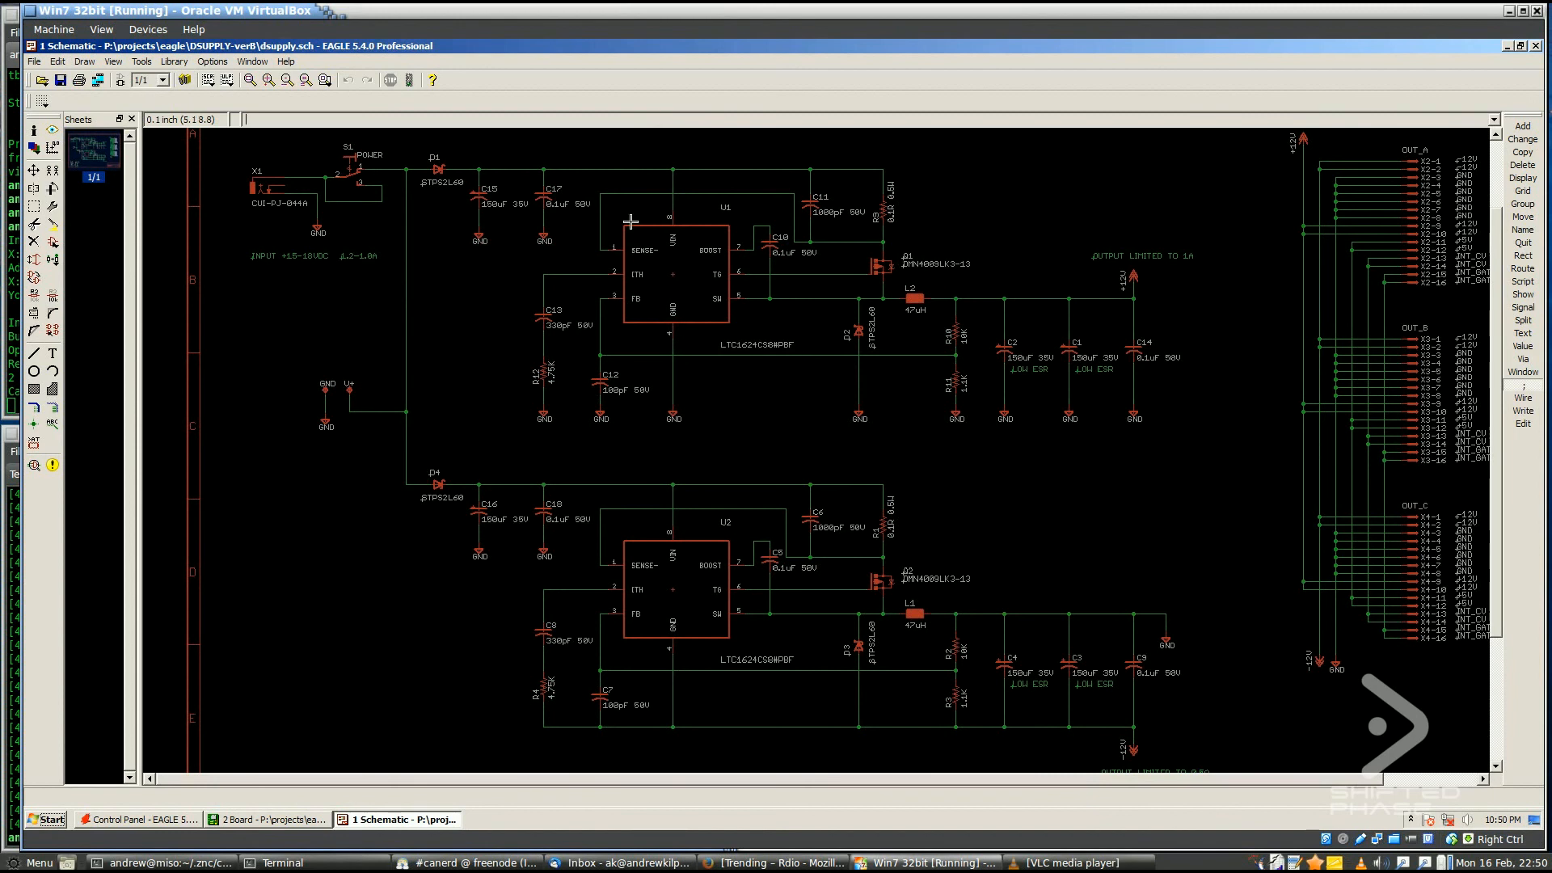
mouse_move(1013, 453)
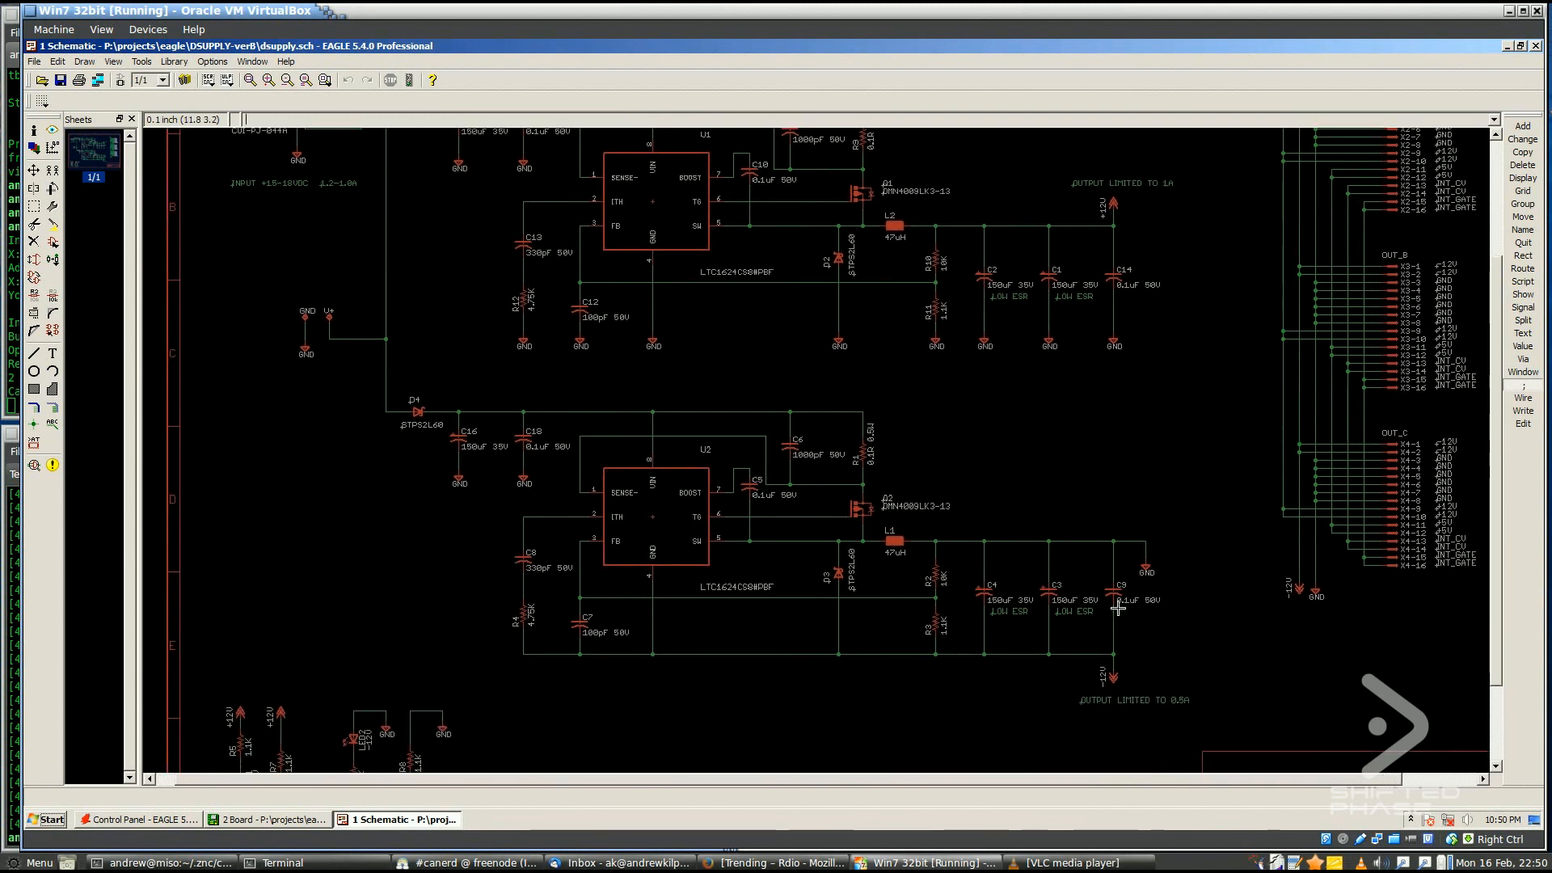
mouse_move(1017, 588)
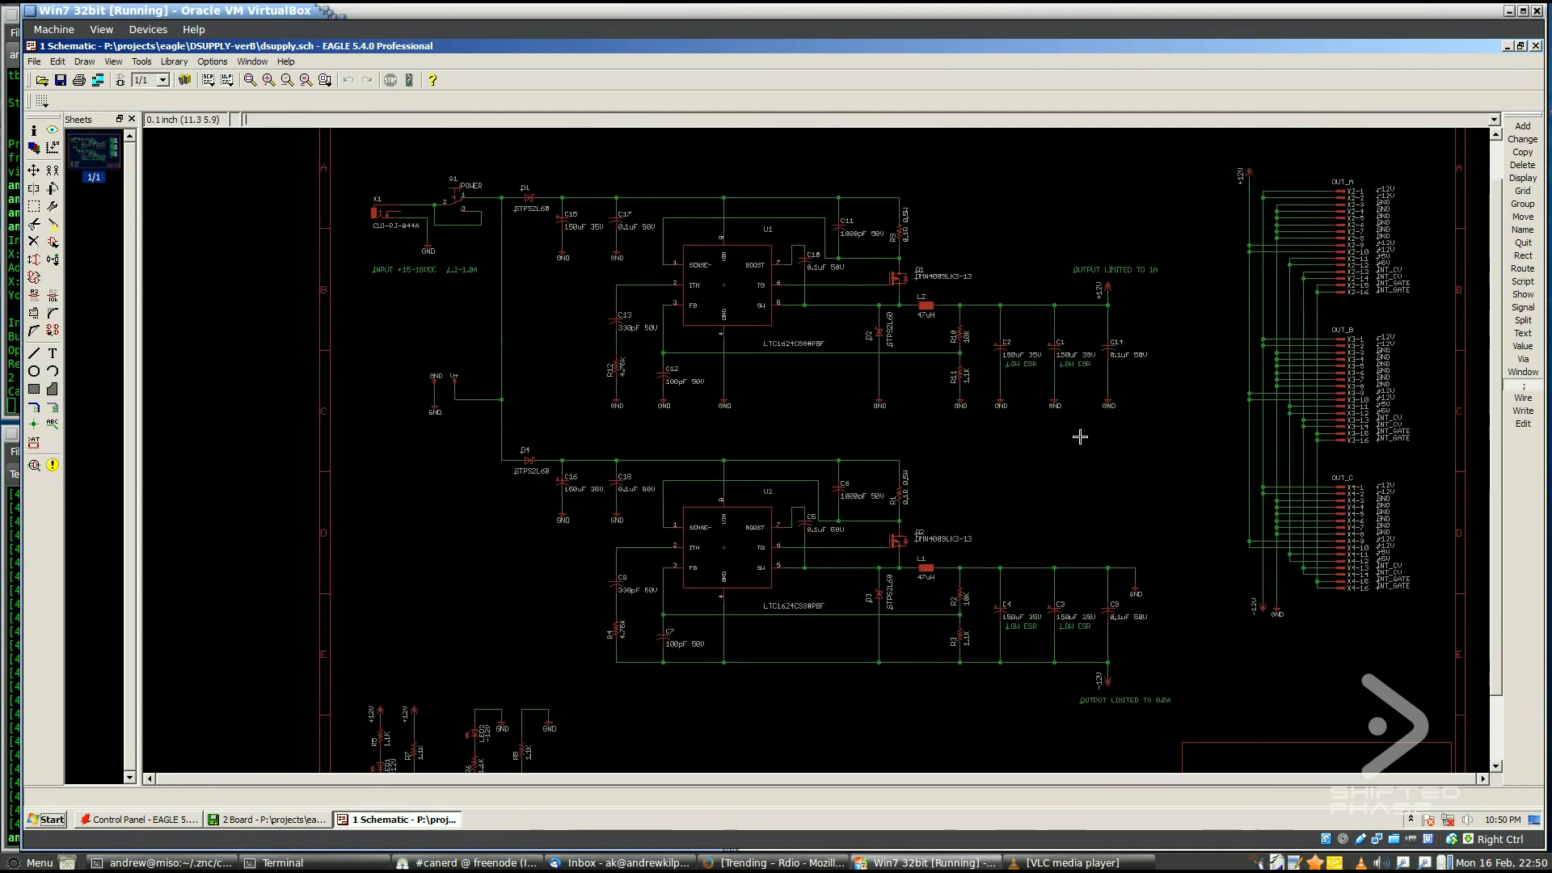
mouse_move(1086, 427)
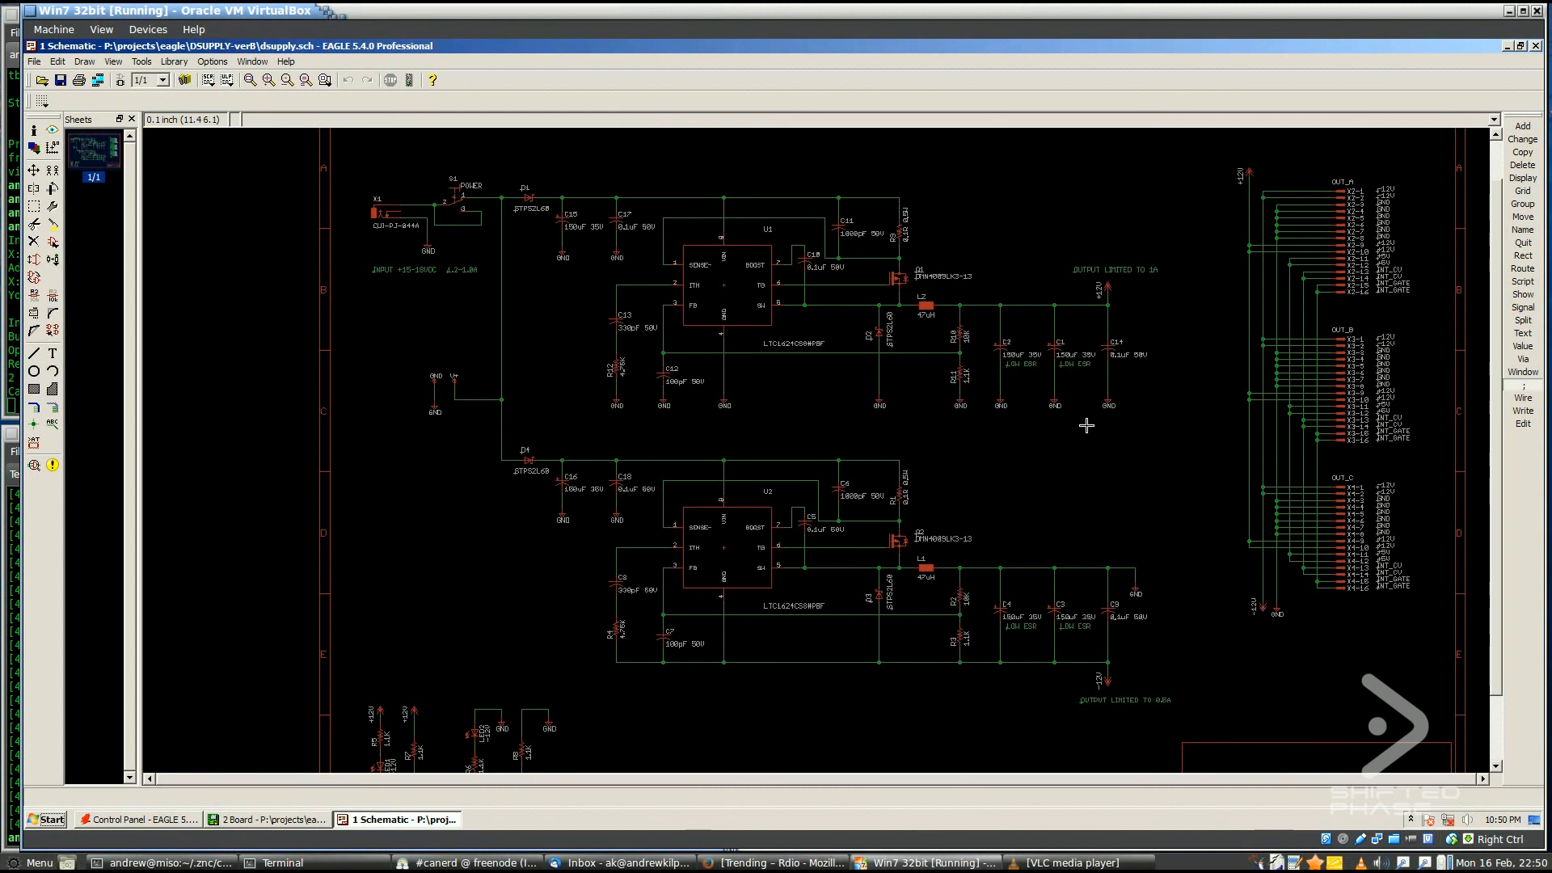
mouse_move(905, 326)
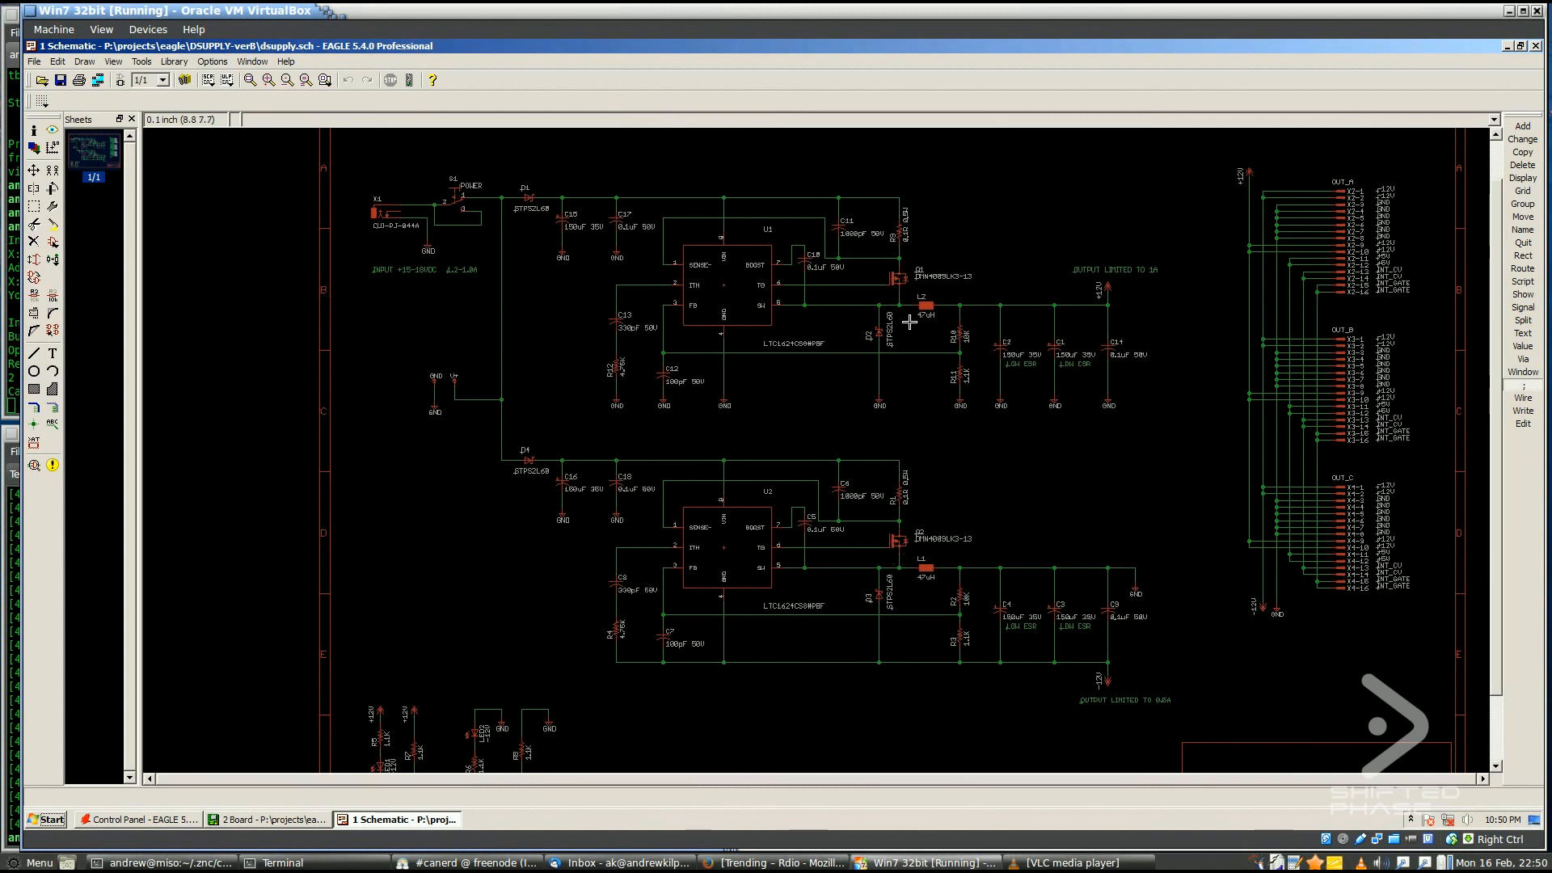
mouse_move(891, 403)
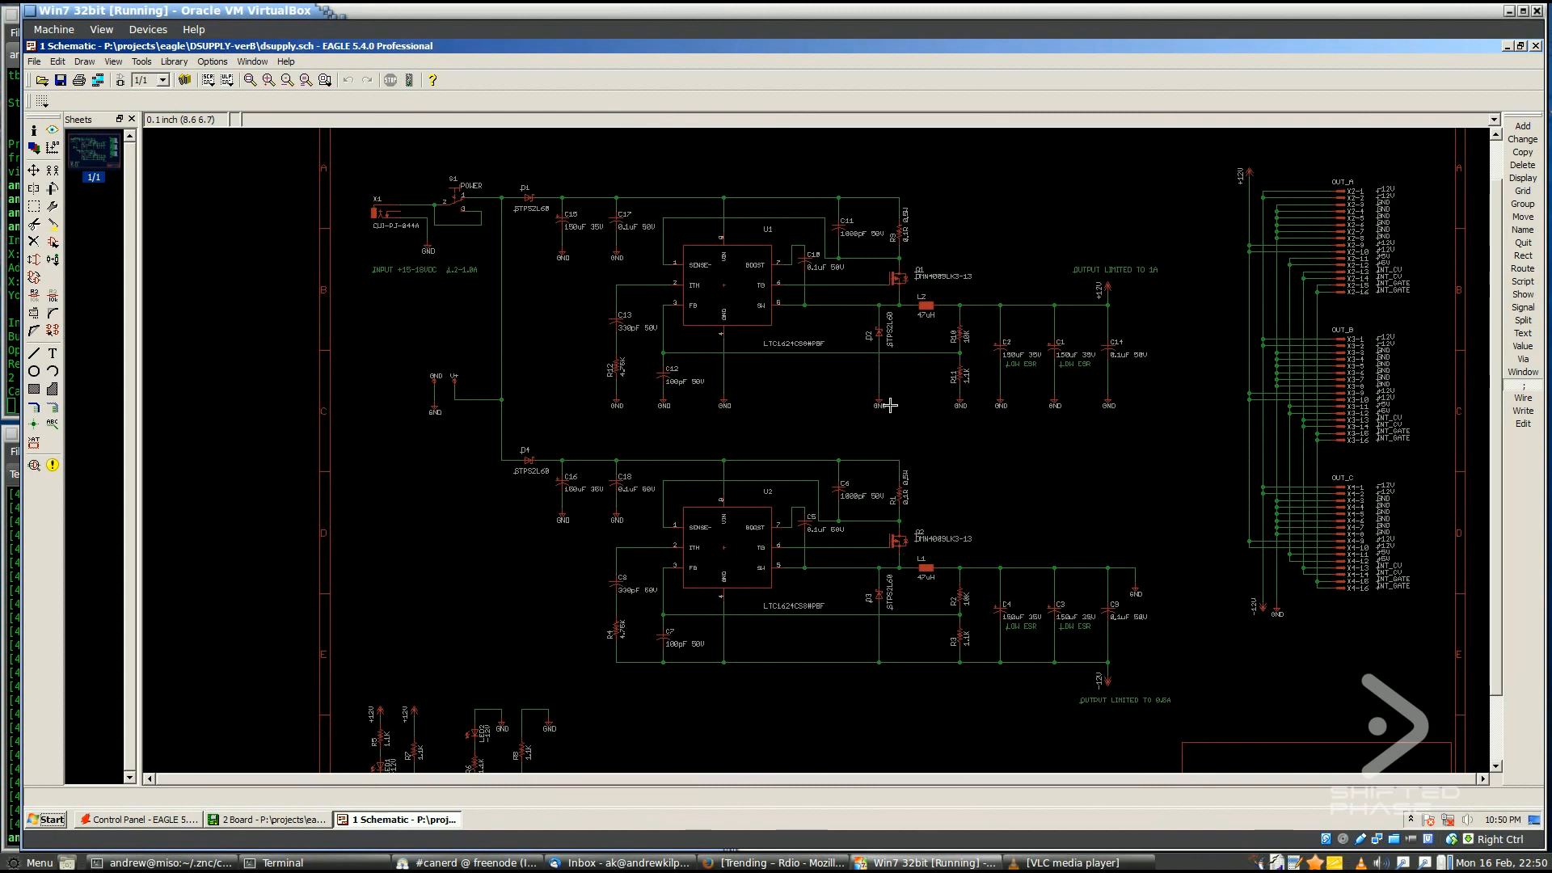
mouse_move(919, 411)
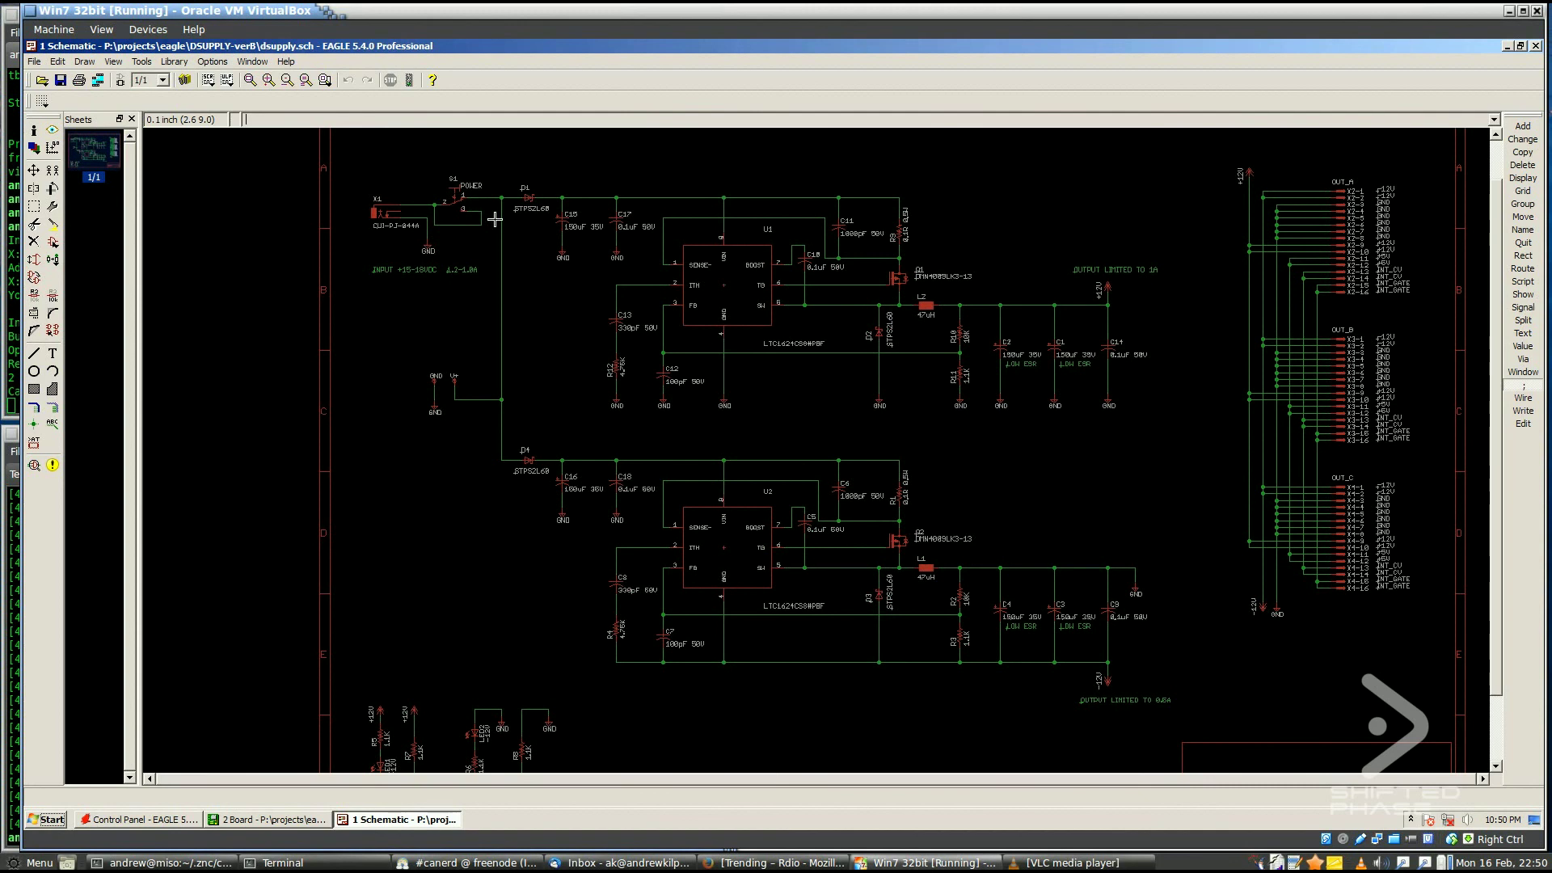
mouse_move(354, 305)
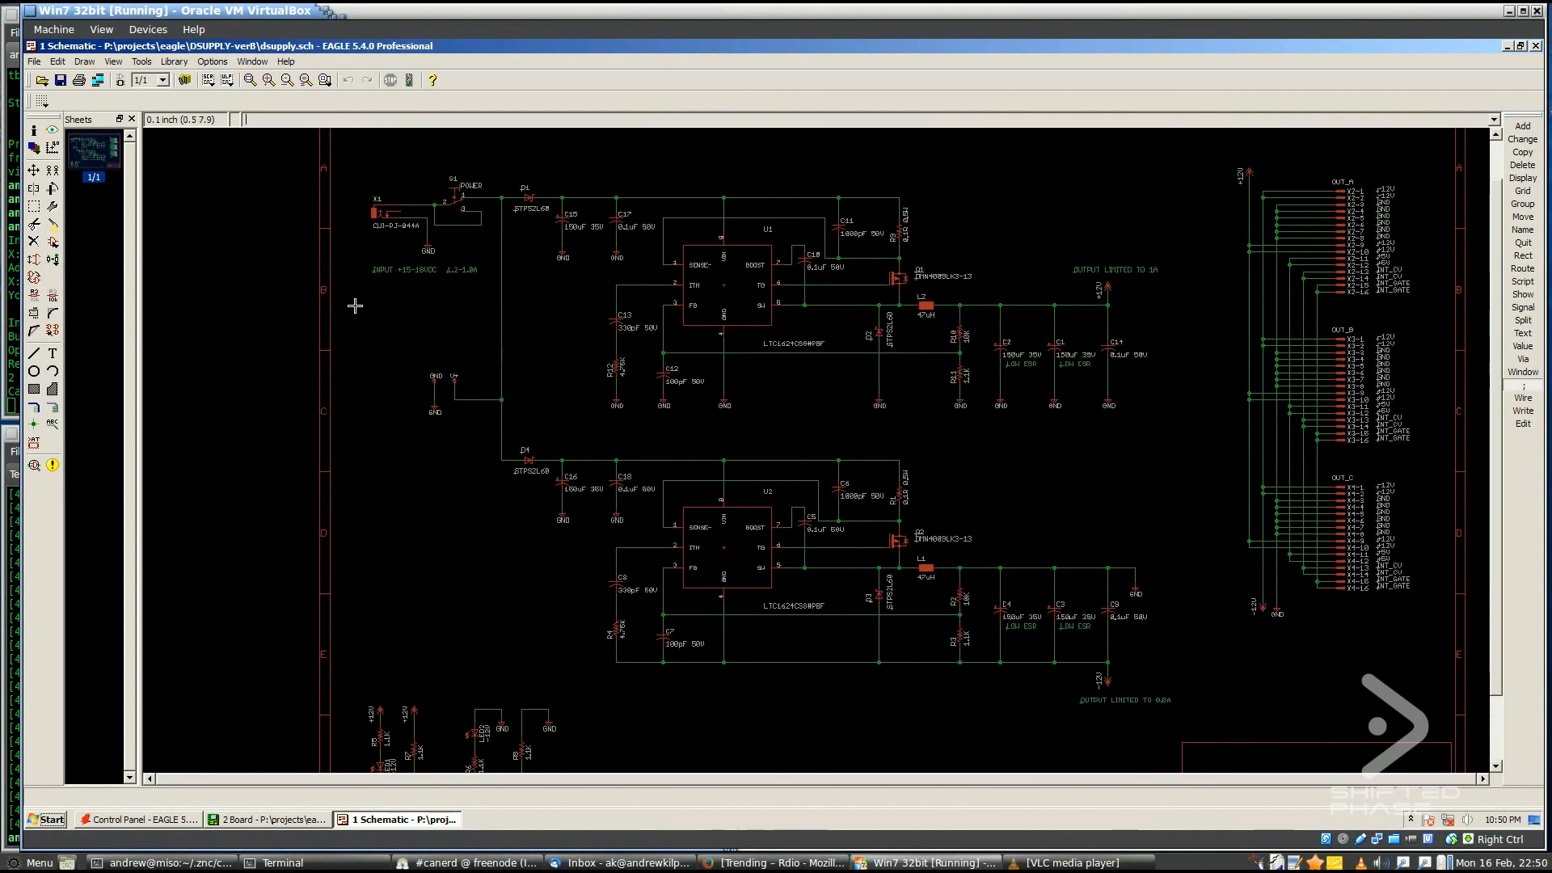
mouse_move(456, 291)
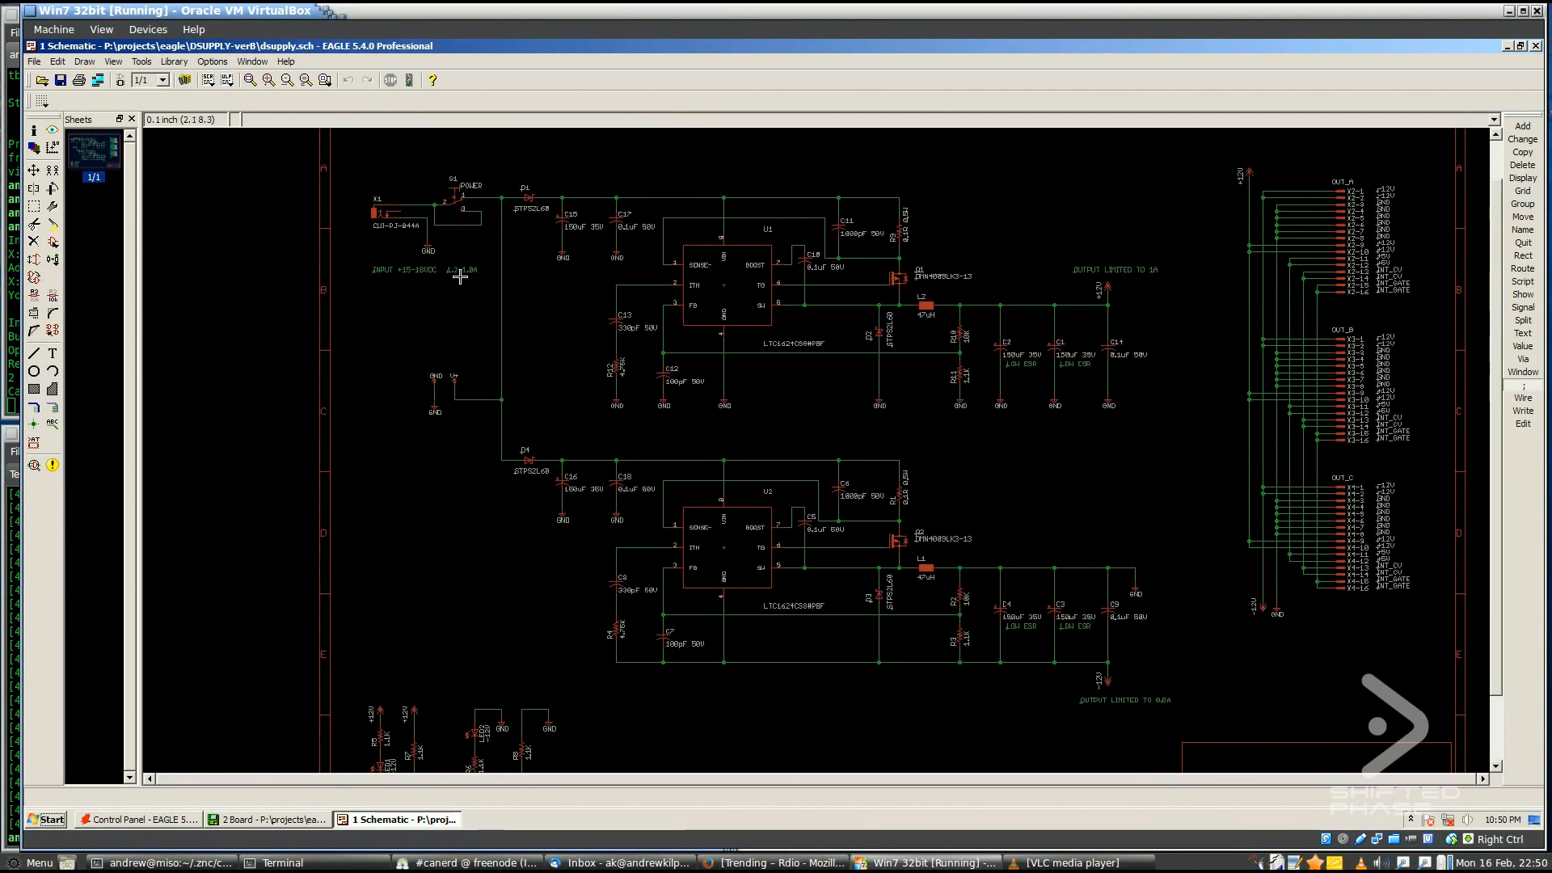
mouse_move(269, 442)
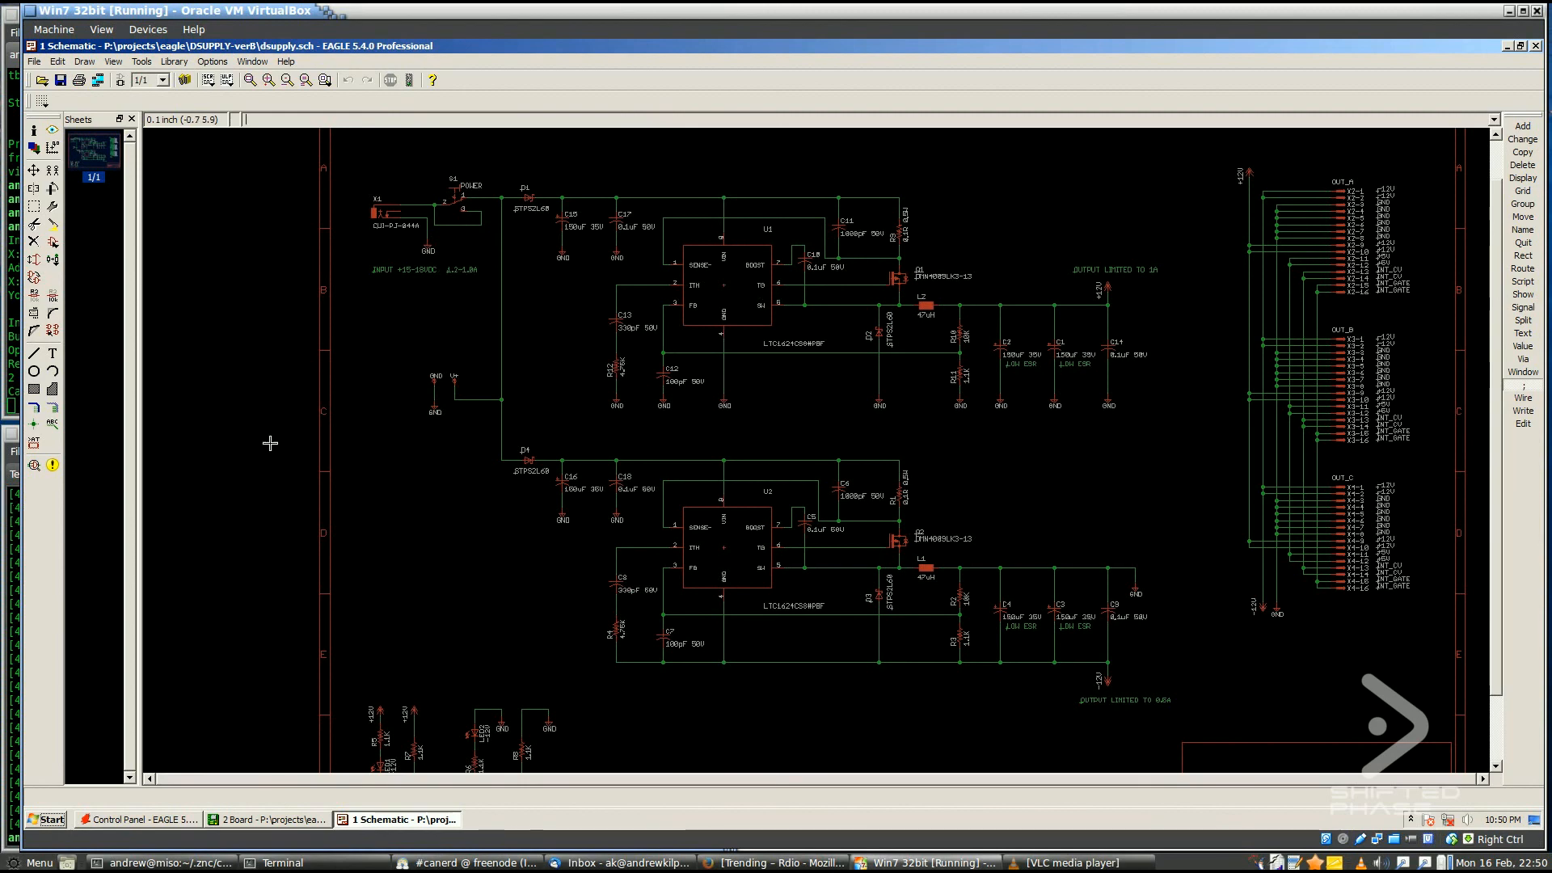